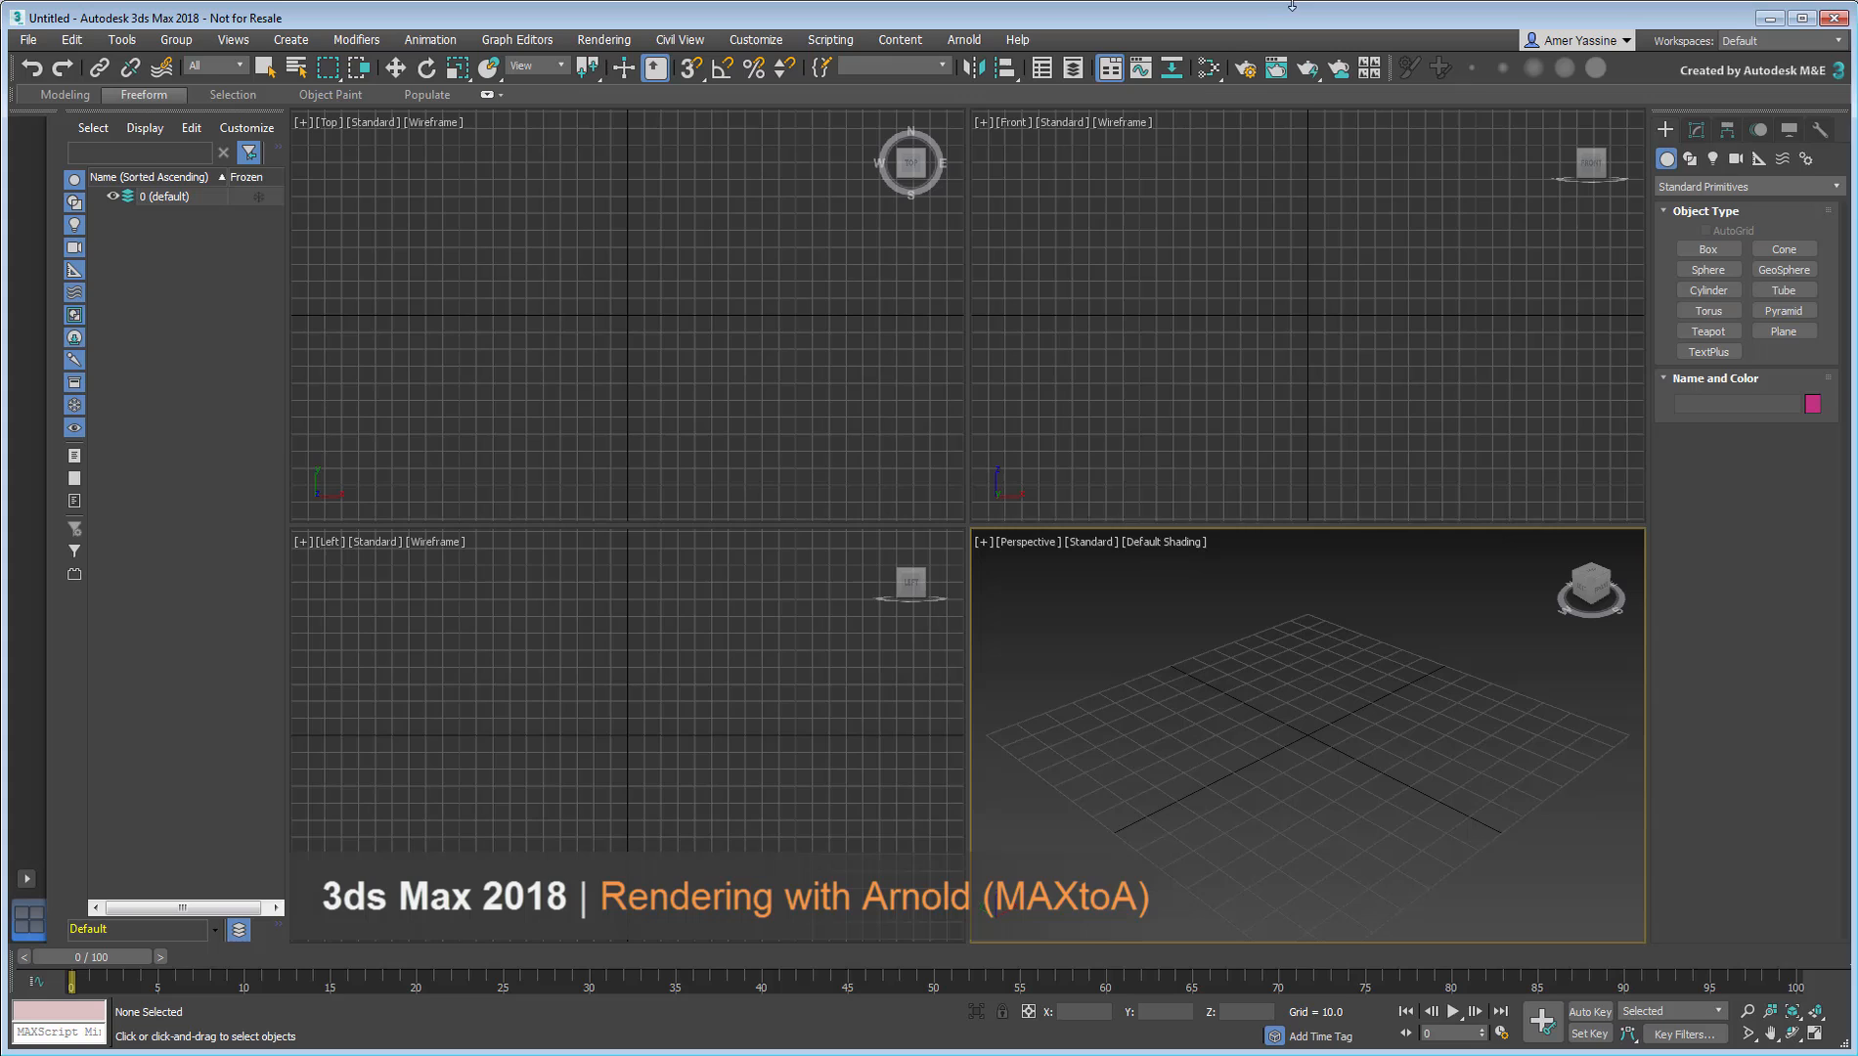
# Step: Open Render Setup and list the renderers, showing Scanline active and Arnold available
pyautogui.click(1243, 67)
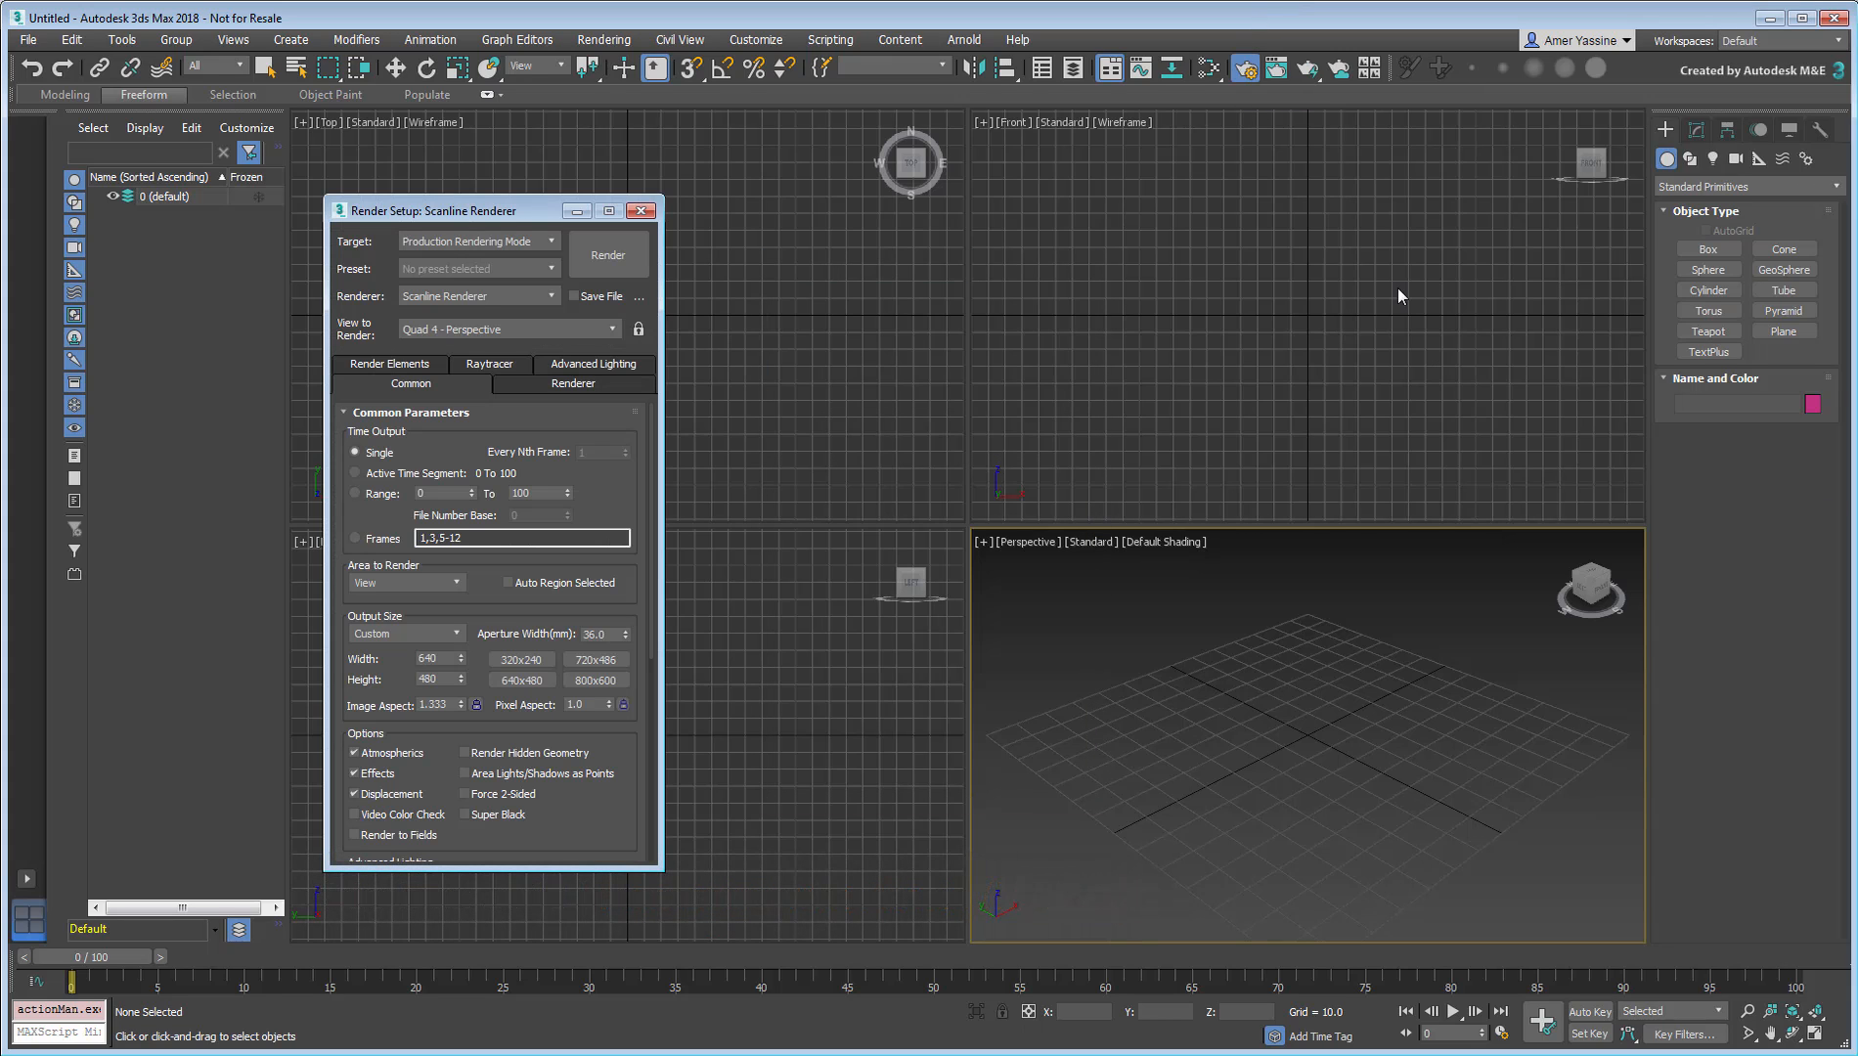
pyautogui.click(551, 295)
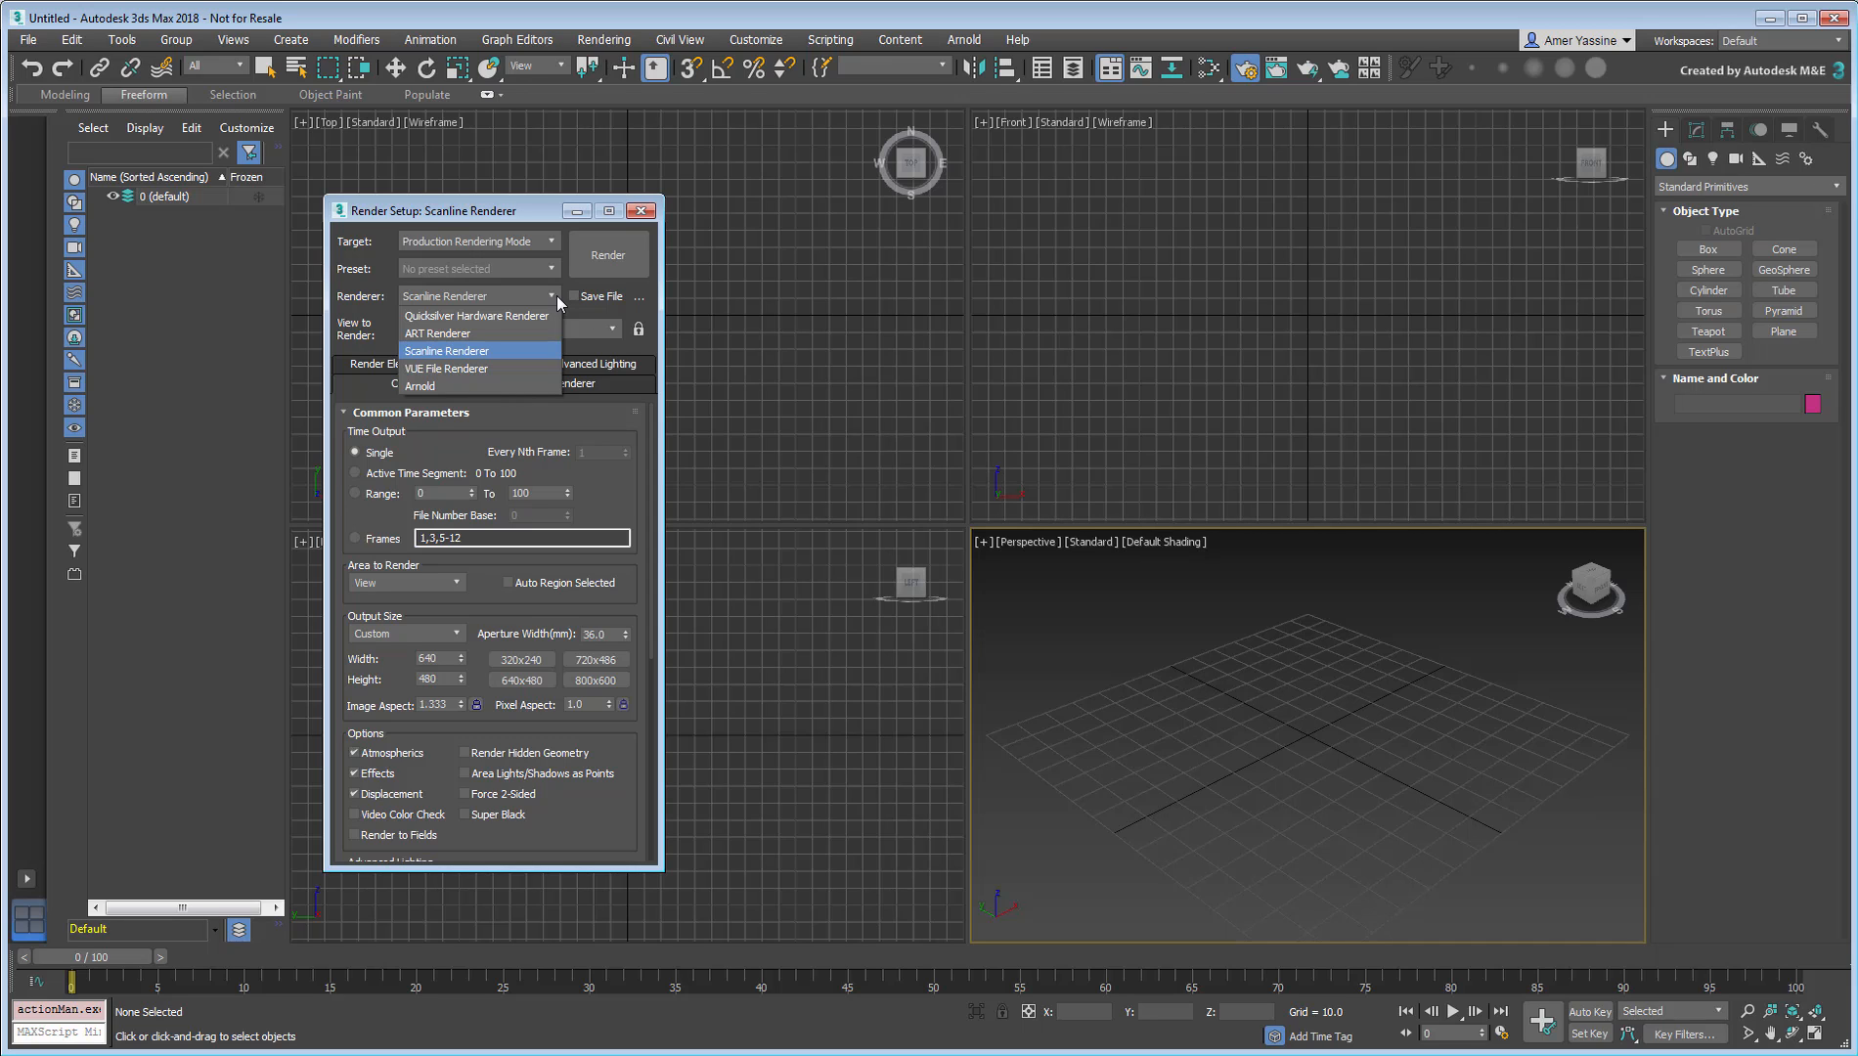
pyautogui.moveTo(559, 304)
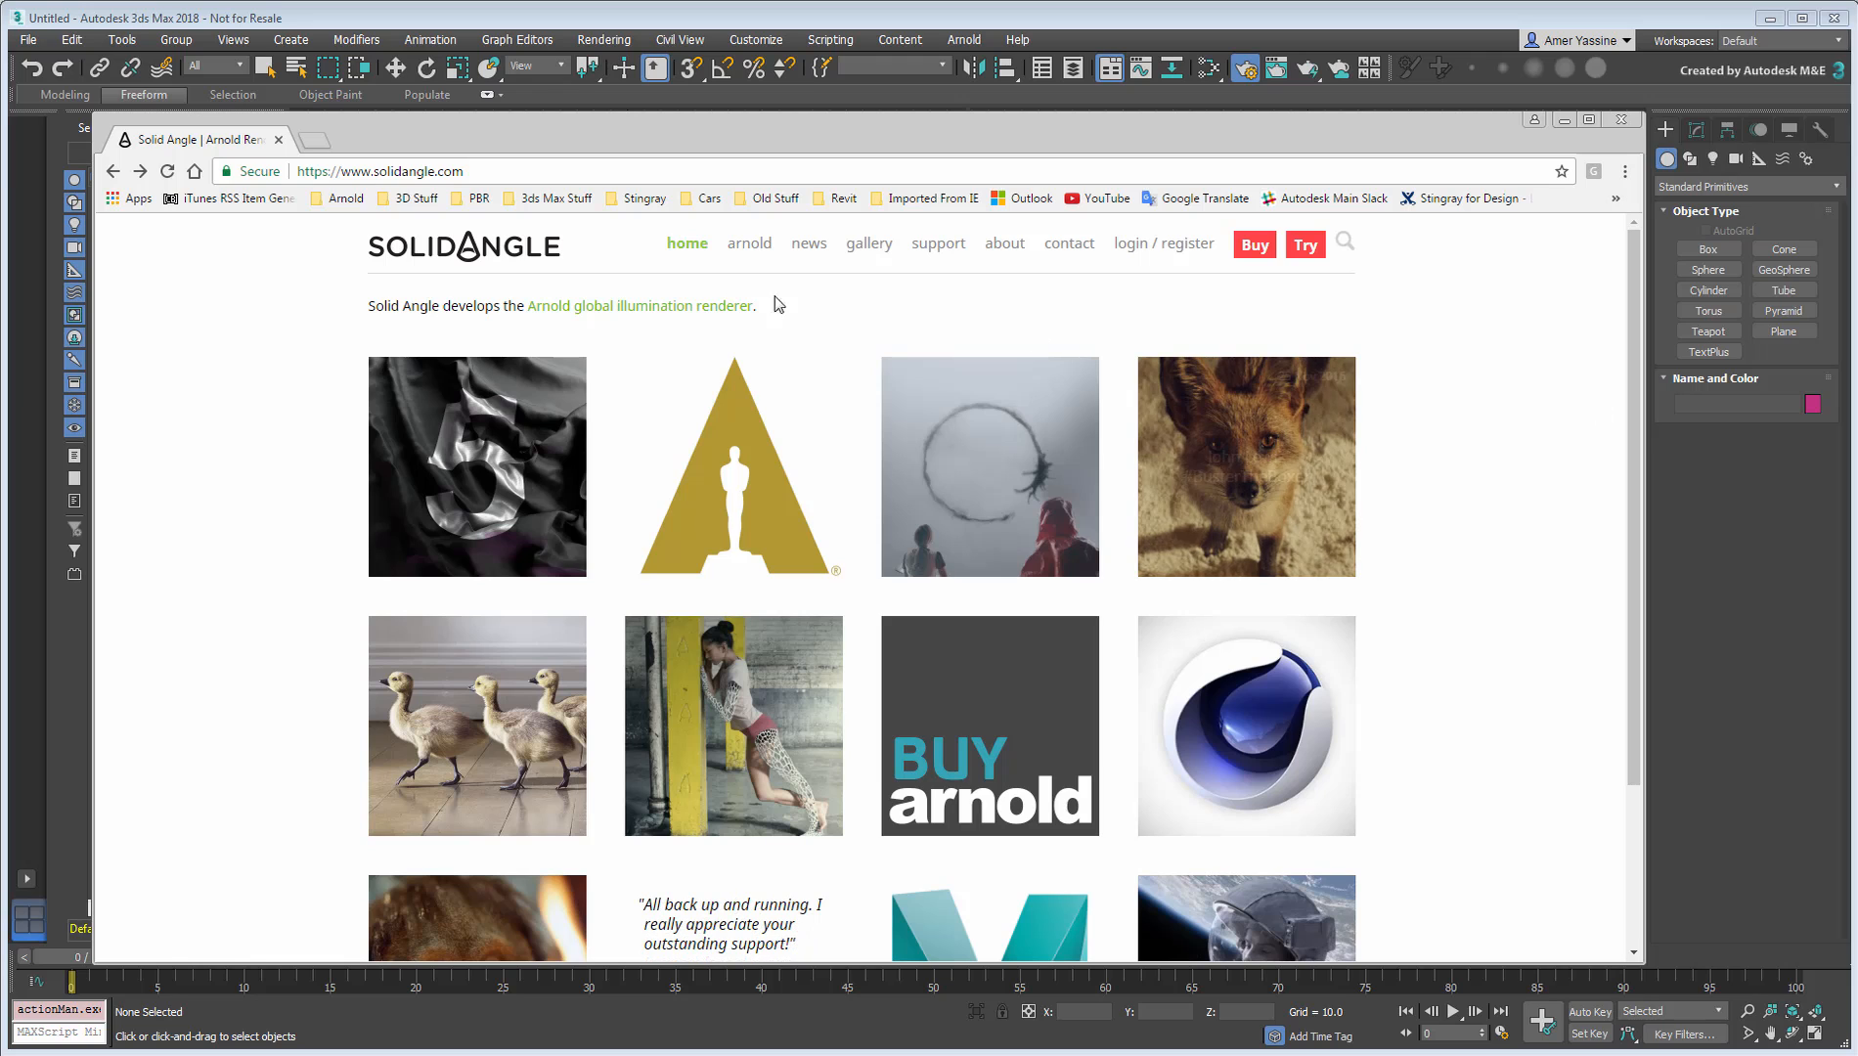
# Step: Visit the Arnold product page on the Solid Angle website
pyautogui.click(749, 243)
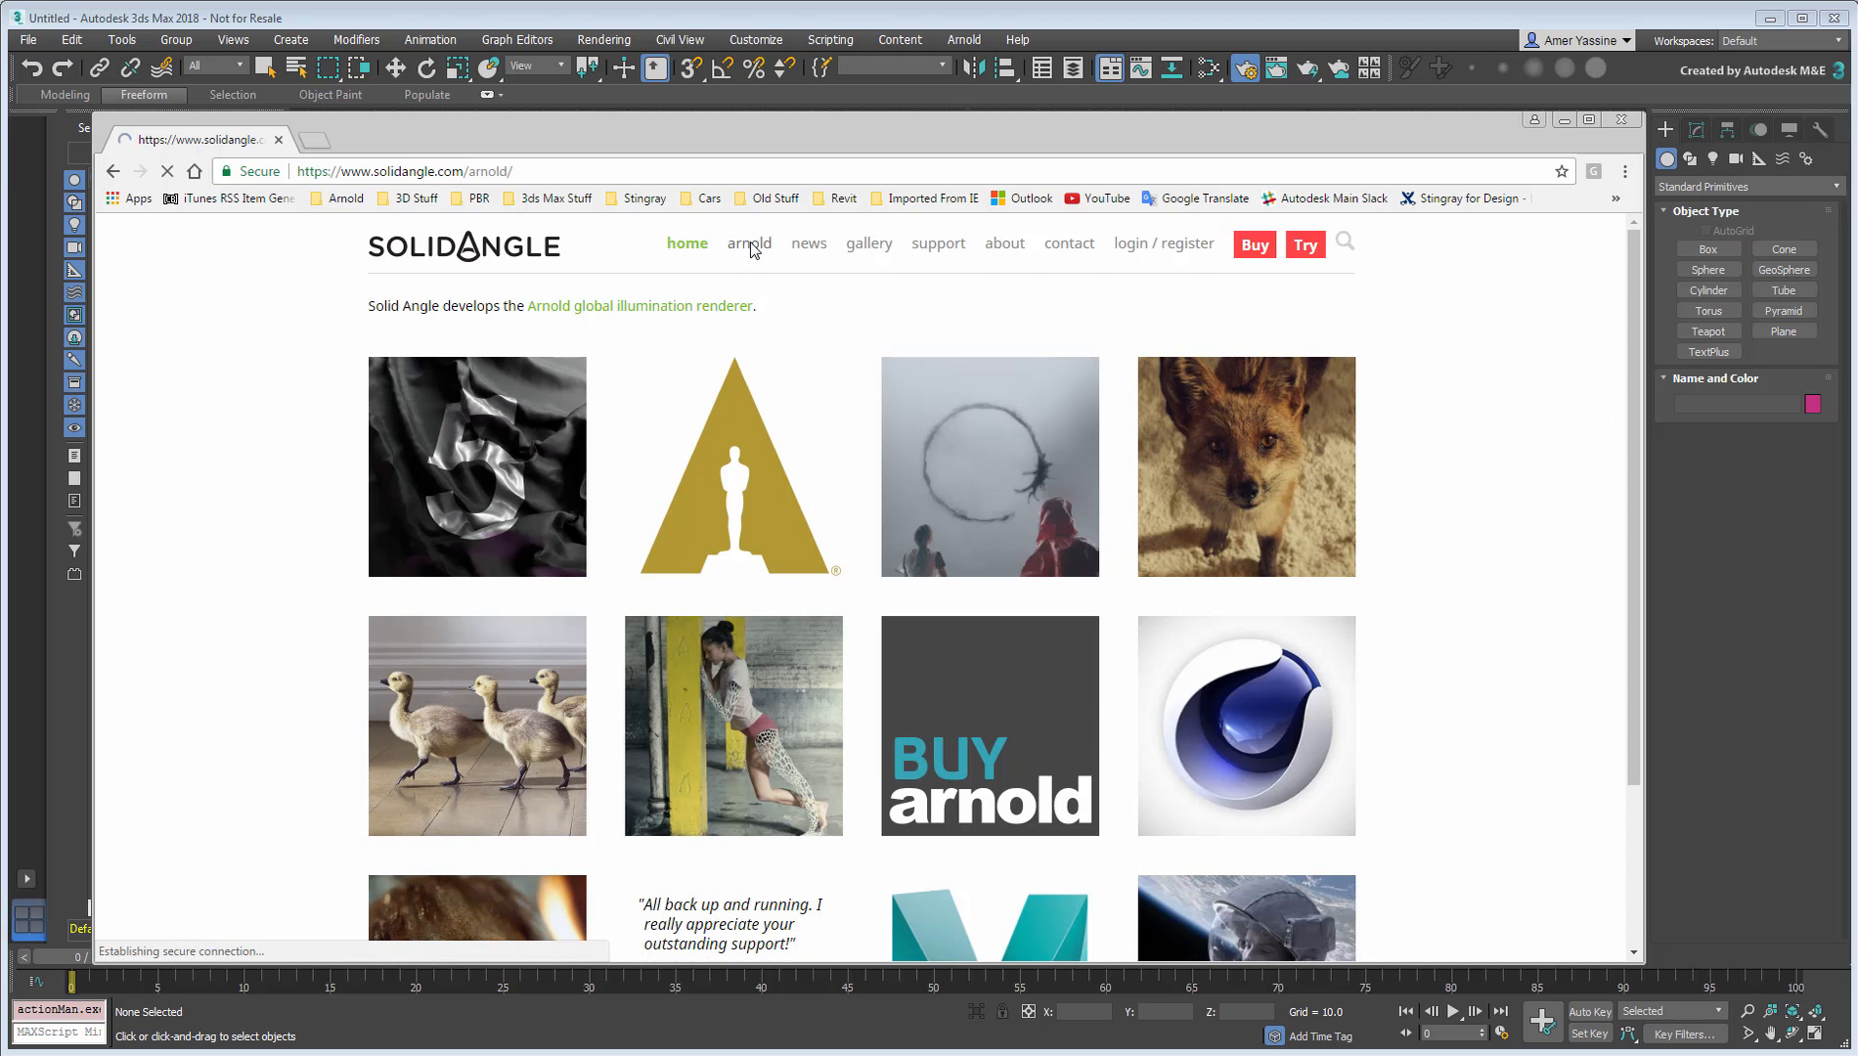
pyautogui.click(748, 243)
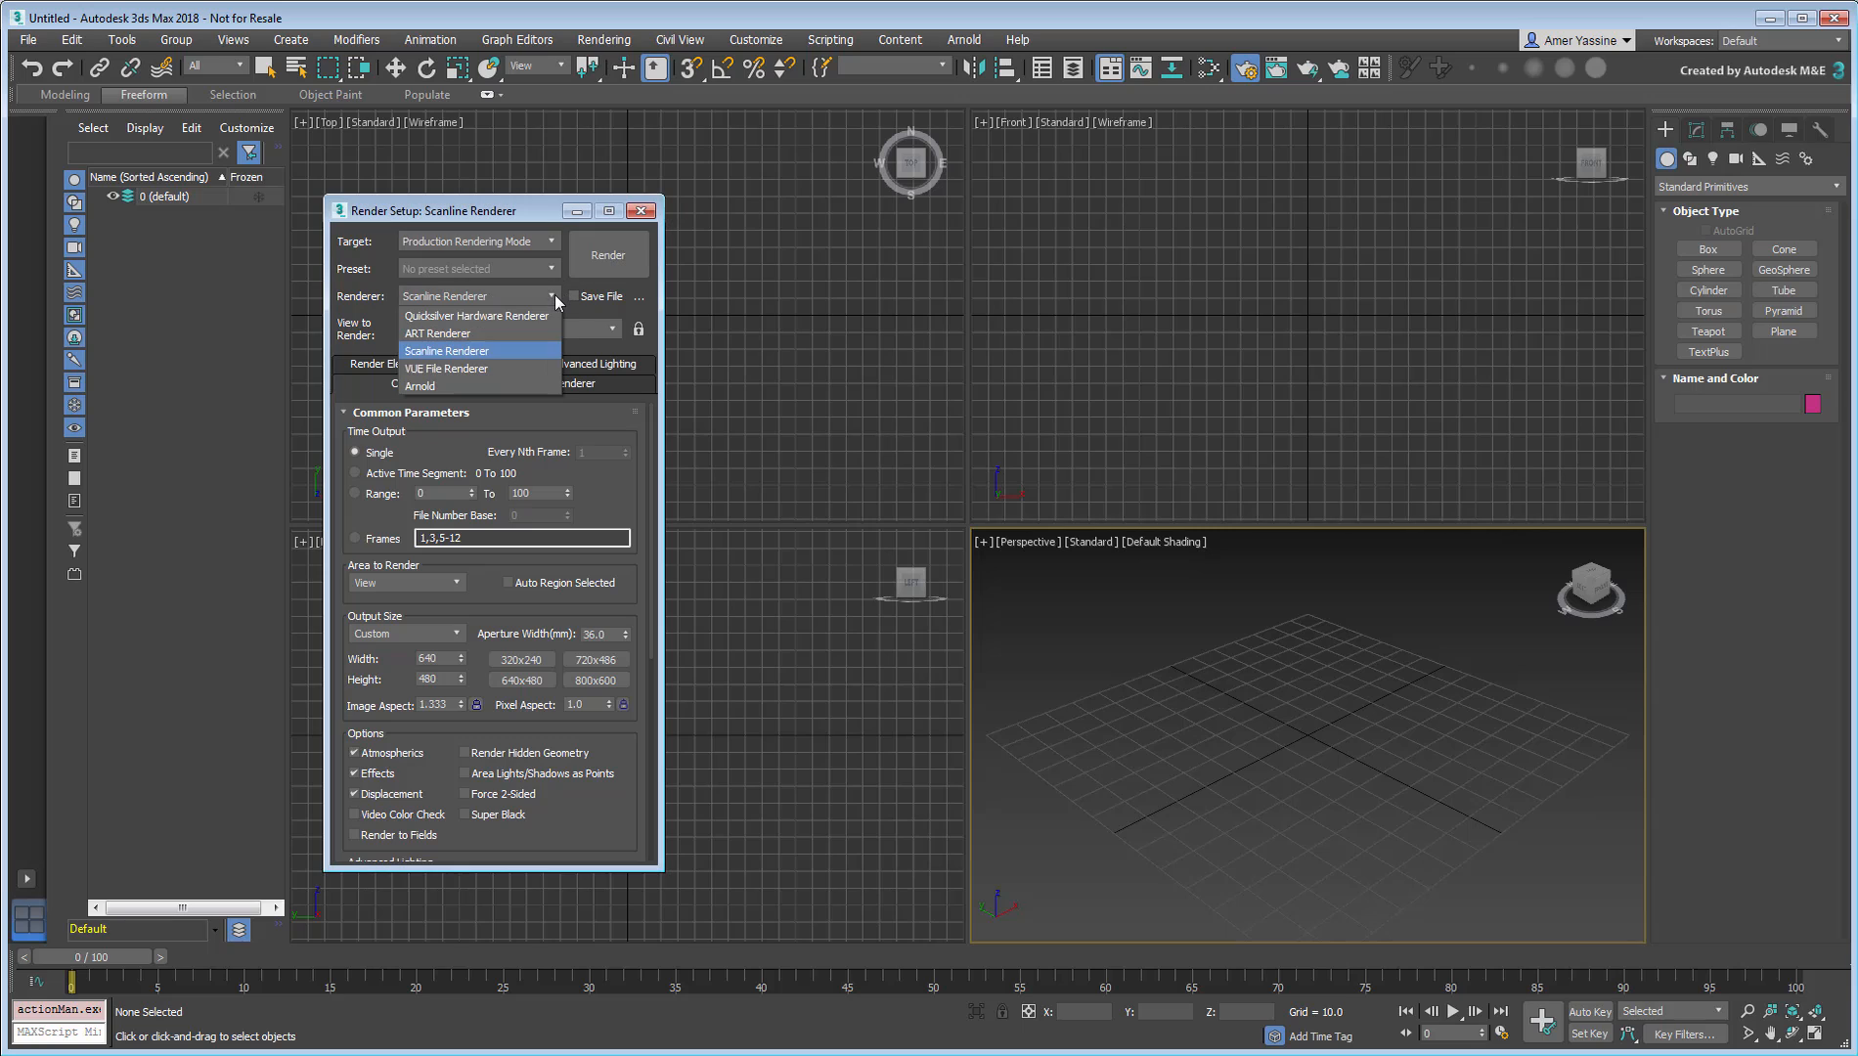
# Step: Switch the renderer from Scanline to Arnold and view the Arnold Renderer tab
pyautogui.click(421, 385)
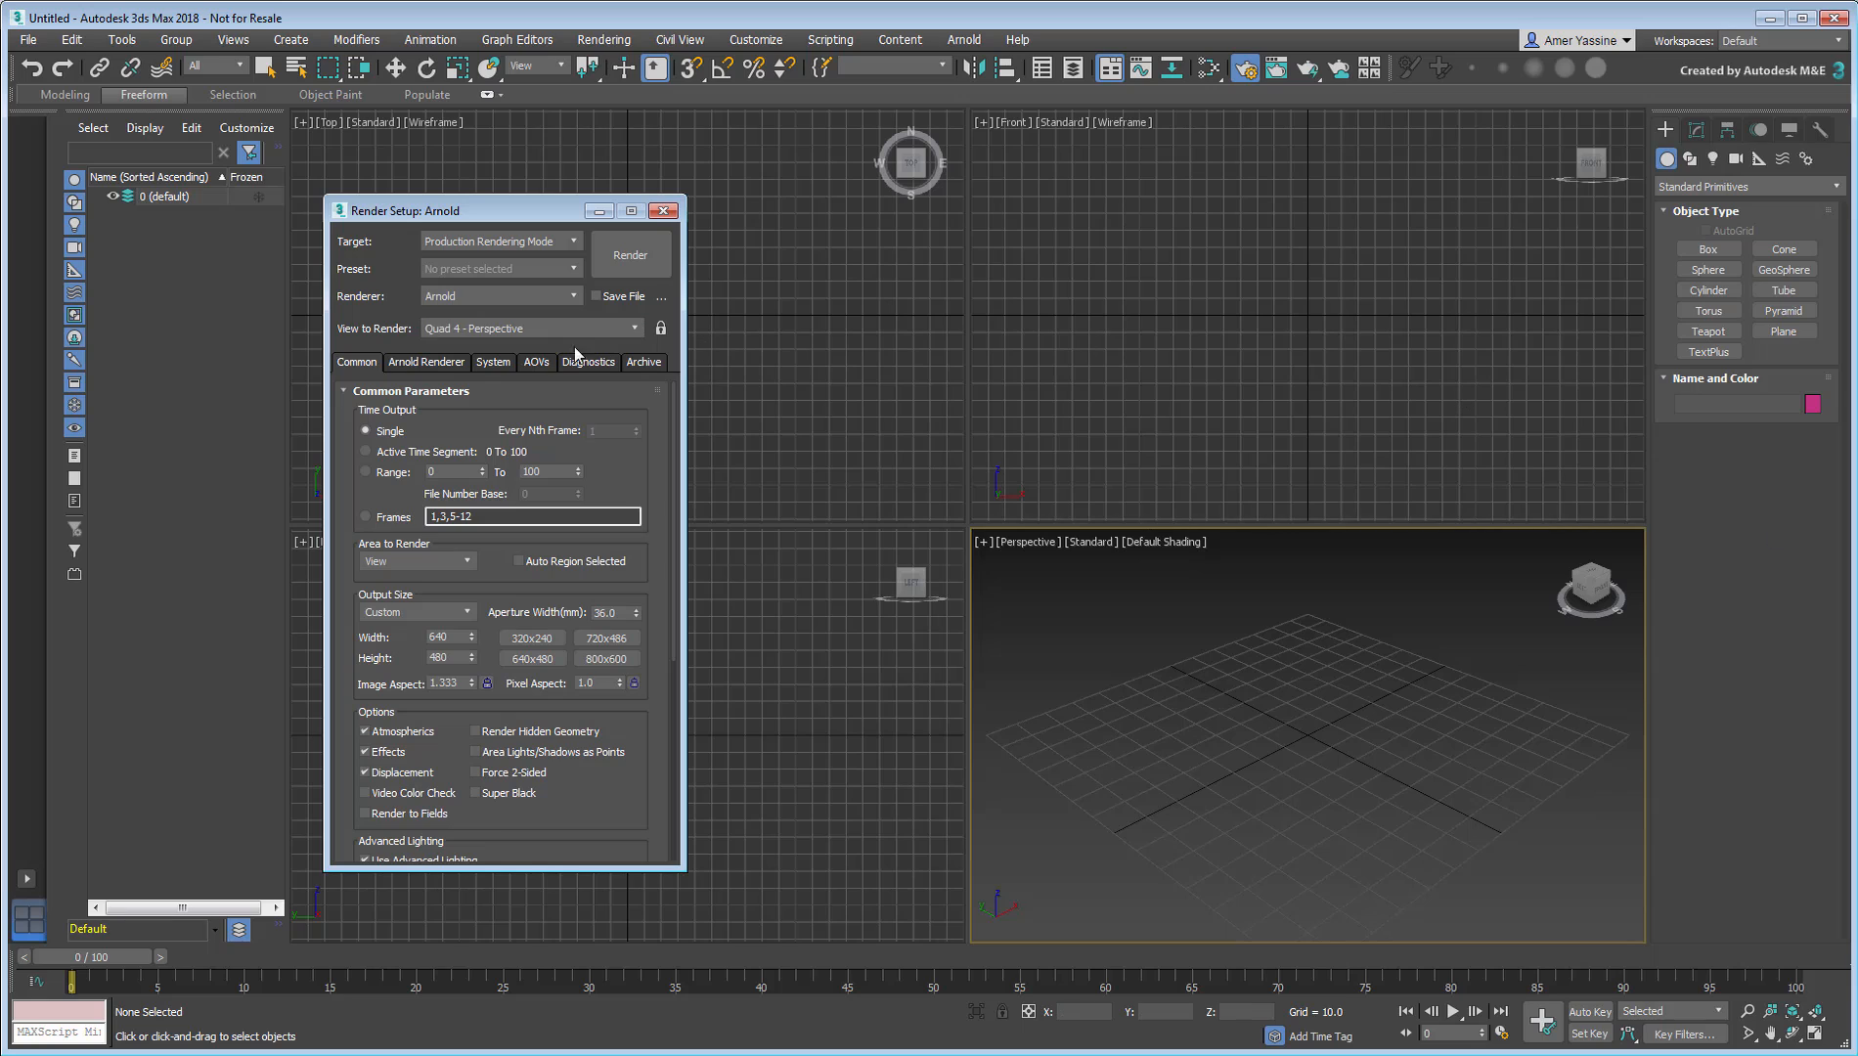
pyautogui.click(426, 362)
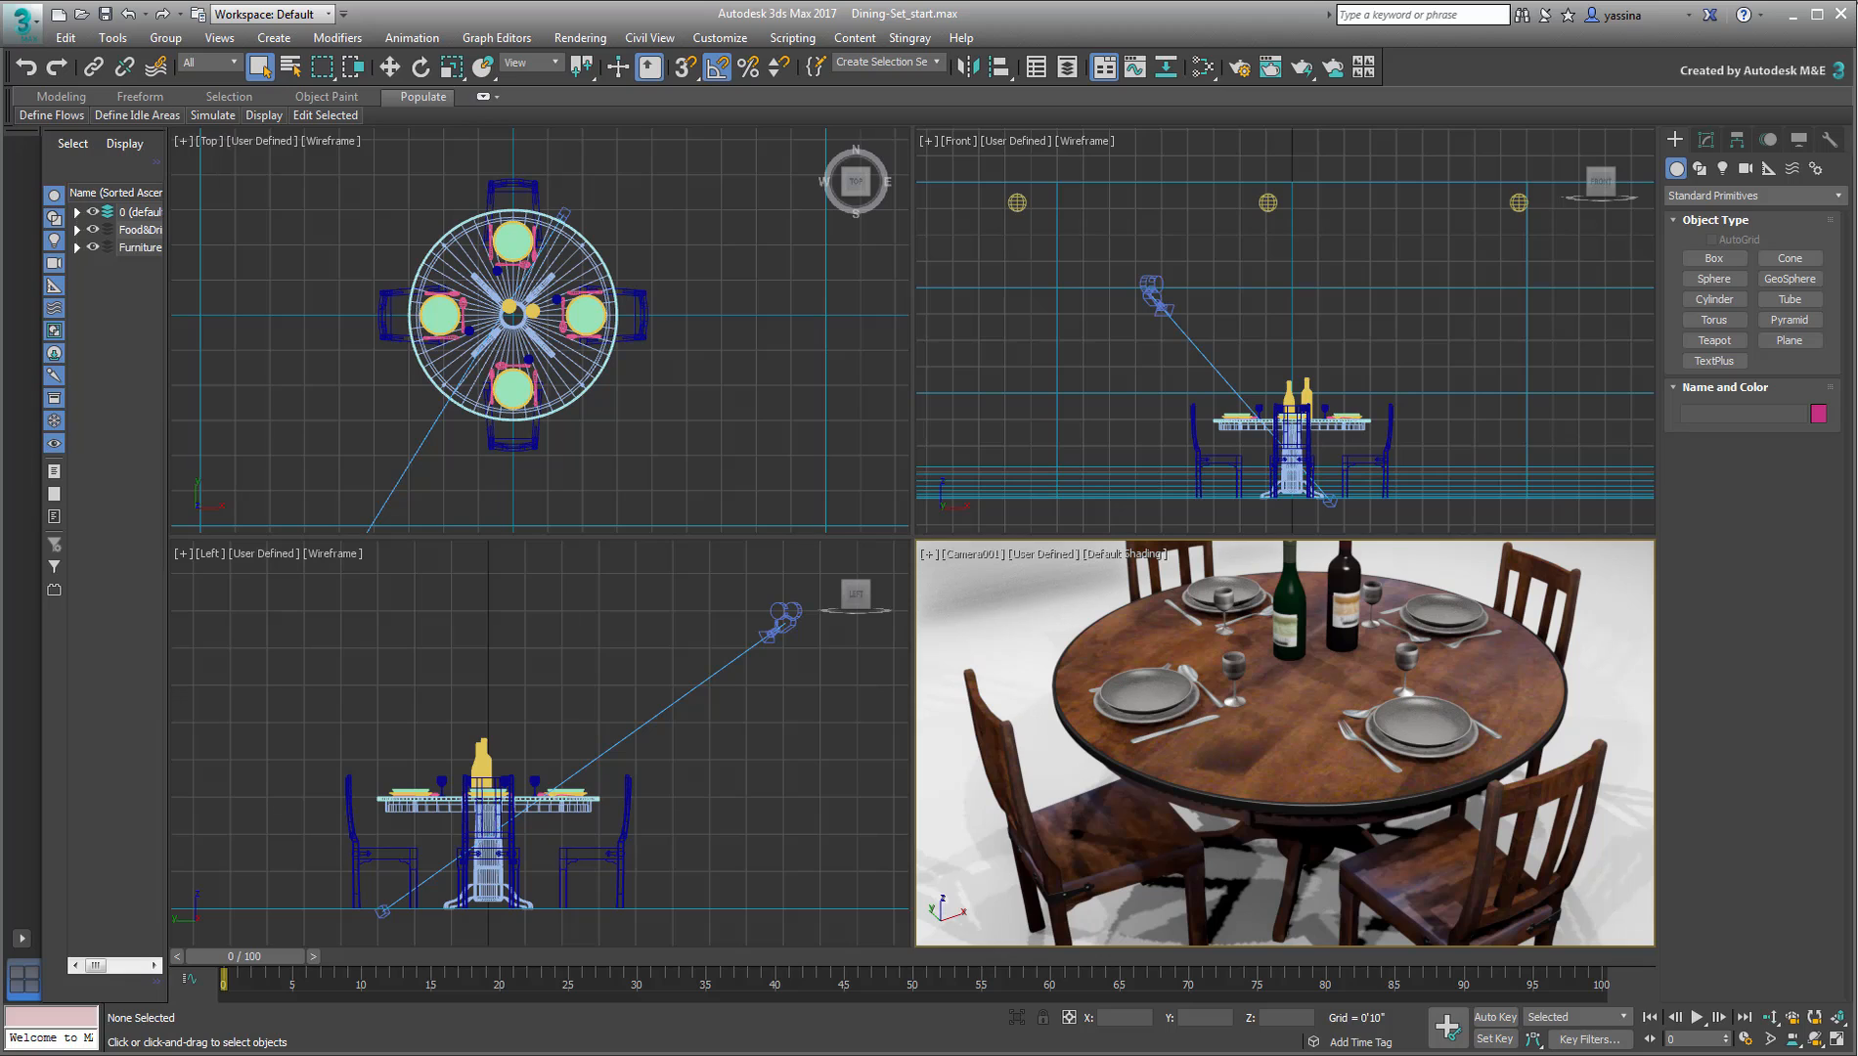
pyautogui.moveTo(1237, 68)
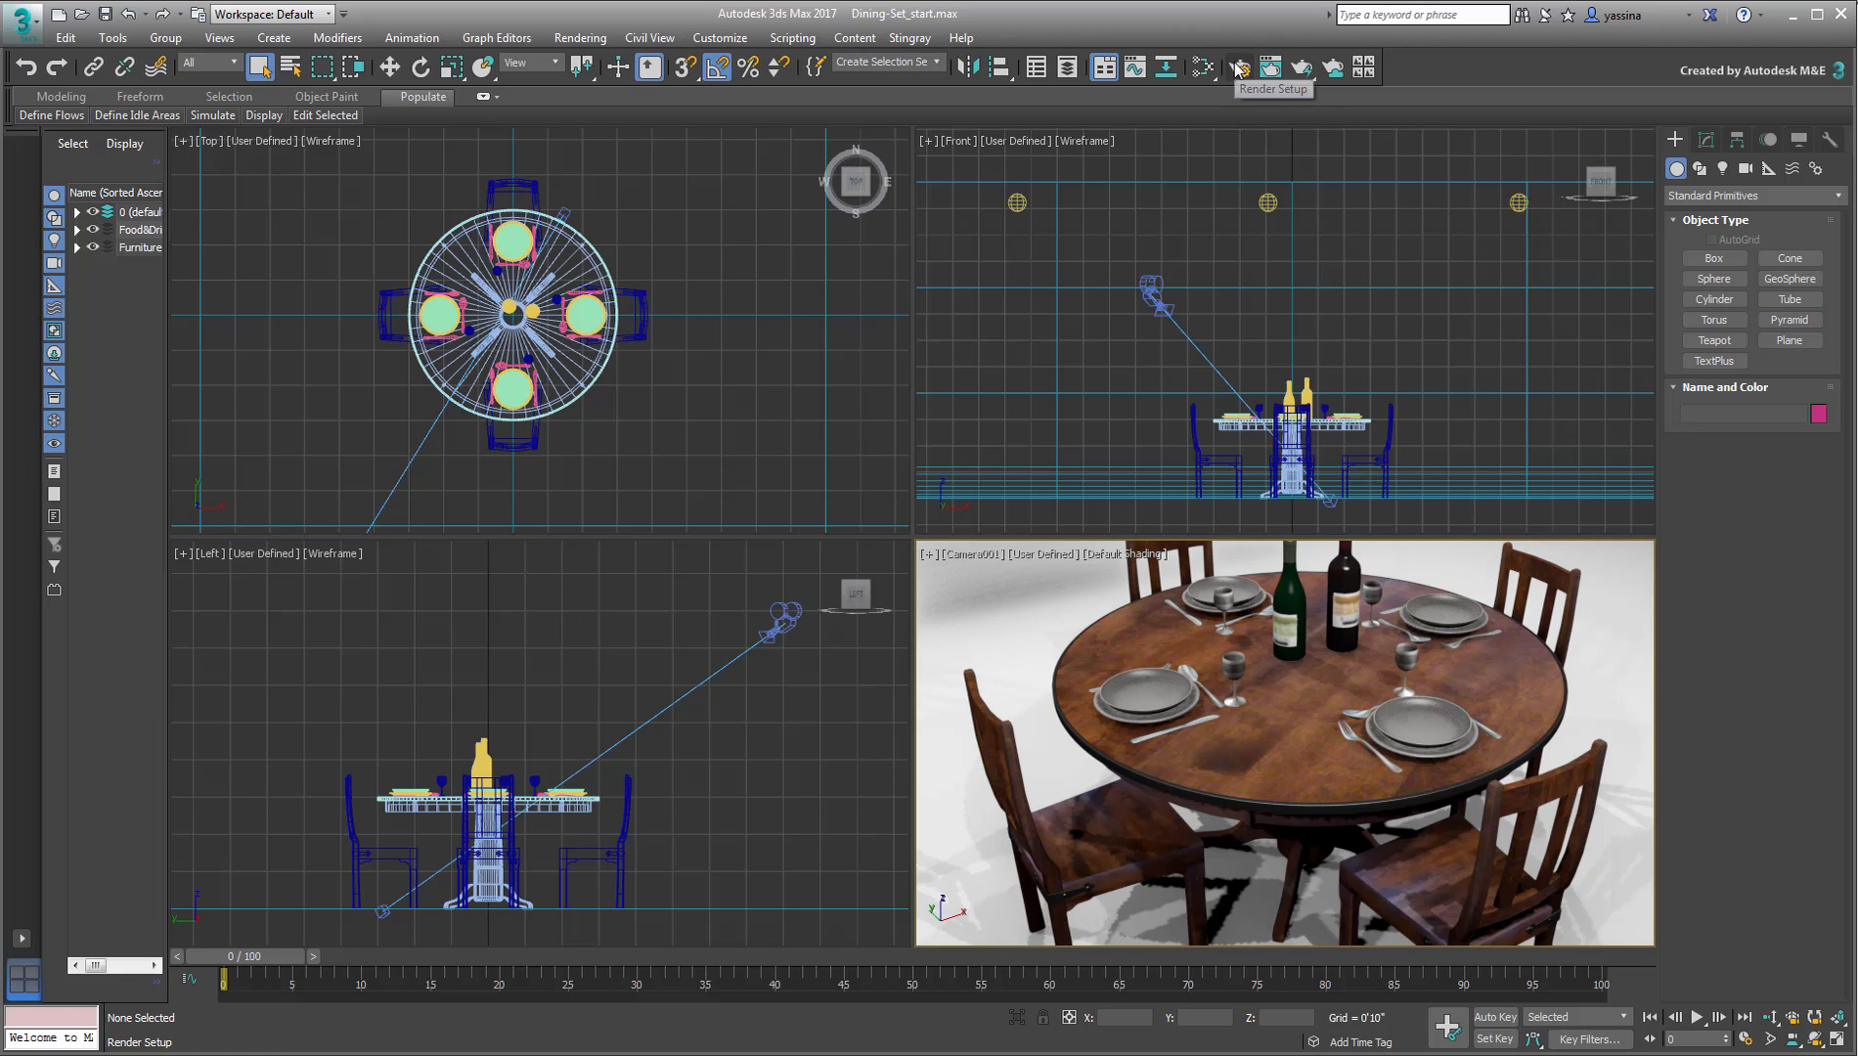
pyautogui.click(1237, 68)
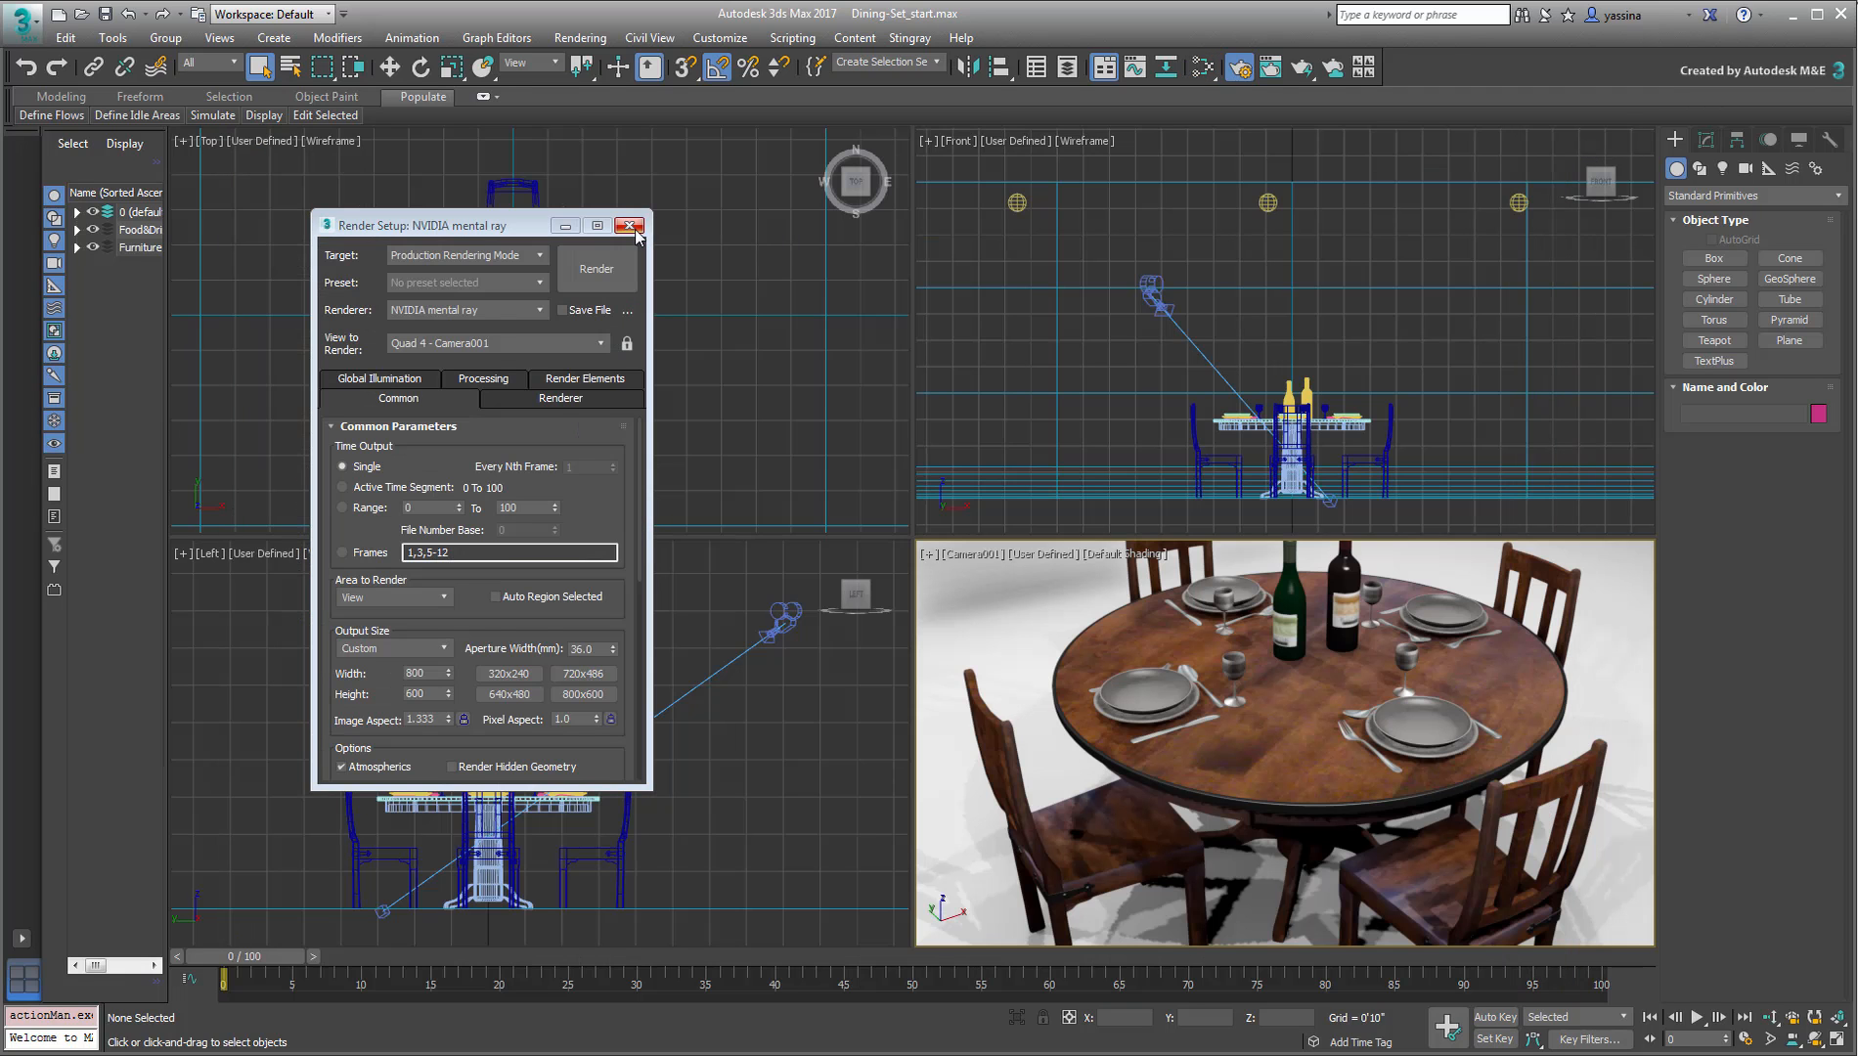
pyautogui.click(629, 226)
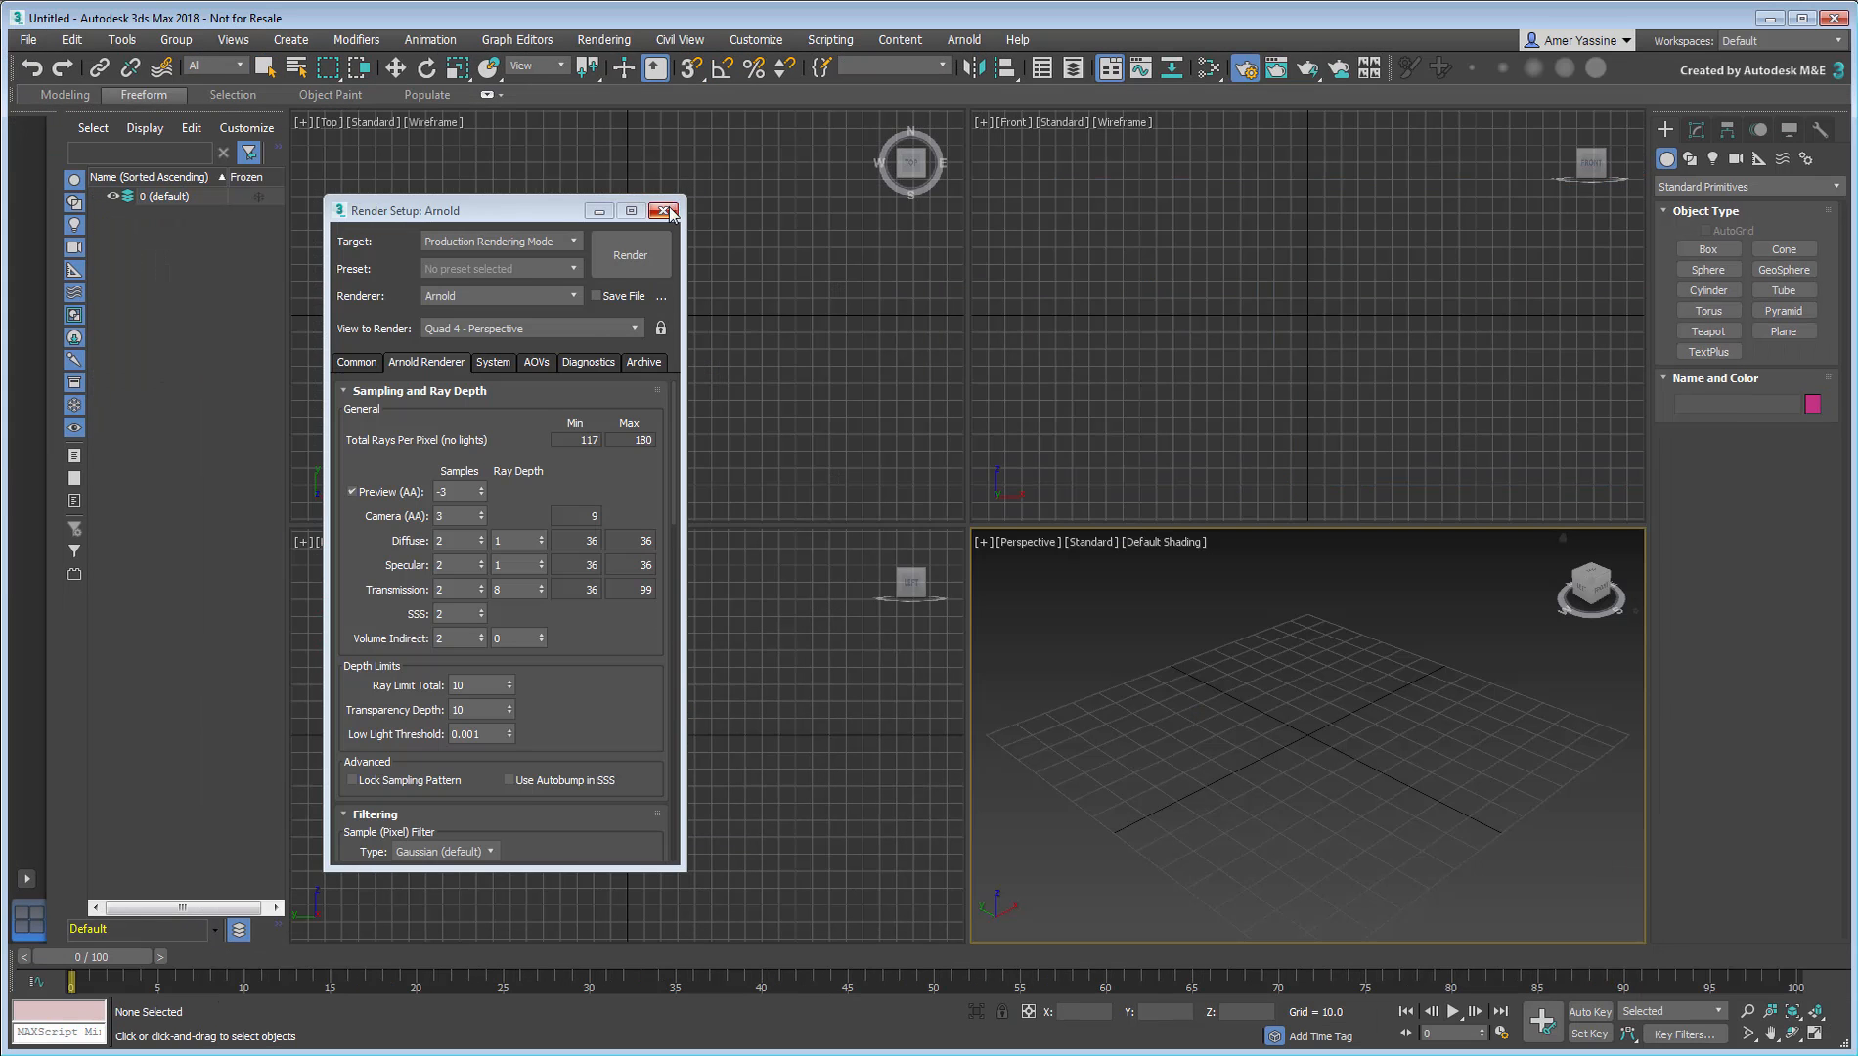
# Step: Open Dining-Set_start.max without saving, dismissing the obsolete file and mental ray warnings
pyautogui.click(665, 210)
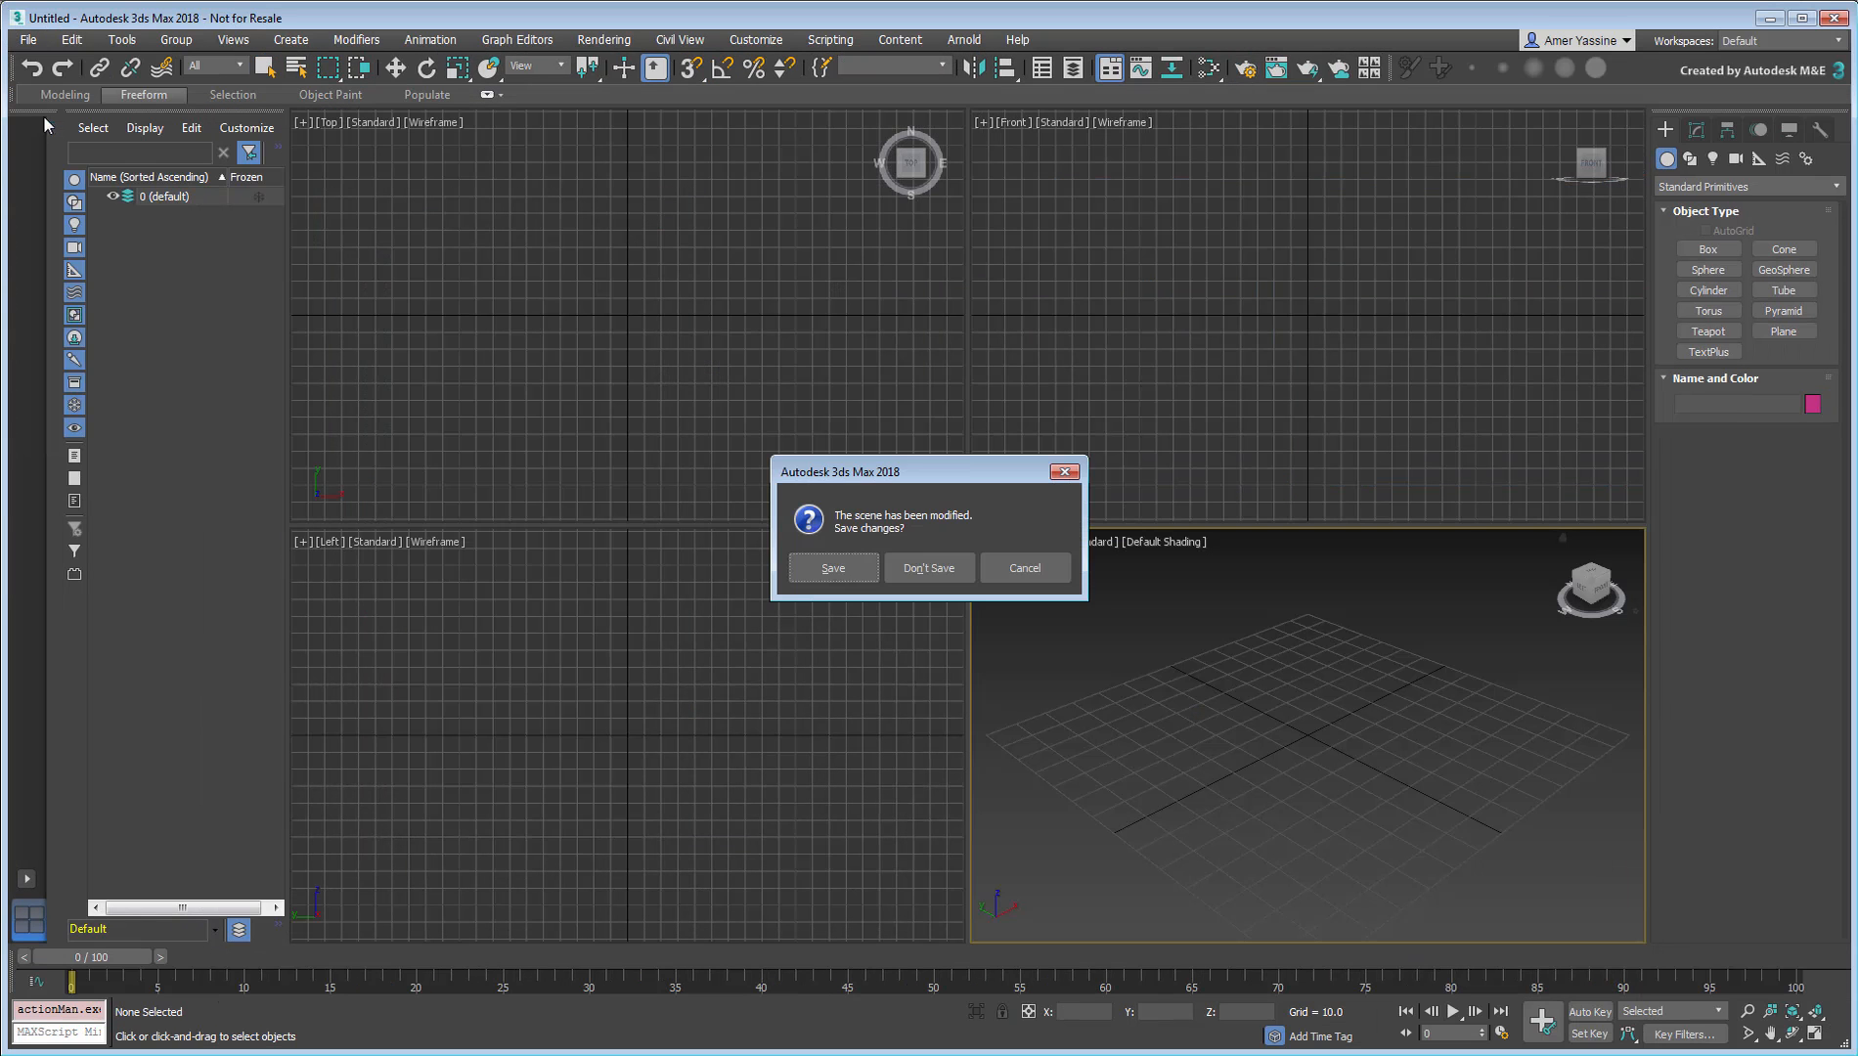
pyautogui.click(929, 568)
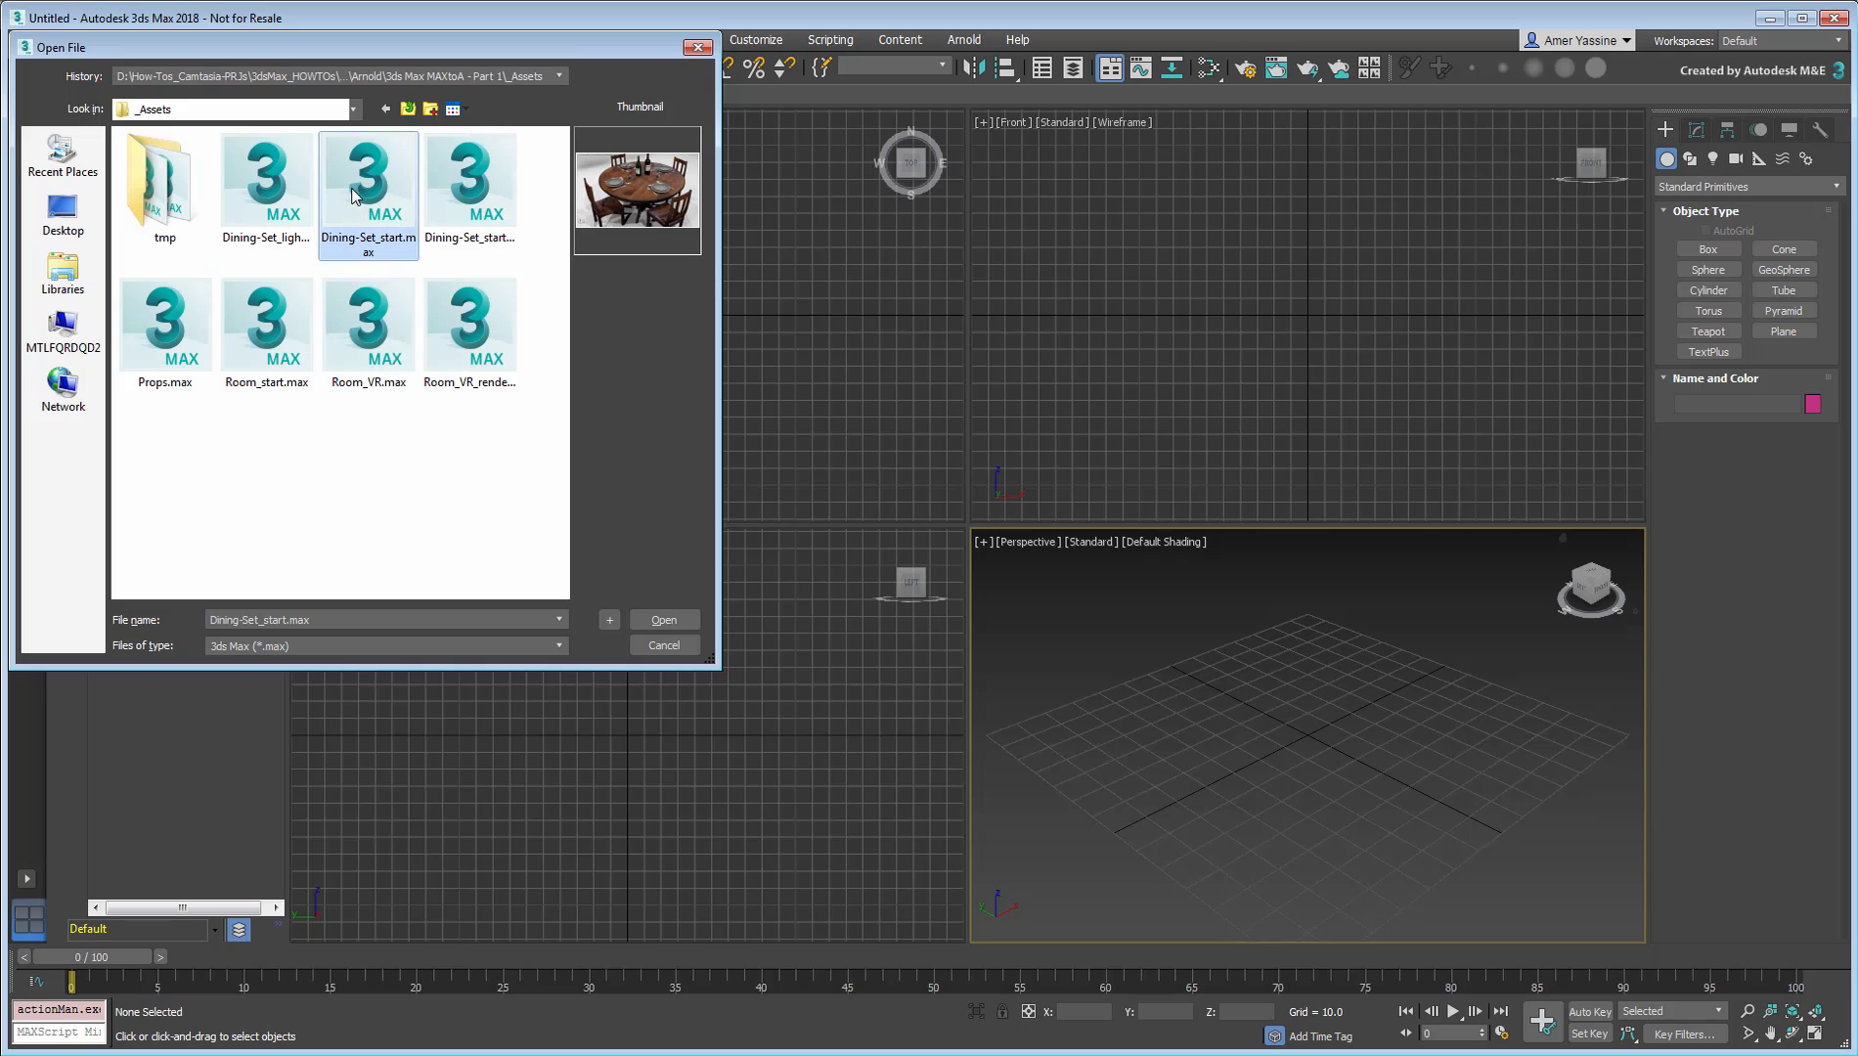
pyautogui.click(664, 619)
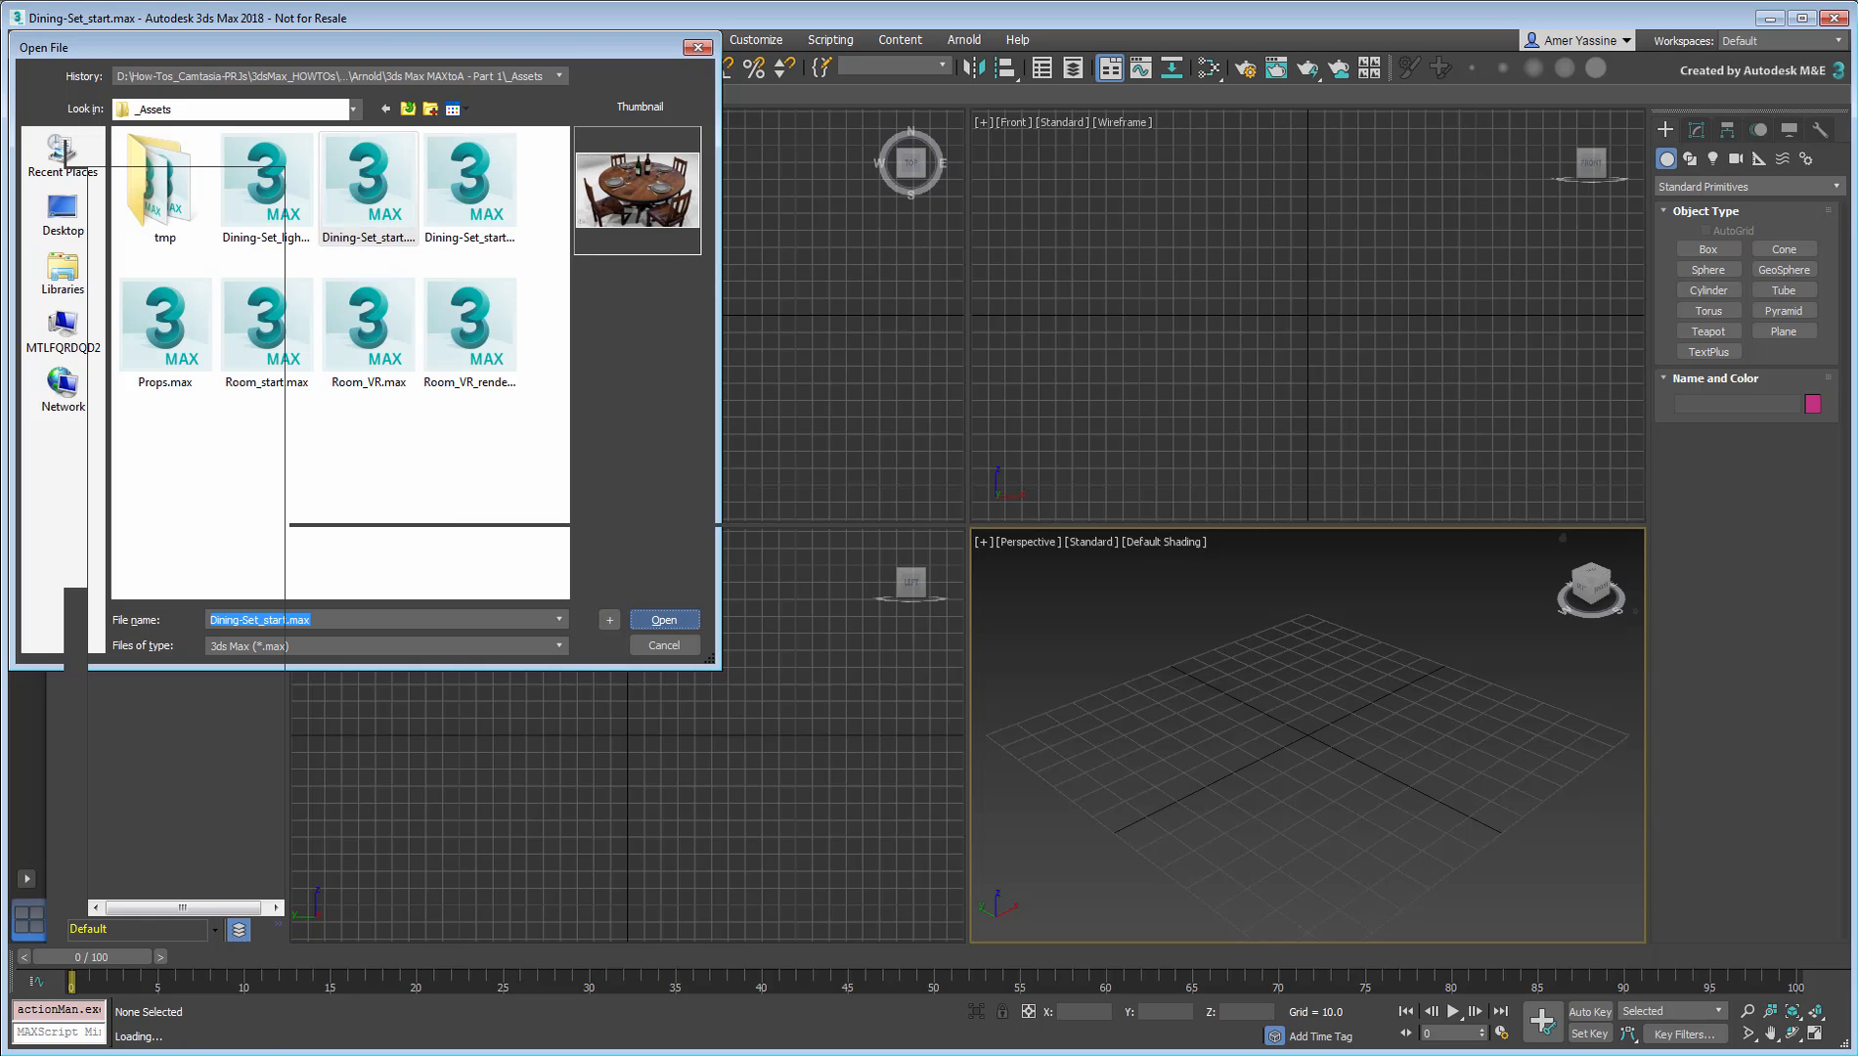
pyautogui.click(662, 620)
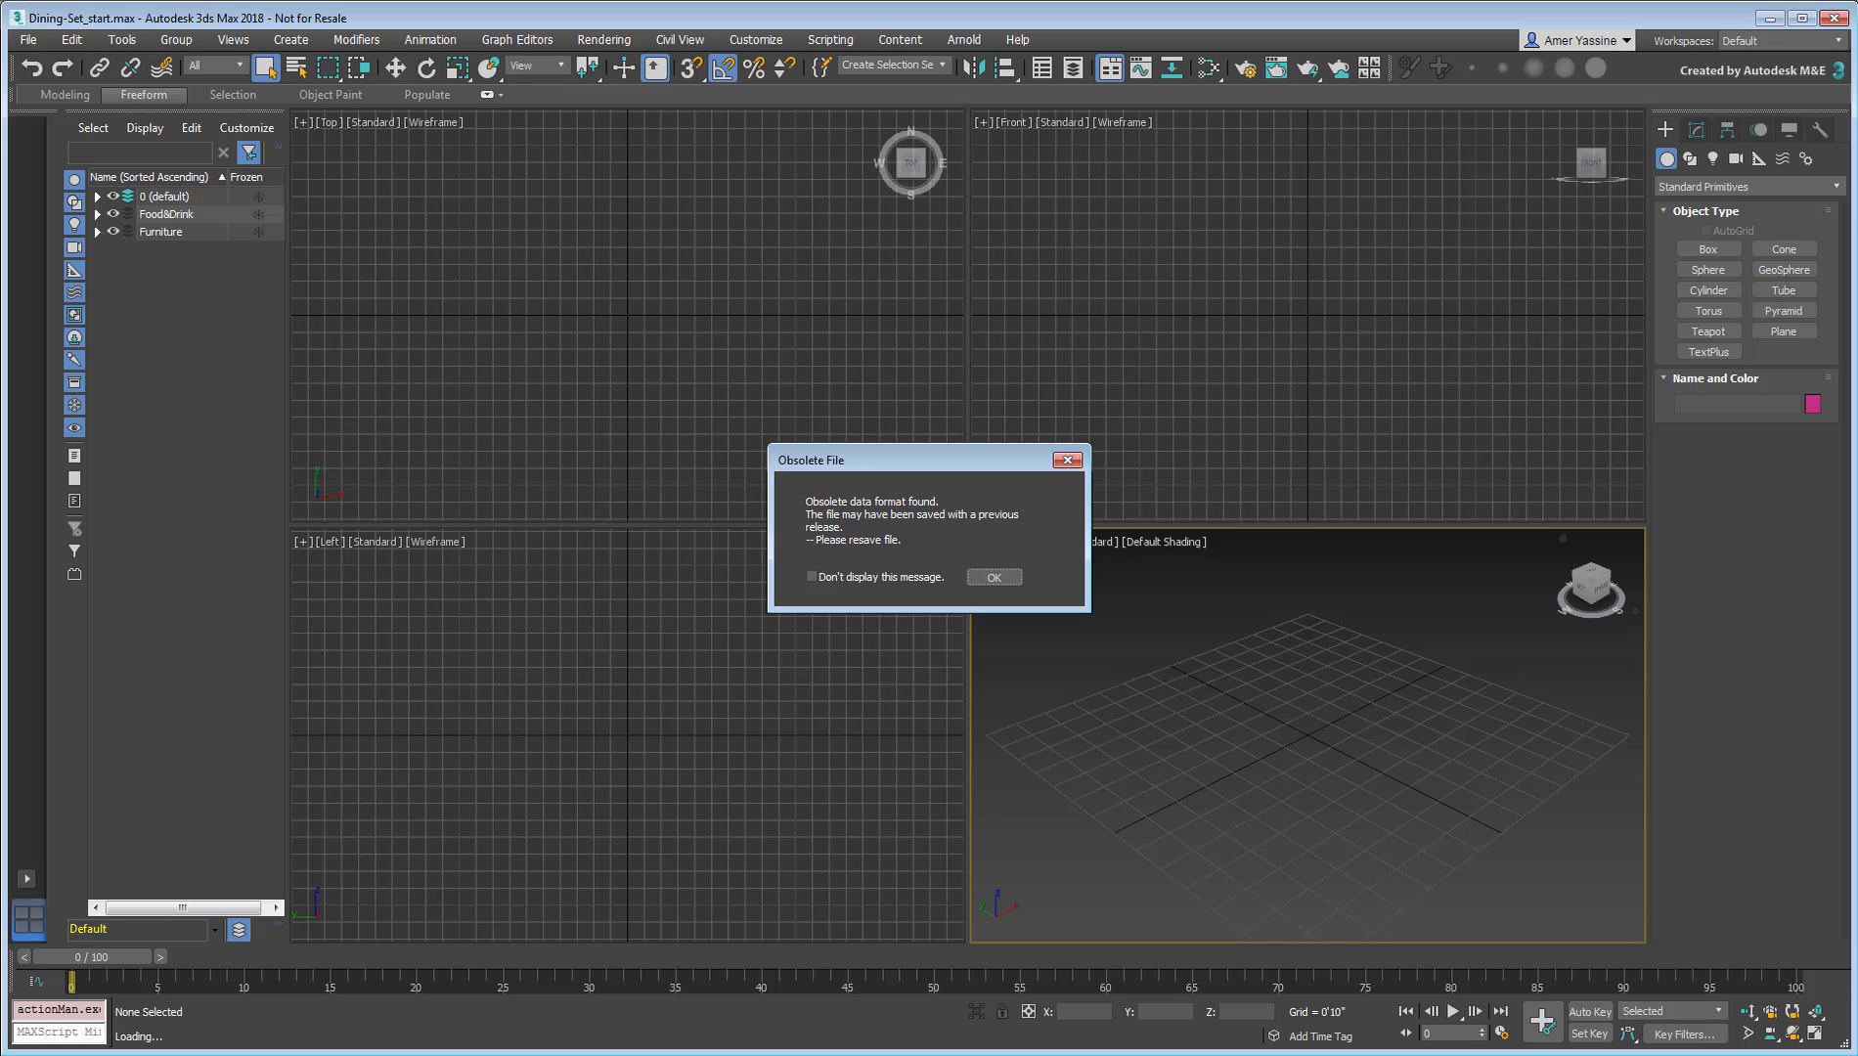
pyautogui.moveTo(995, 558)
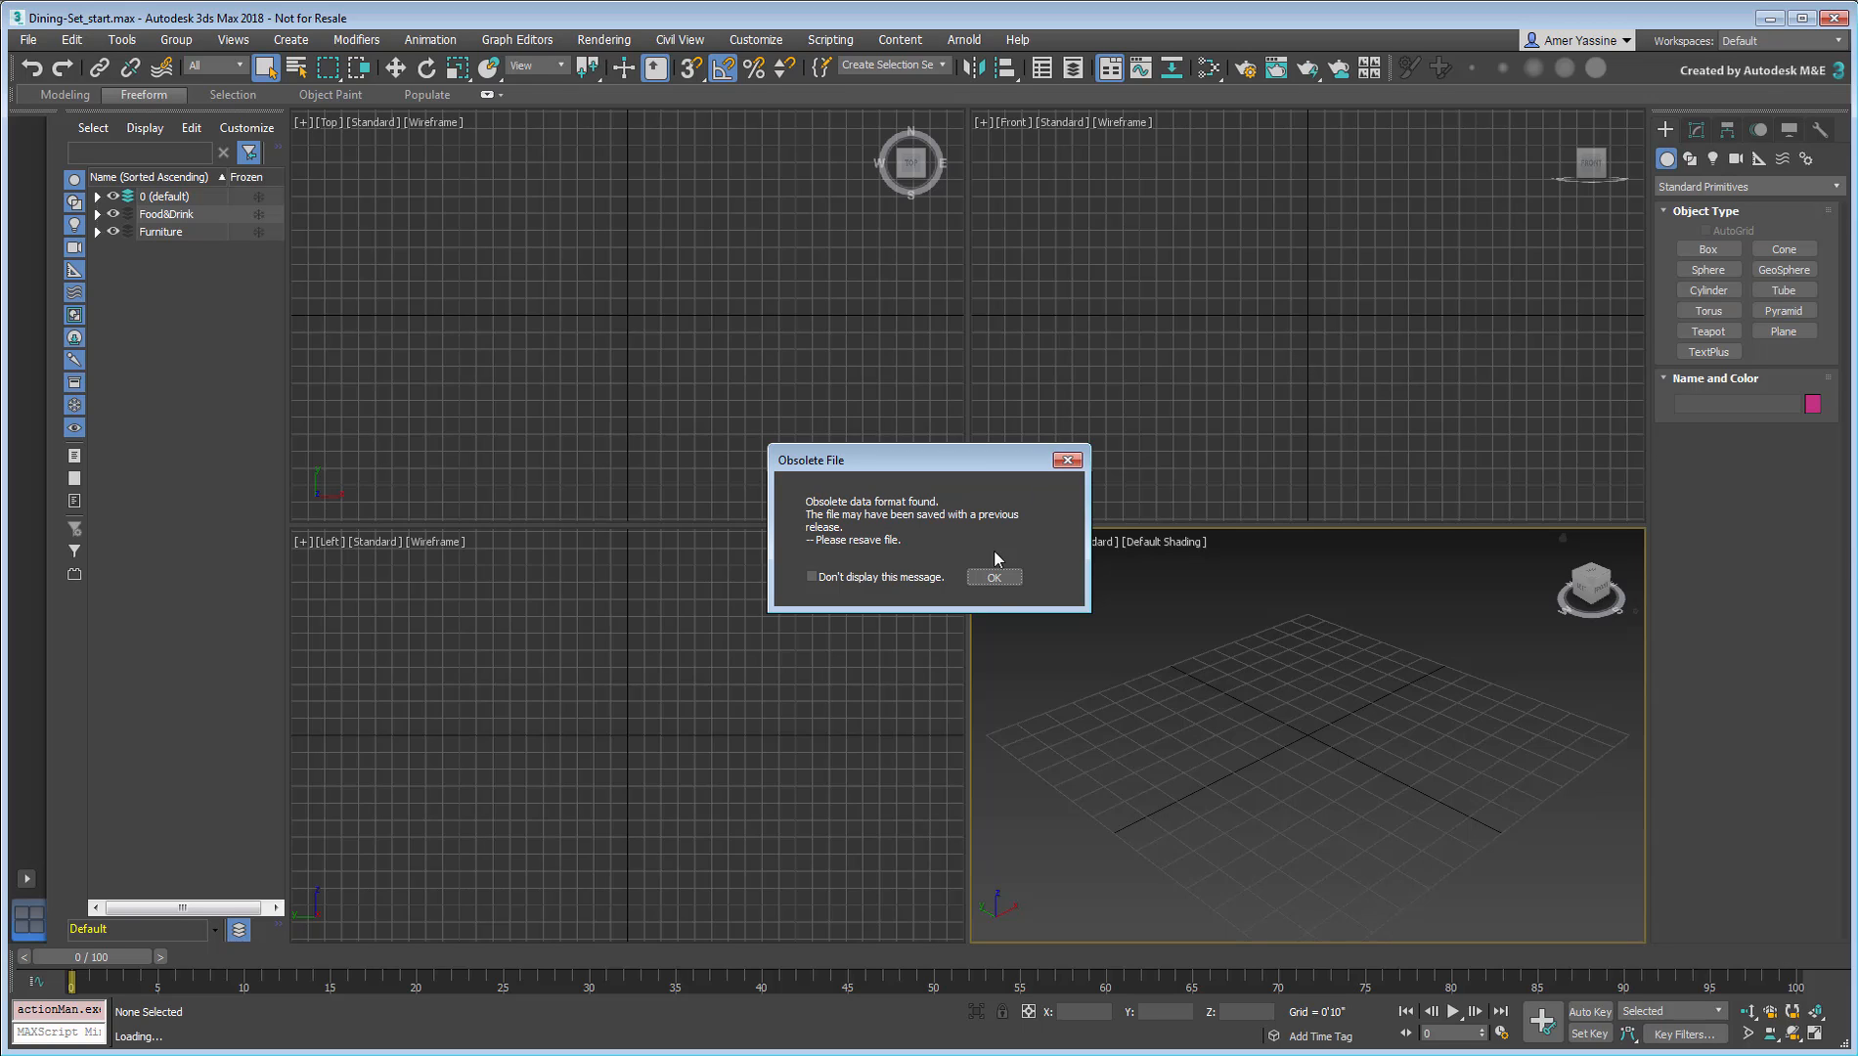
pyautogui.click(993, 577)
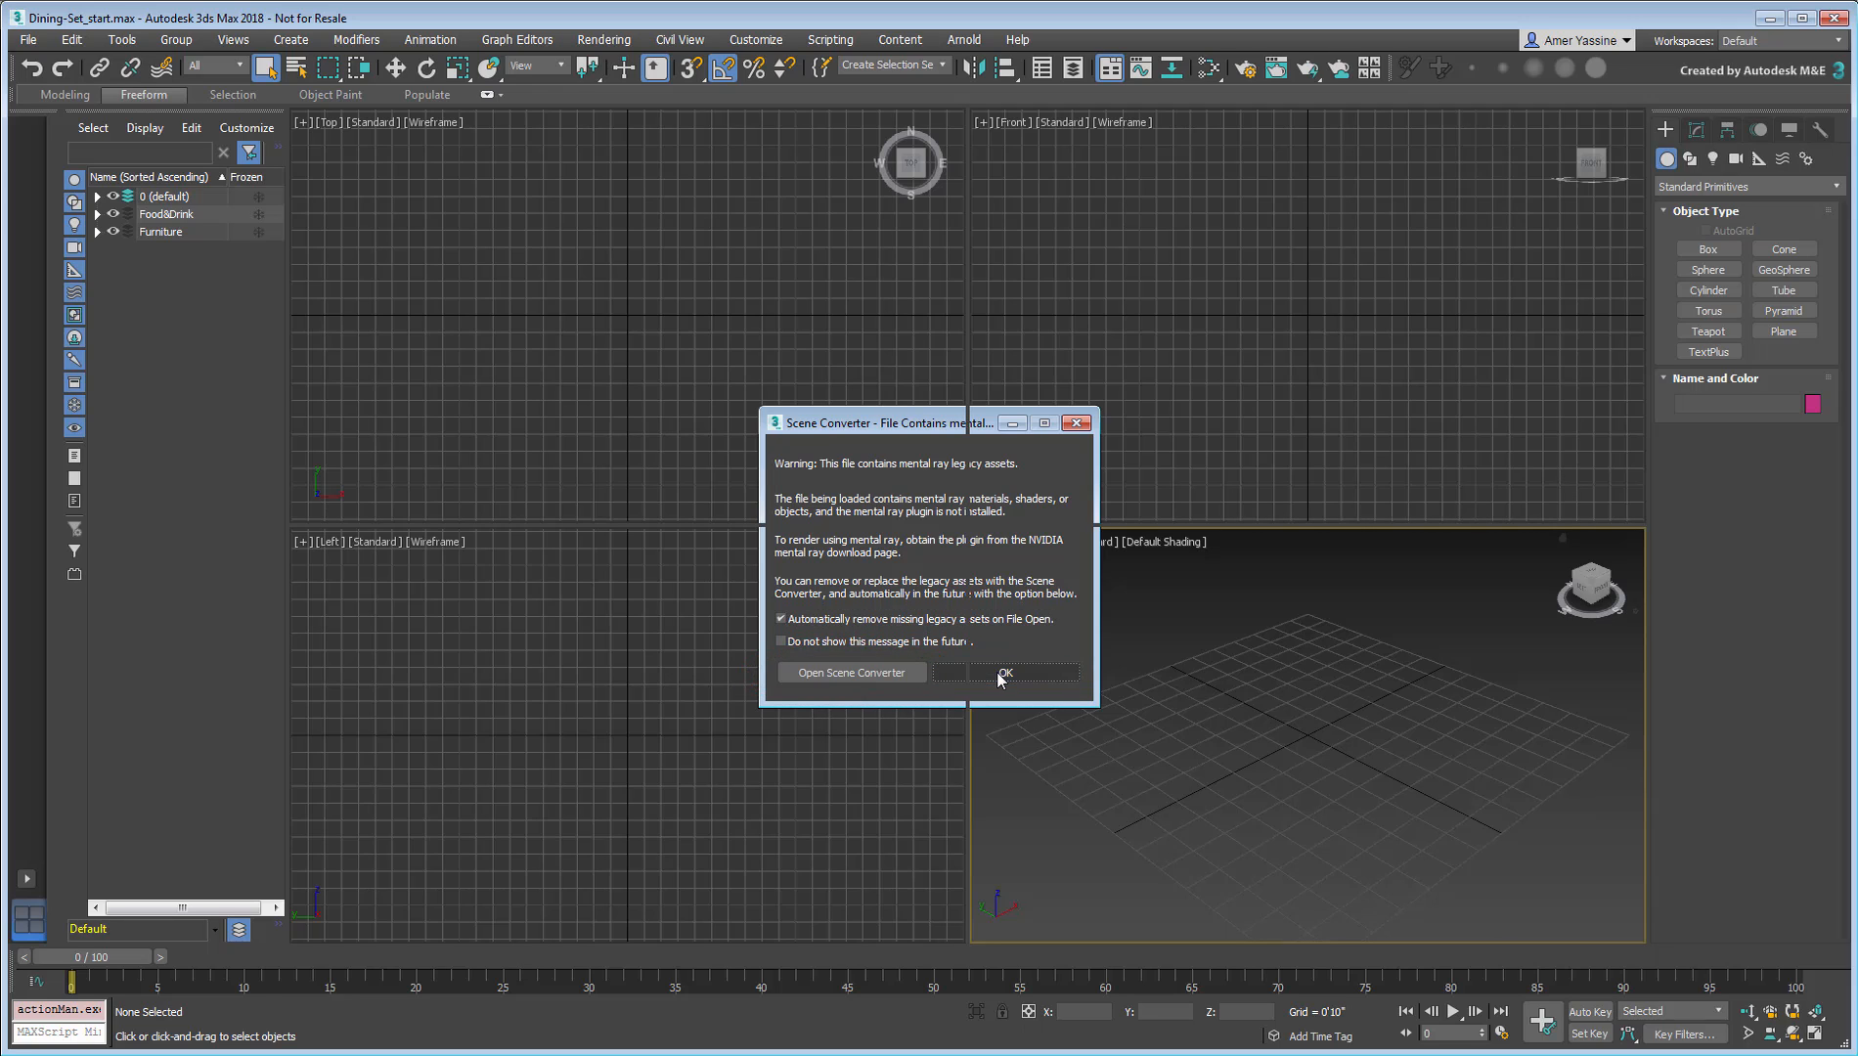
pyautogui.click(1005, 672)
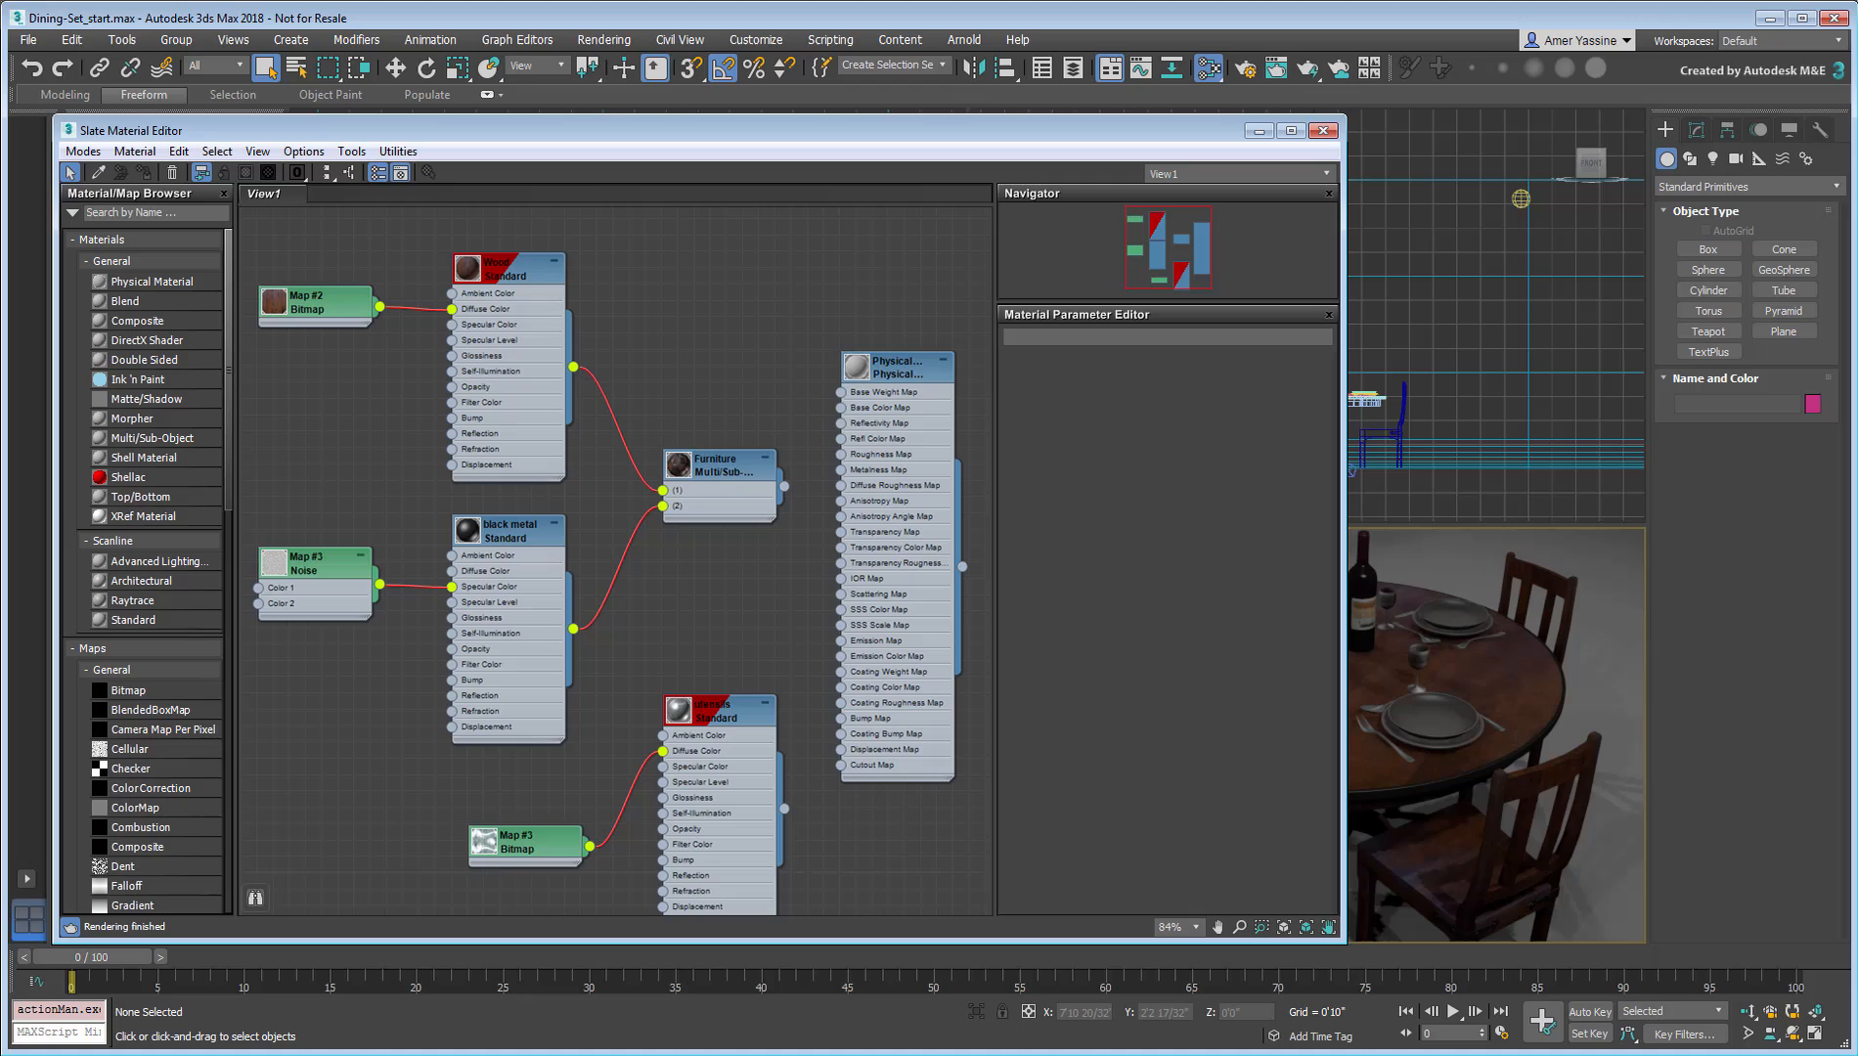
# Step: Inspect the Physical Material node's parameters in the Slate editor, then close it
pyautogui.moveTo(852, 249); pyautogui.dragTo(900, 866)
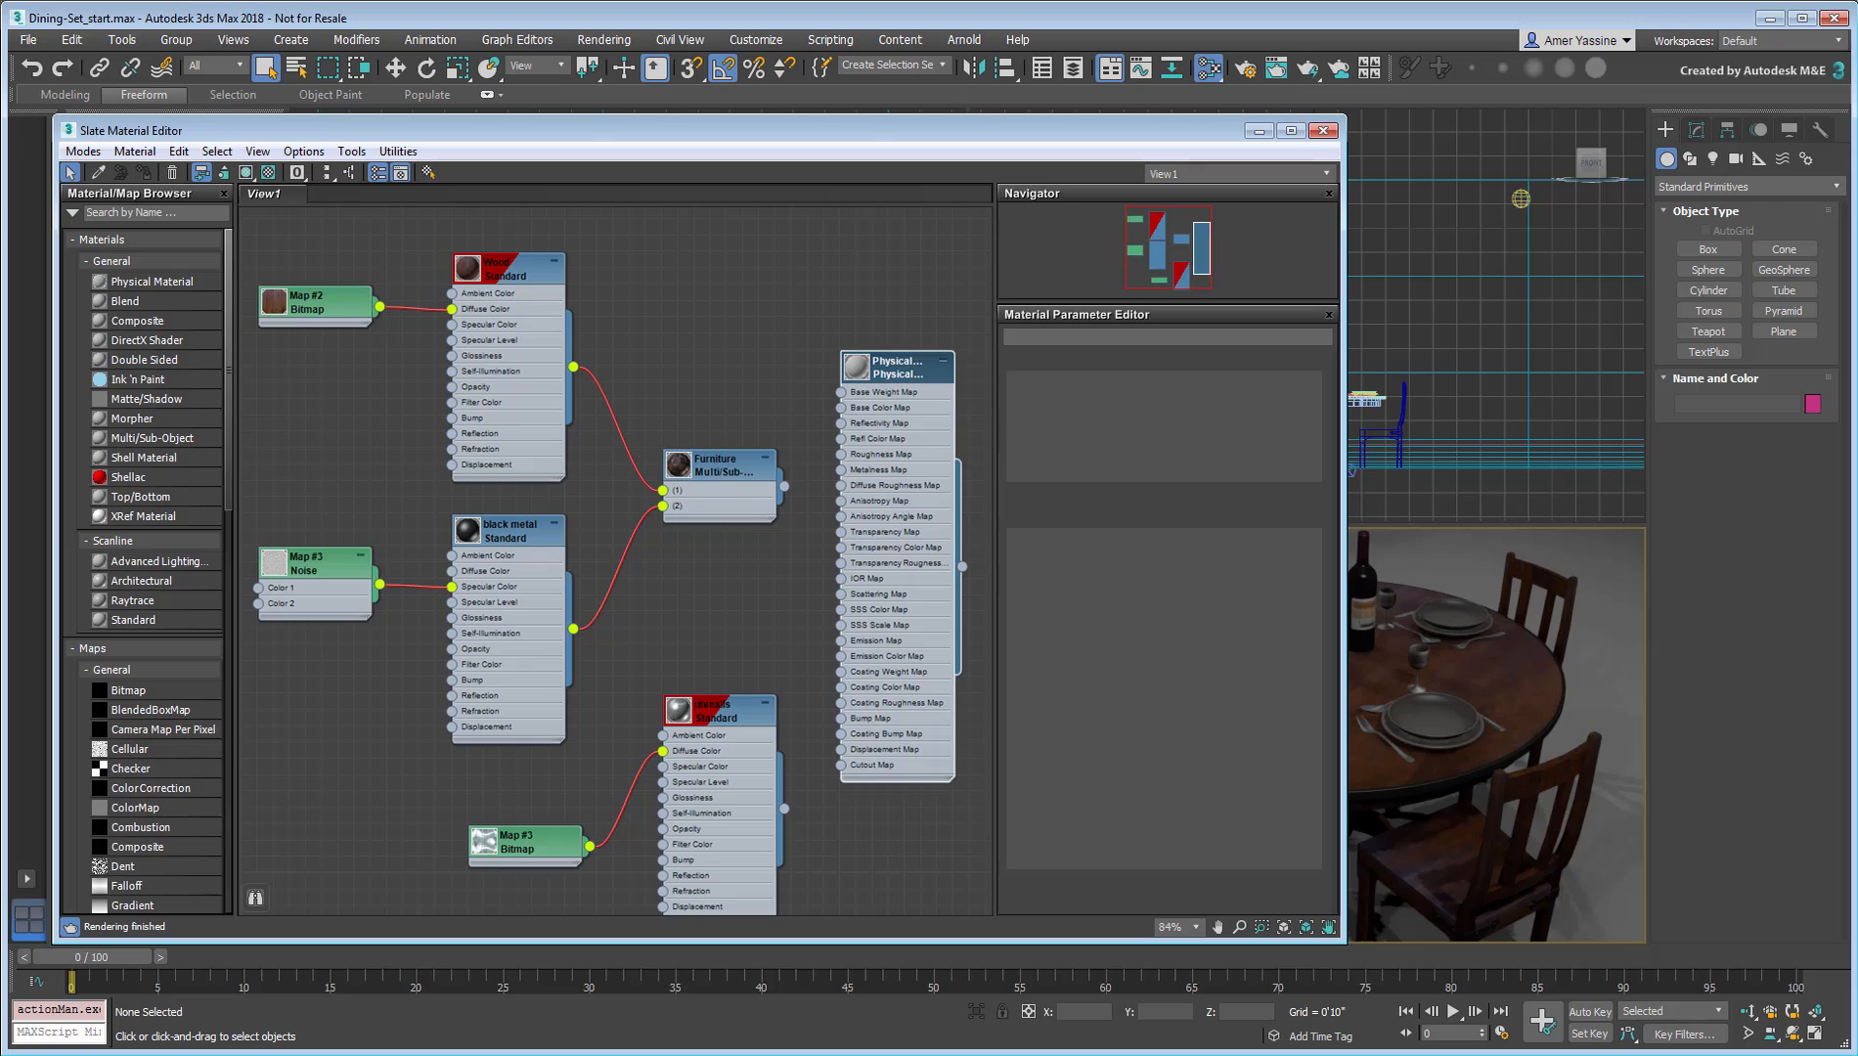
pyautogui.click(891, 367)
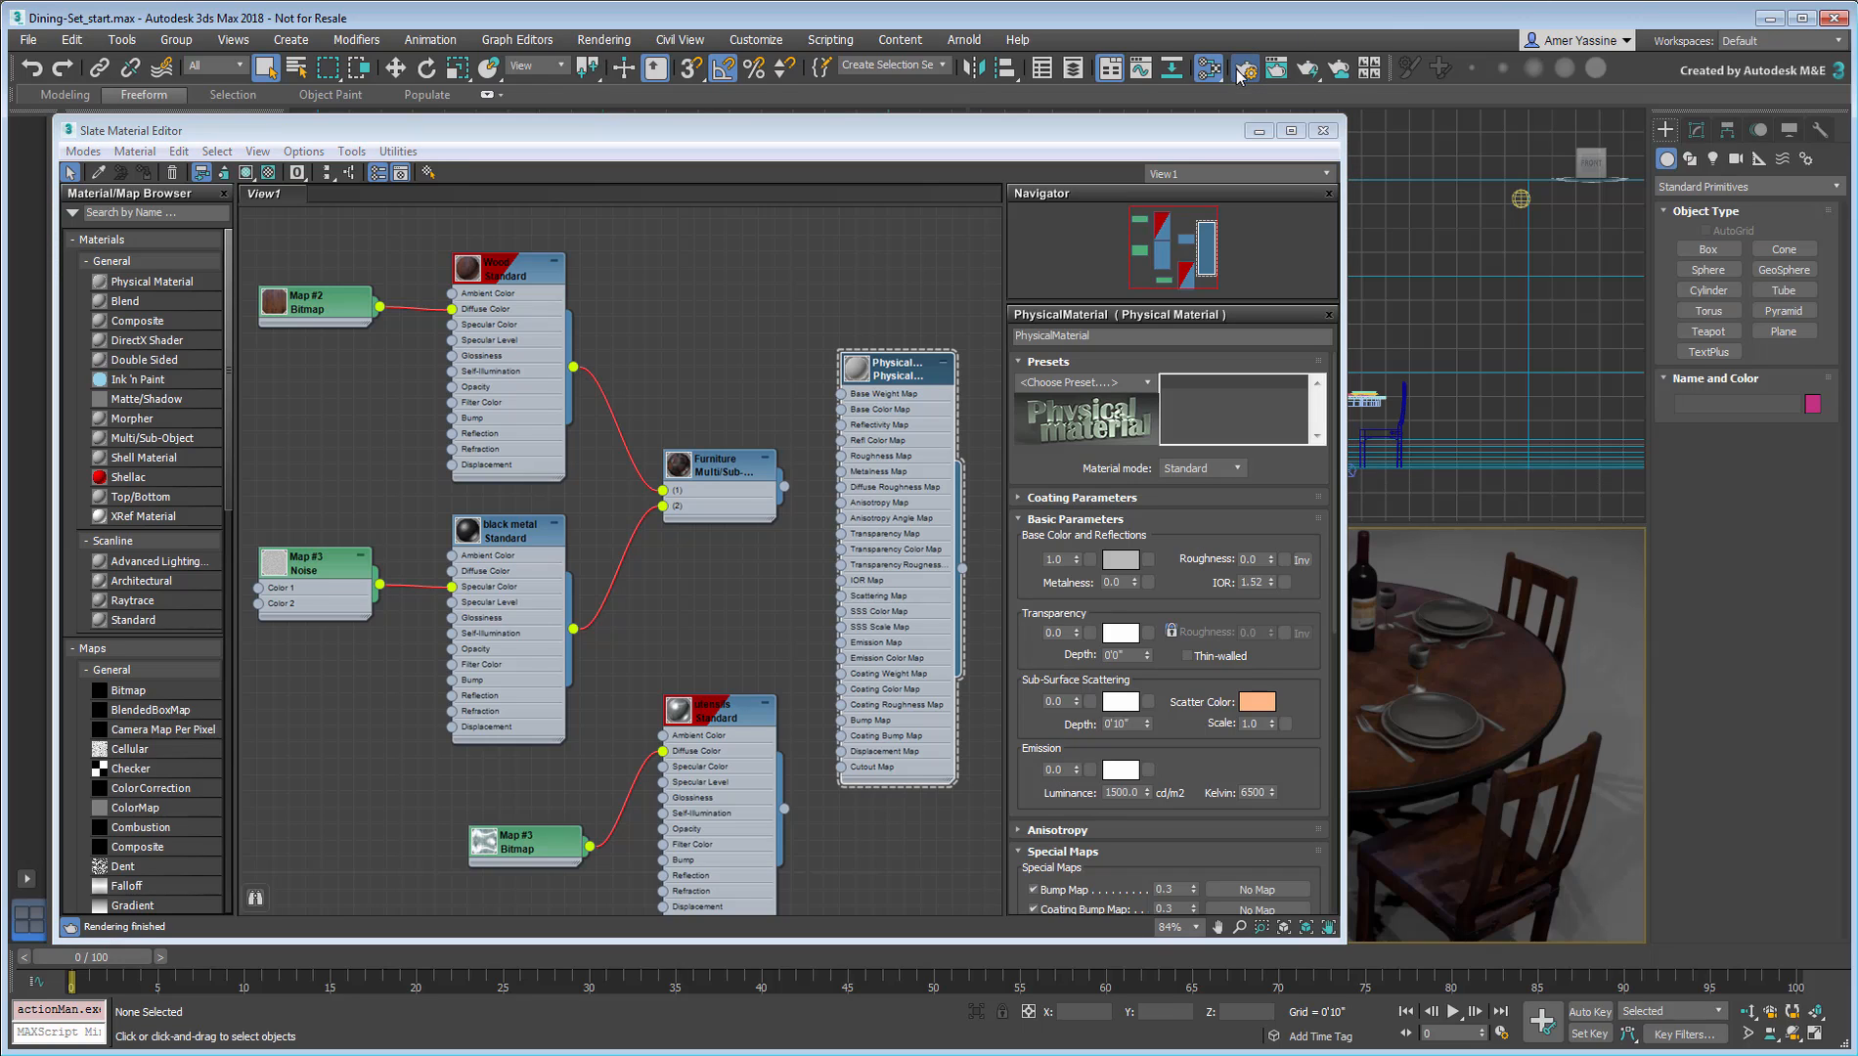
pyautogui.click(1243, 67)
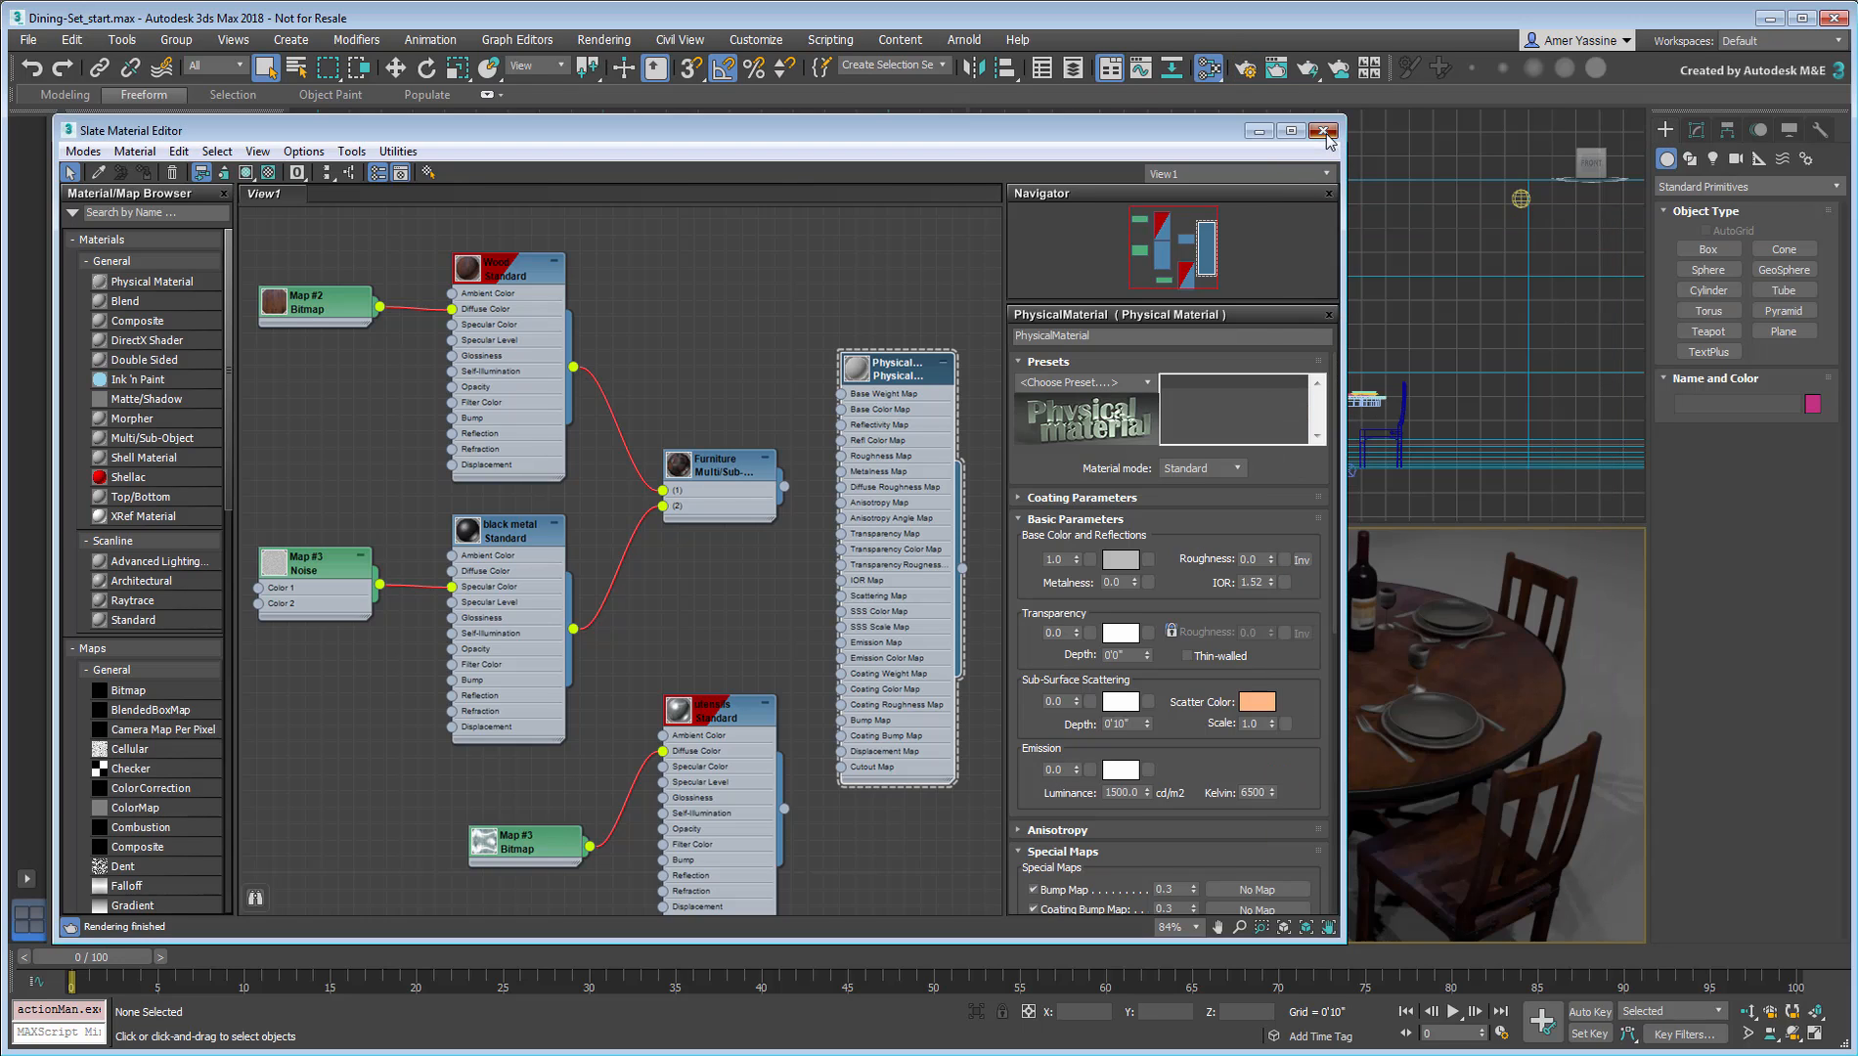
pyautogui.click(1324, 130)
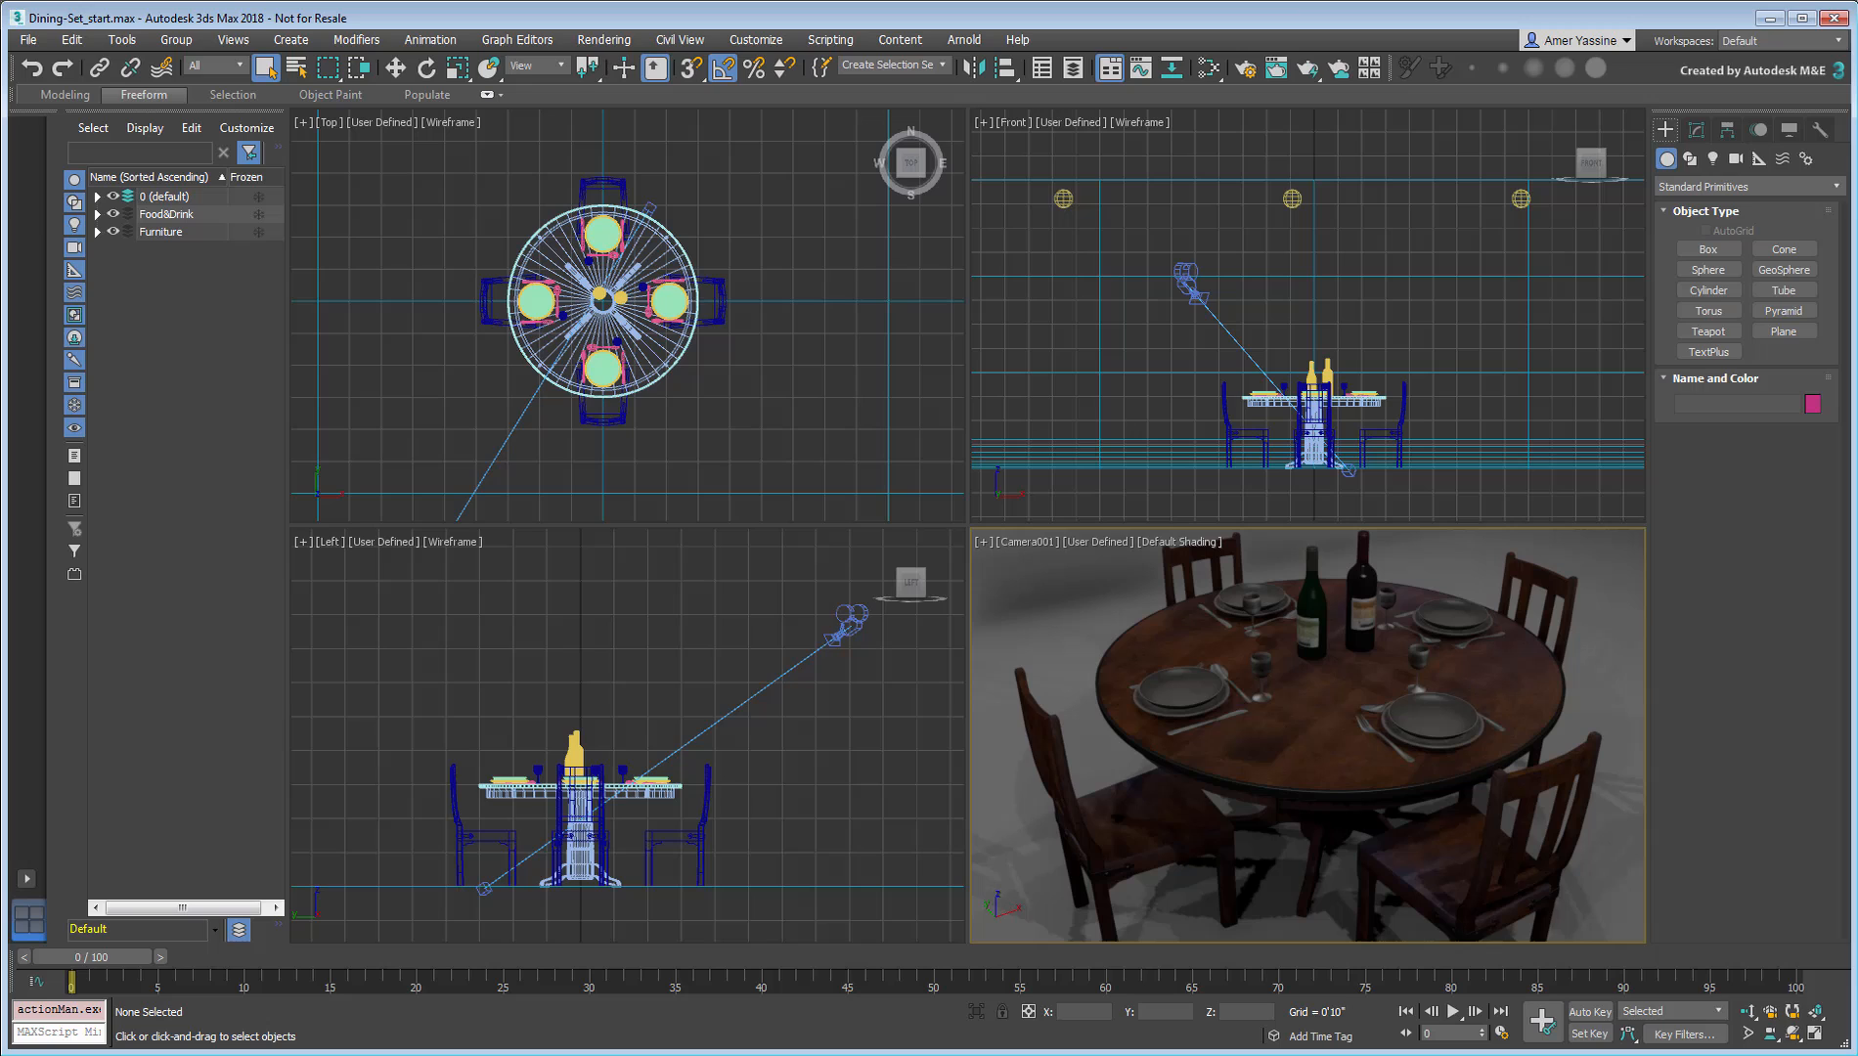
# Step: Open Rendering > Scene Converter and expand all conversion rule categories
pyautogui.click(604, 39)
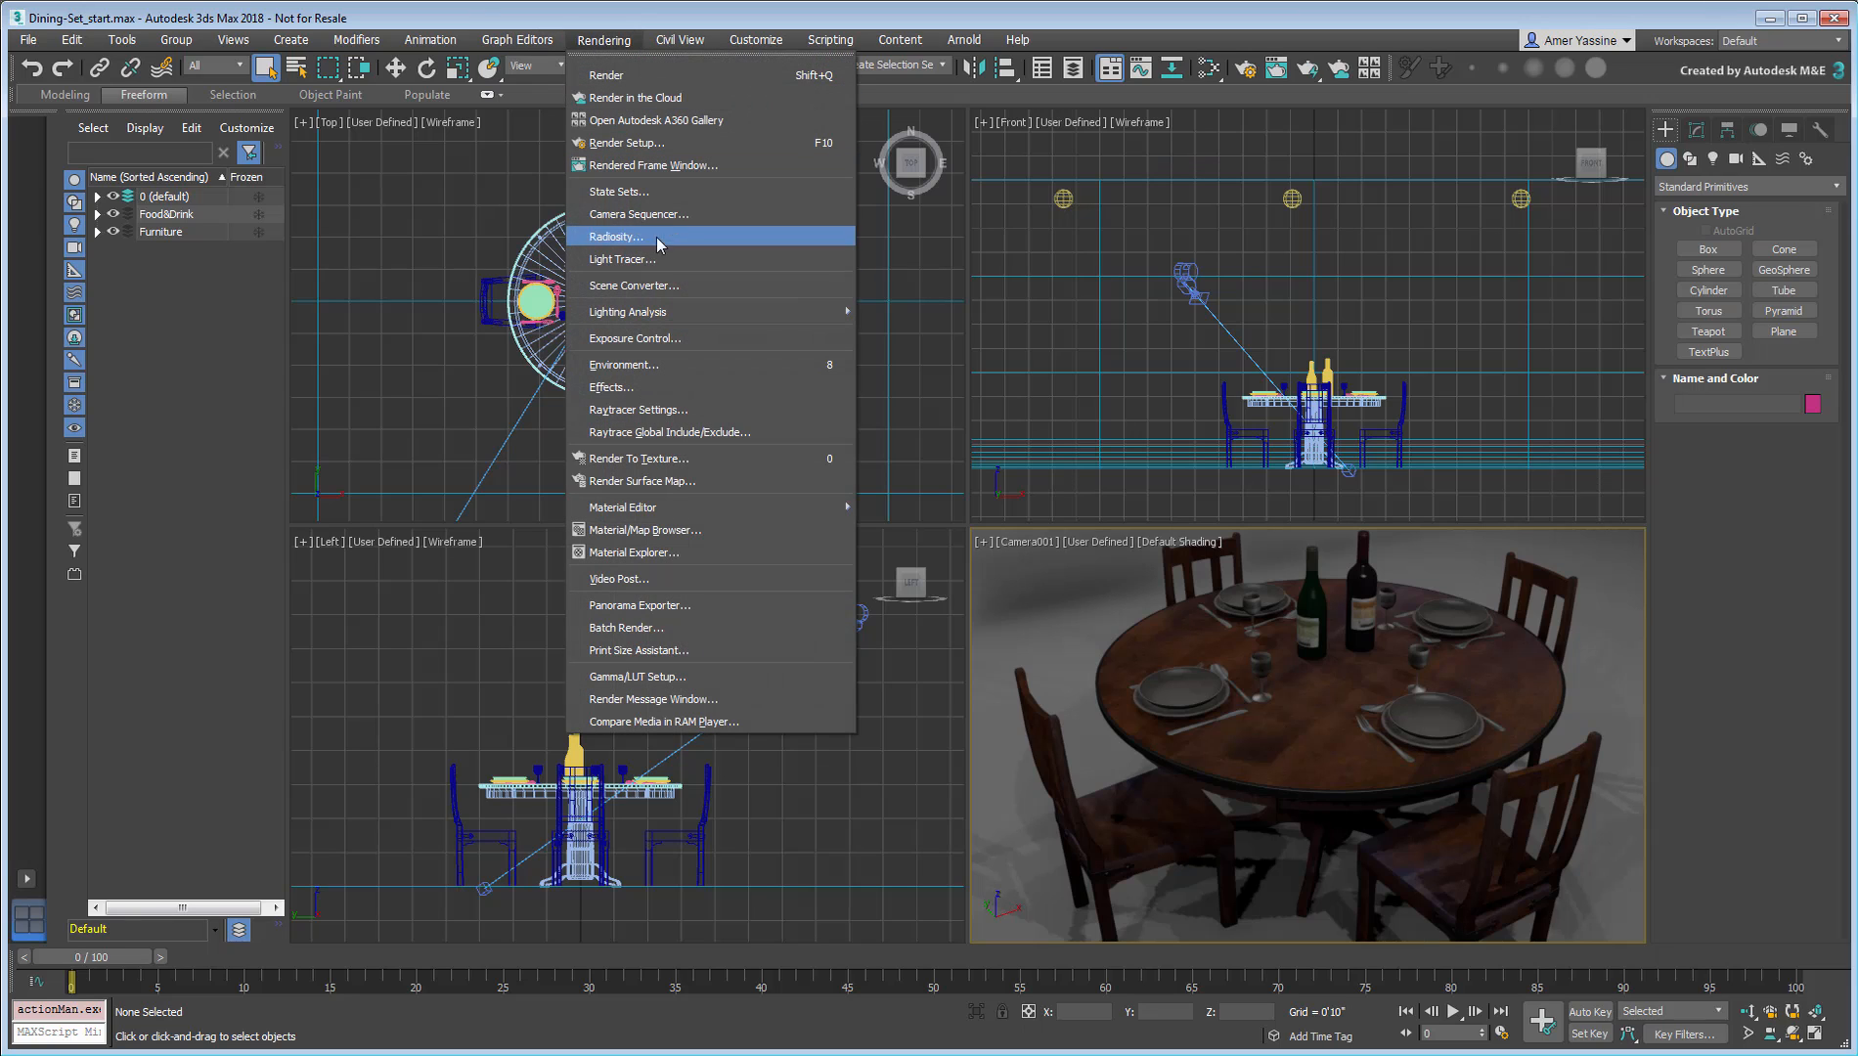
pyautogui.click(633, 285)
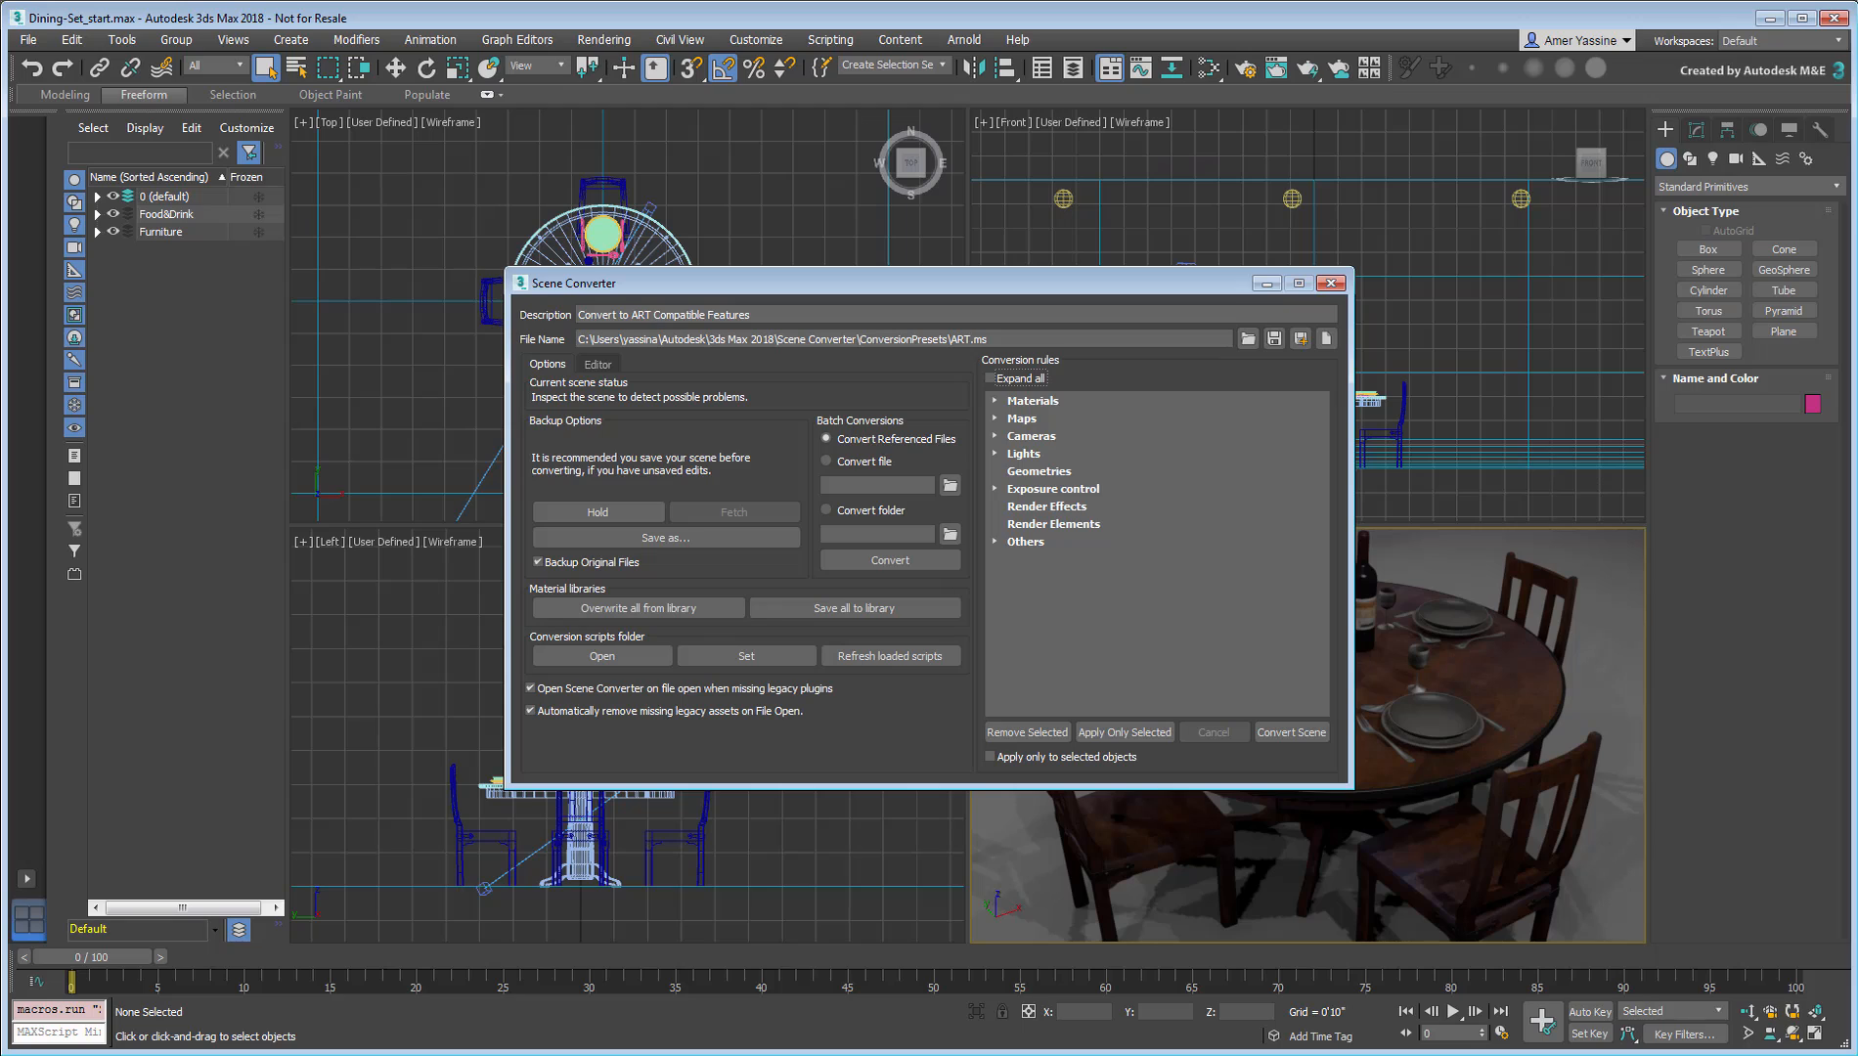
pyautogui.moveTo(1067, 367)
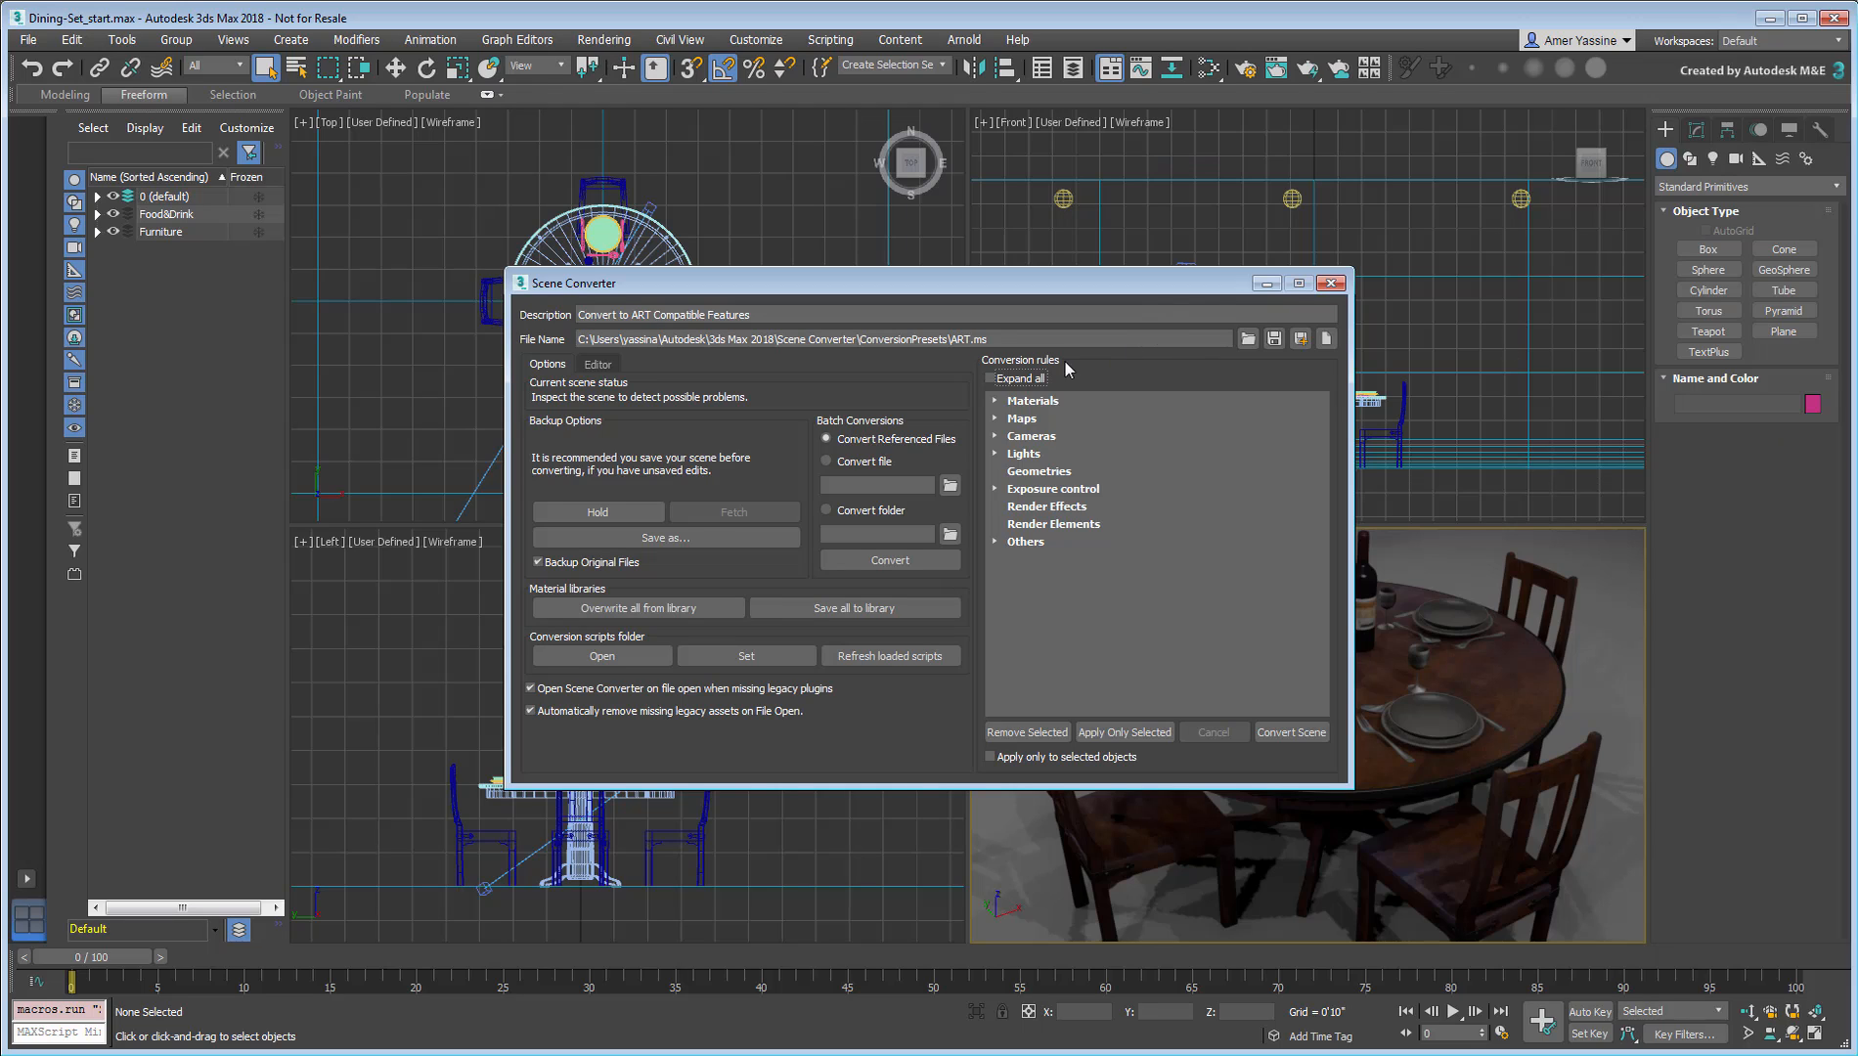
pyautogui.click(990, 377)
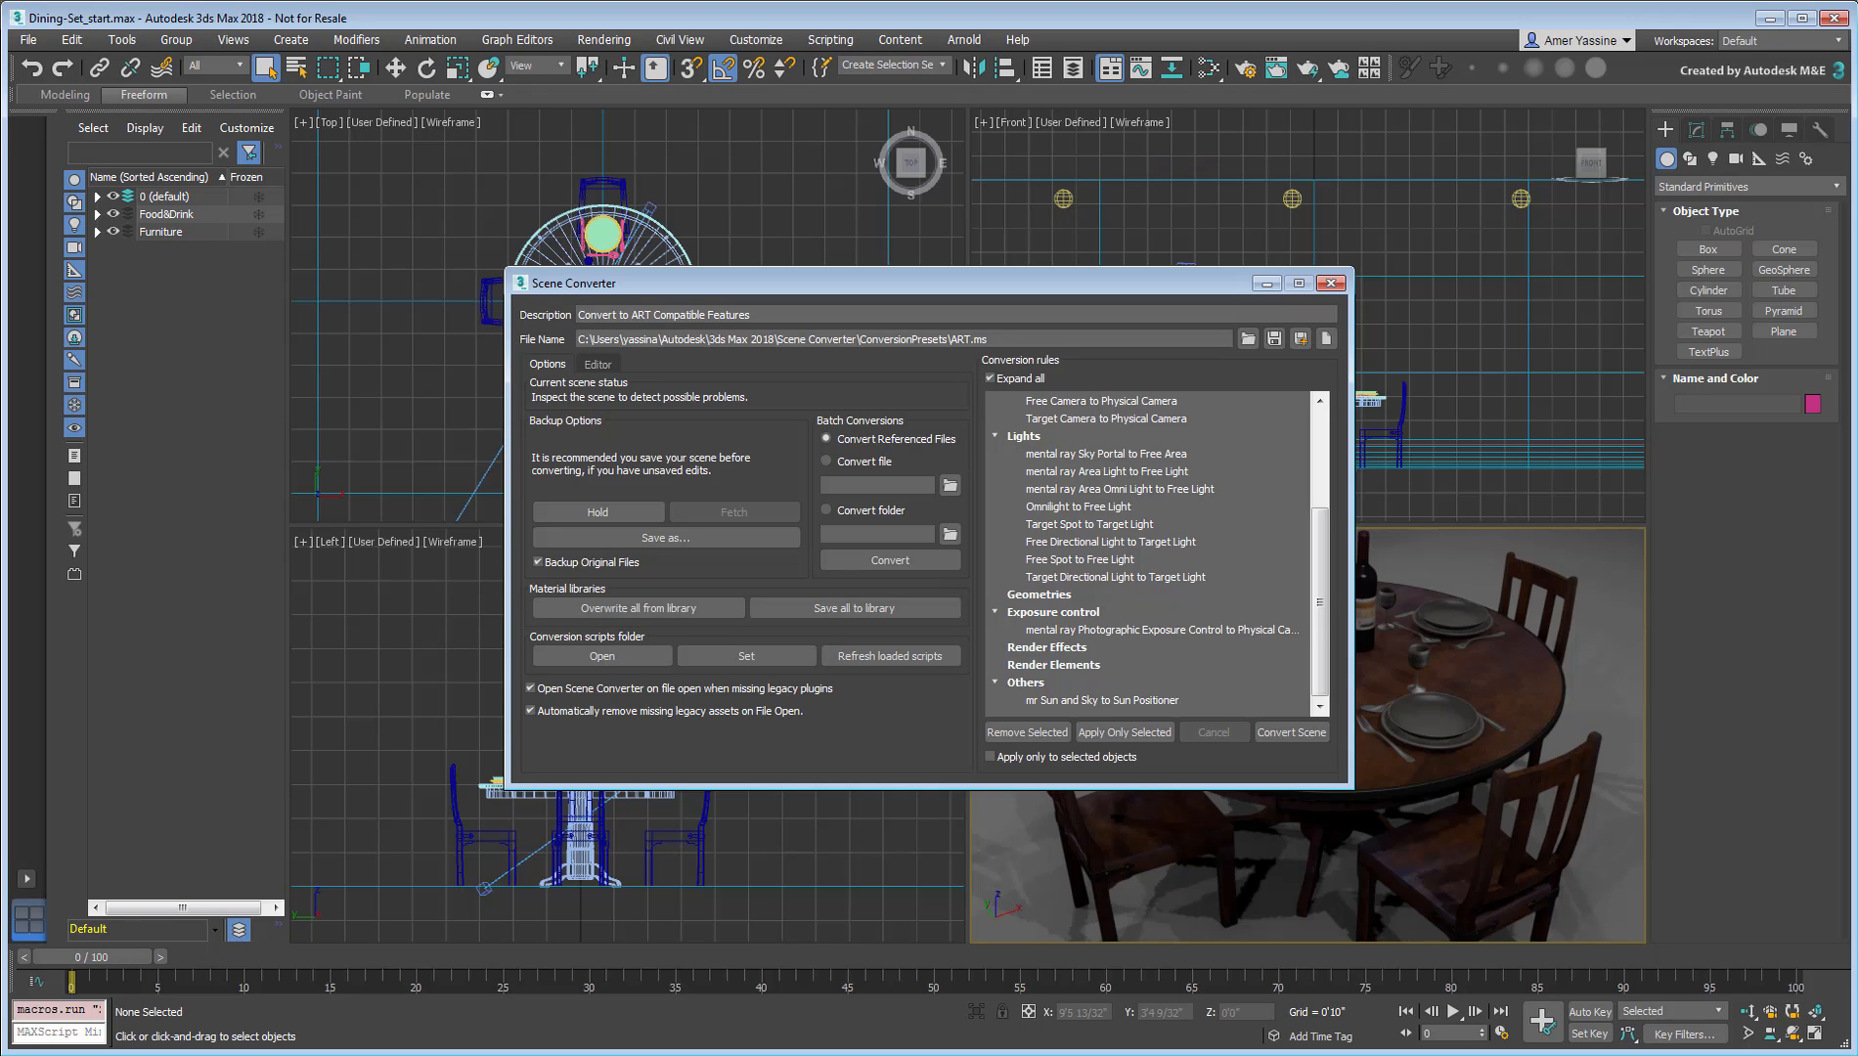
pyautogui.click(597, 364)
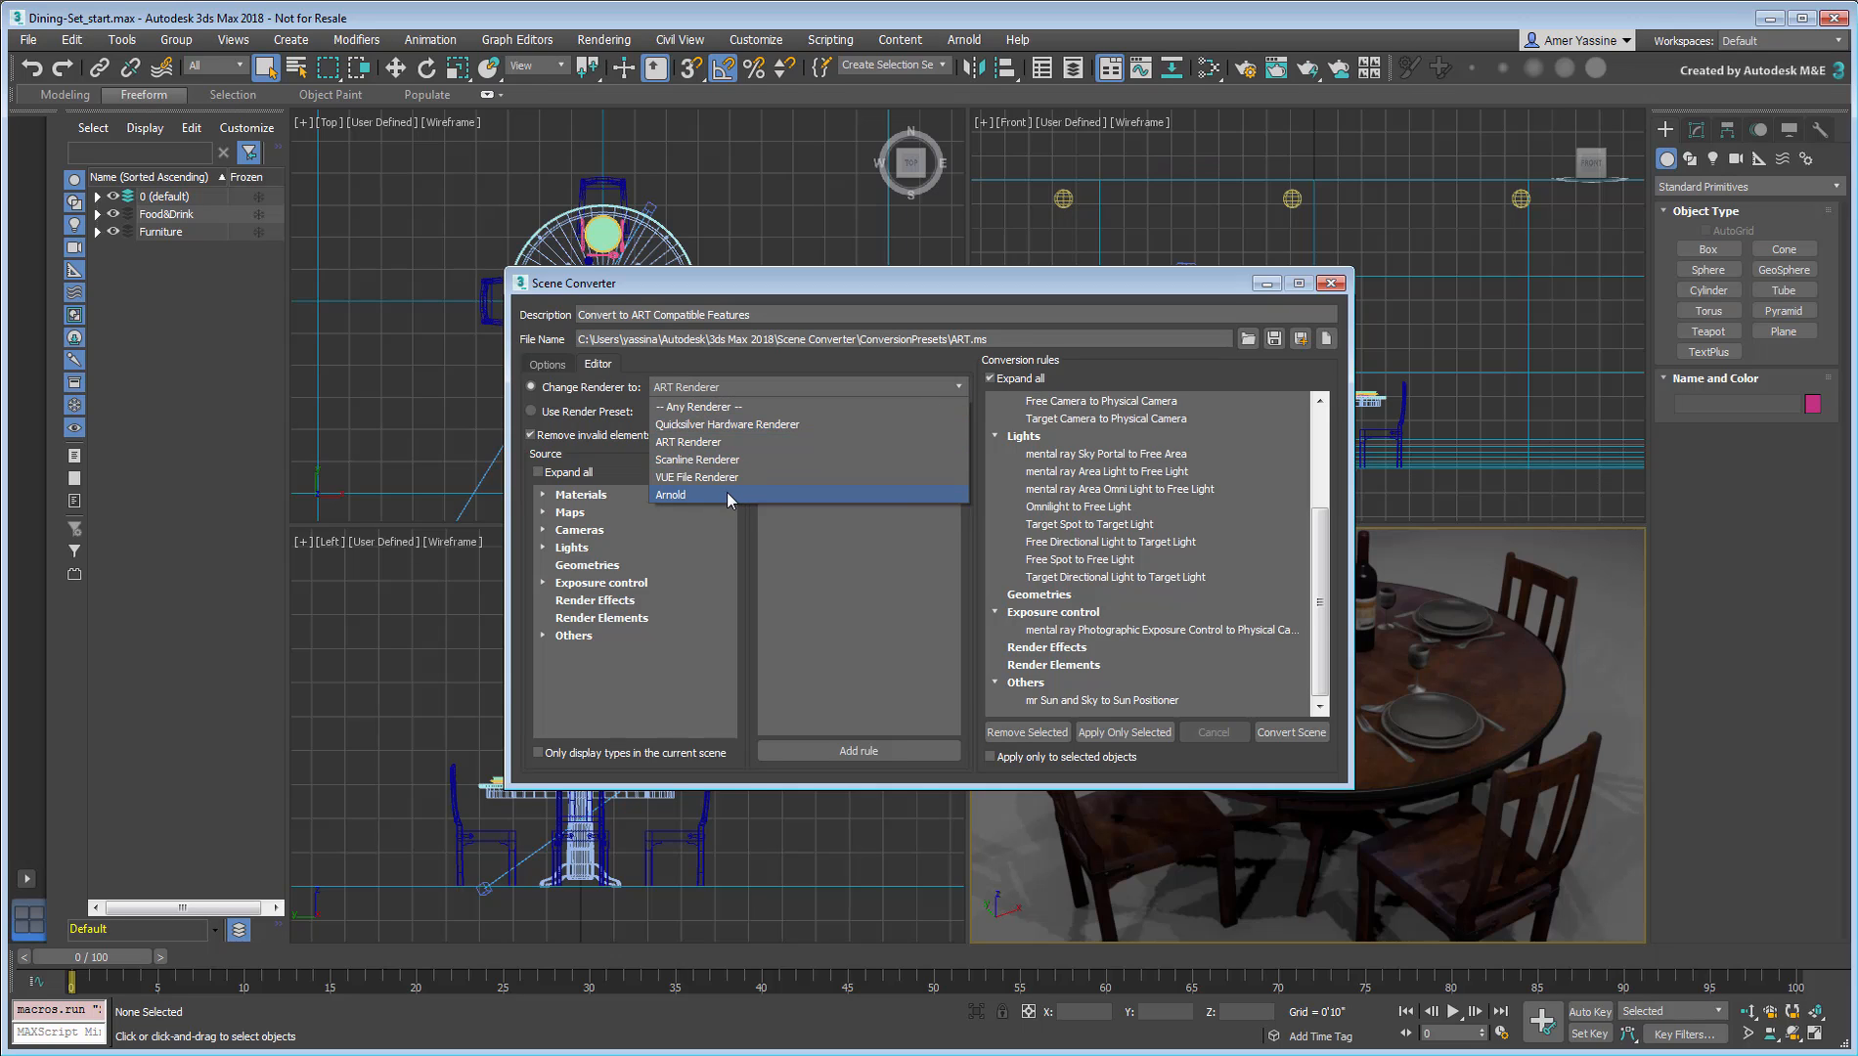
# Step: Convert the scene with Arnold as target, saving the rules as preset myArnold
pyautogui.click(671, 494)
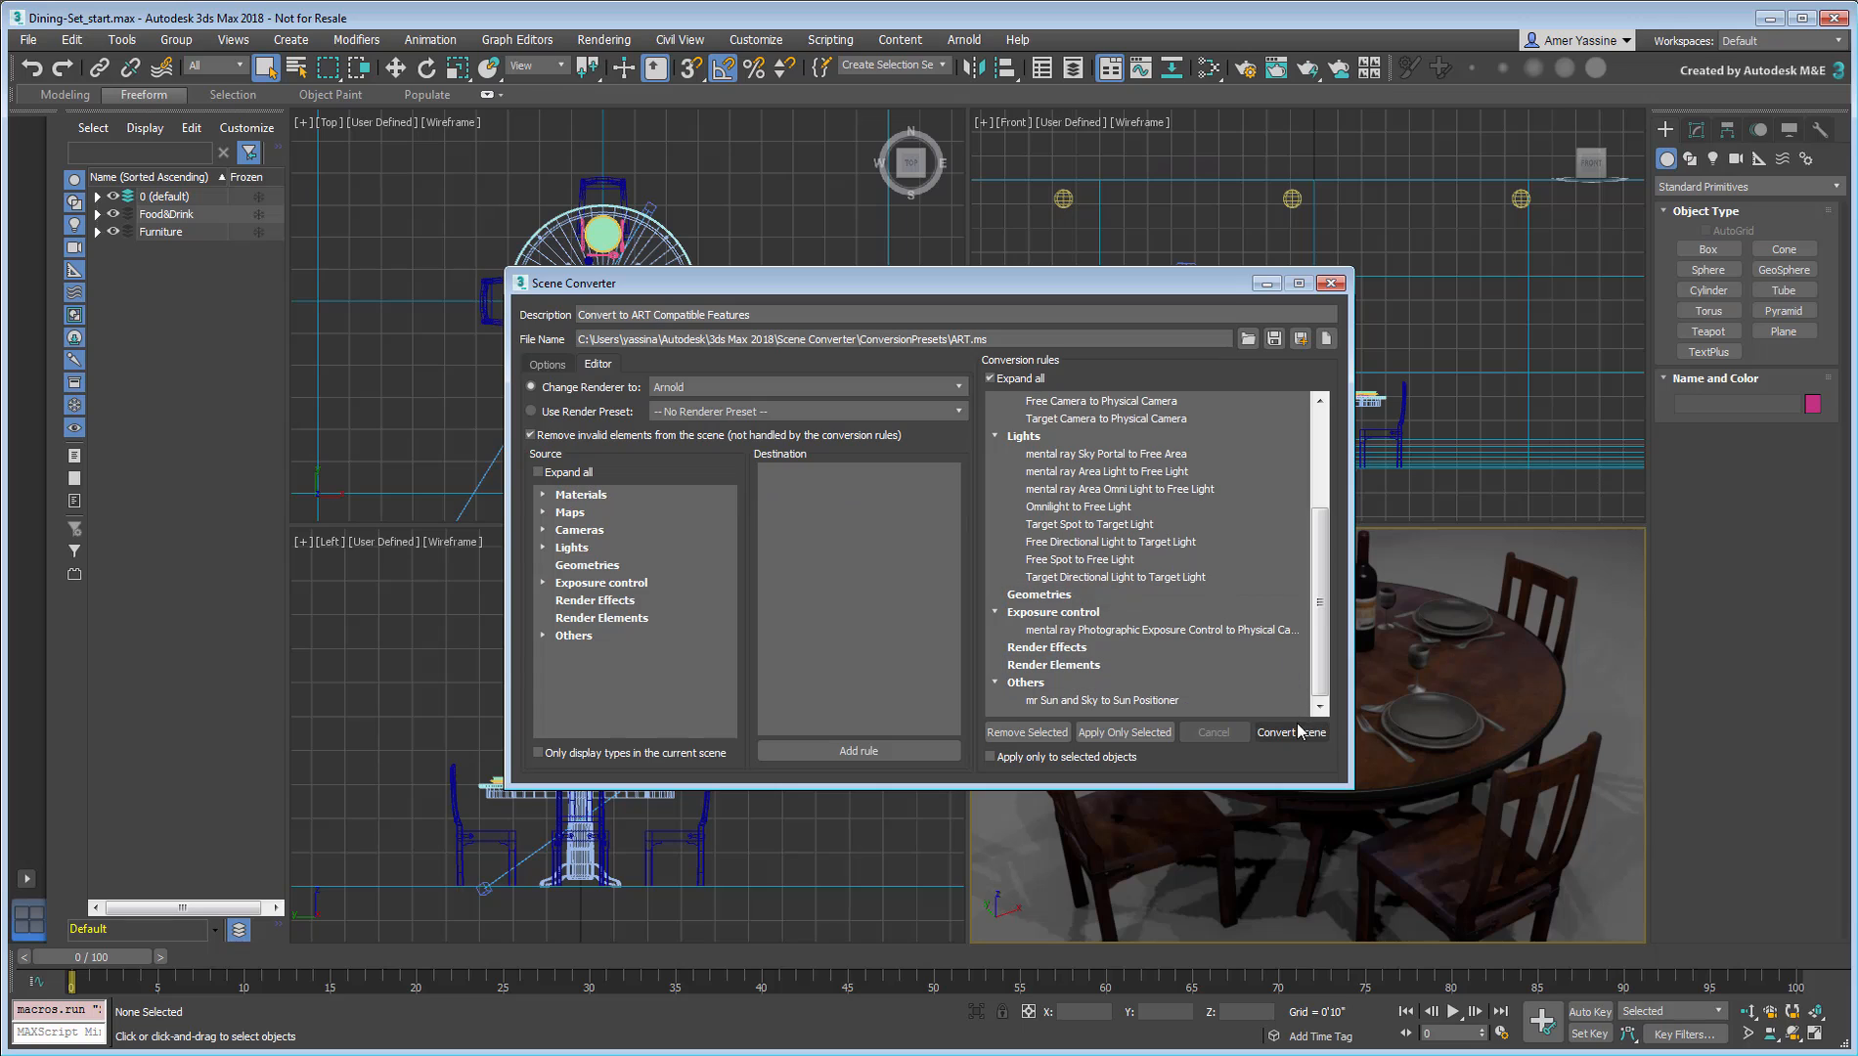
pyautogui.click(1291, 731)
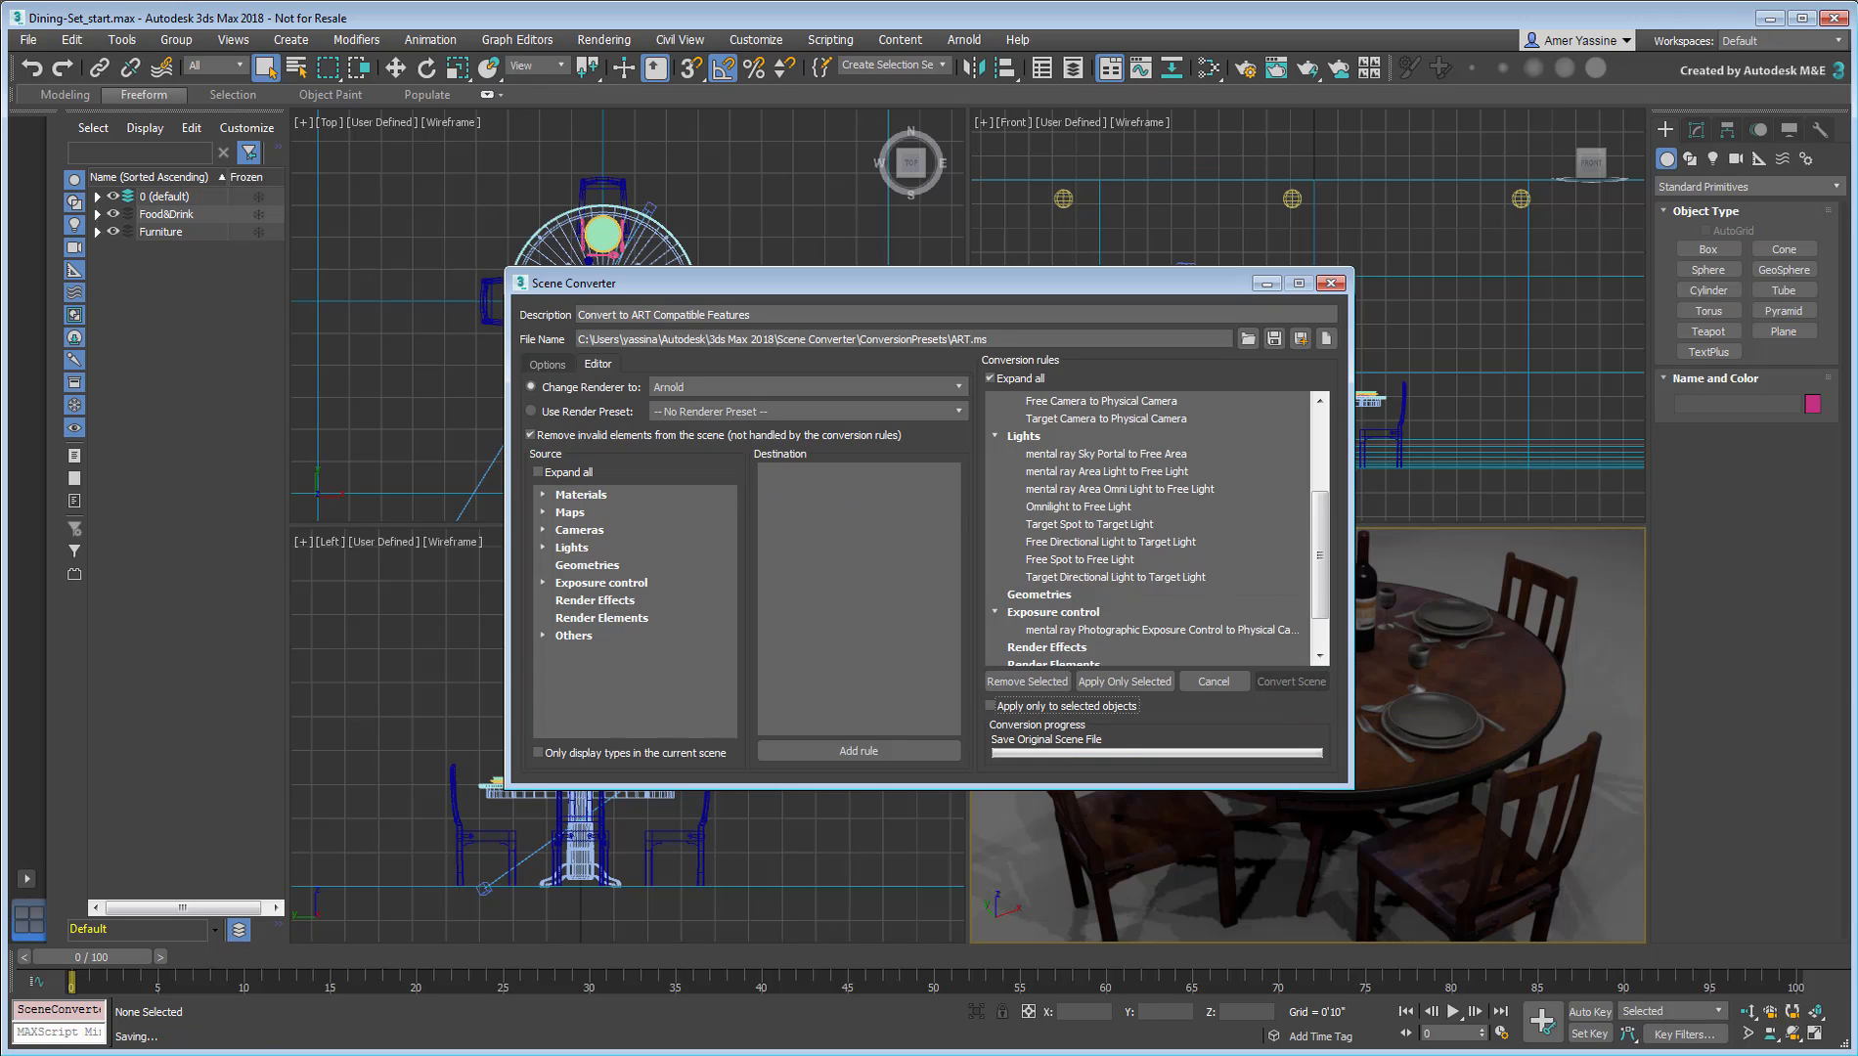
pyautogui.click(1290, 681)
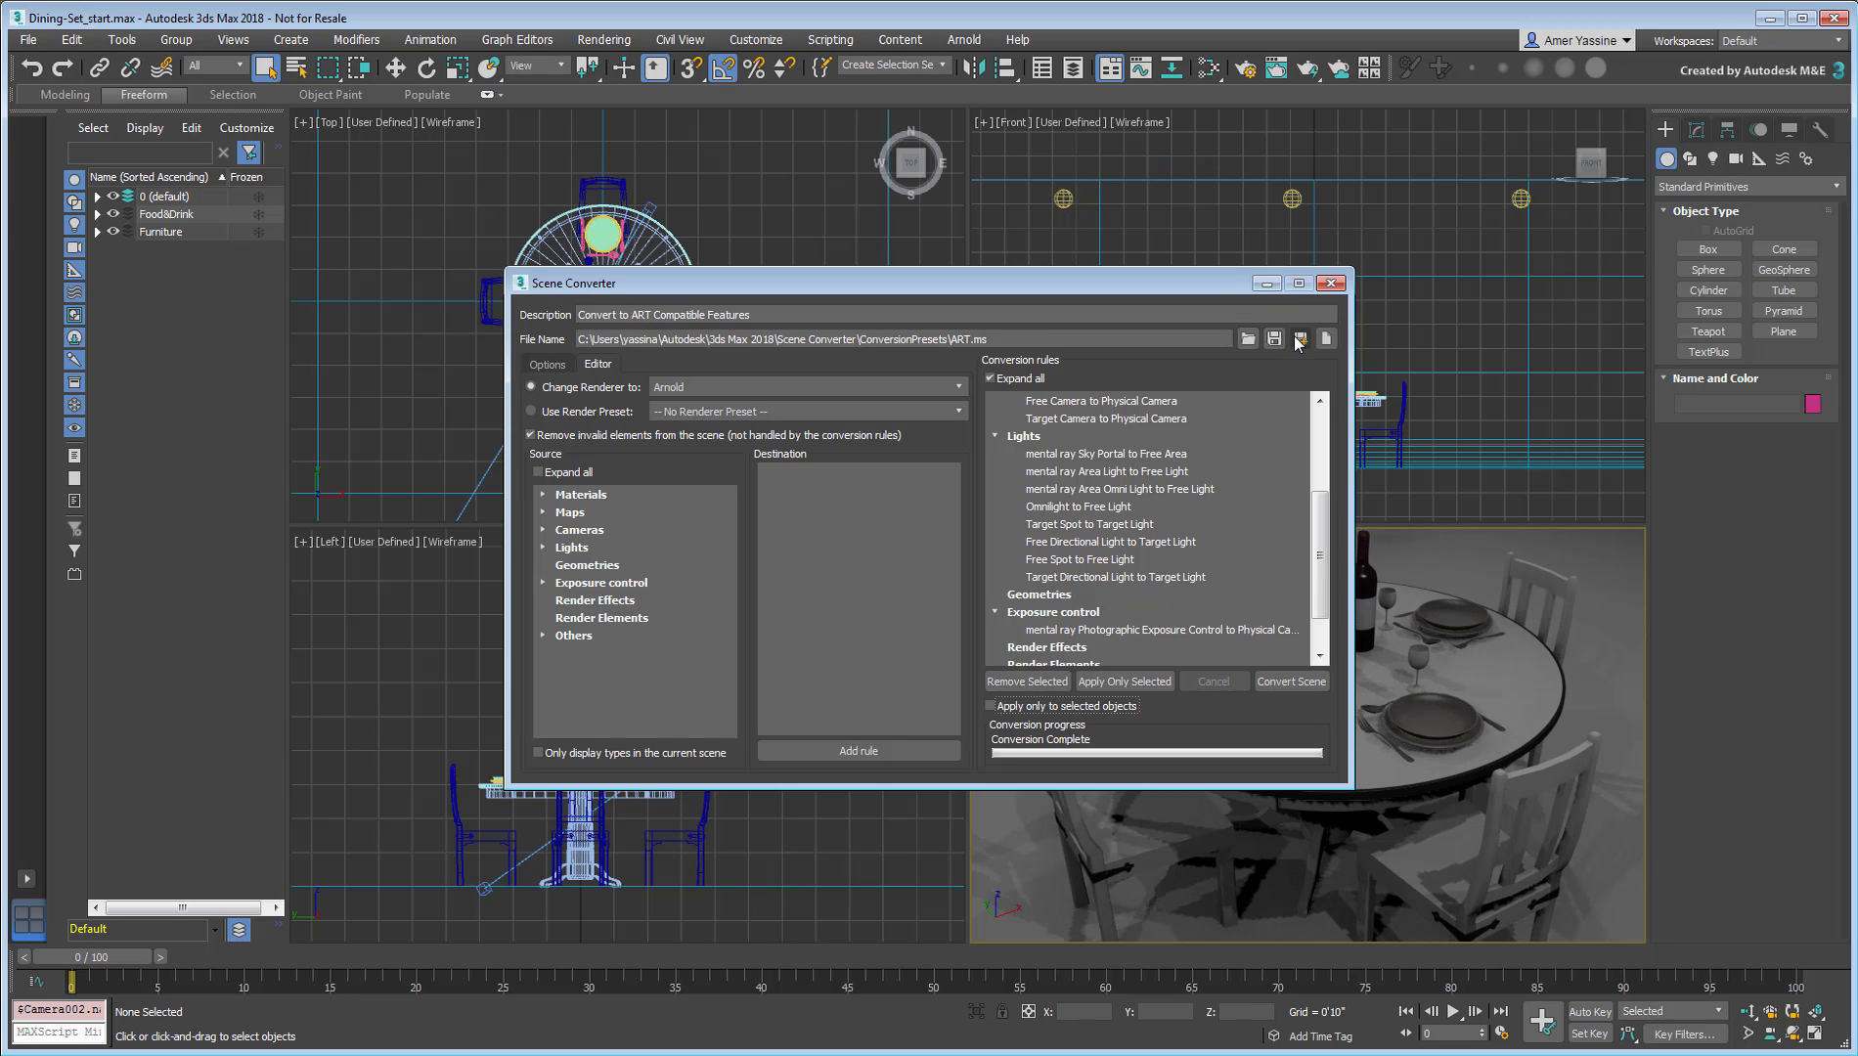
pyautogui.click(1296, 340)
pyautogui.write('myArnold')
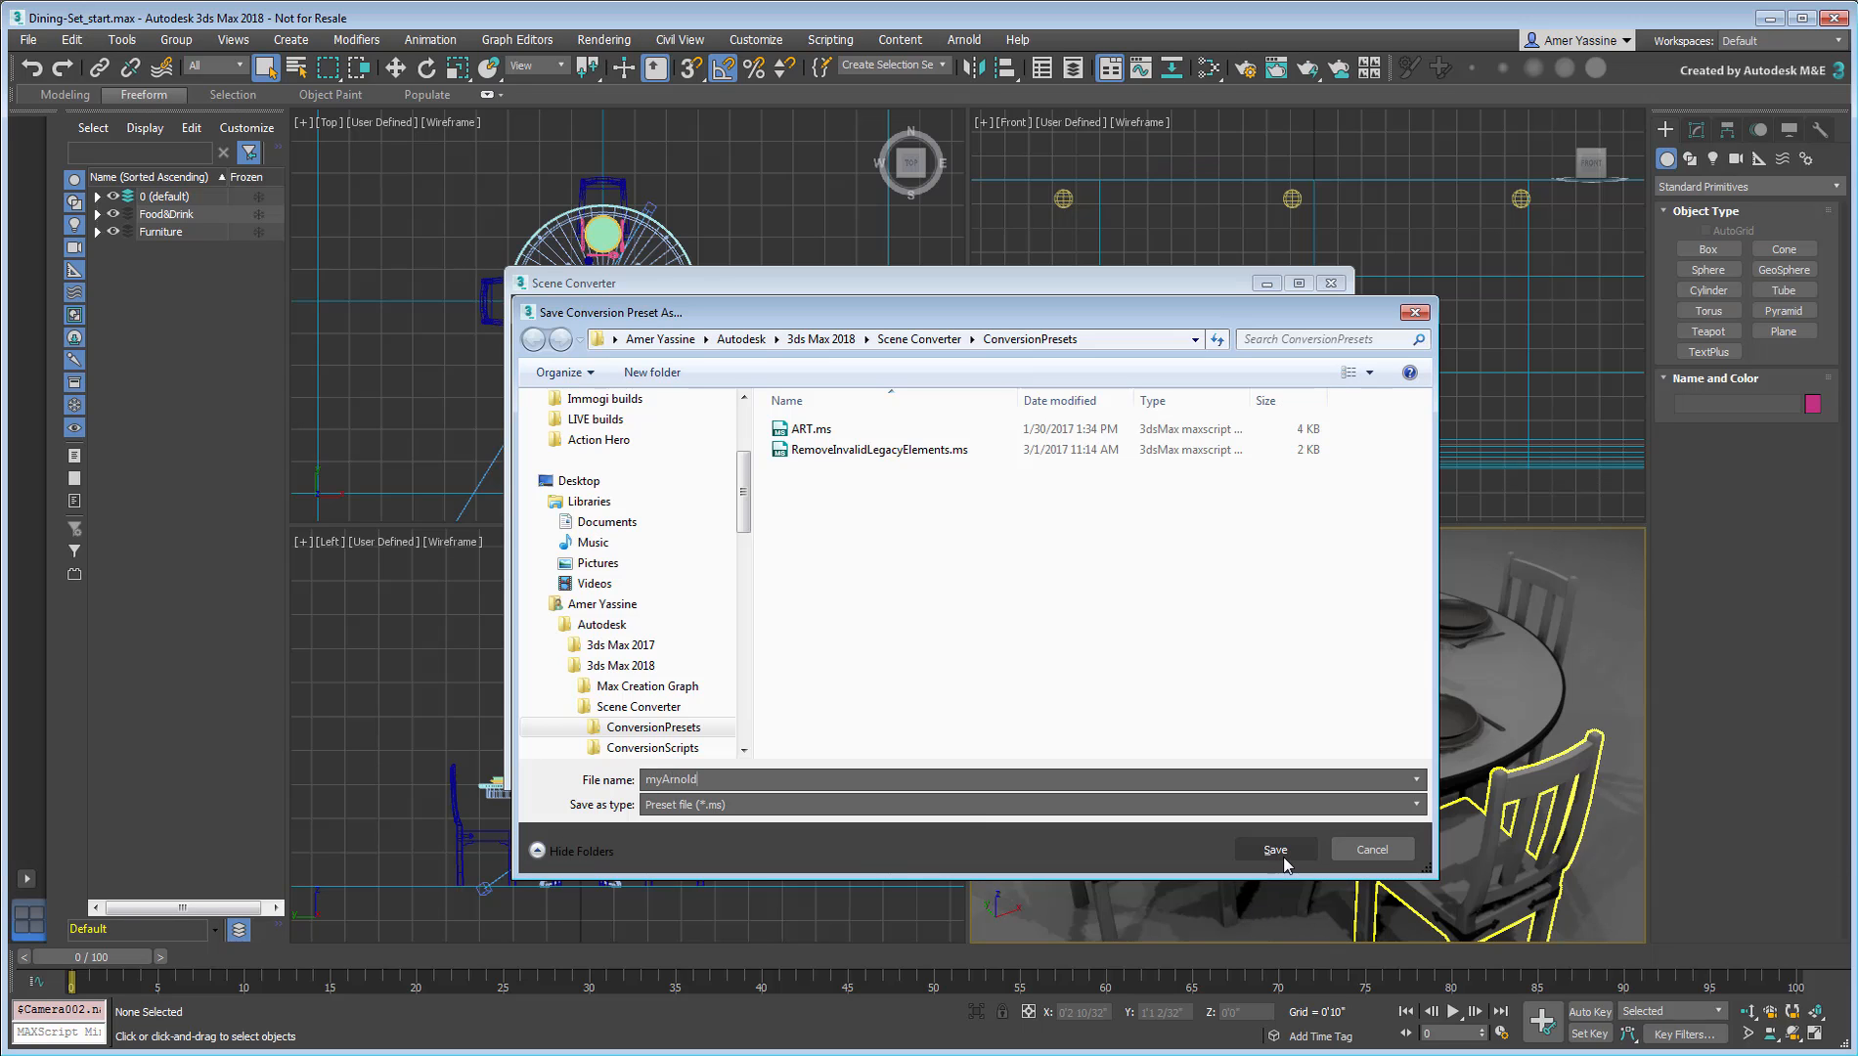
pyautogui.click(1275, 849)
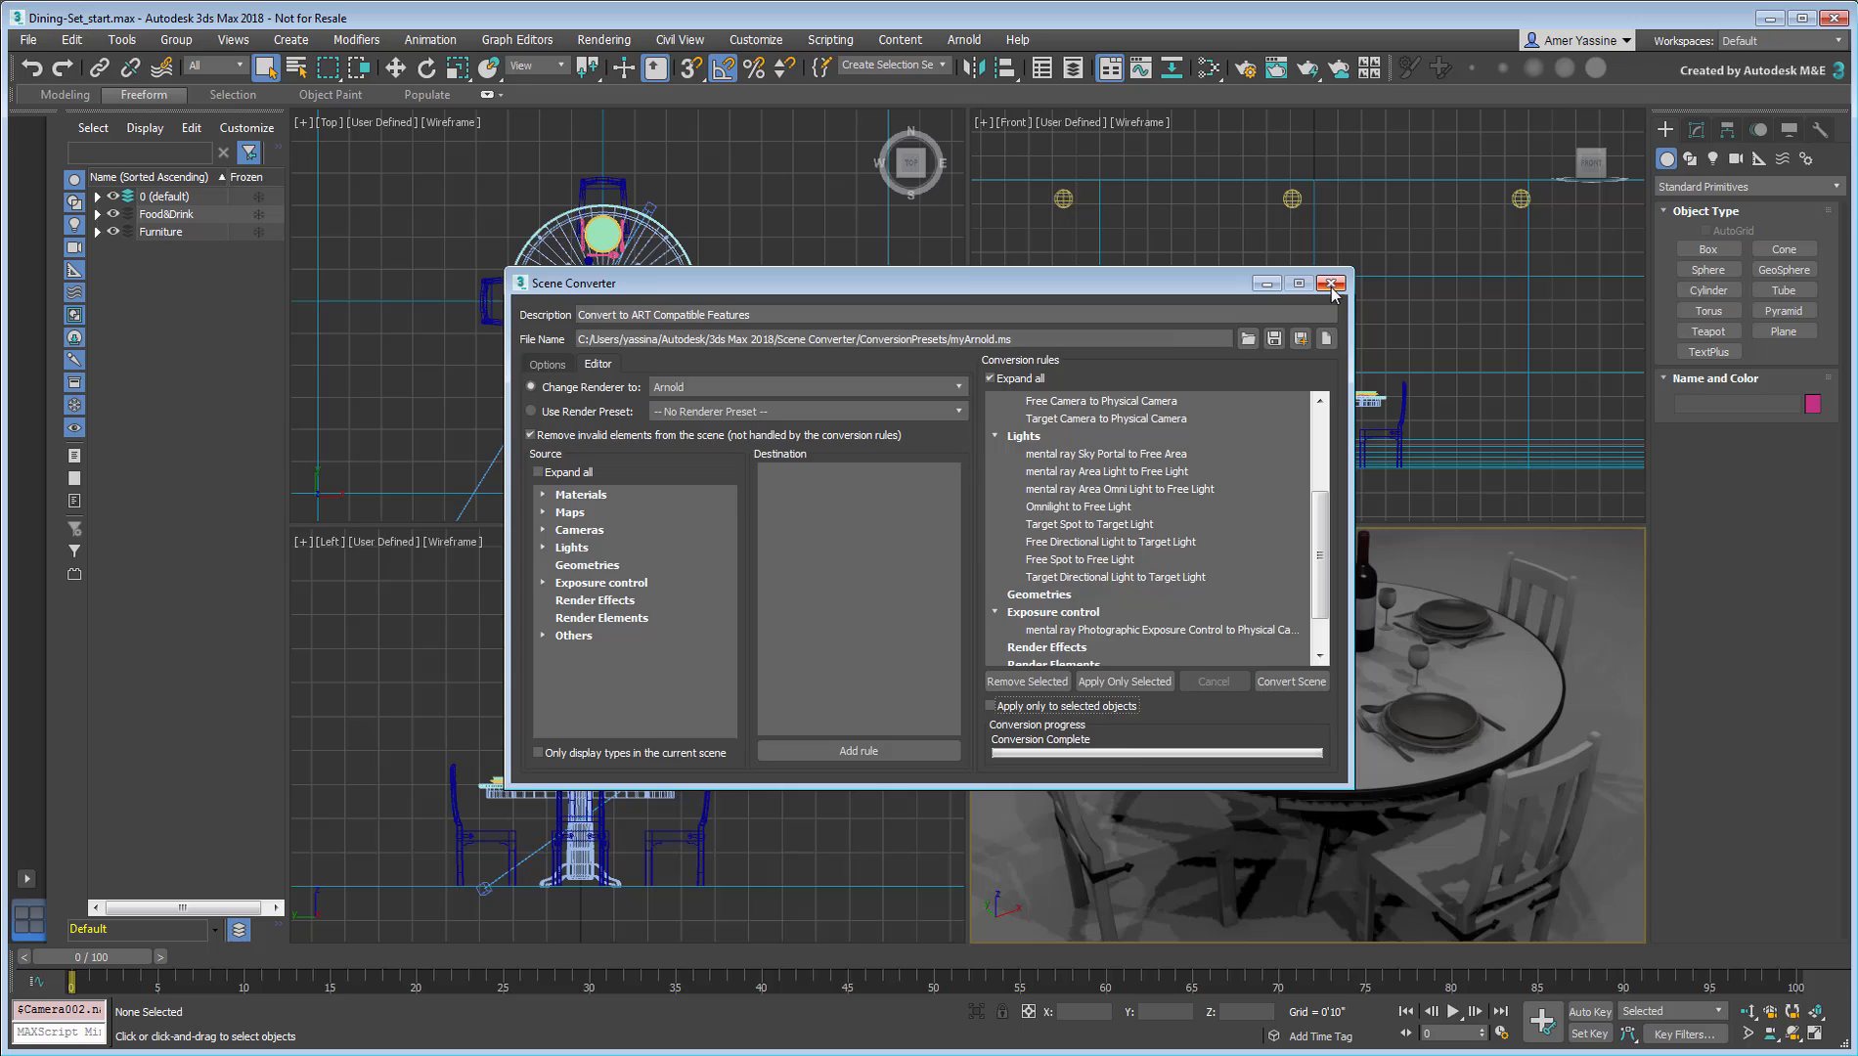
pyautogui.click(1329, 284)
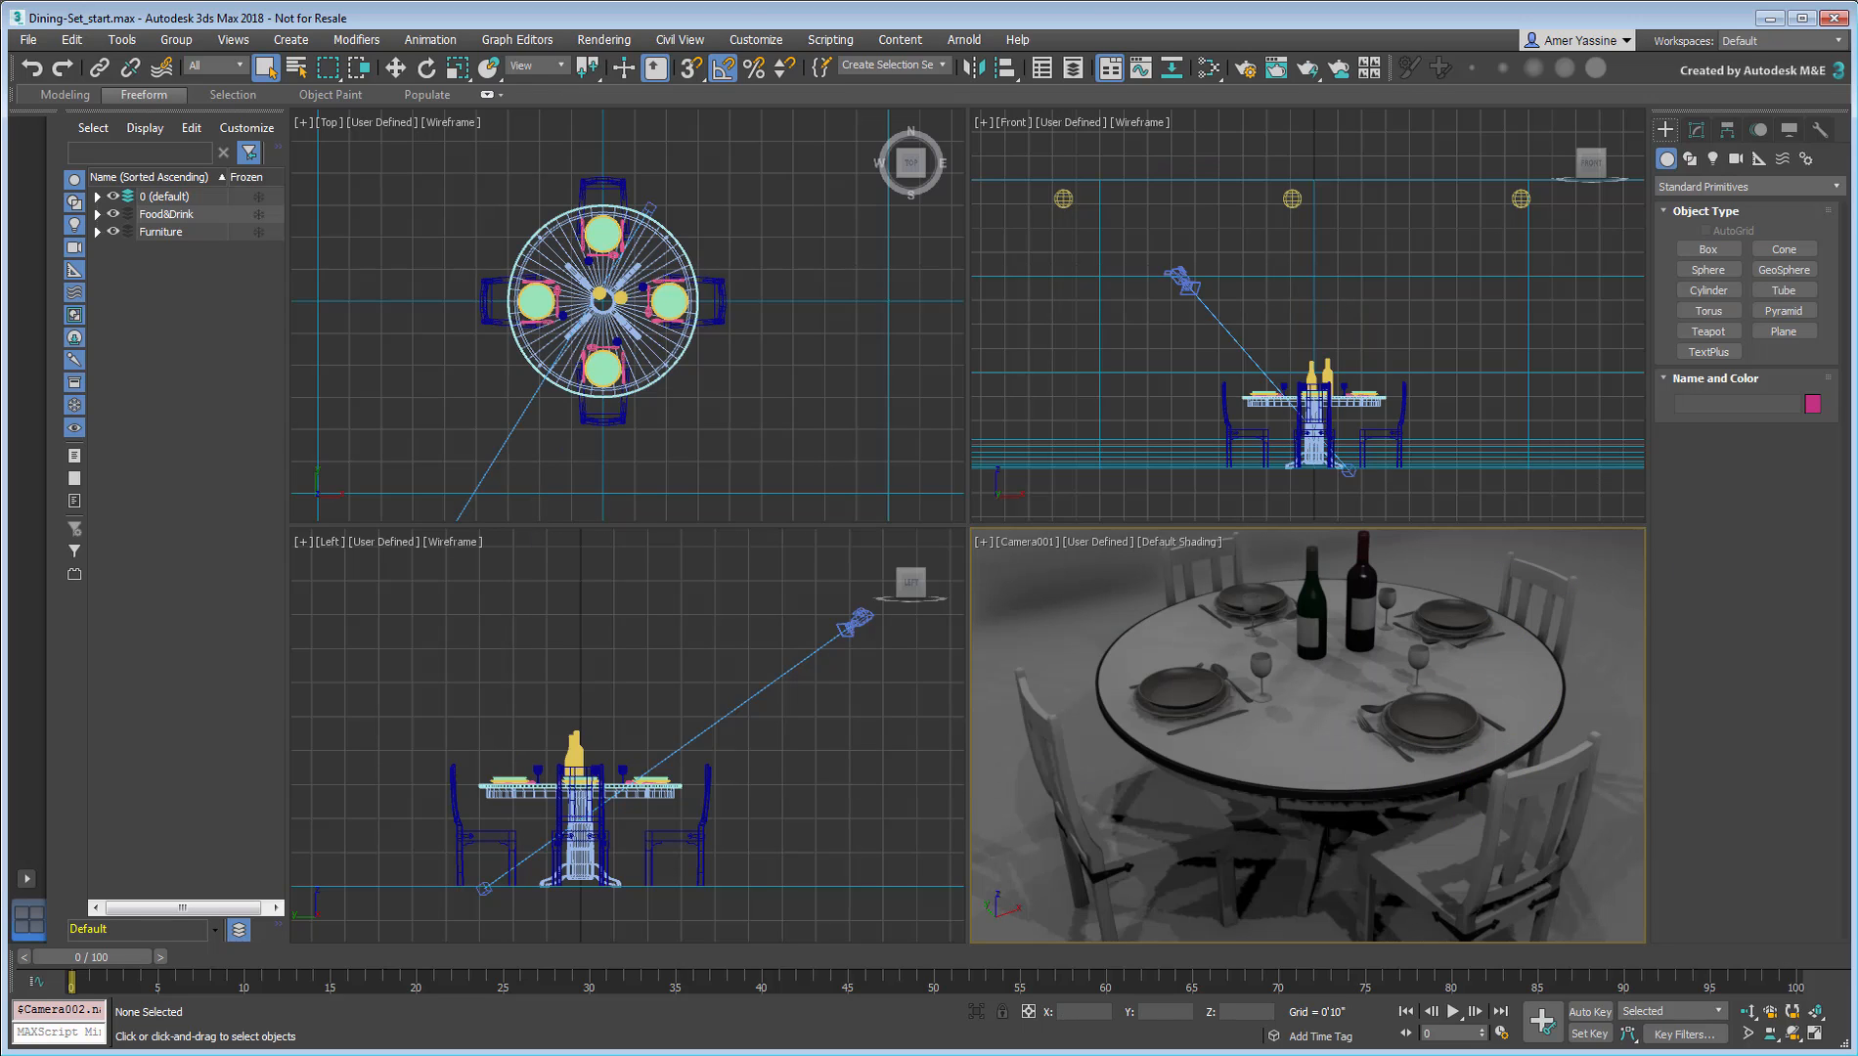
# Step: Show Shaded Materials with Maps in viewports and install exposure control on Camera001
pyautogui.click(232, 39)
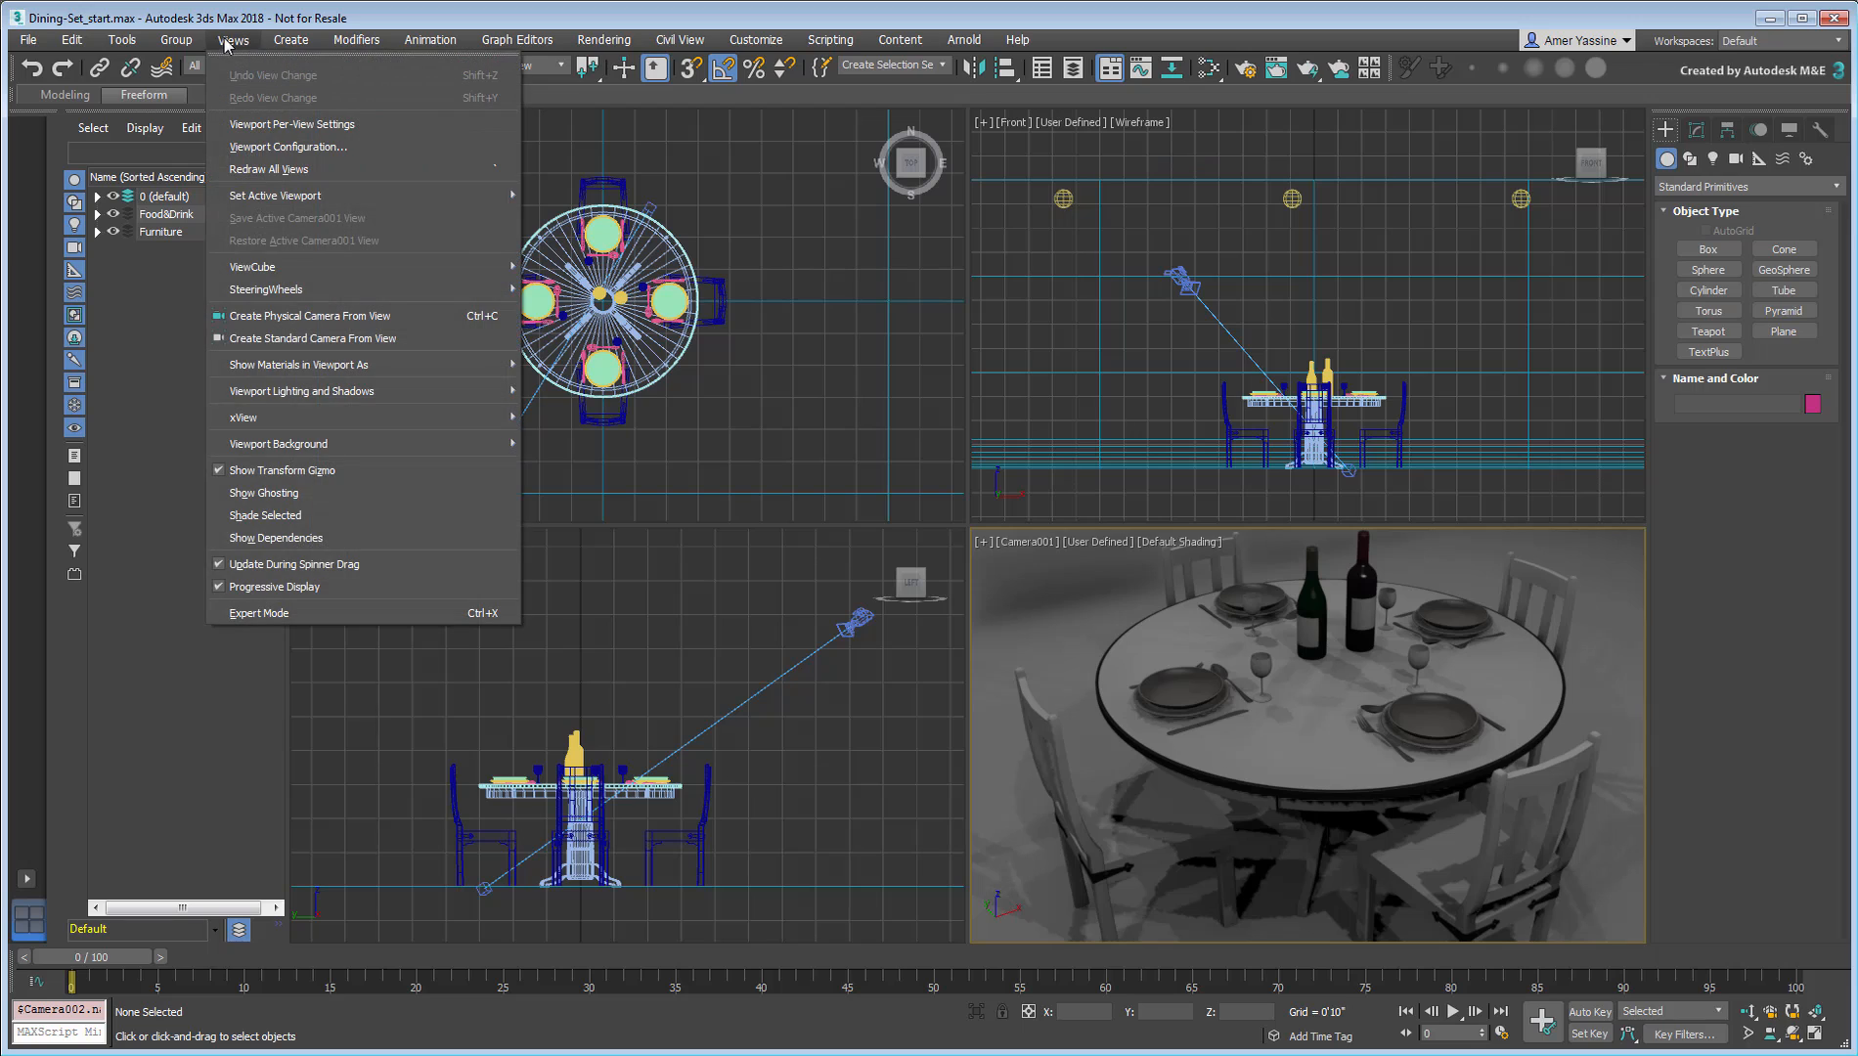
pyautogui.moveTo(296, 364)
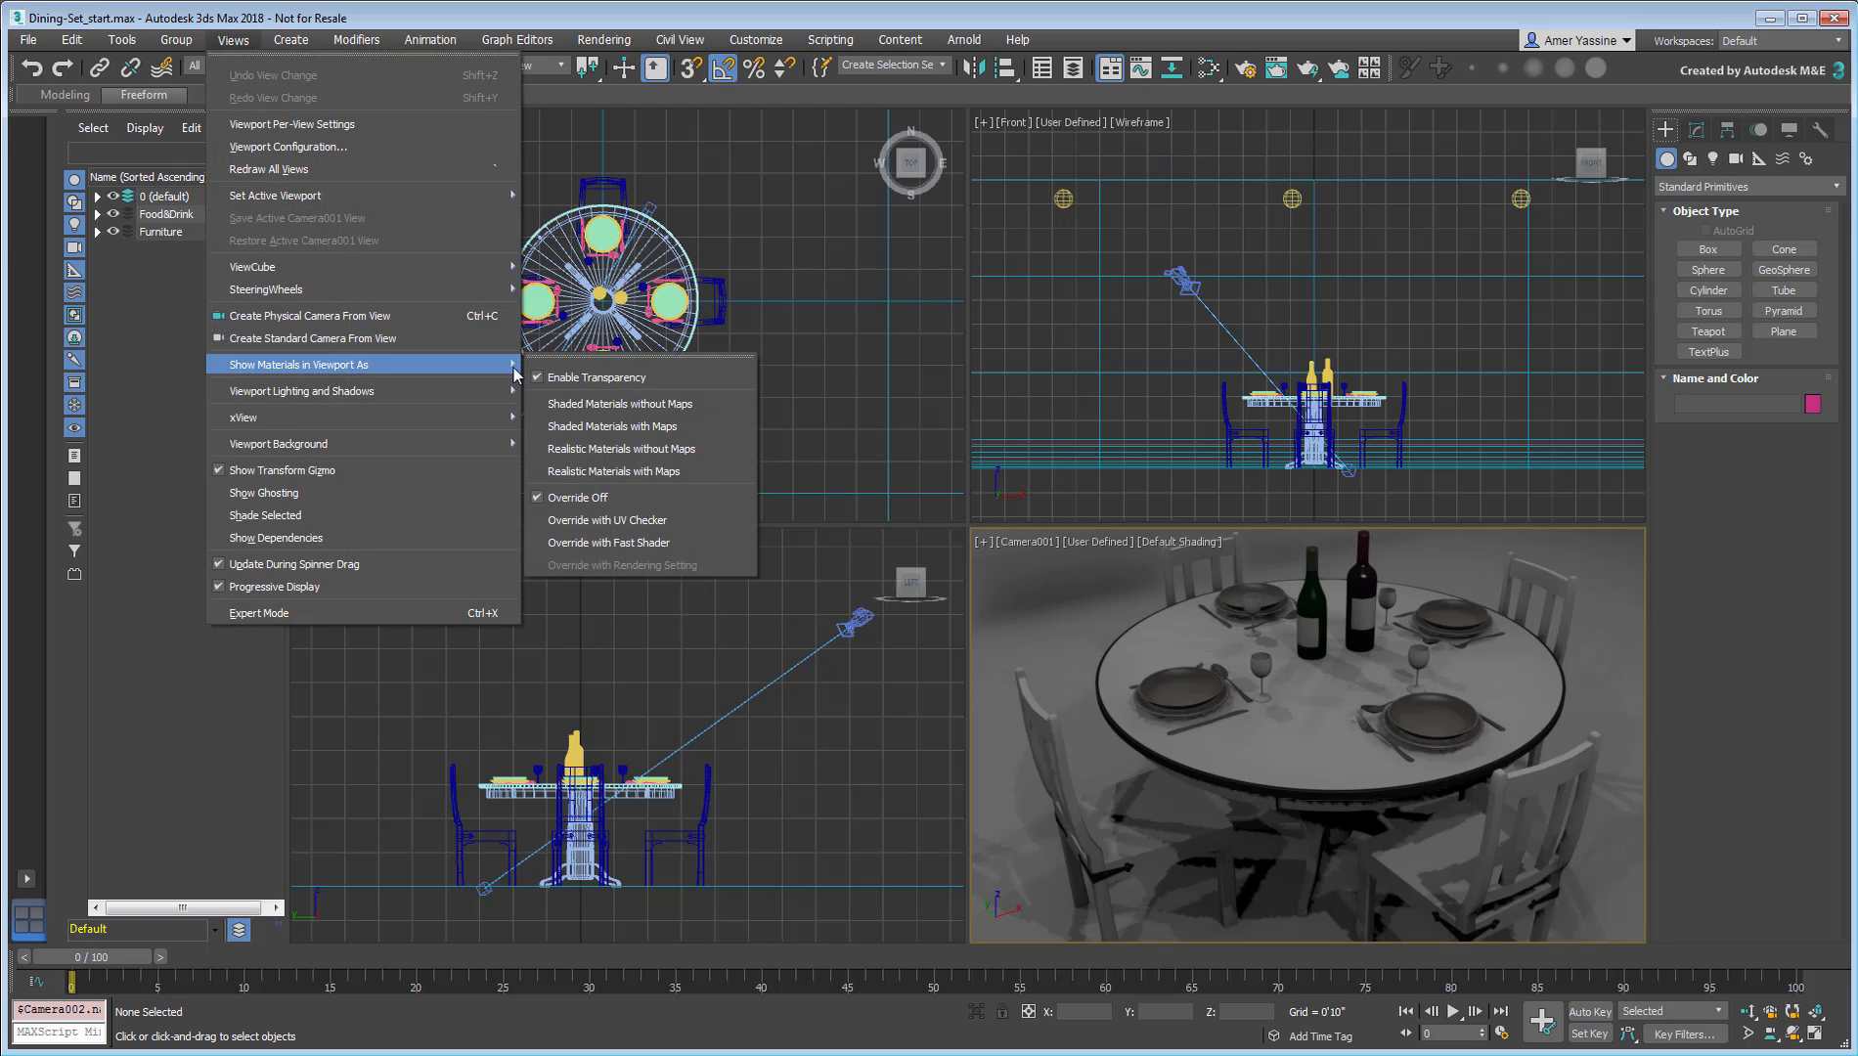
pyautogui.moveTo(645, 425)
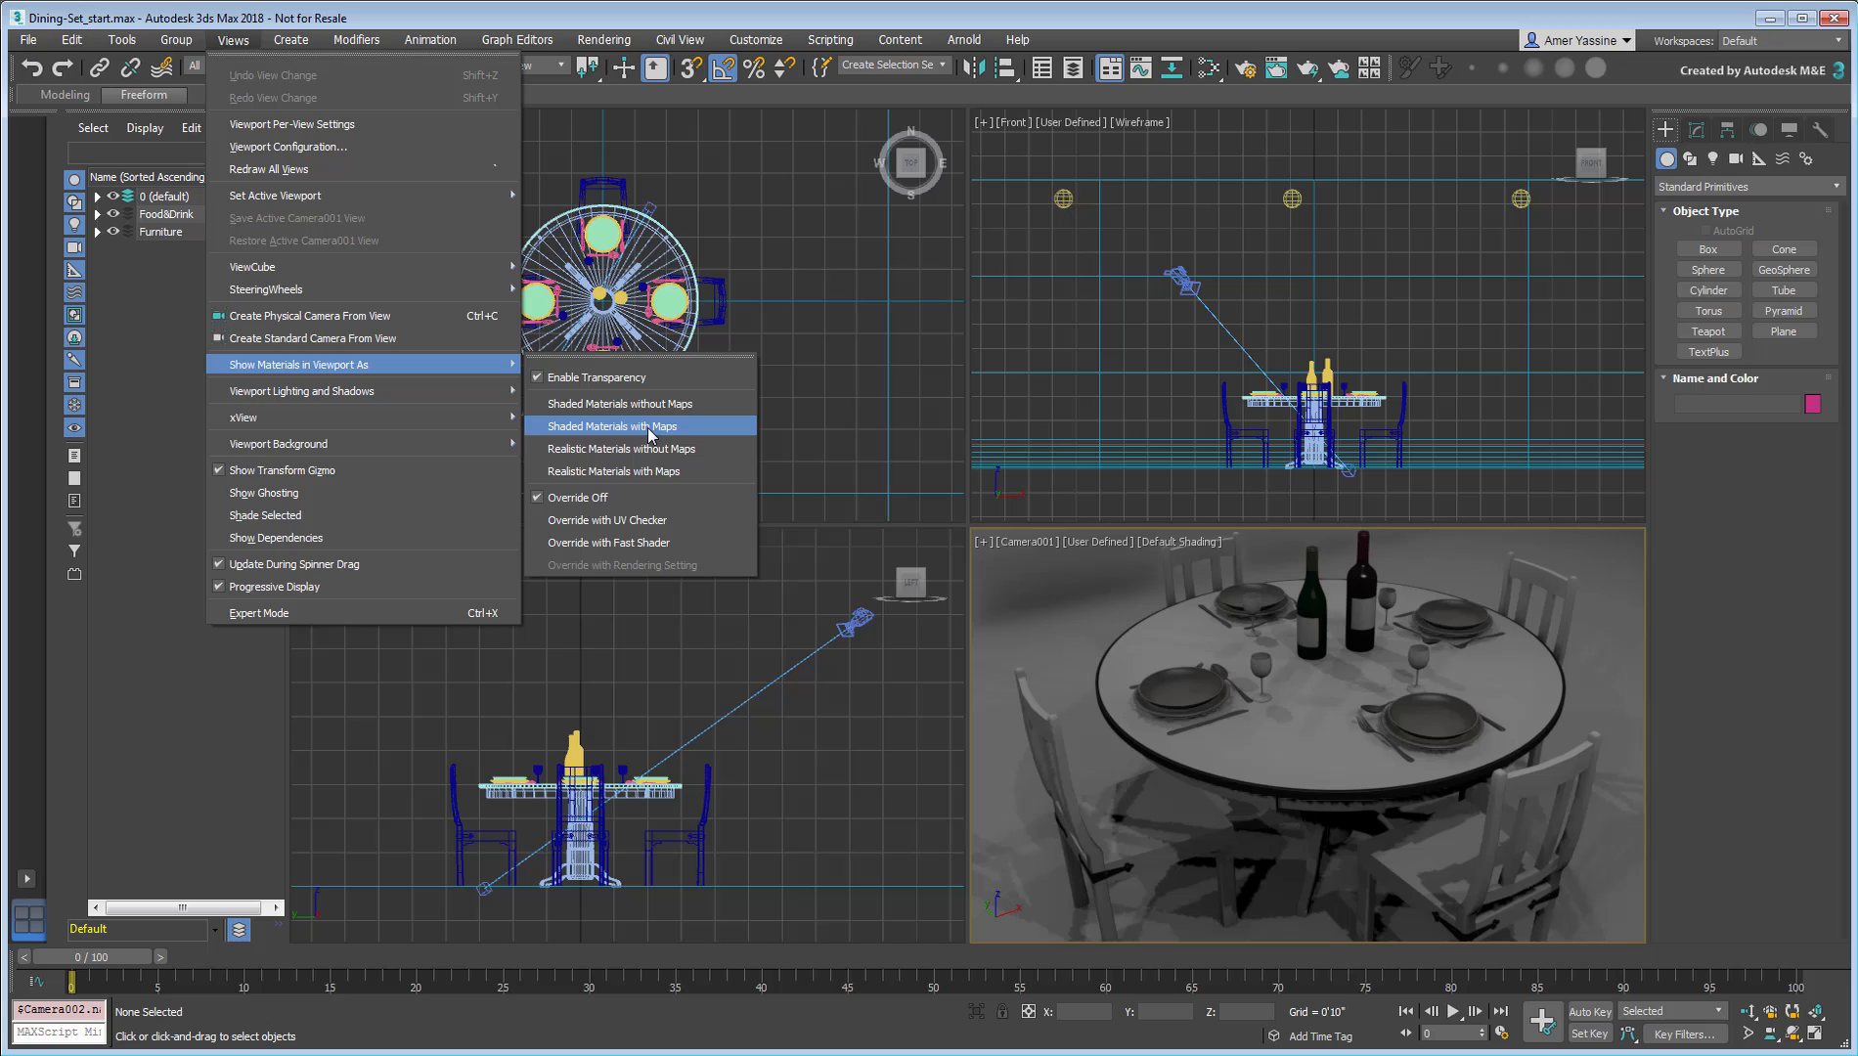
pyautogui.click(614, 425)
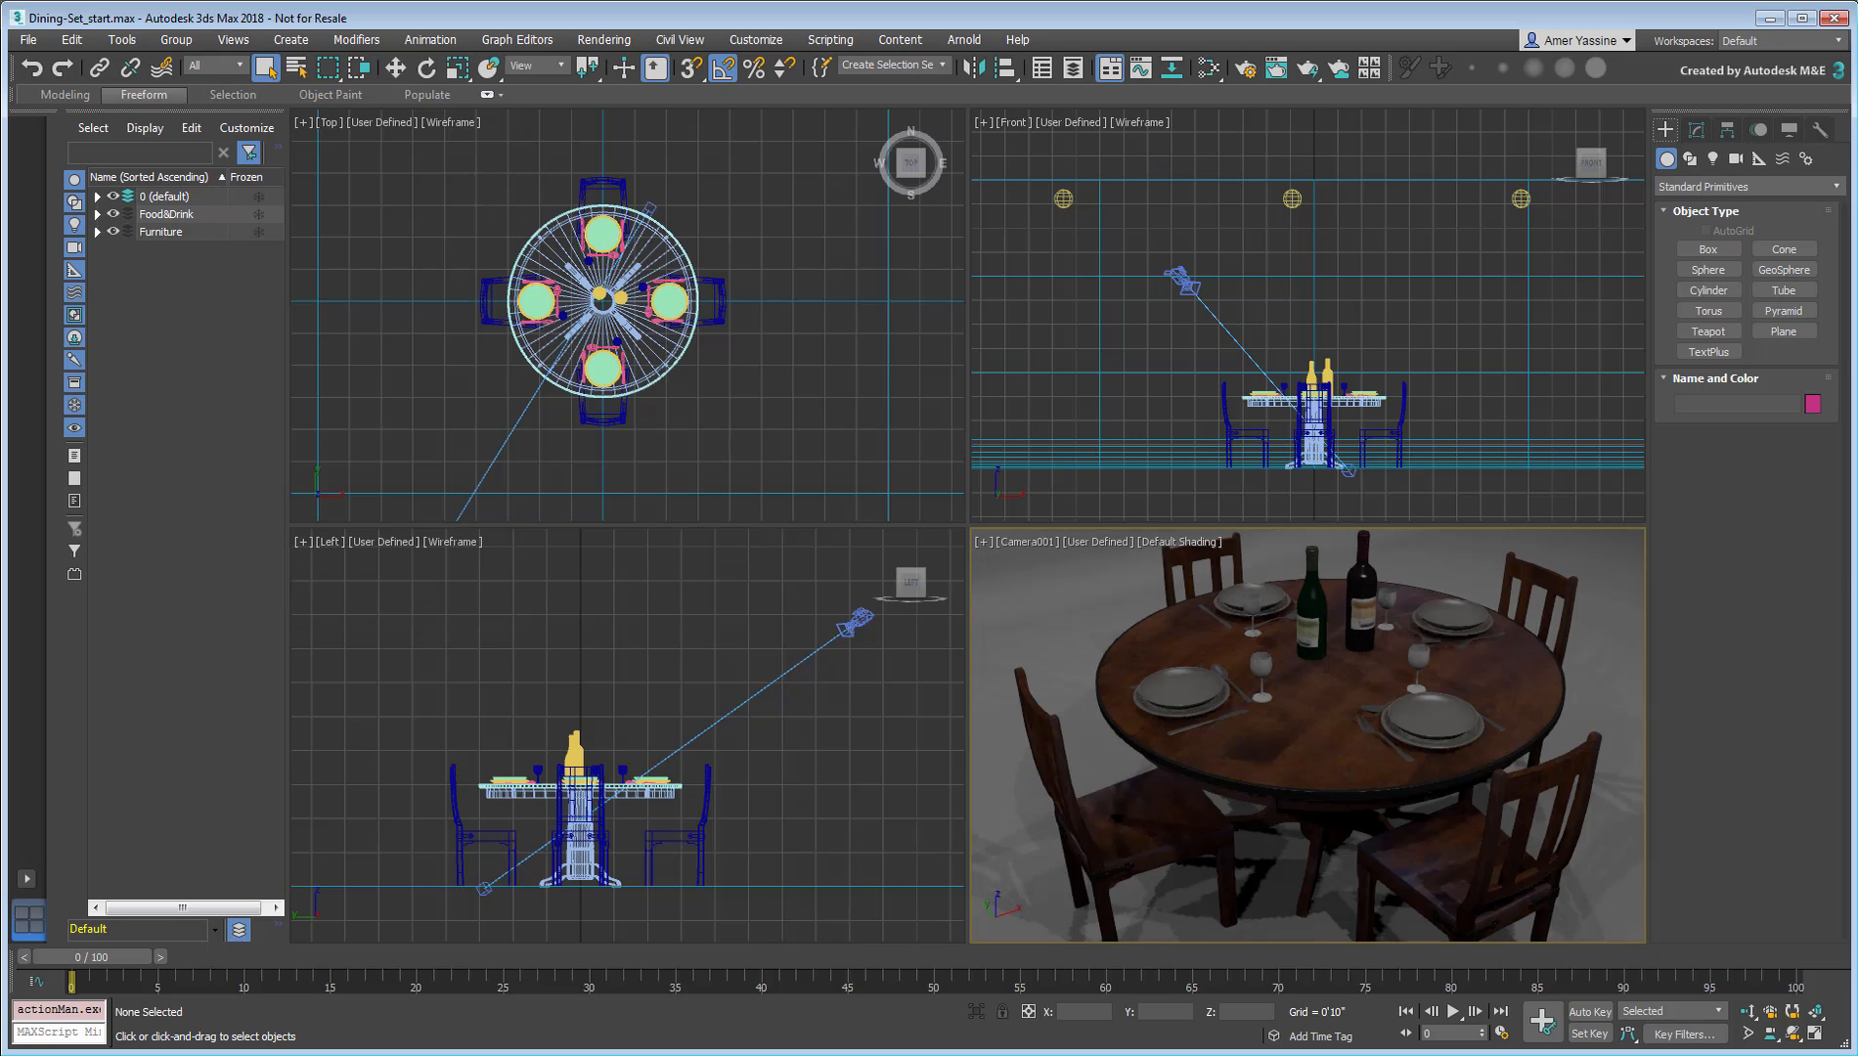
pyautogui.click(1183, 275)
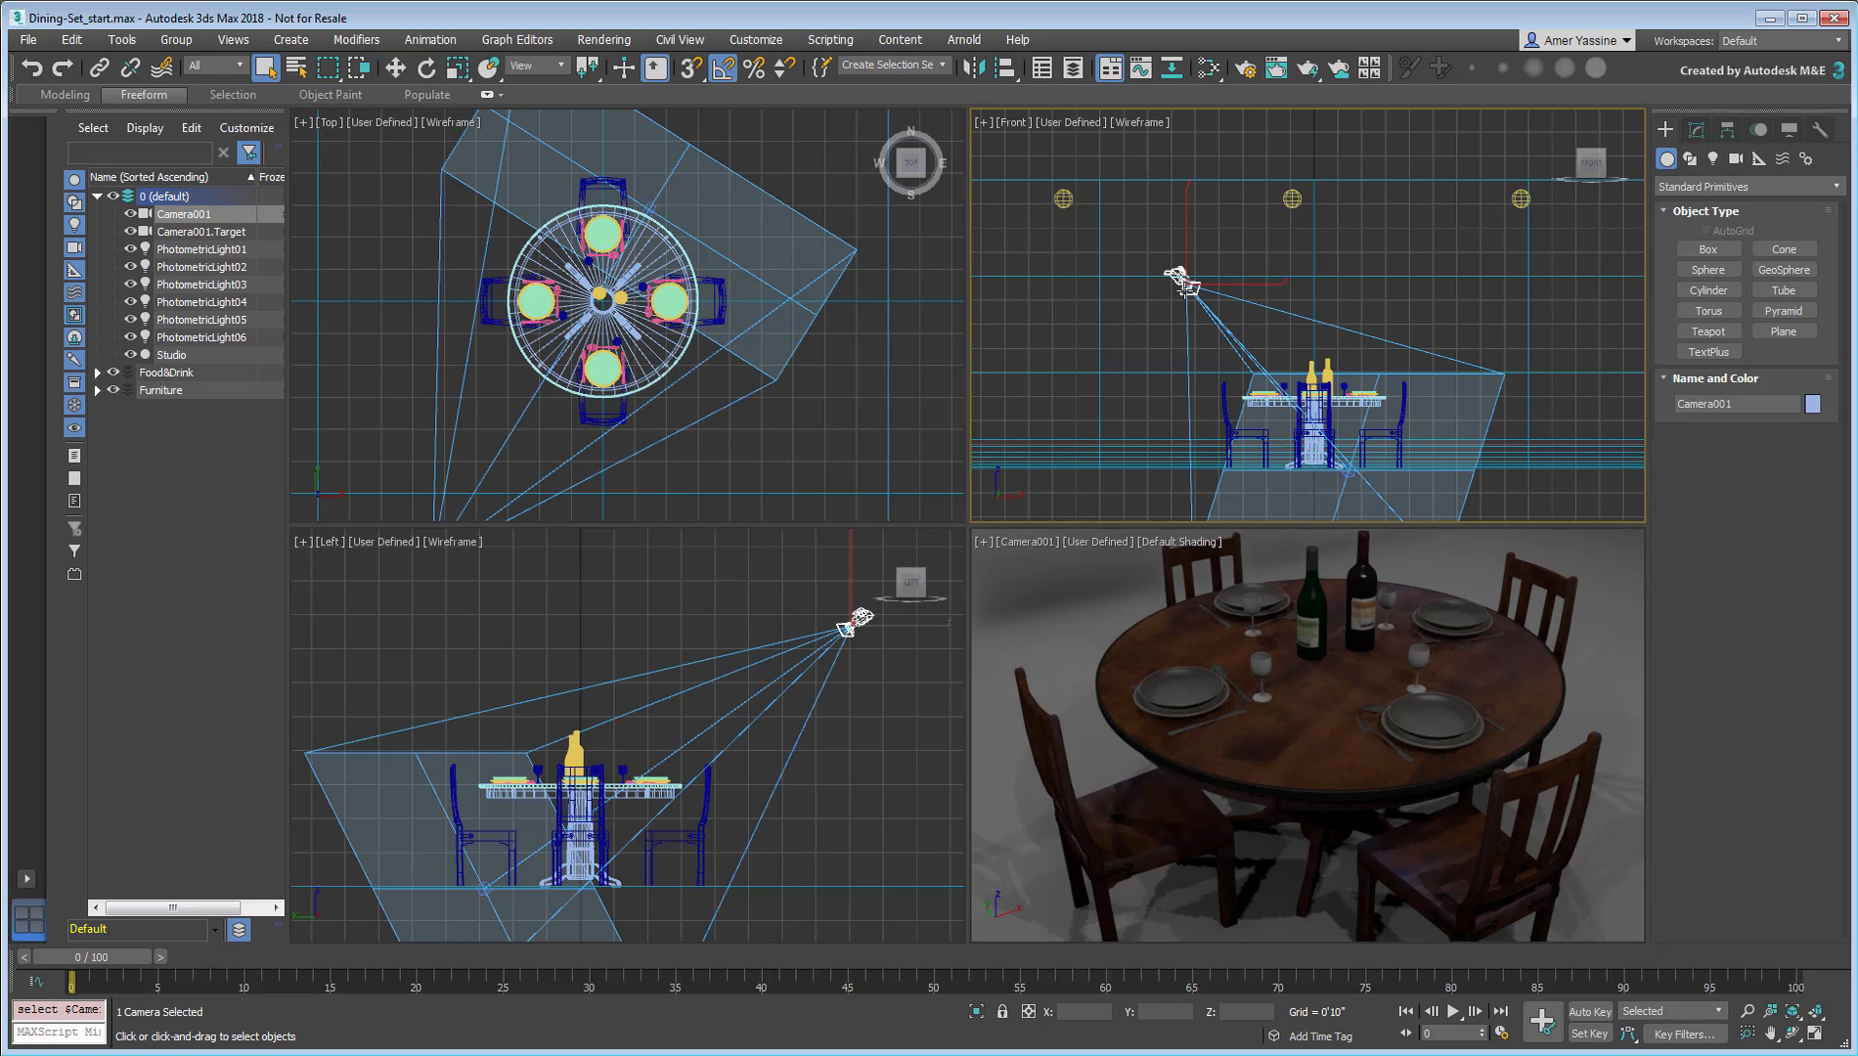
pyautogui.click(1695, 130)
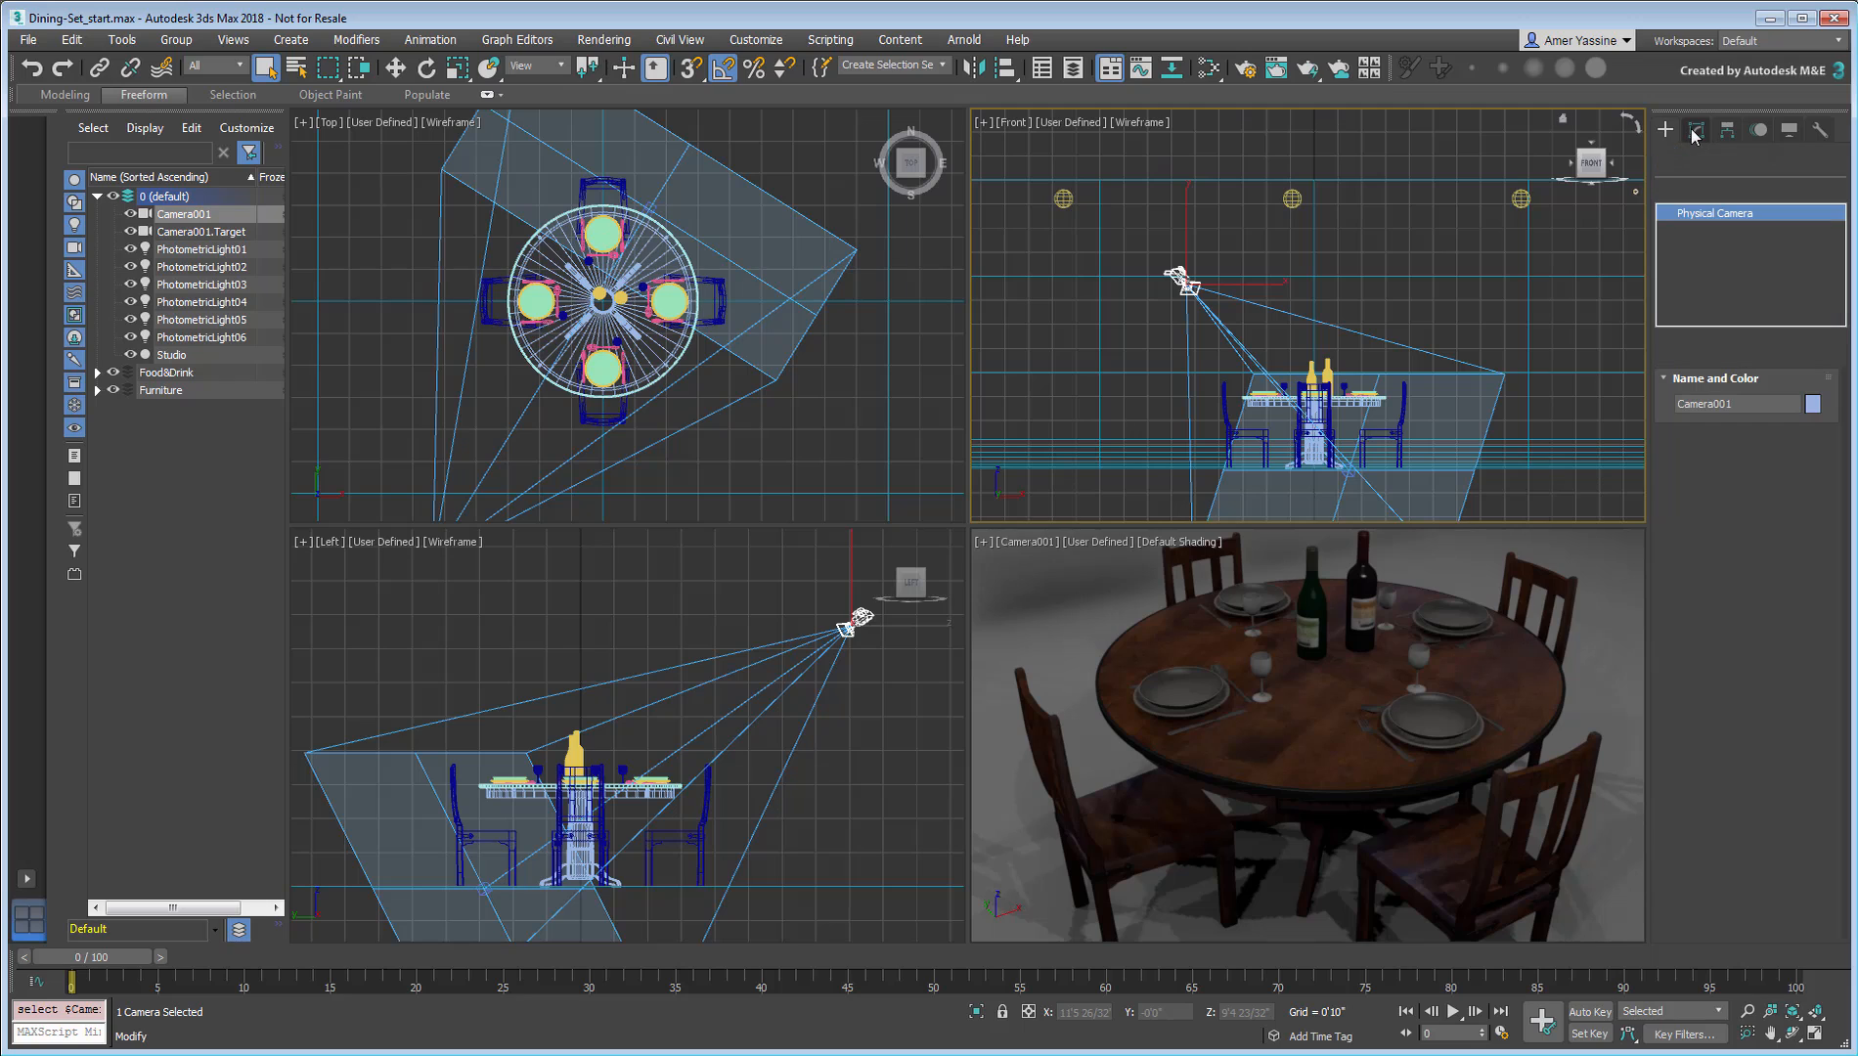
pyautogui.click(1696, 130)
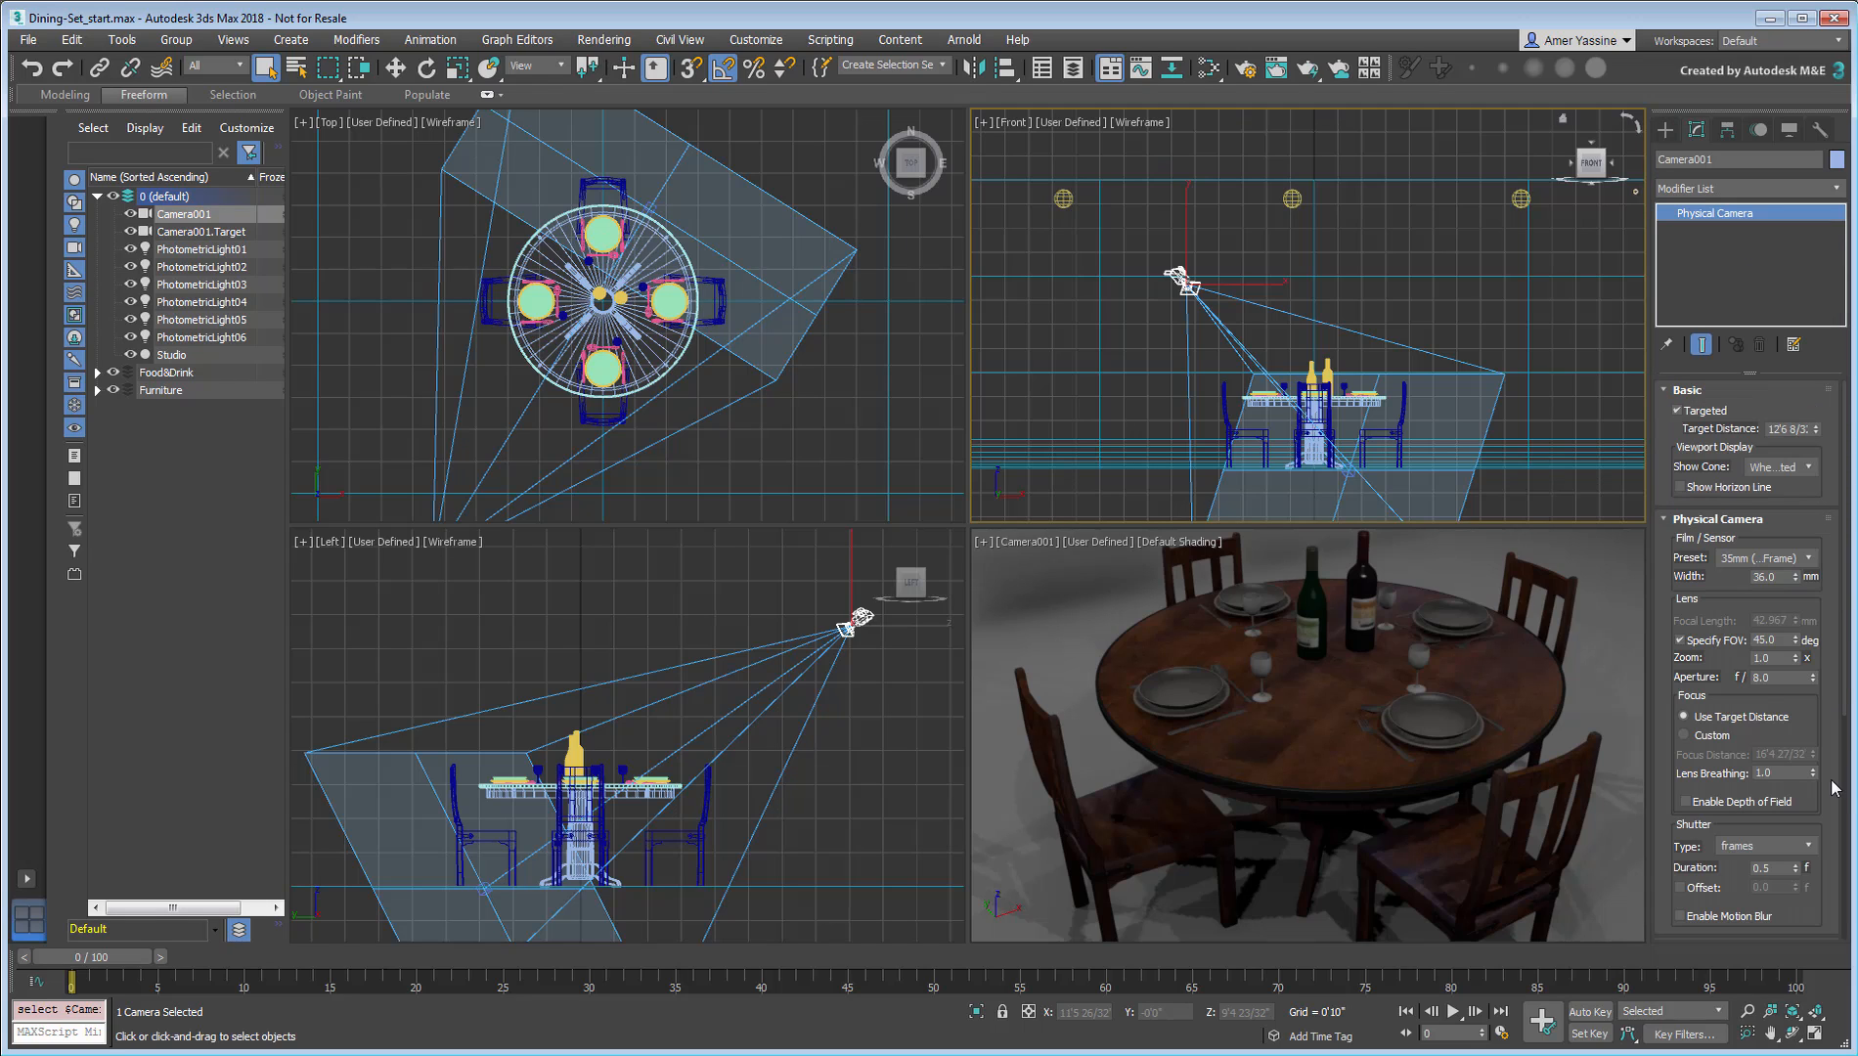
pyautogui.scroll(-3)
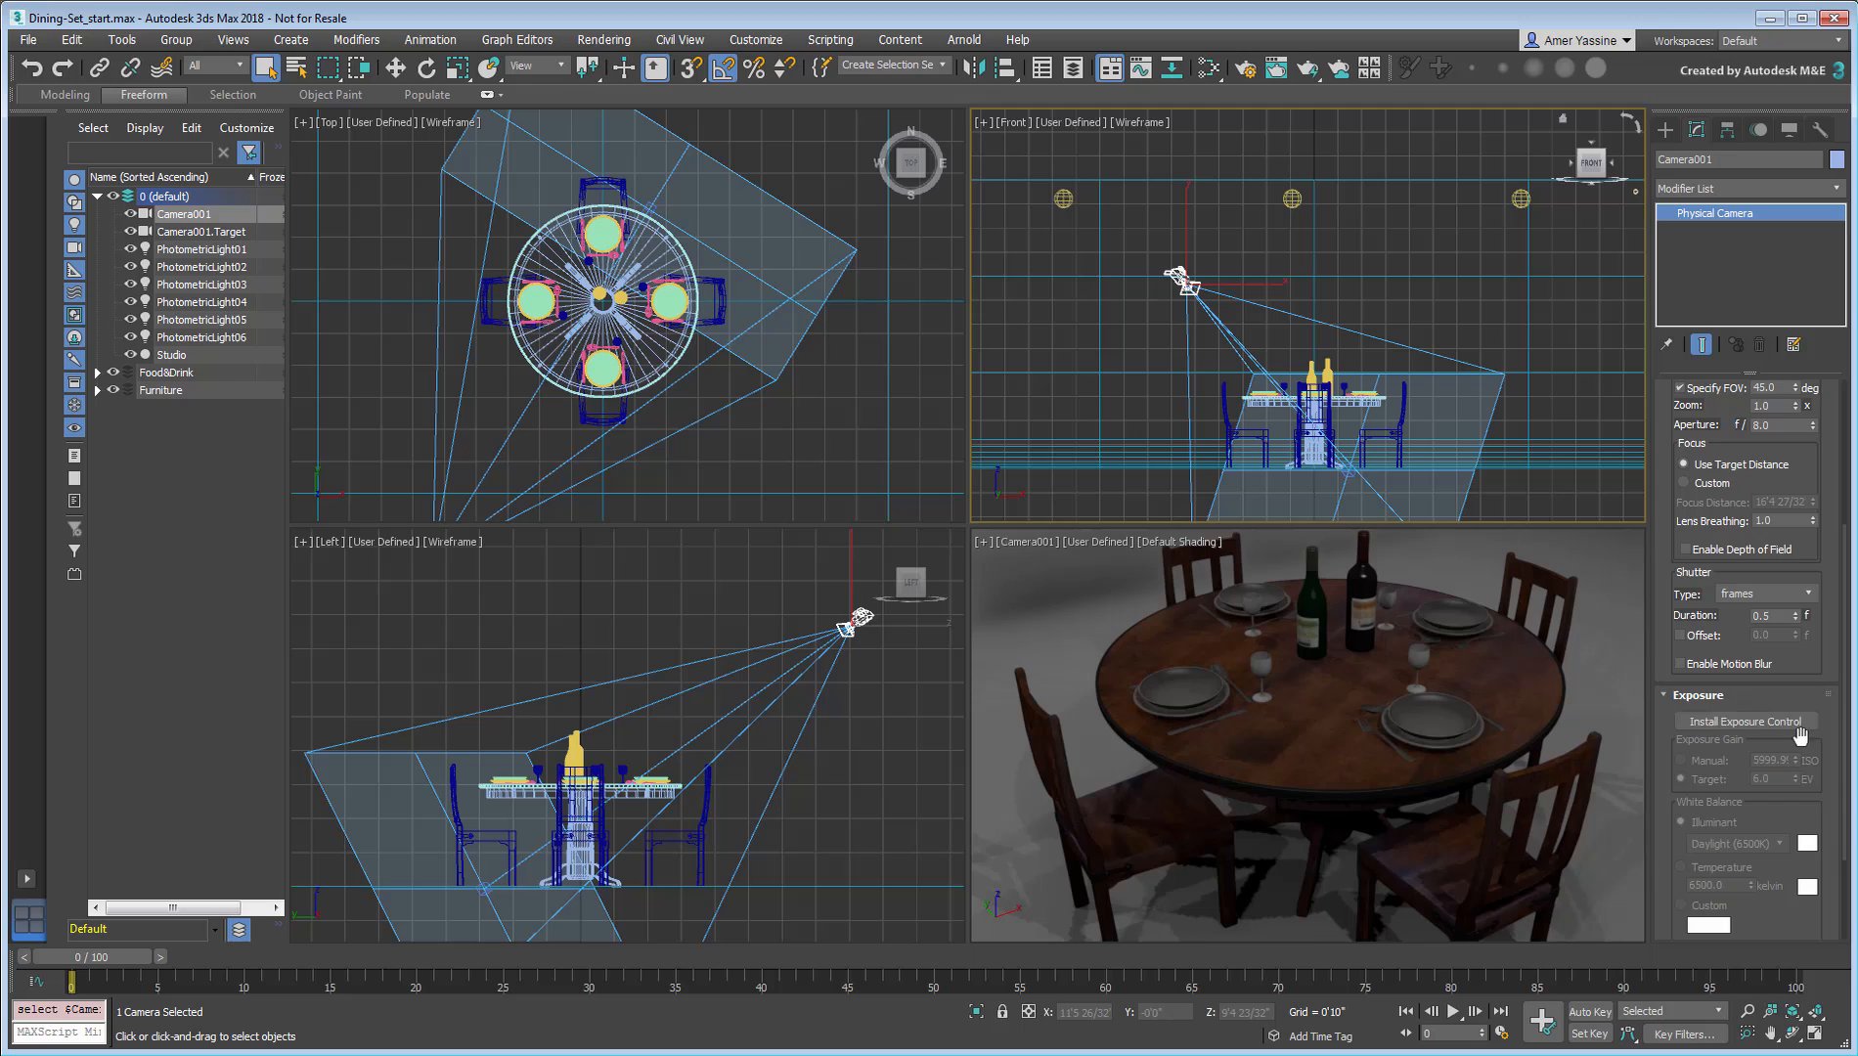
pyautogui.click(1742, 721)
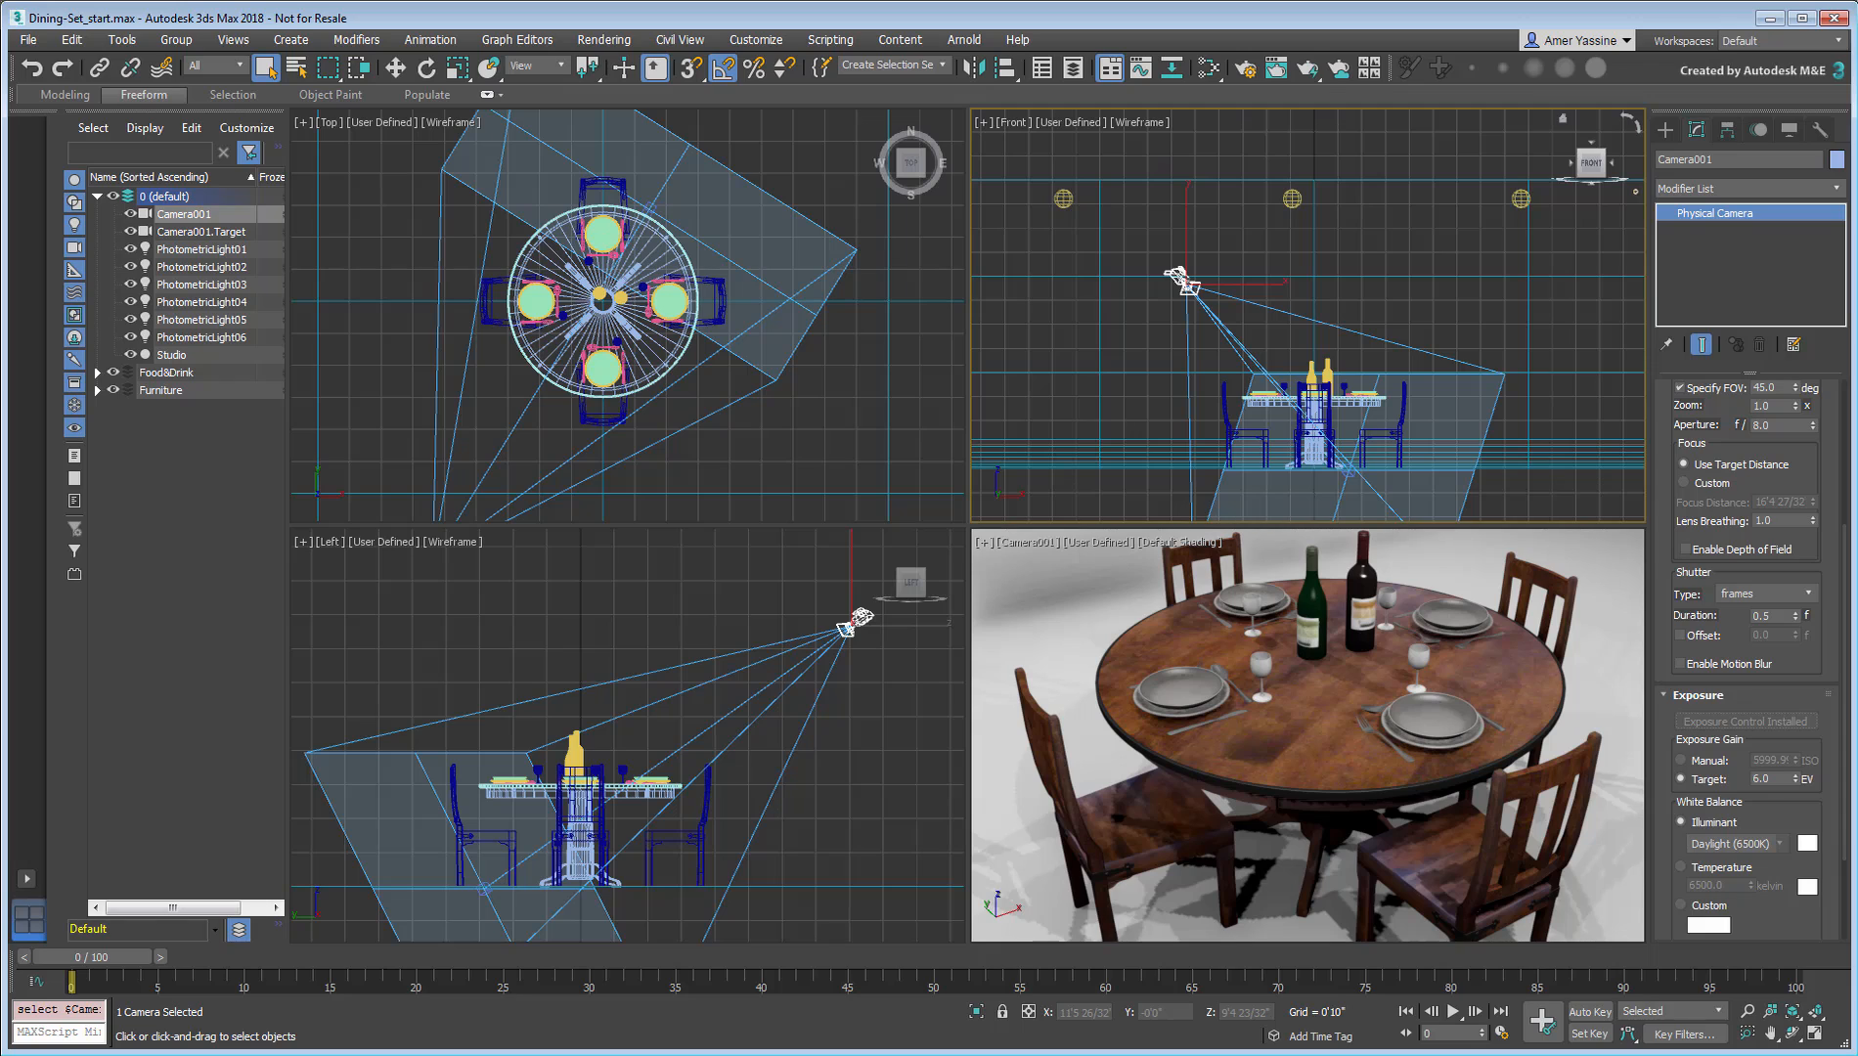
pyautogui.click(1243, 68)
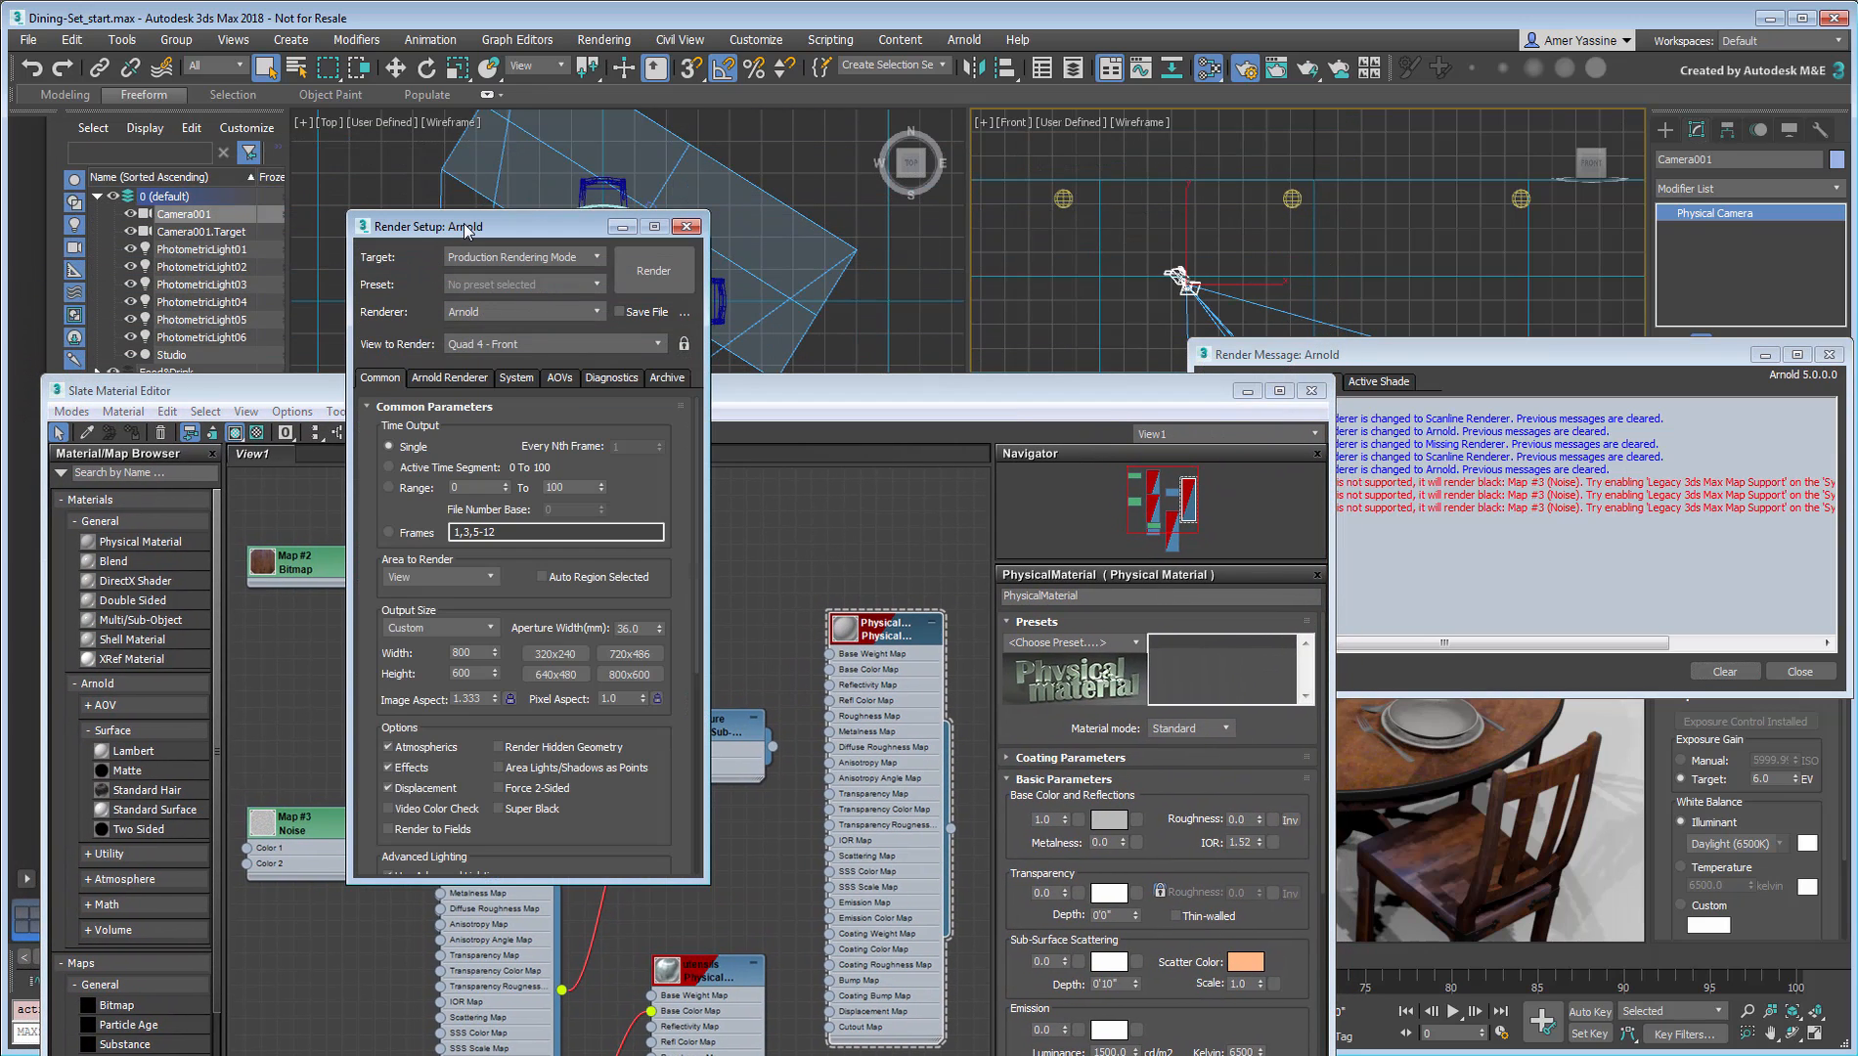
# Step: Enable Legacy 3ds Max Map support in Arnold's System settings and render the camera view
pyautogui.click(515, 376)
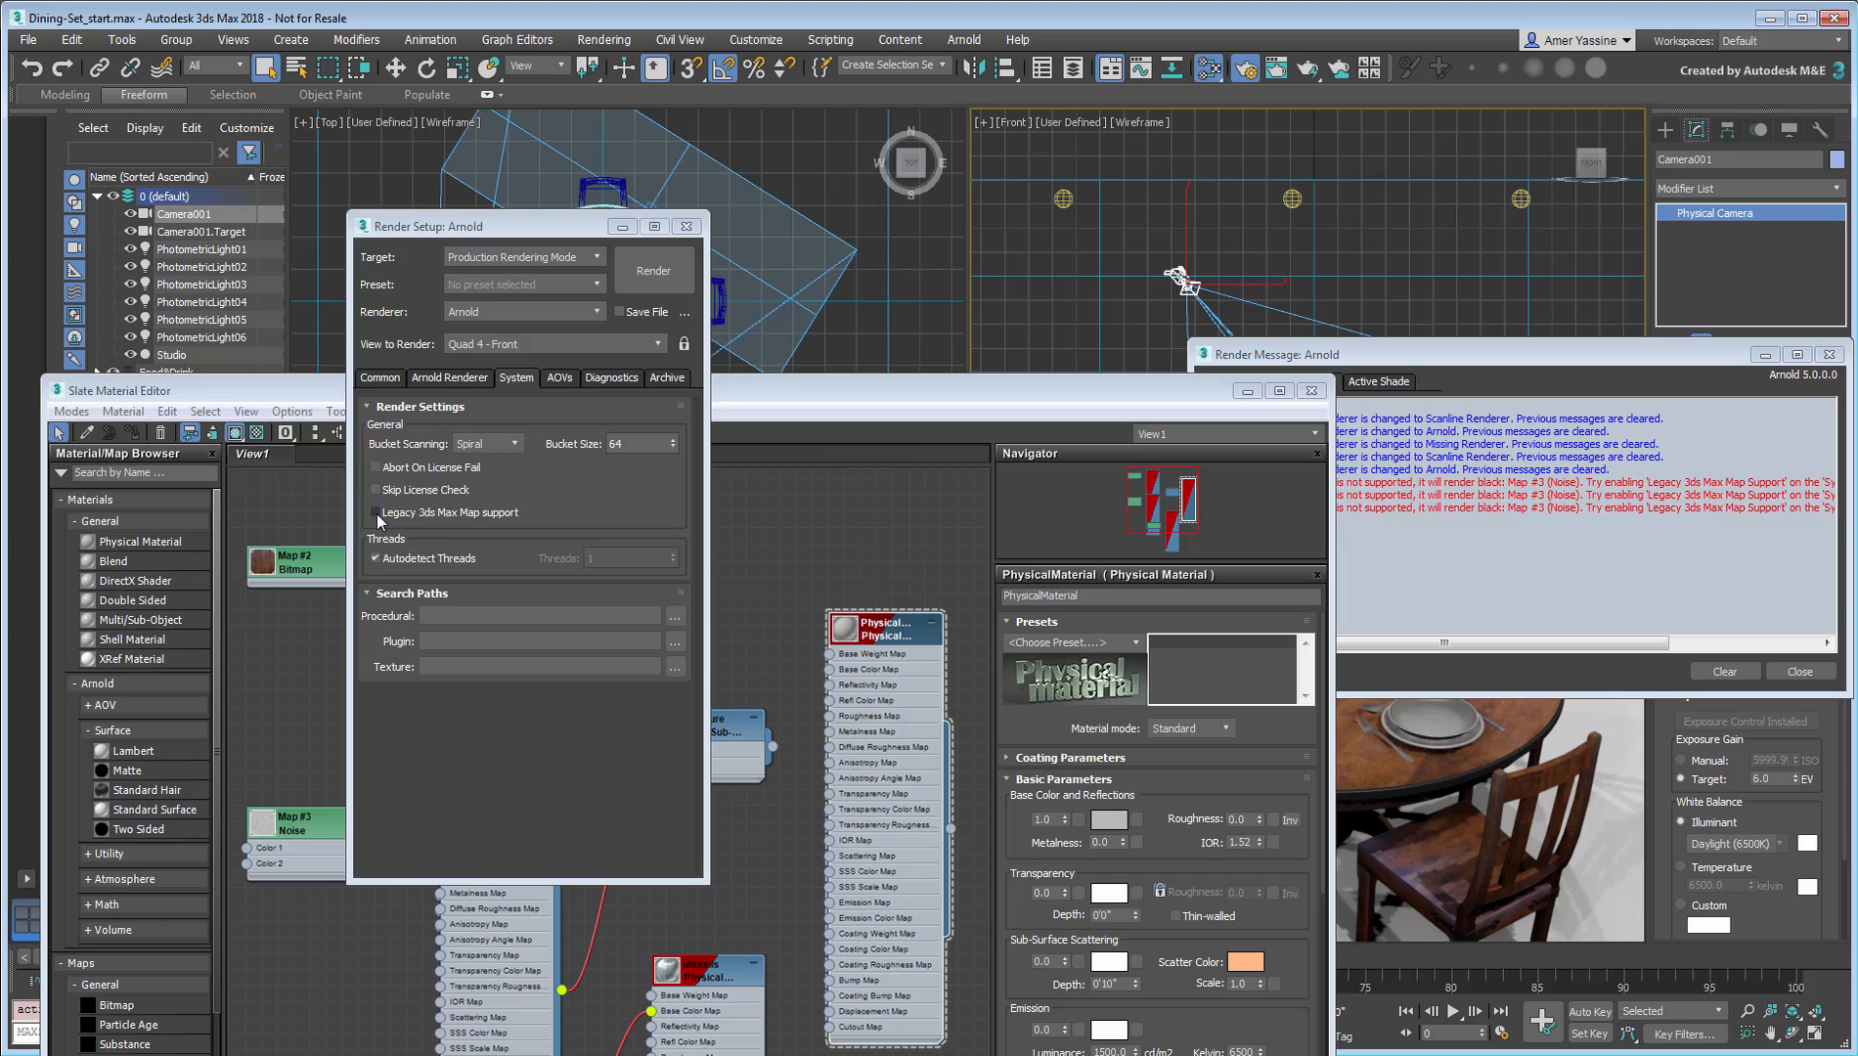
pyautogui.moveTo(375, 512)
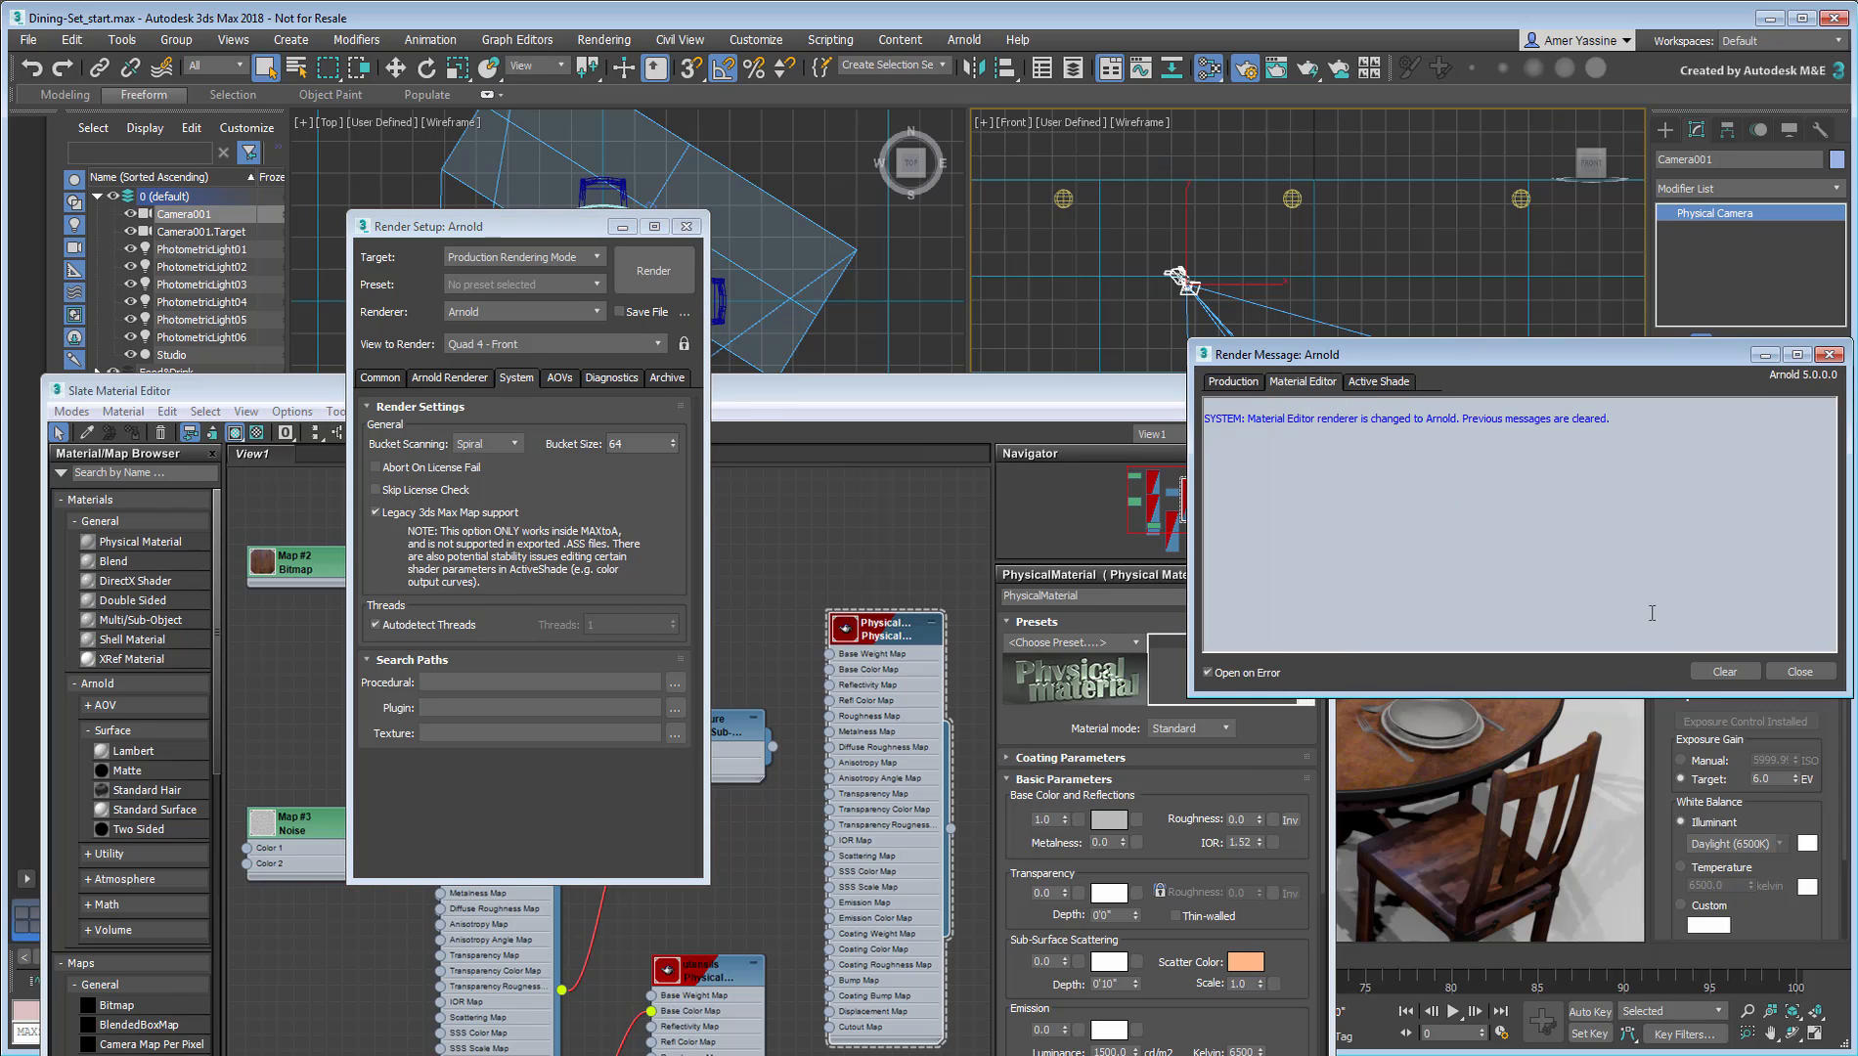
pyautogui.click(1796, 672)
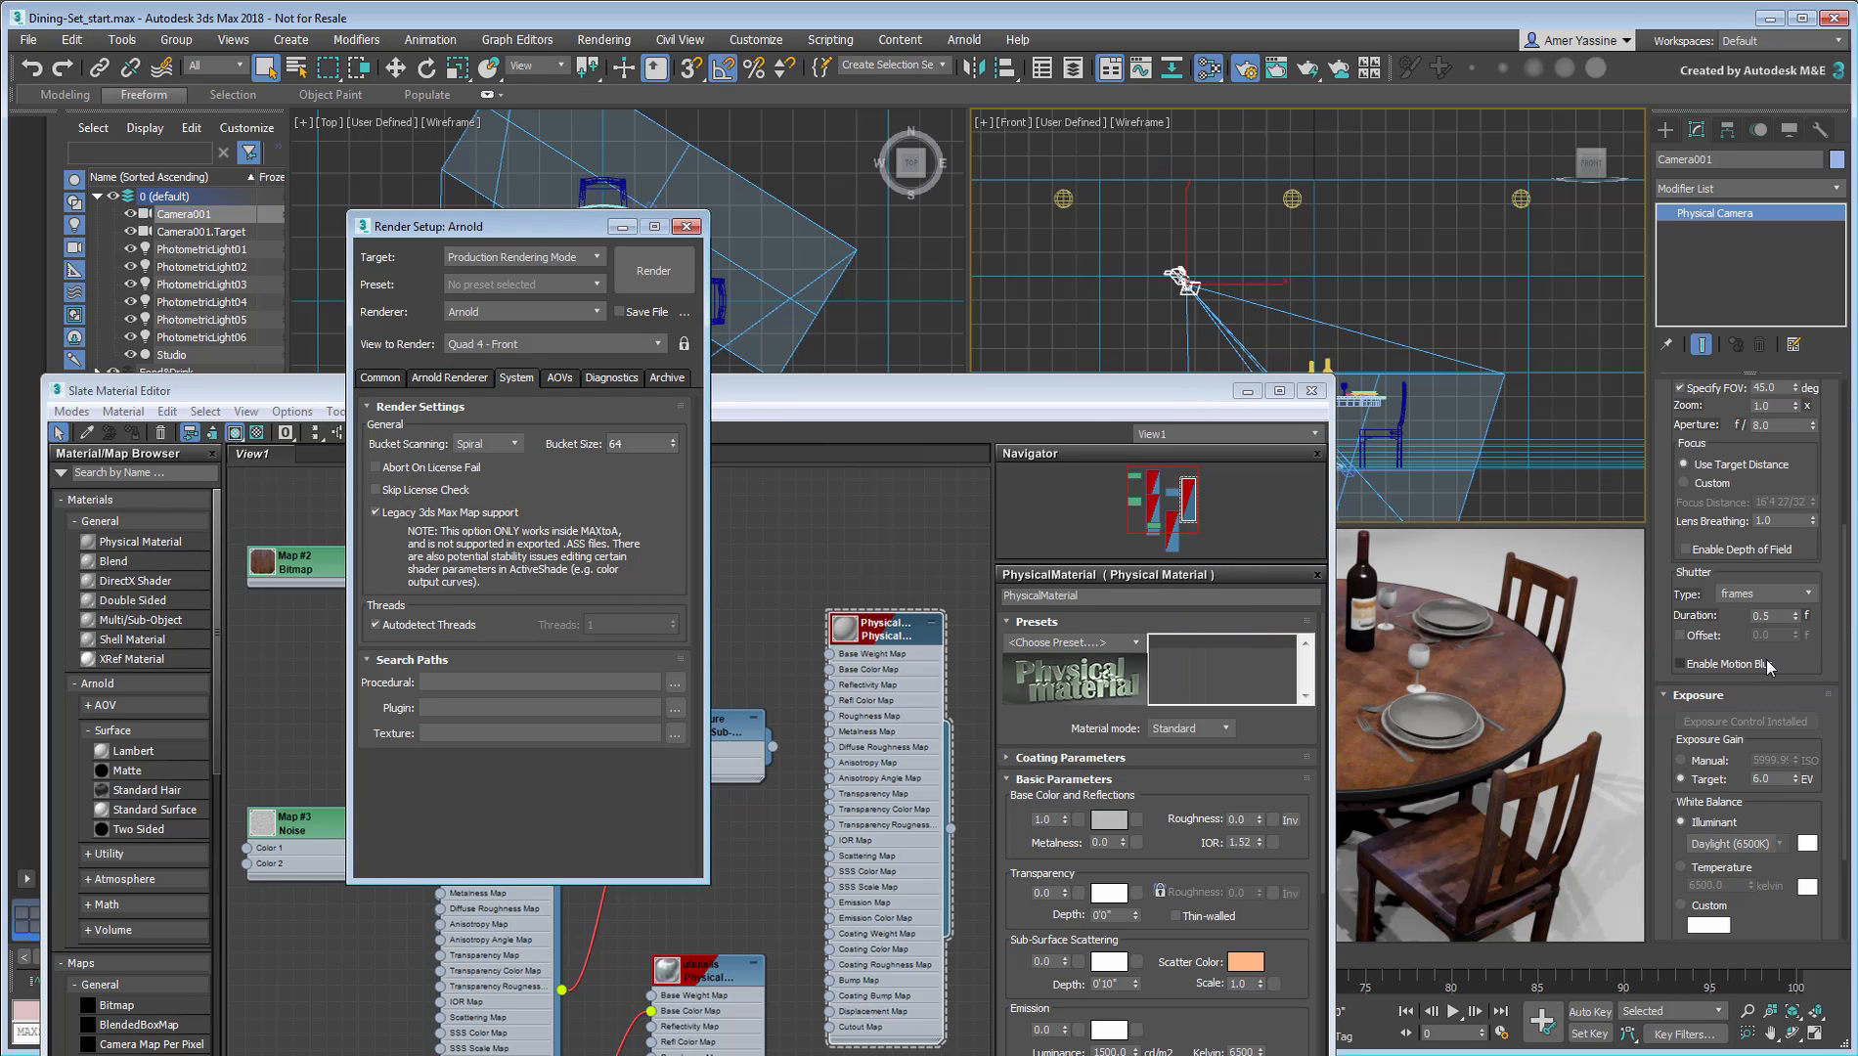
pyautogui.click(684, 225)
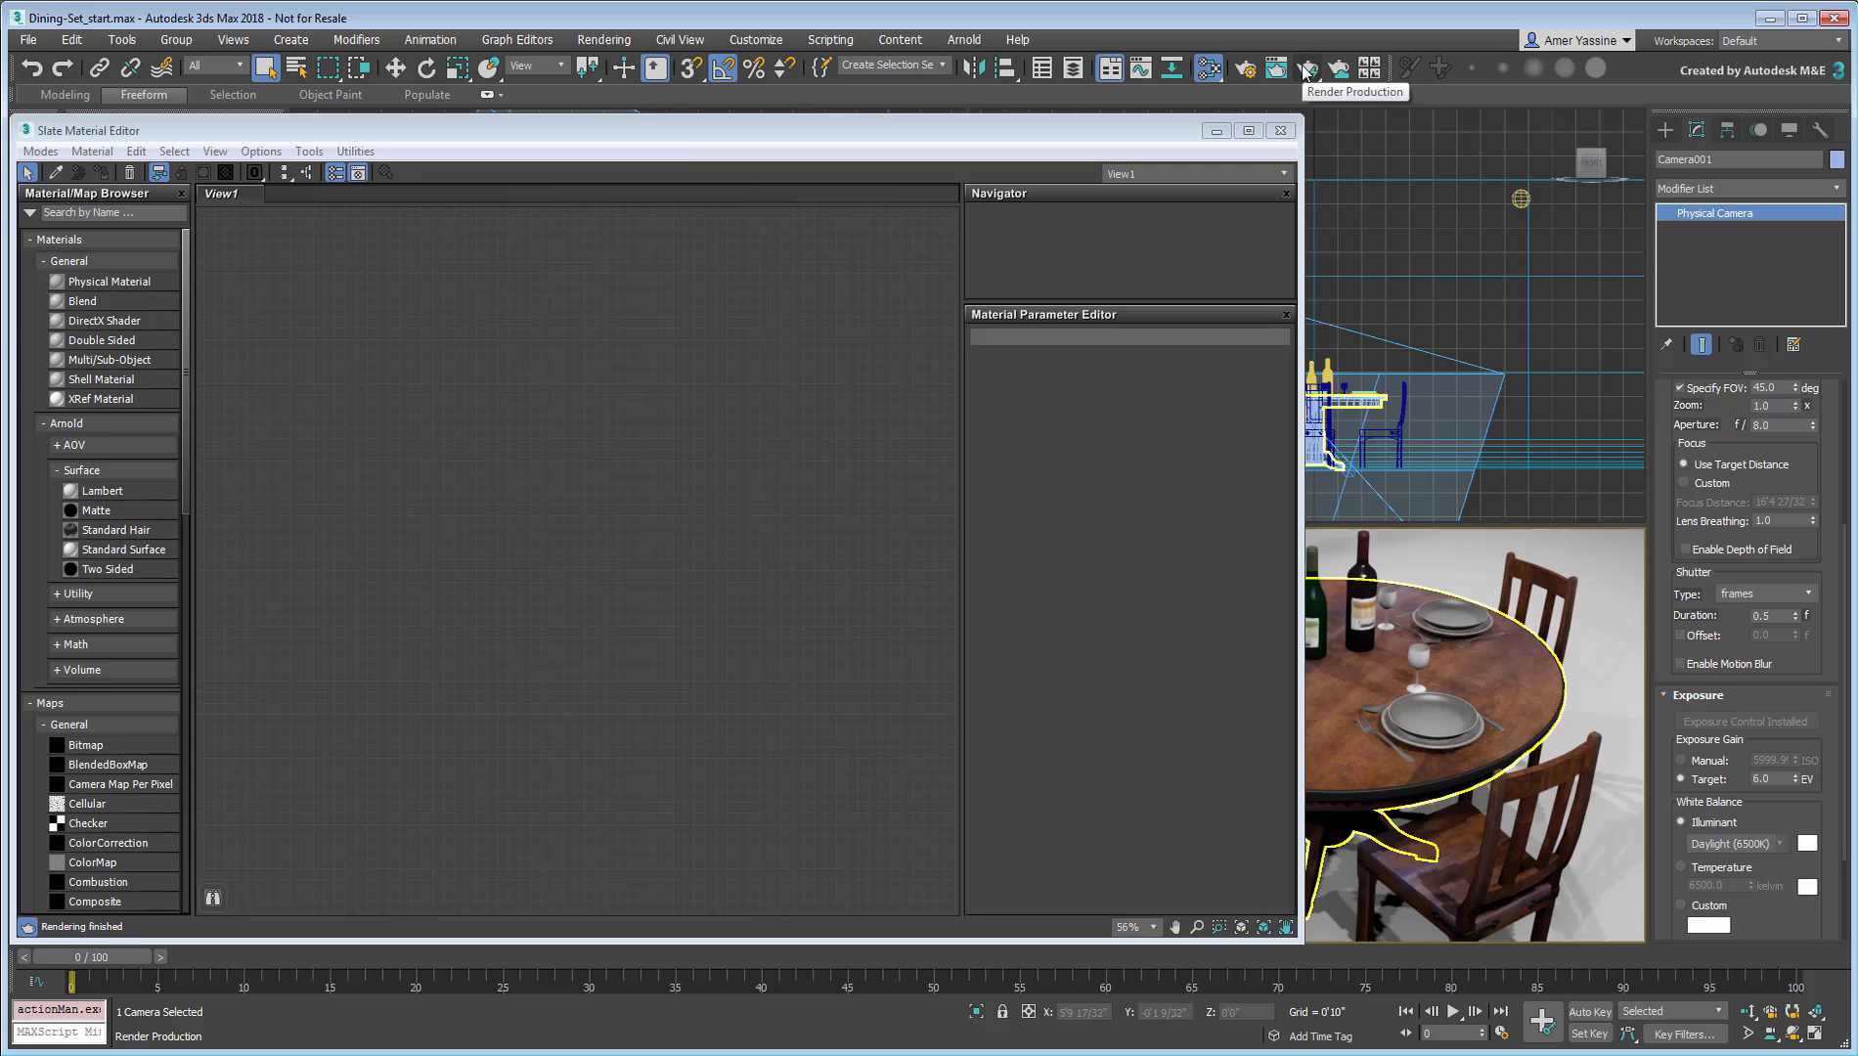
pyautogui.click(1302, 68)
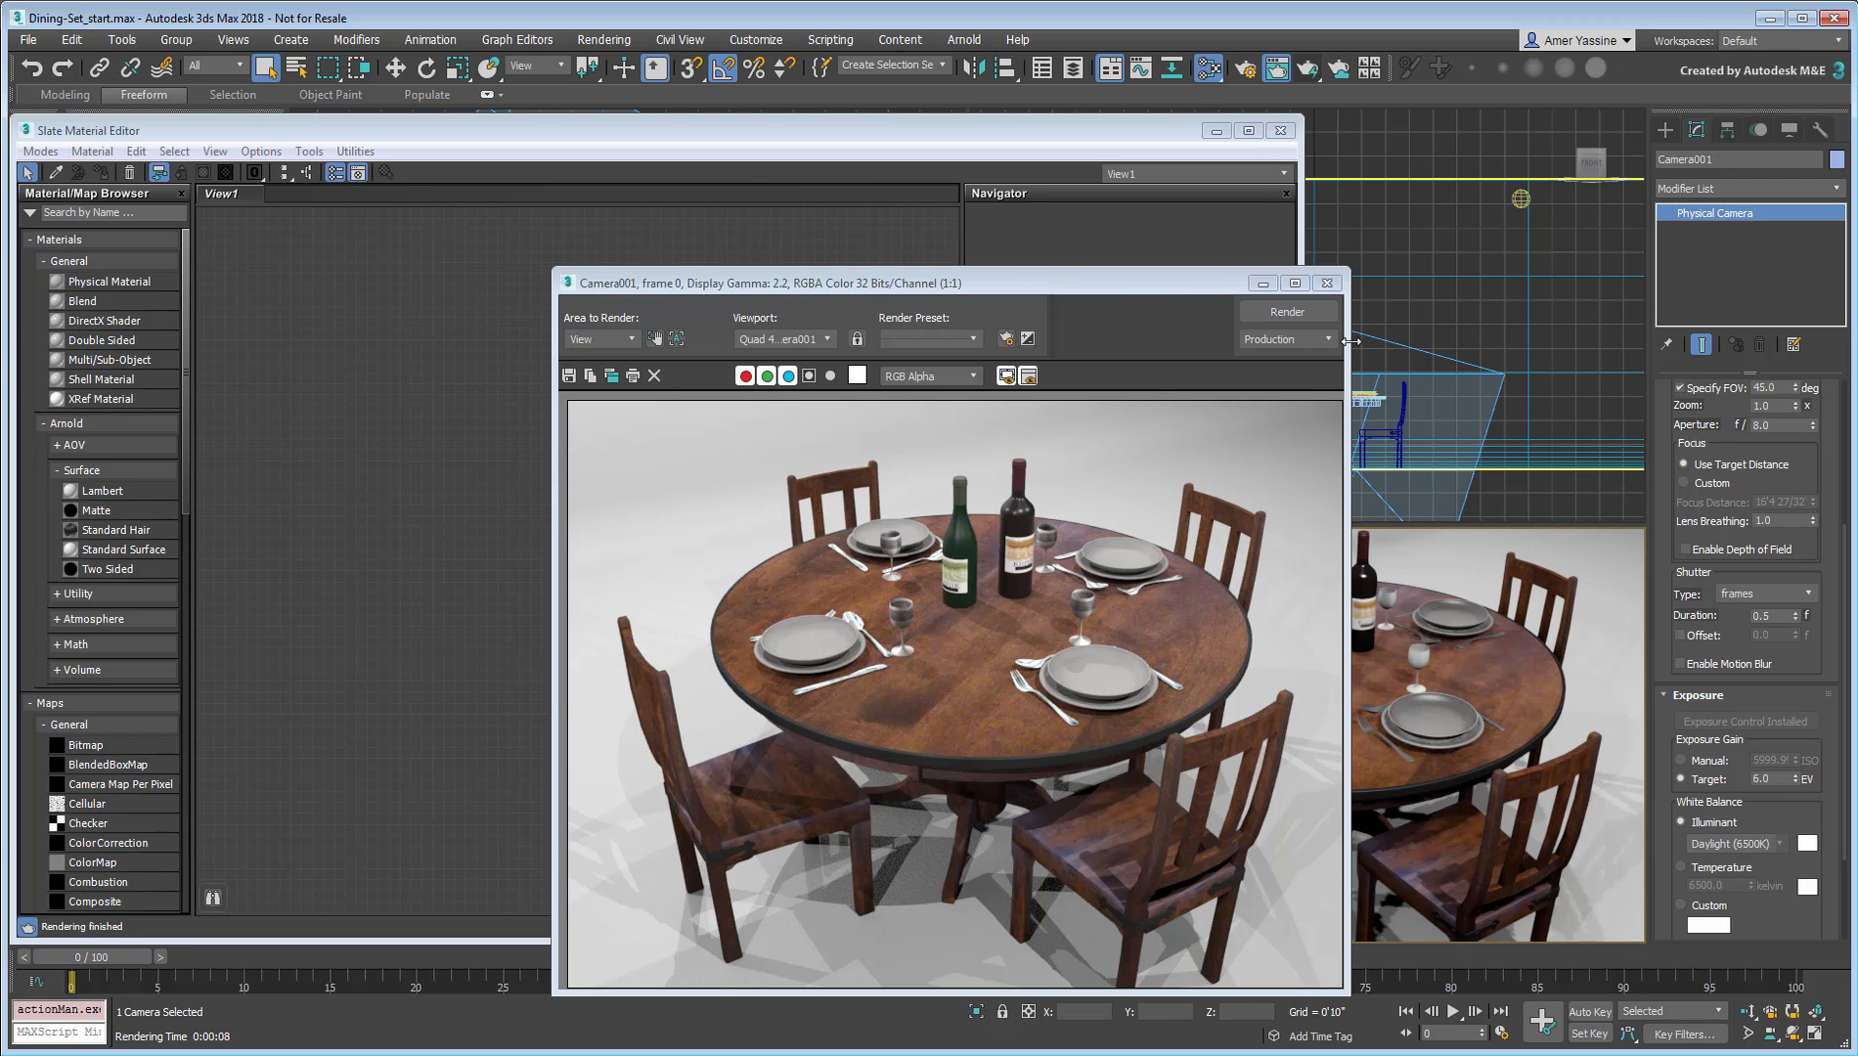
pyautogui.moveTo(954, 281); pyautogui.dragTo(538, 228)
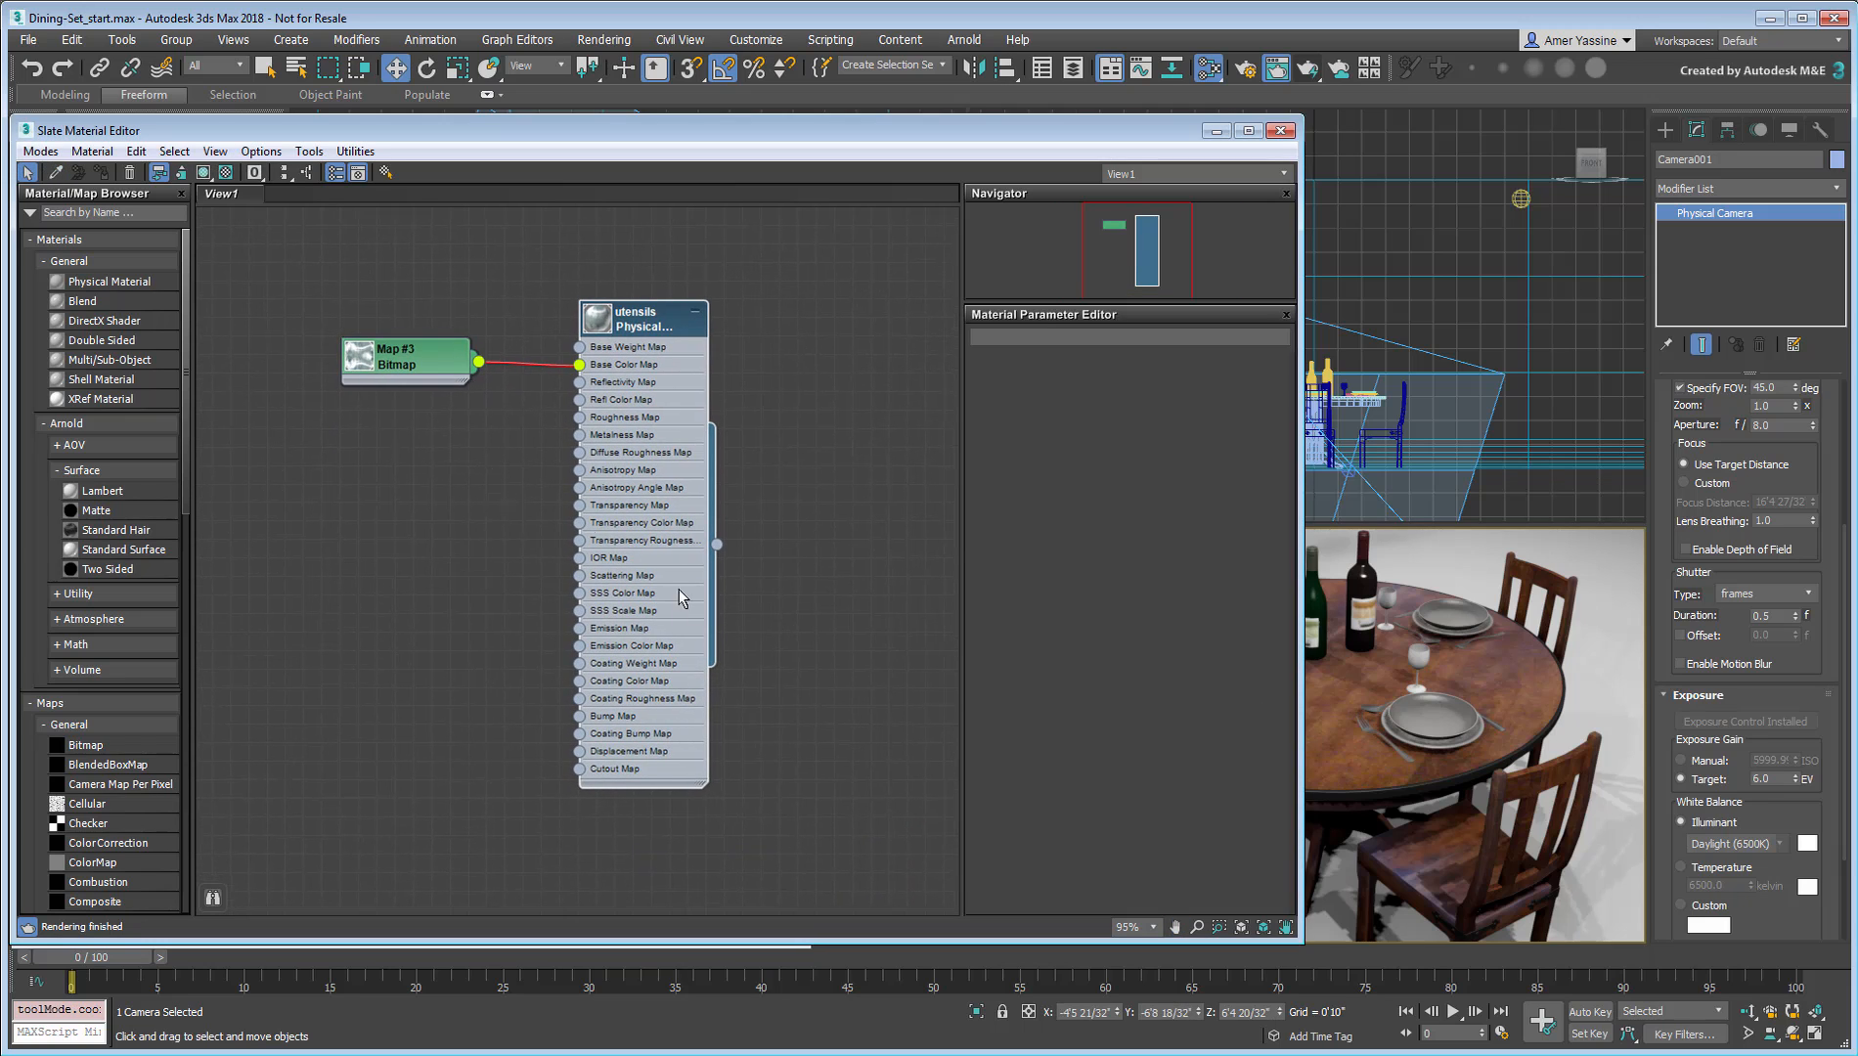
# Step: Apply the Silver preset to utensils and Glazed Ceramic with warm off-white base to plates
pyautogui.moveTo(405, 362); pyautogui.dragTo(405, 397)
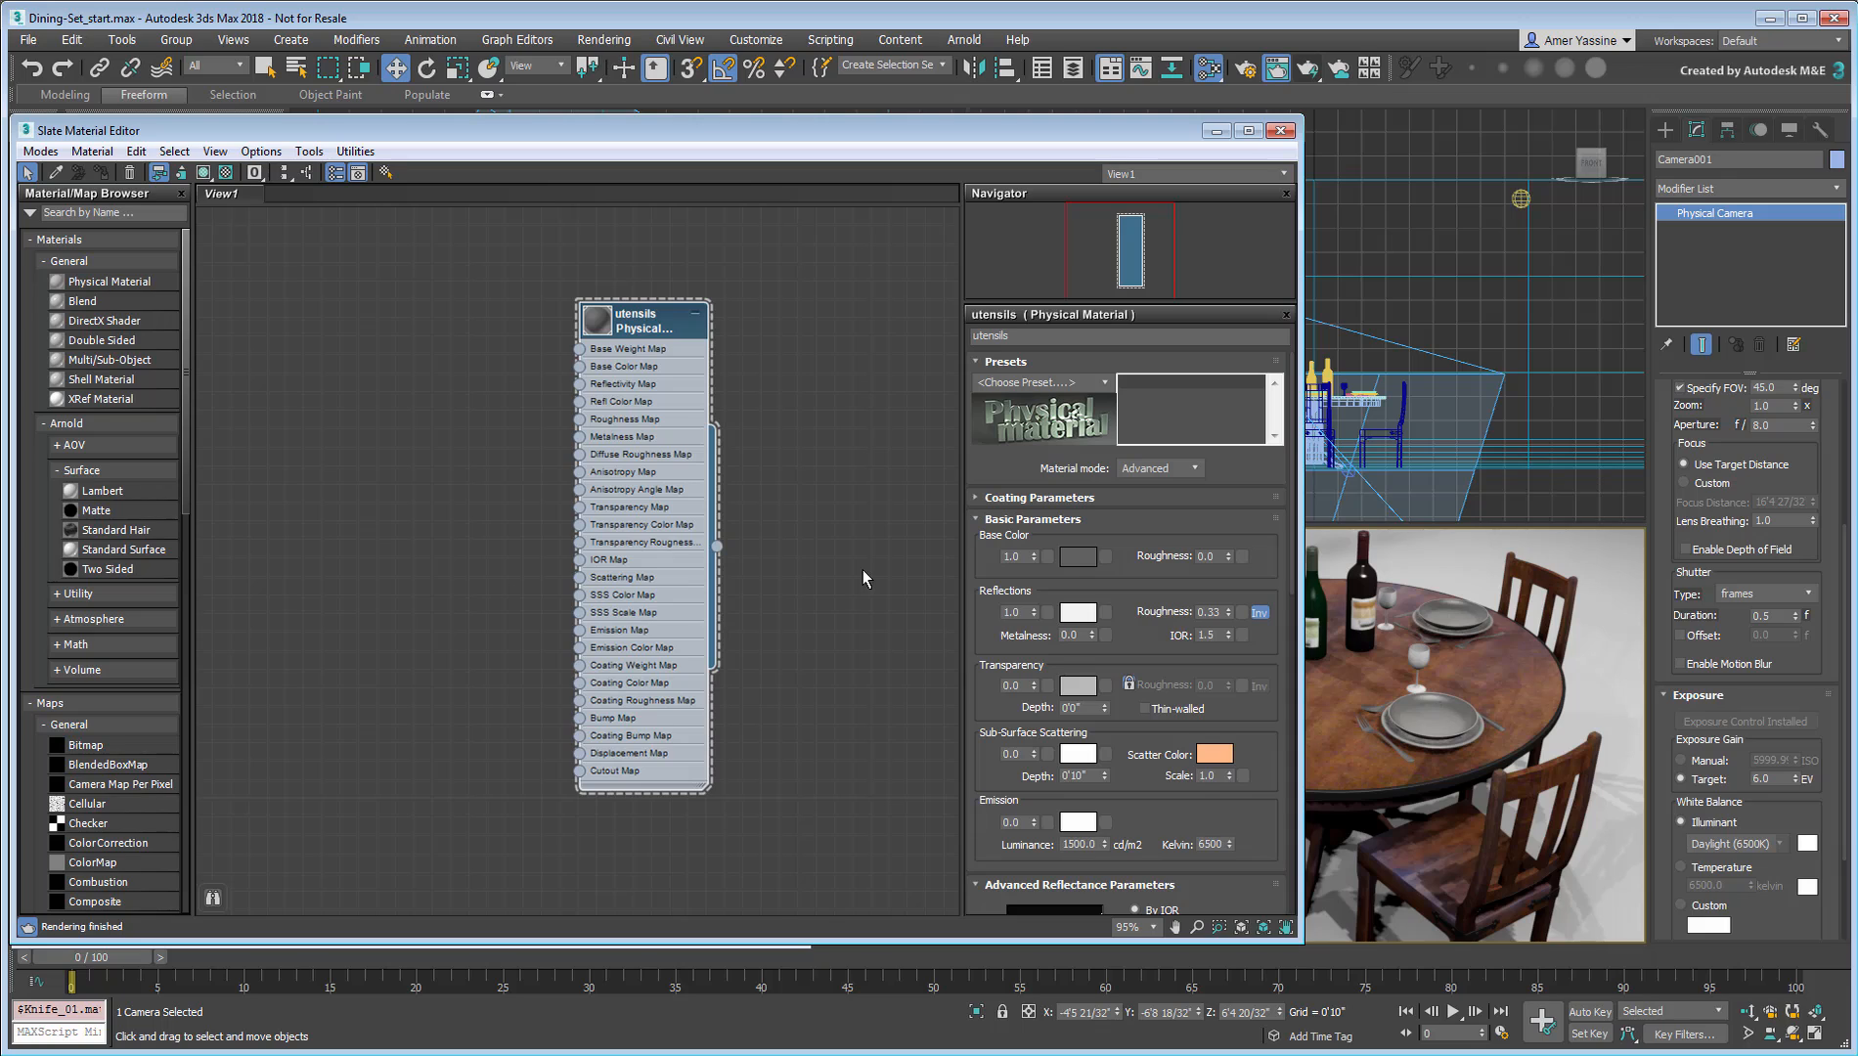
pyautogui.moveTo(1108, 399)
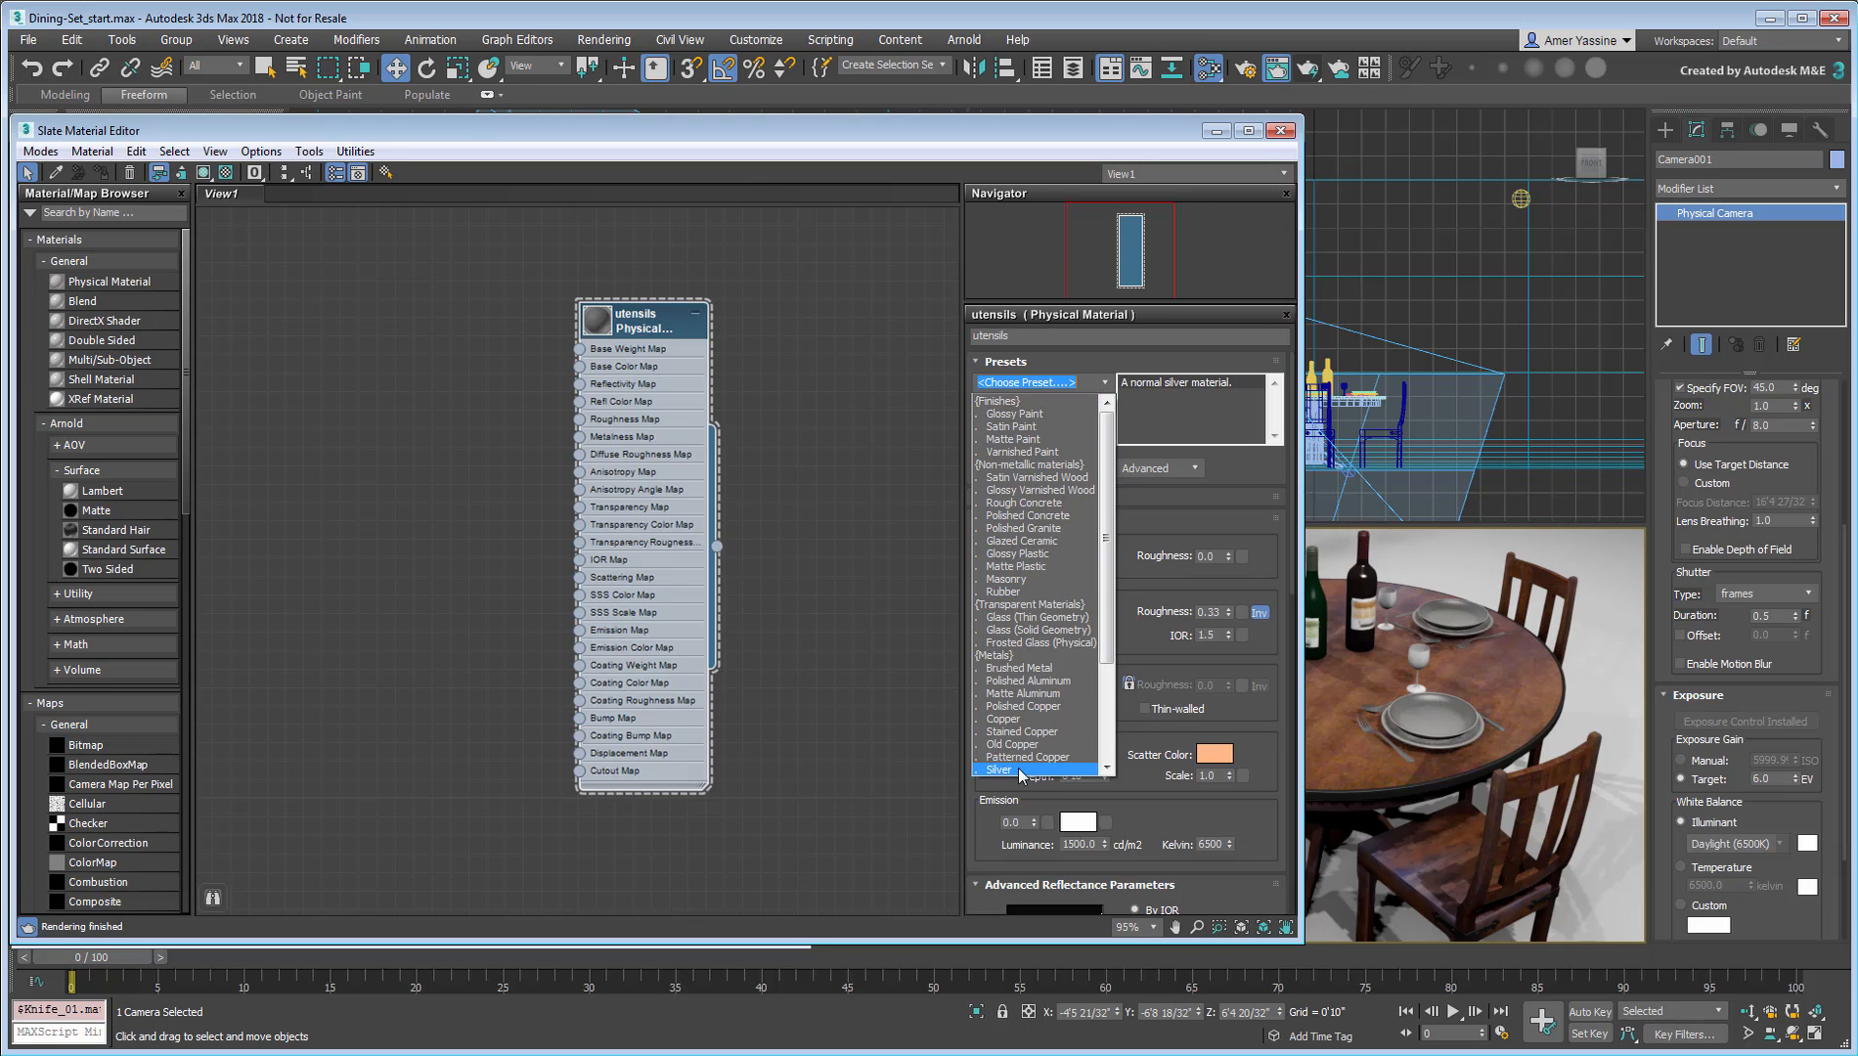
pyautogui.click(1007, 769)
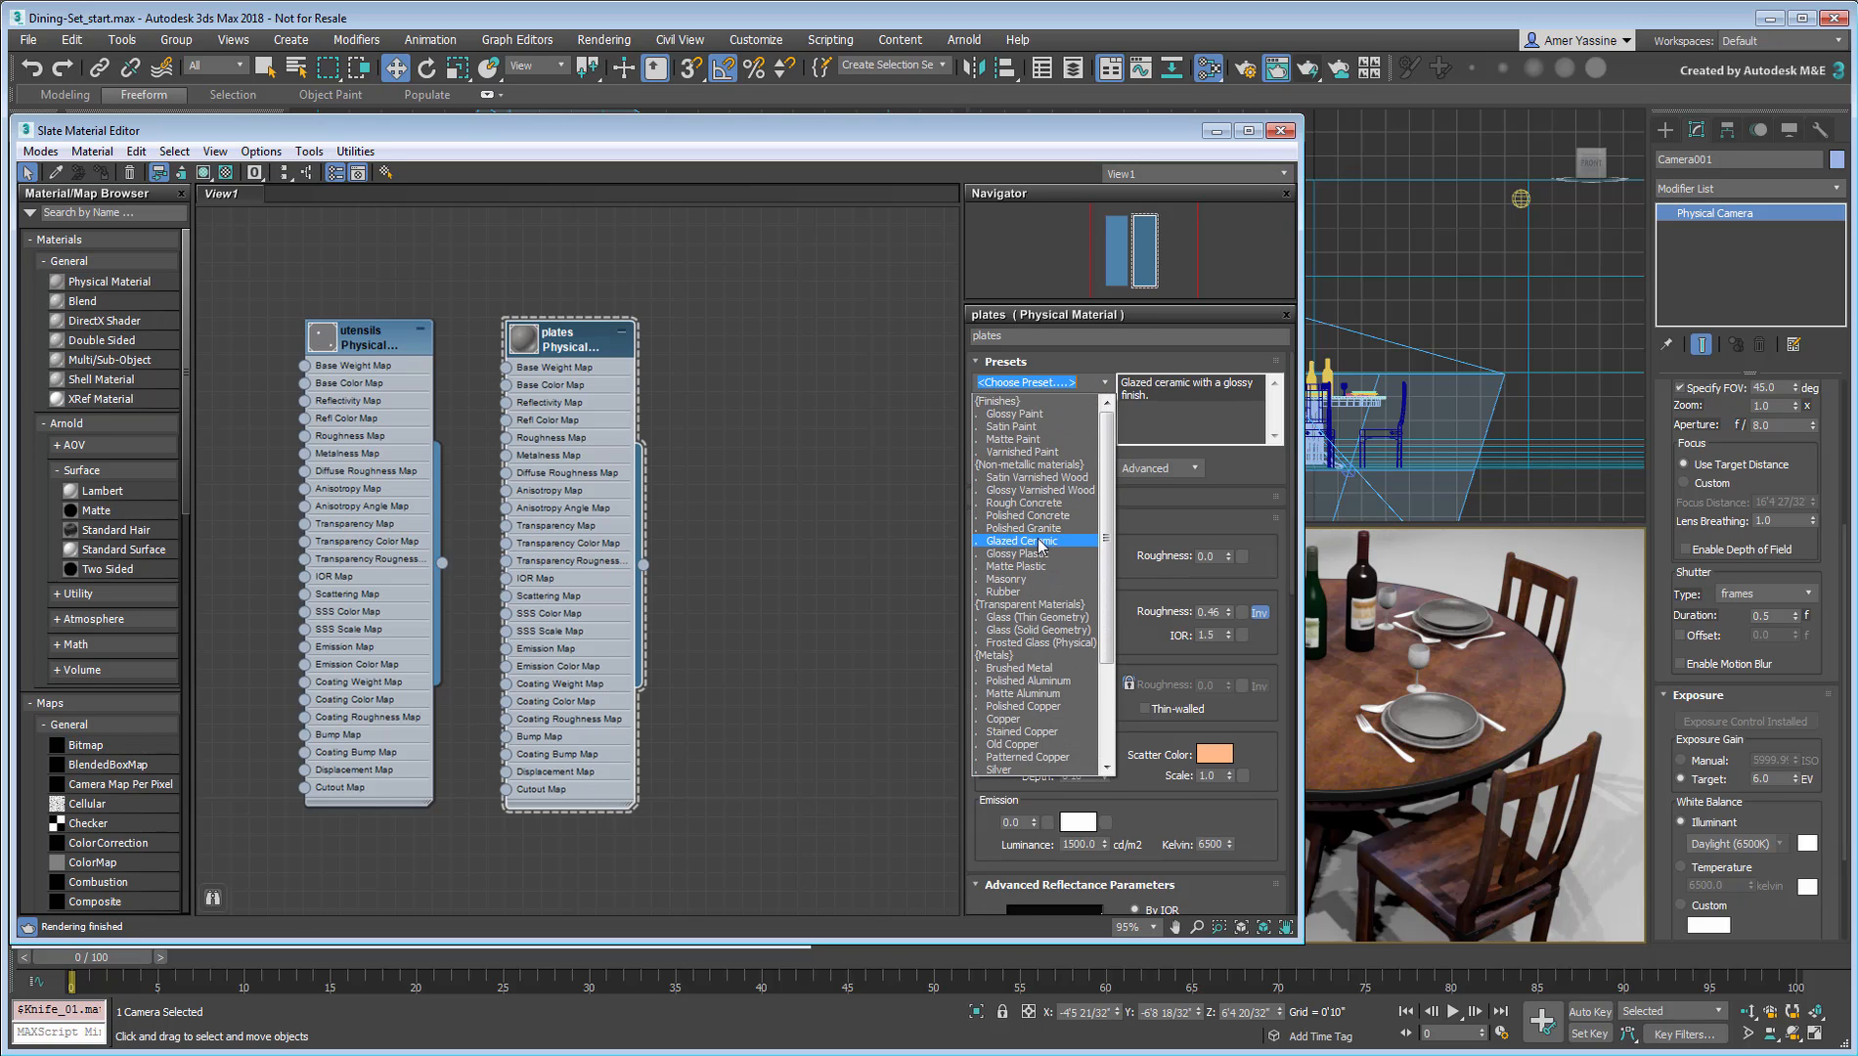
pyautogui.click(1029, 540)
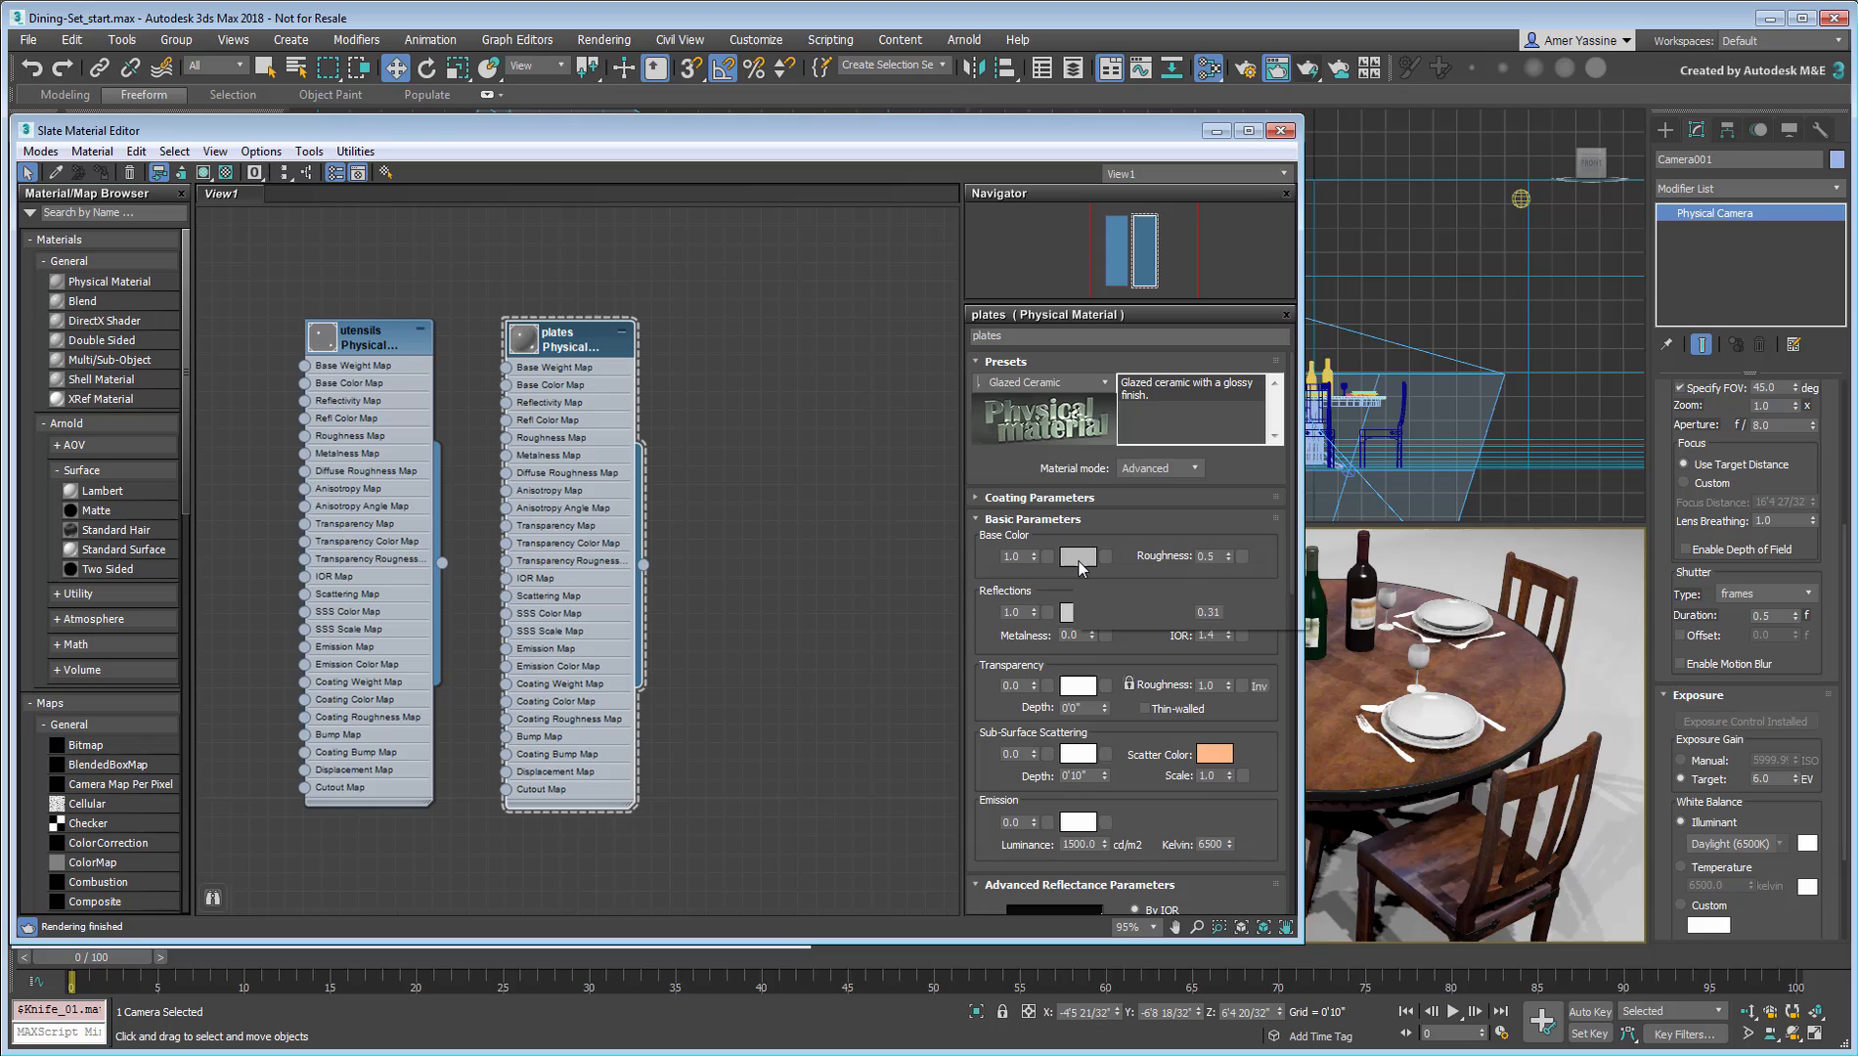
pyautogui.click(1076, 556)
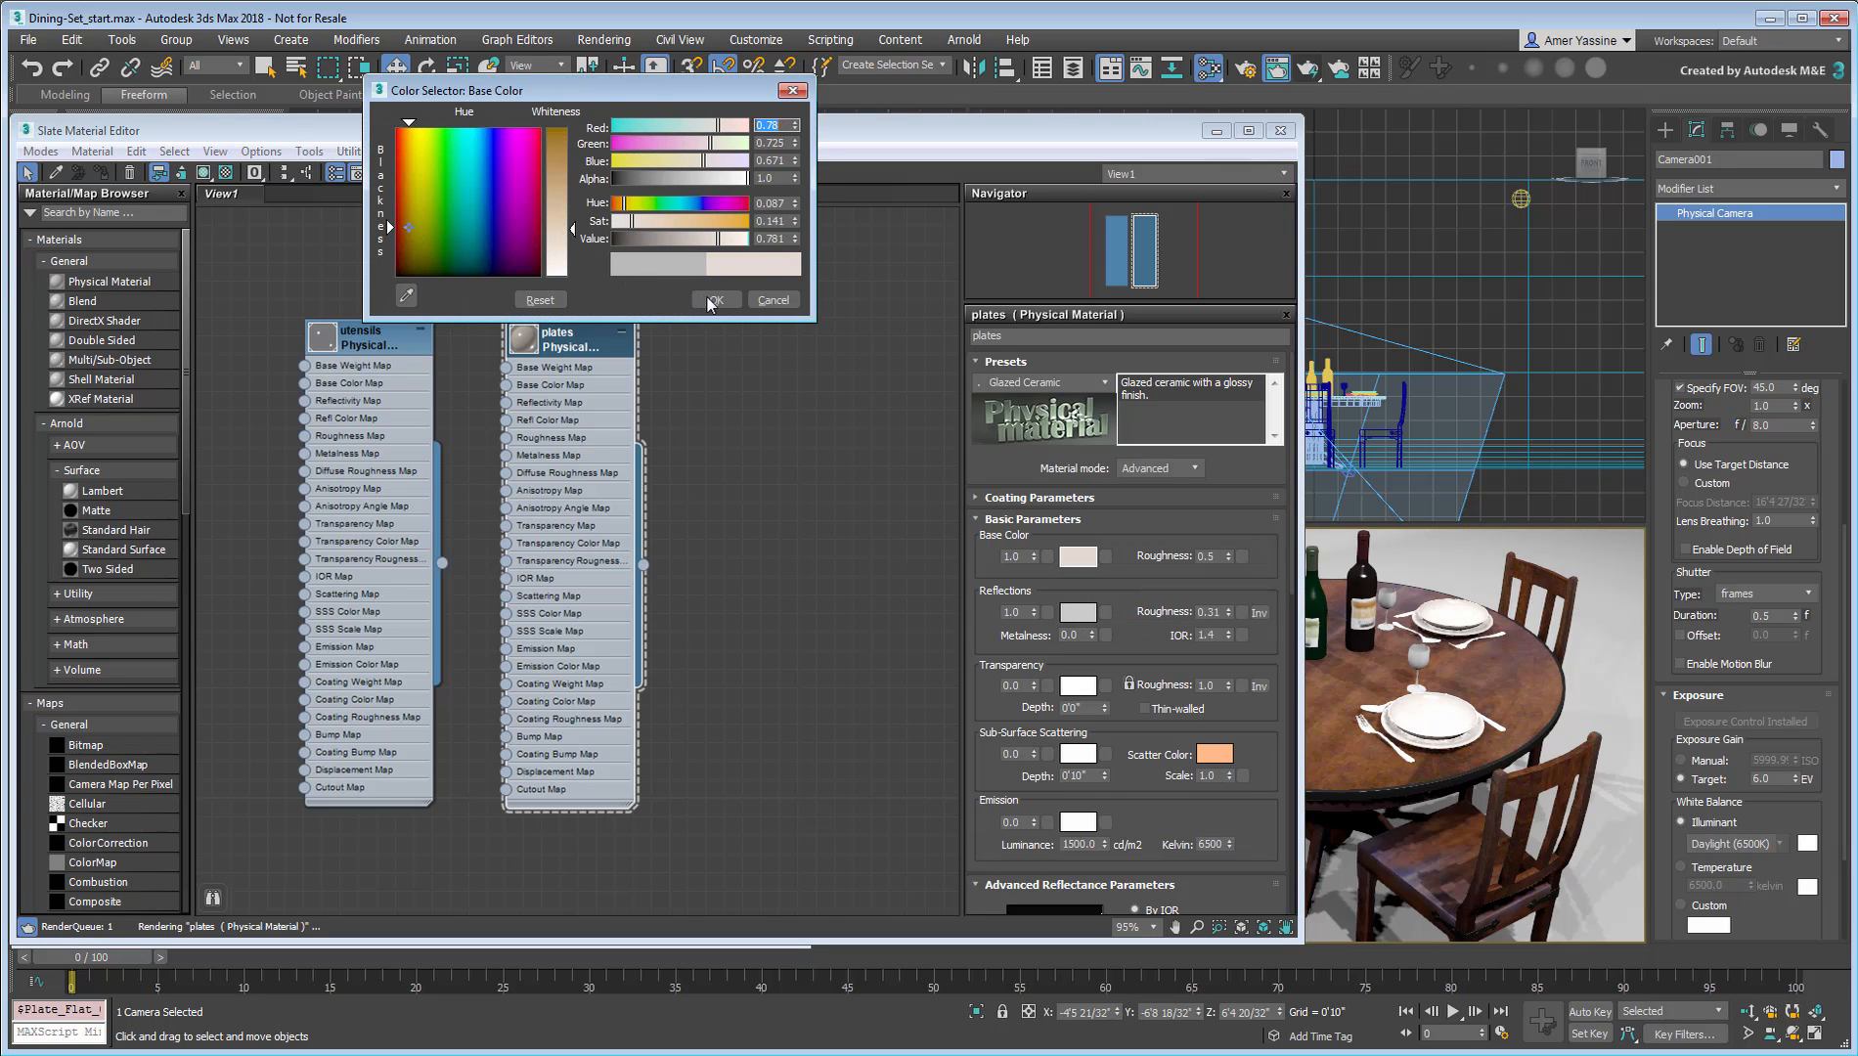
pyautogui.click(713, 298)
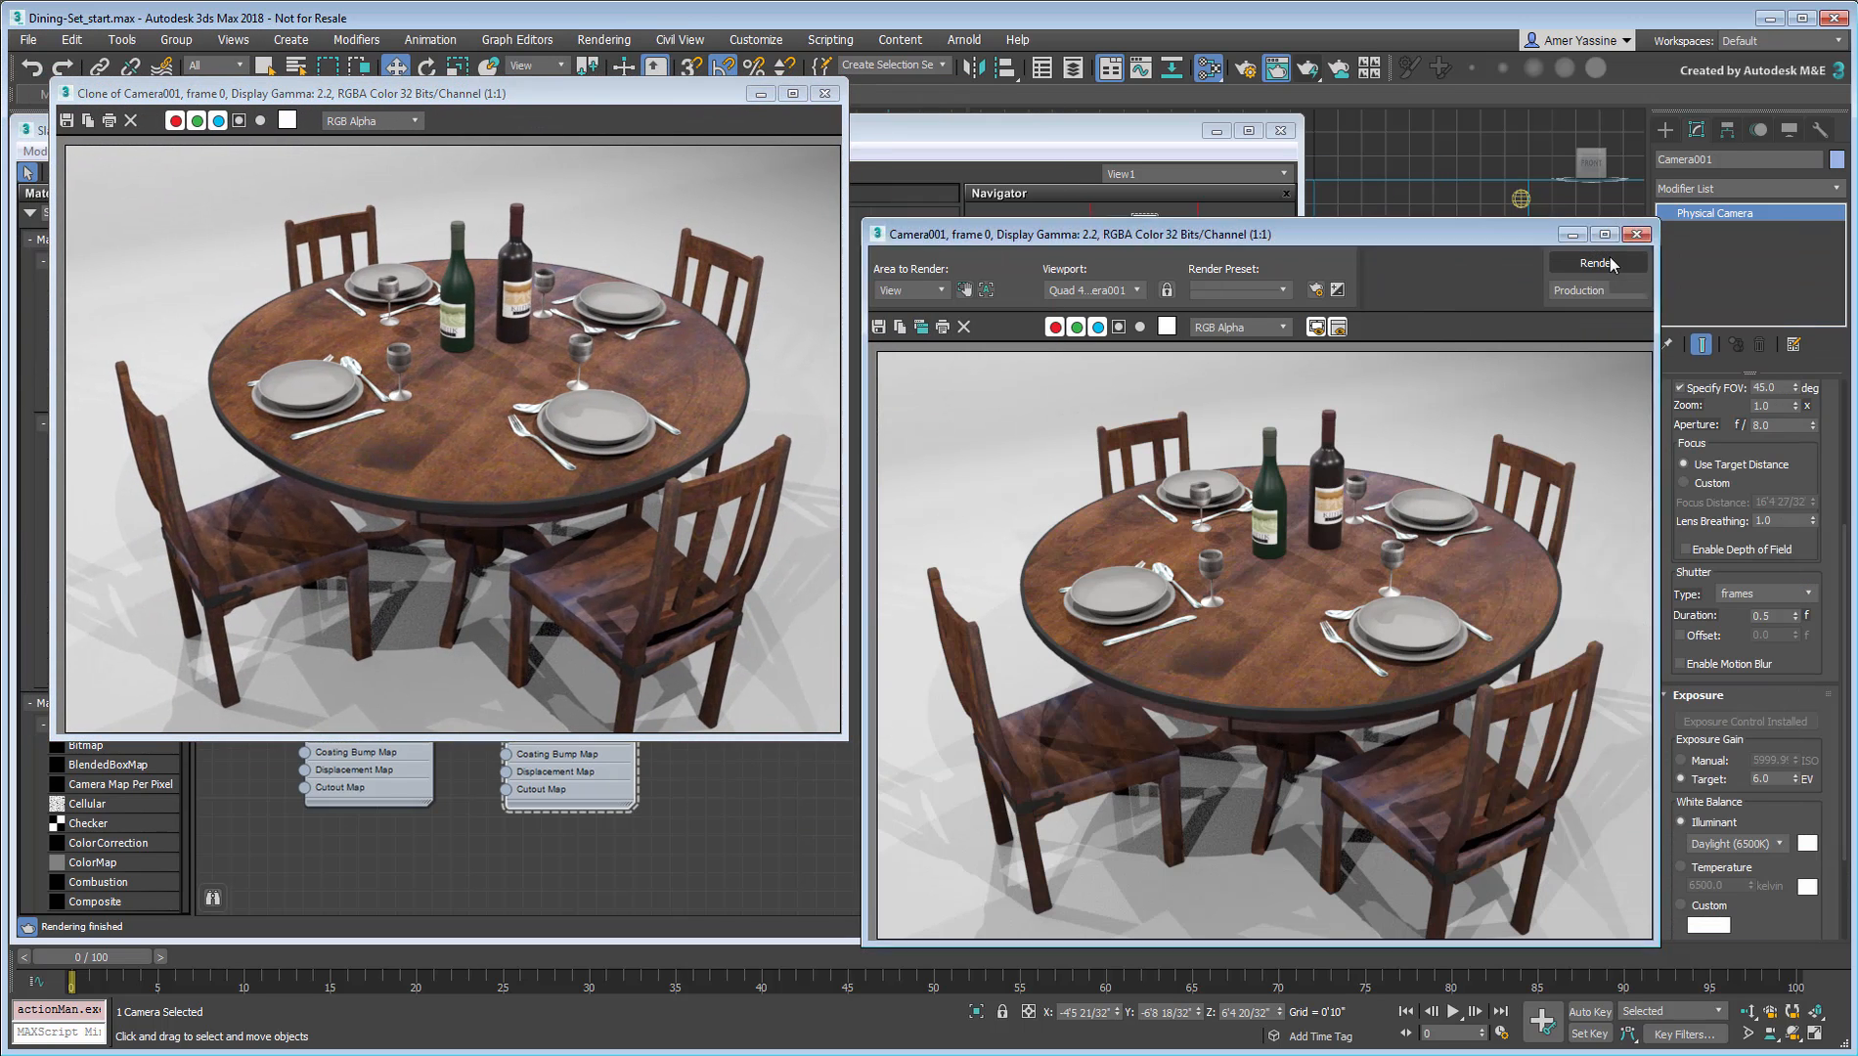
# Step: Re-render the camera view in the frame window to see the updated materials
pyautogui.click(1596, 262)
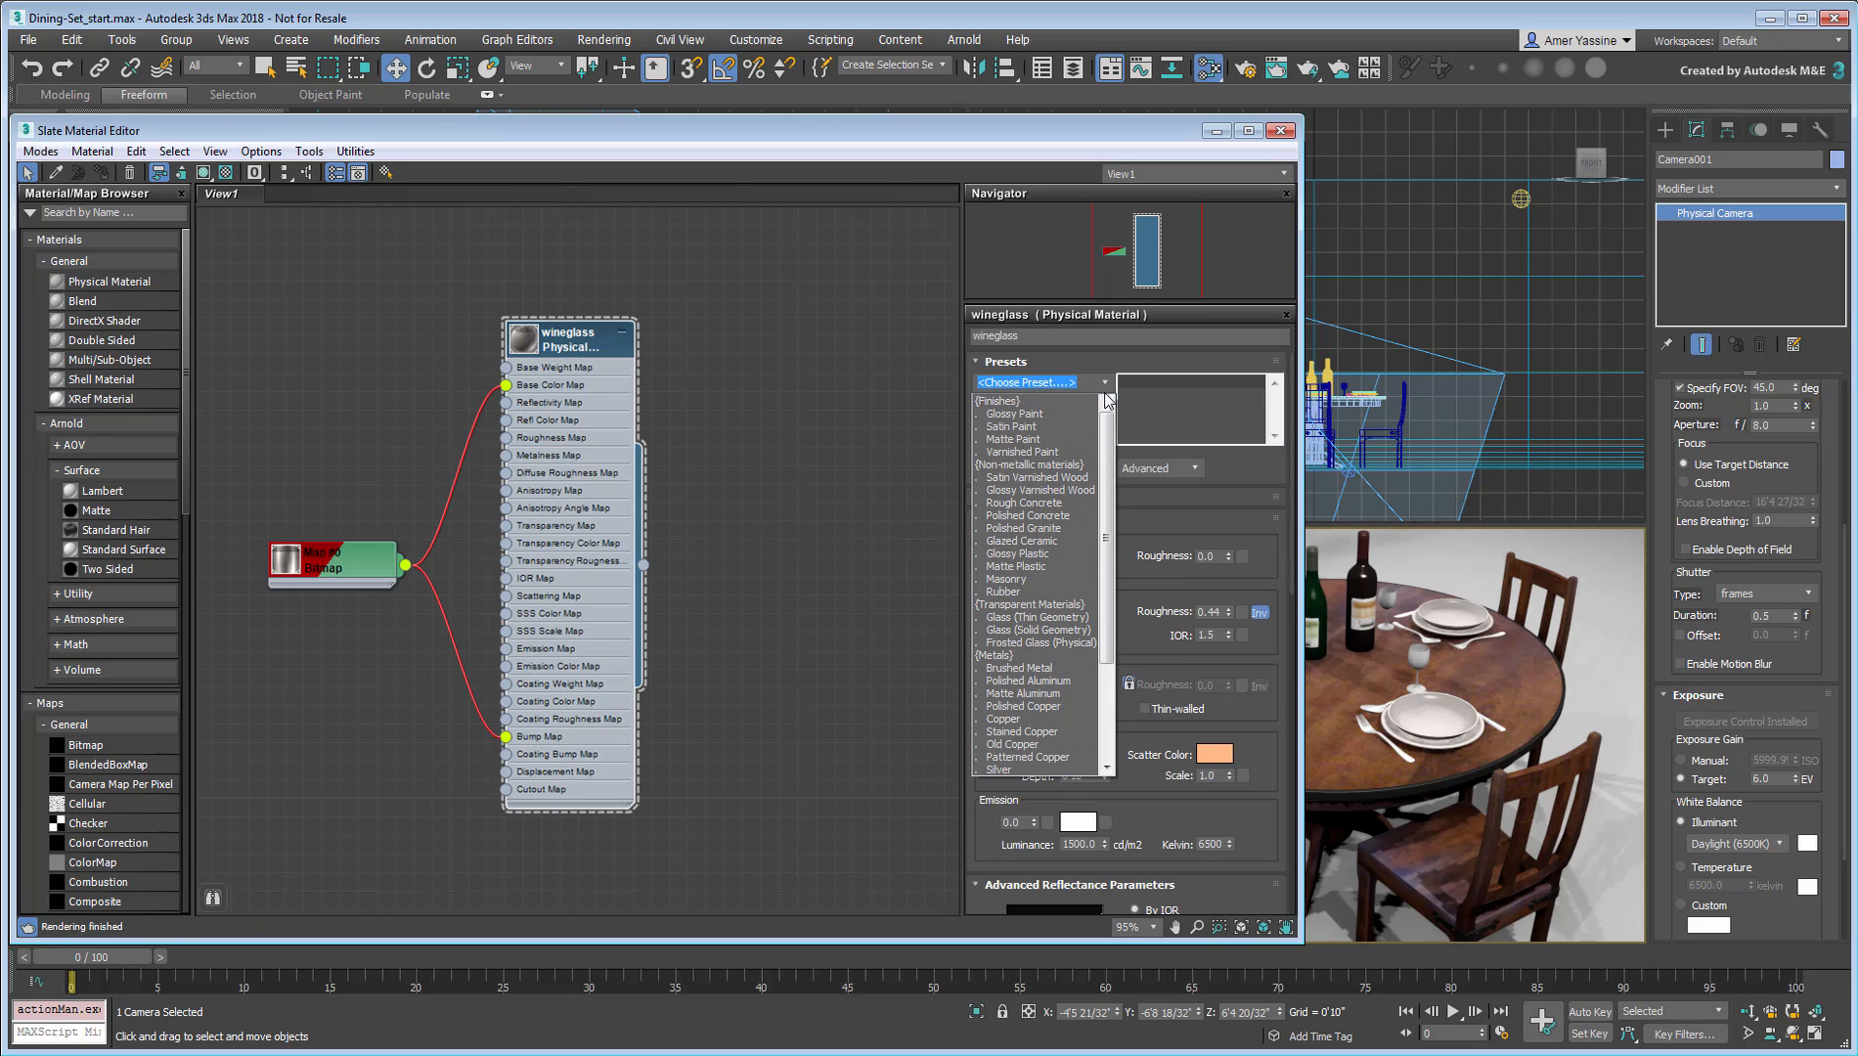
# Step: Apply the Satin Silver preset to the wineglass material
pyautogui.click(998, 768)
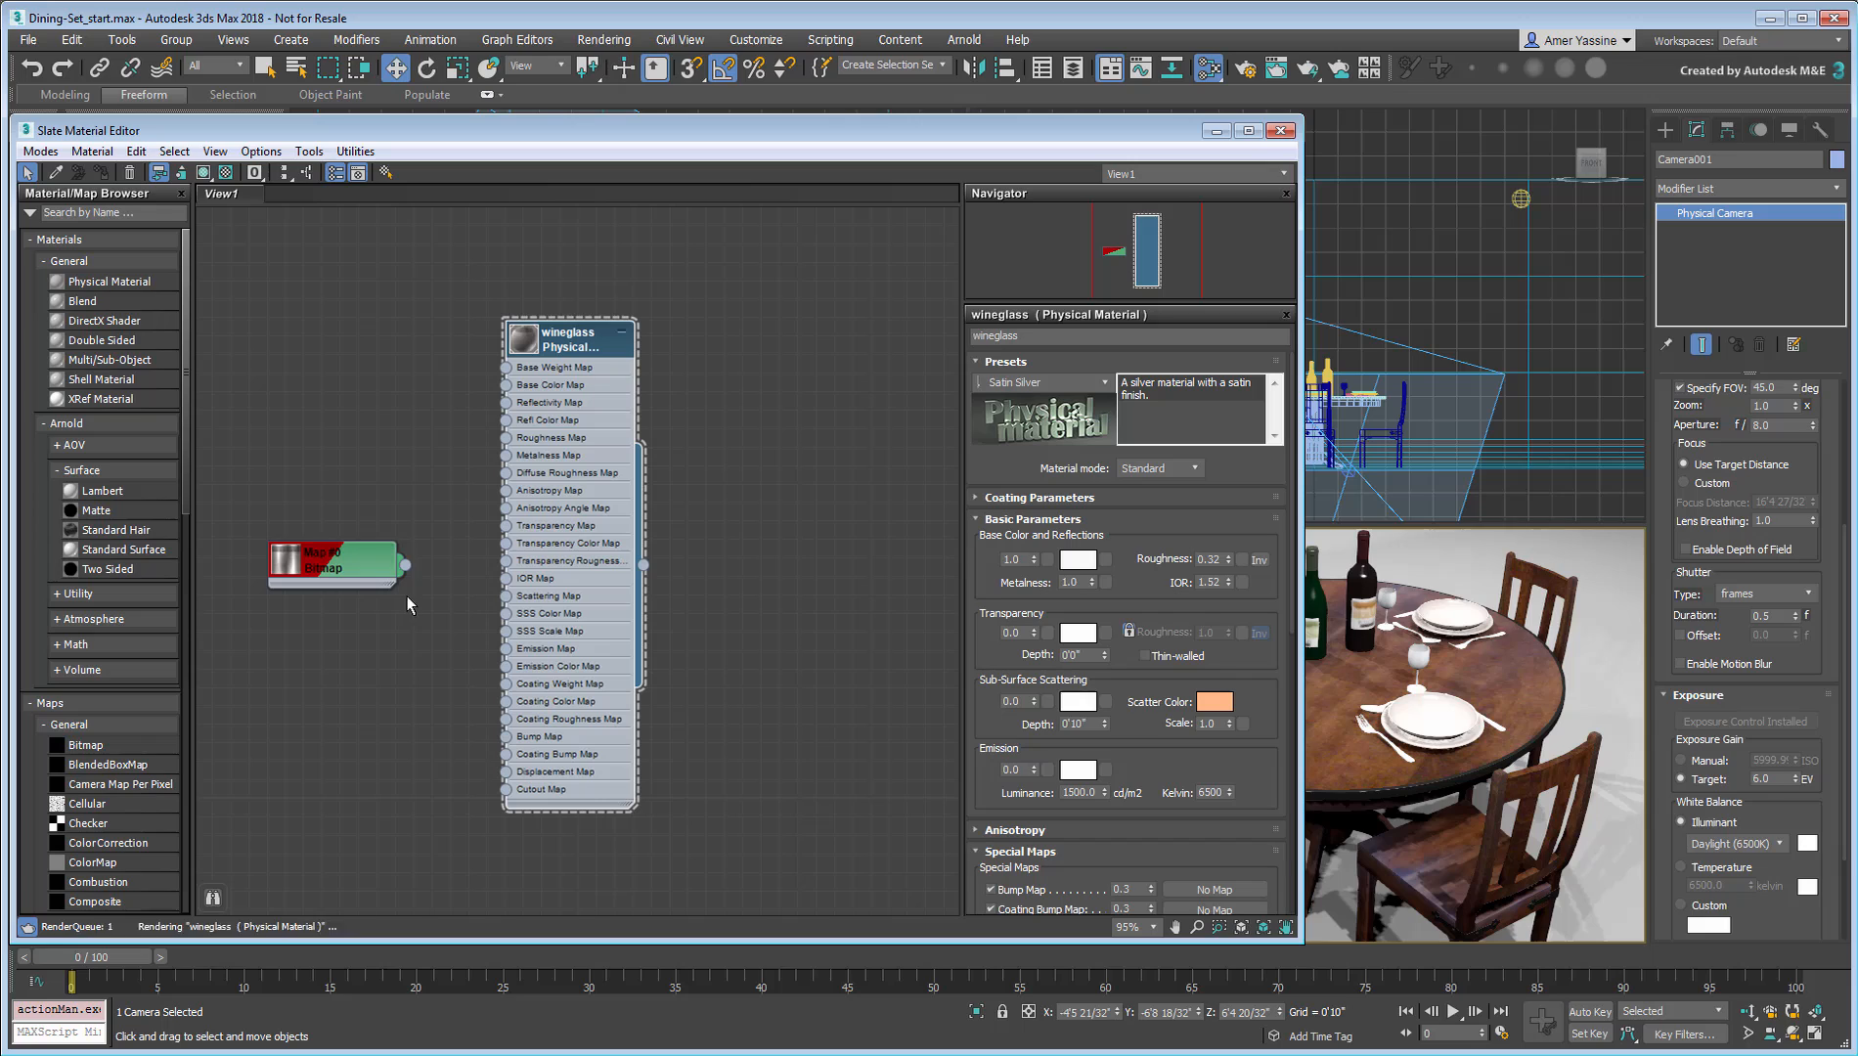
pyautogui.moveTo(403, 565); pyautogui.dragTo(503, 753)
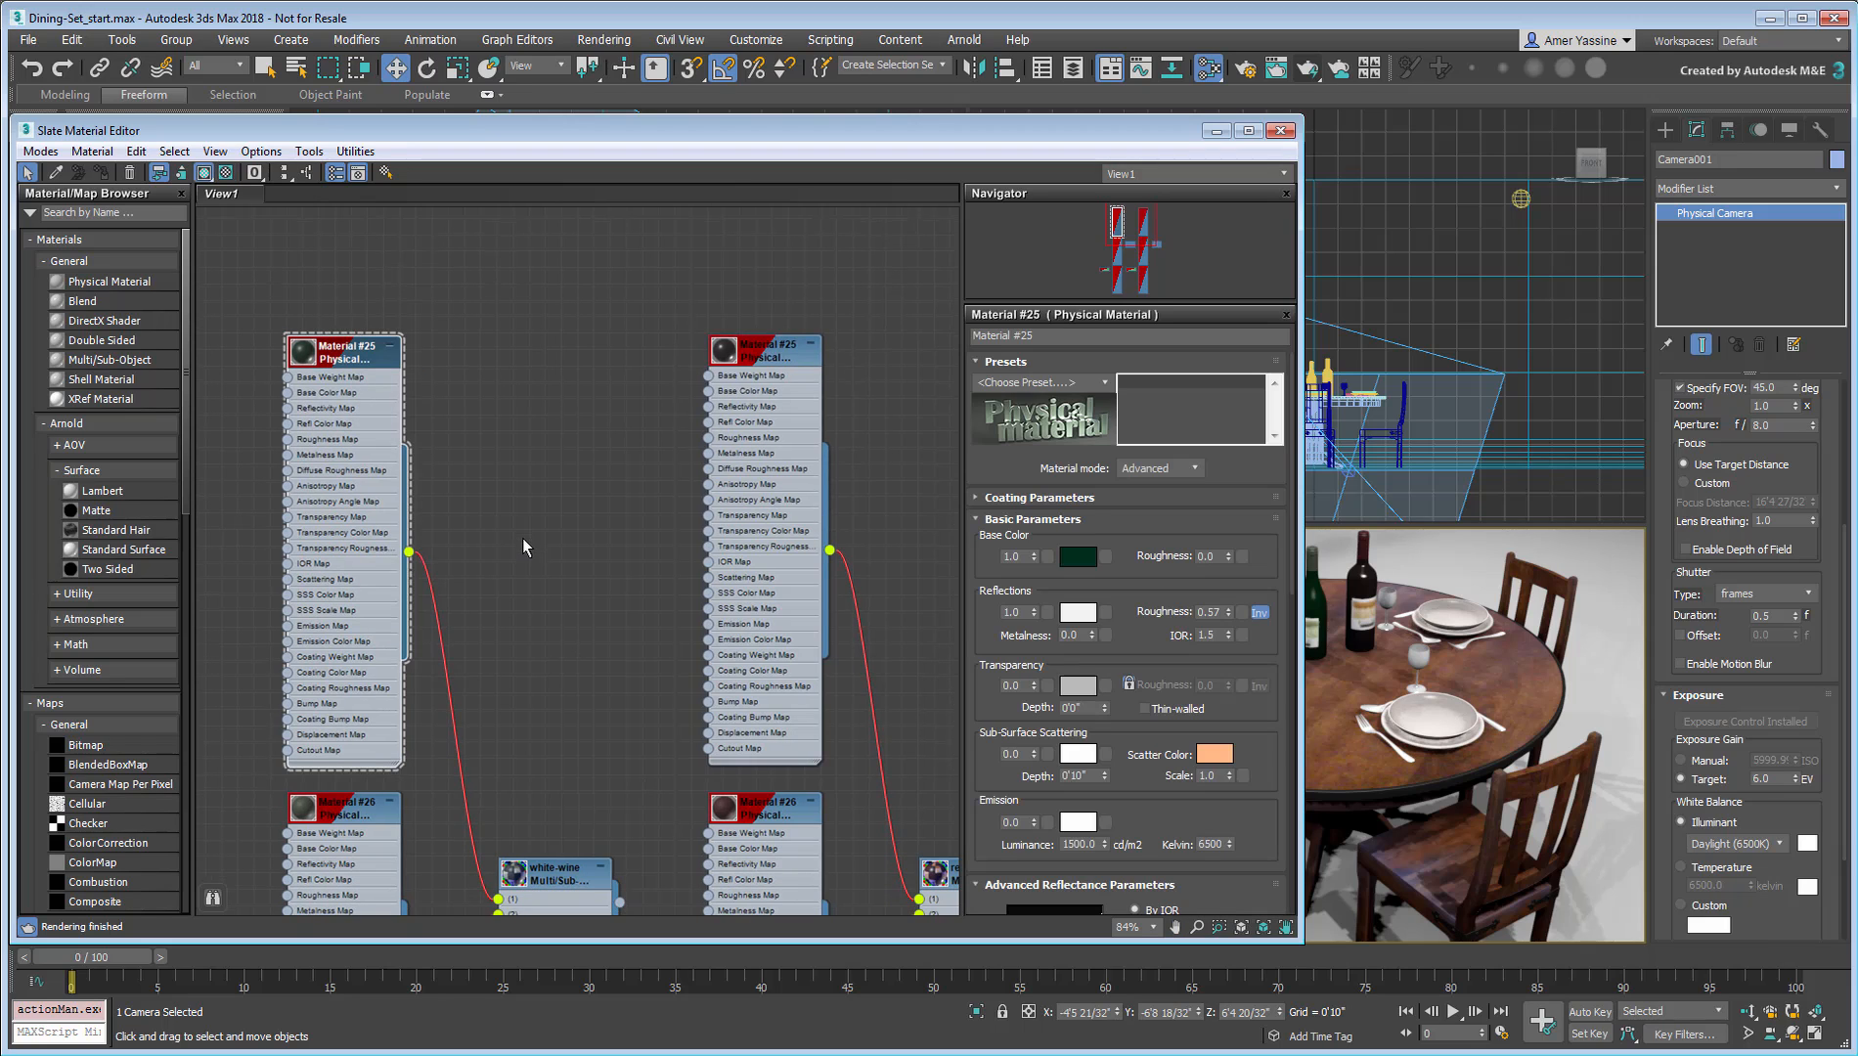
# Step: Give the bottle glass the Glass (Solid Geometry) preset with pale pink transparency, and close the editor
pyautogui.click(1038, 381)
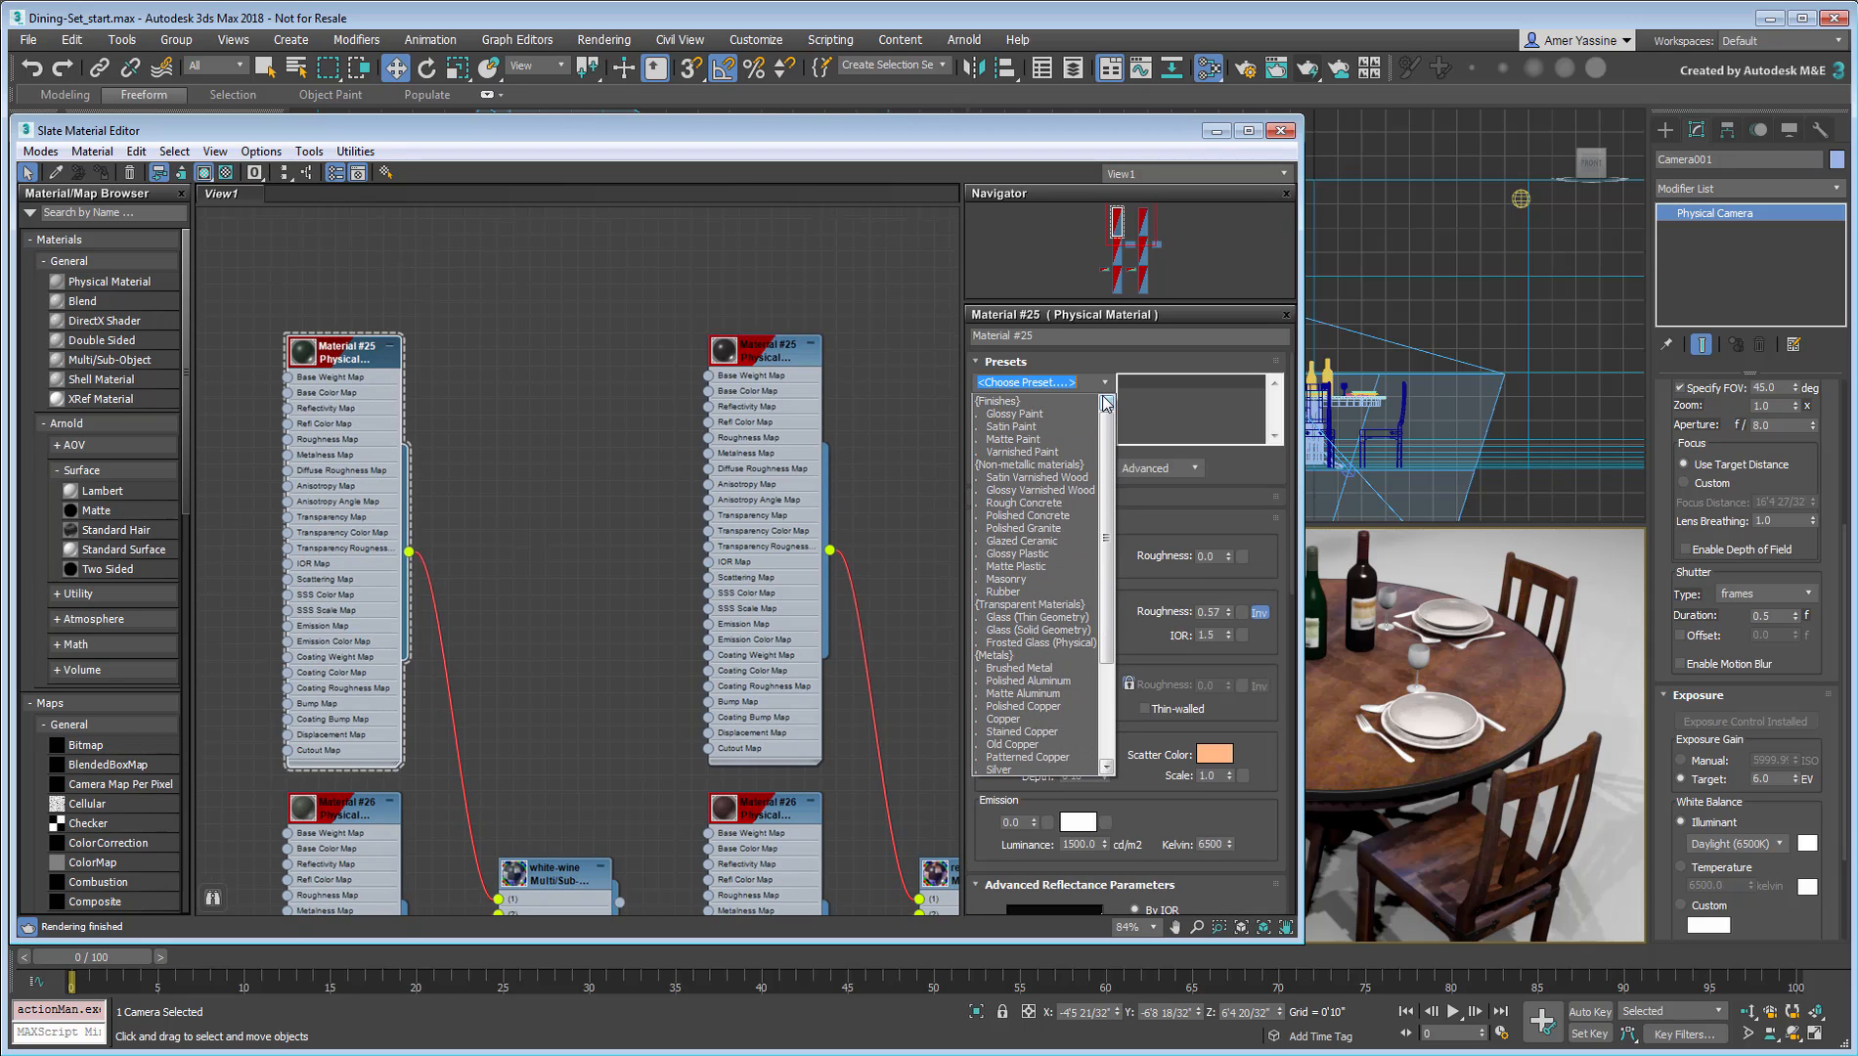
pyautogui.click(1035, 630)
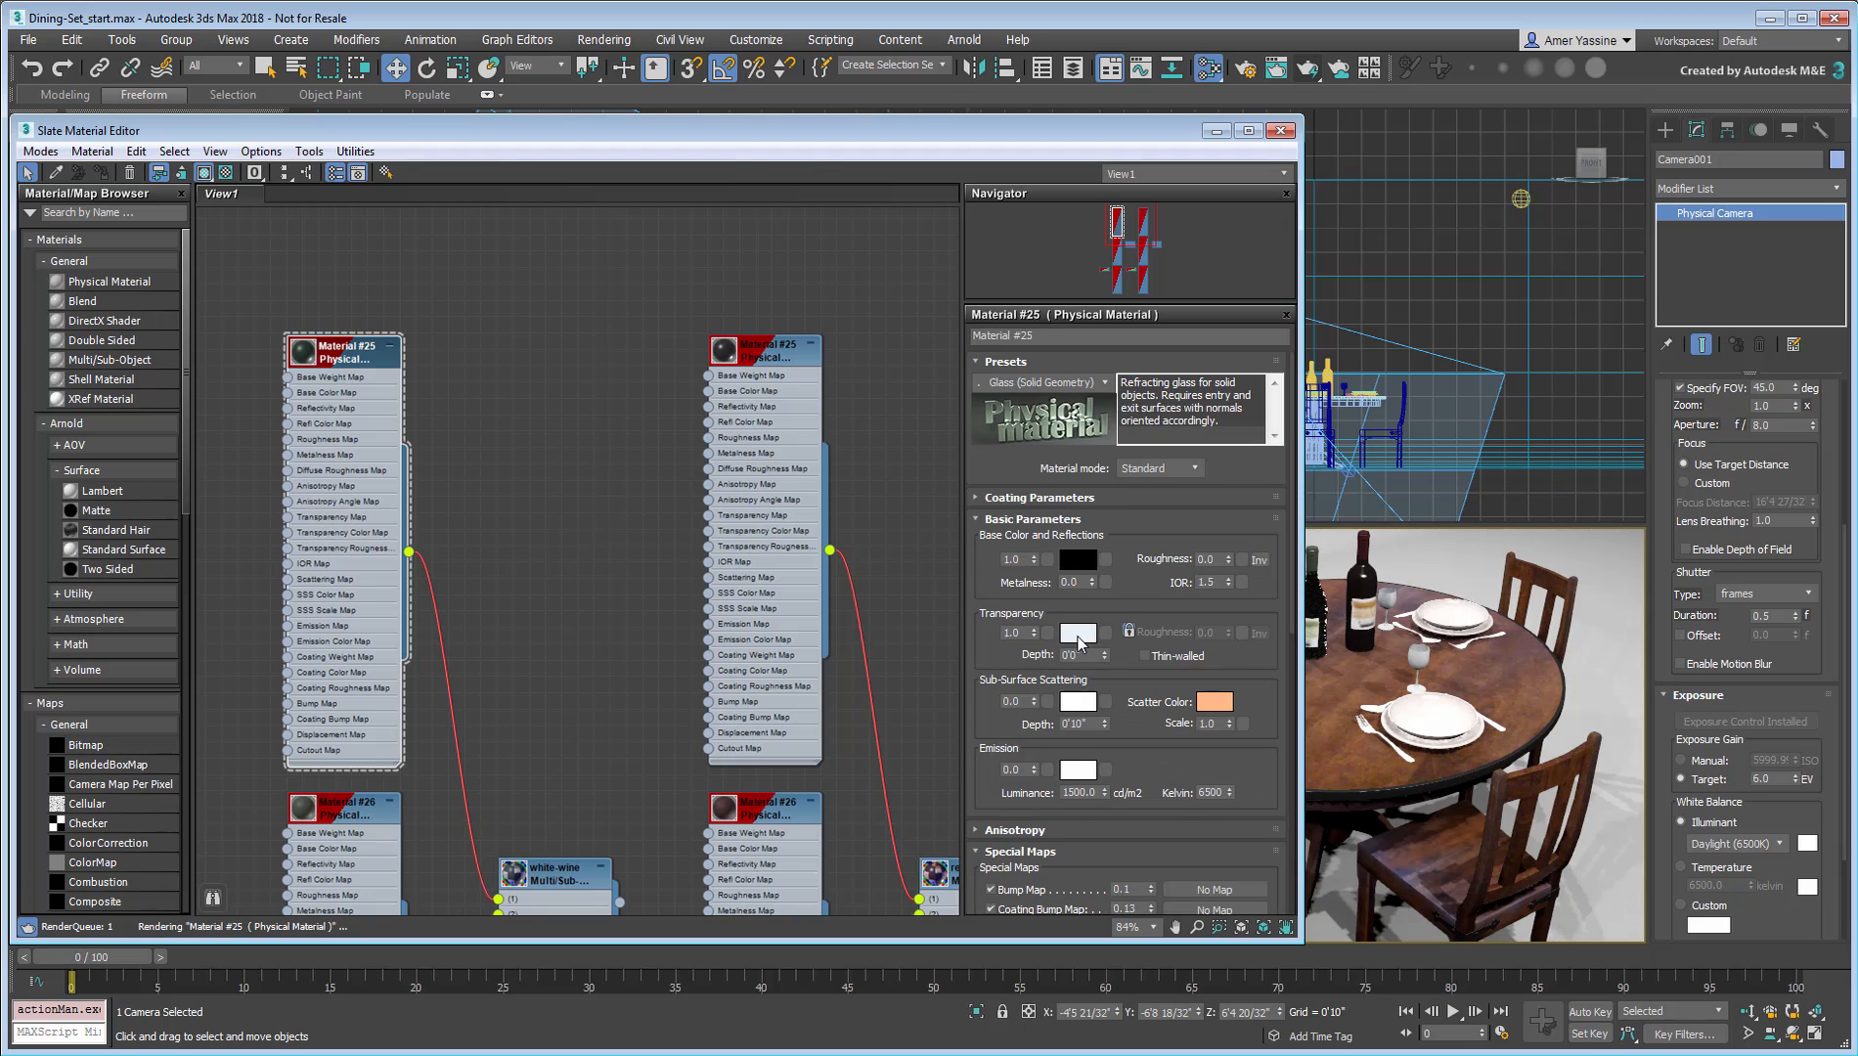
pyautogui.click(1079, 631)
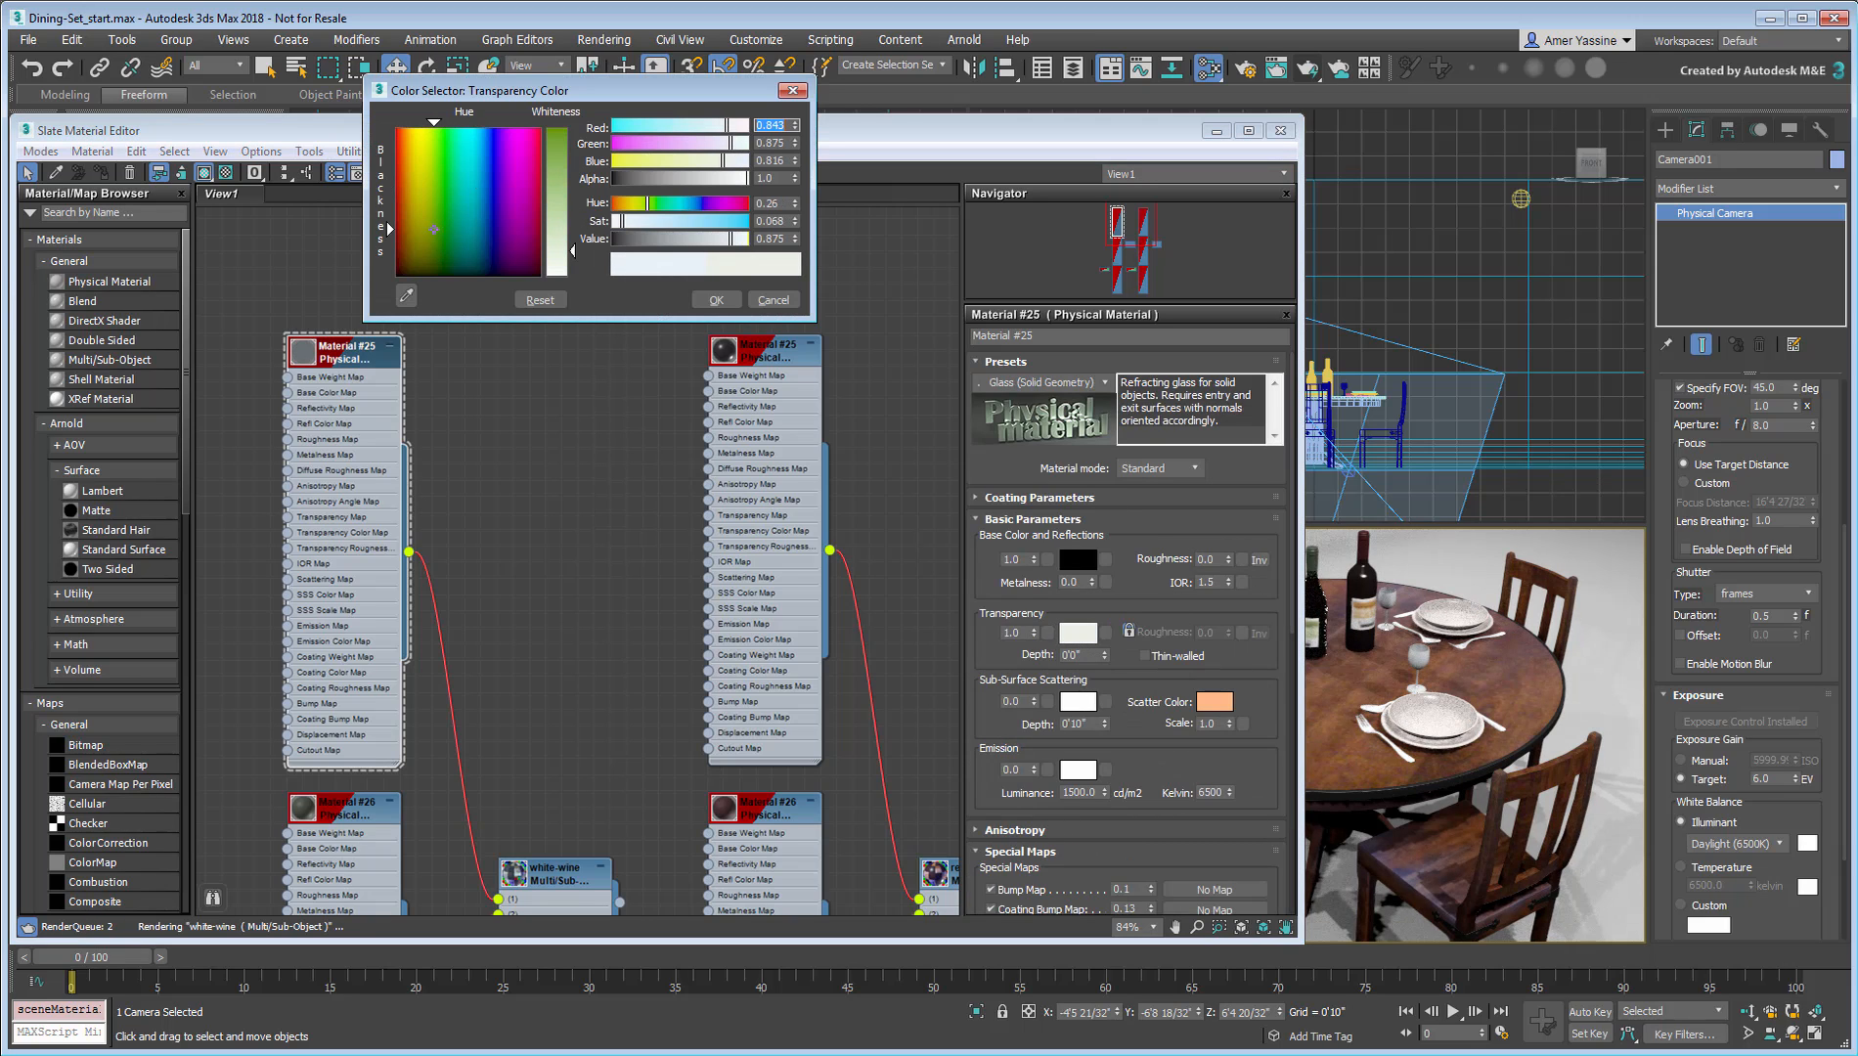
pyautogui.click(715, 299)
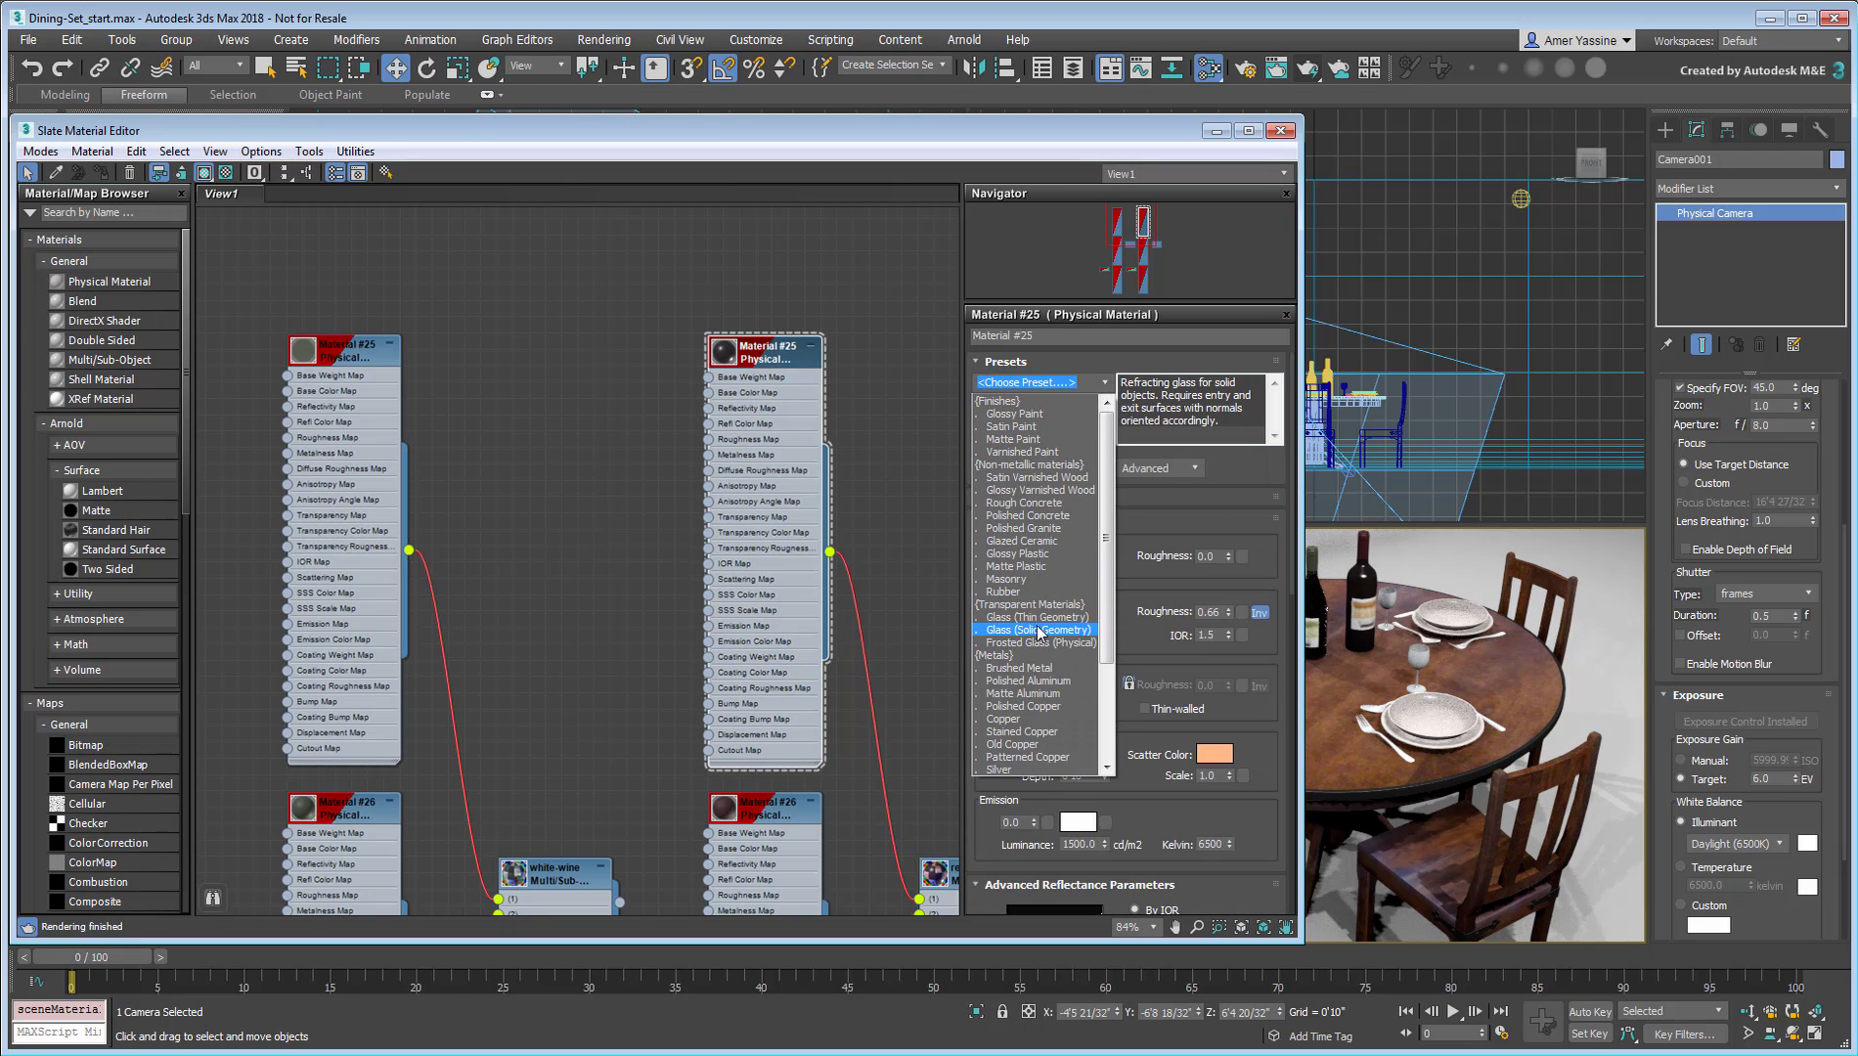
pyautogui.click(1075, 632)
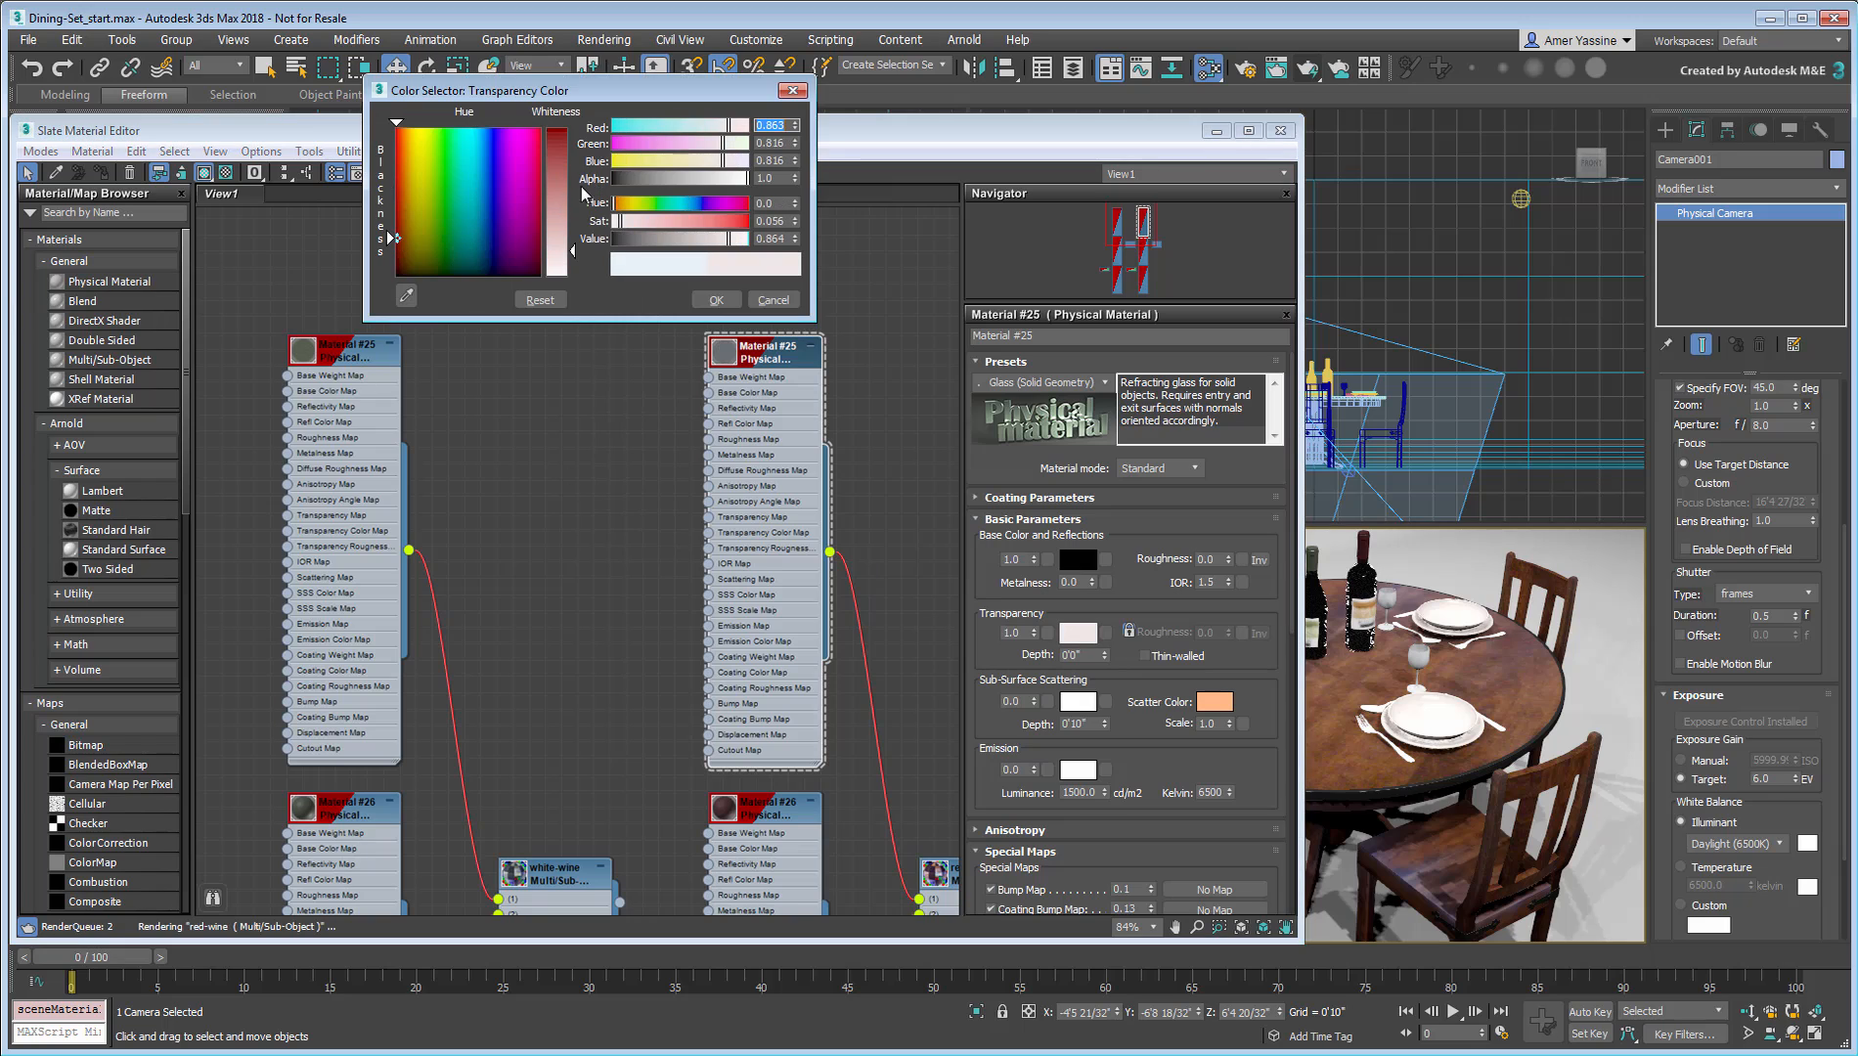
pyautogui.click(715, 299)
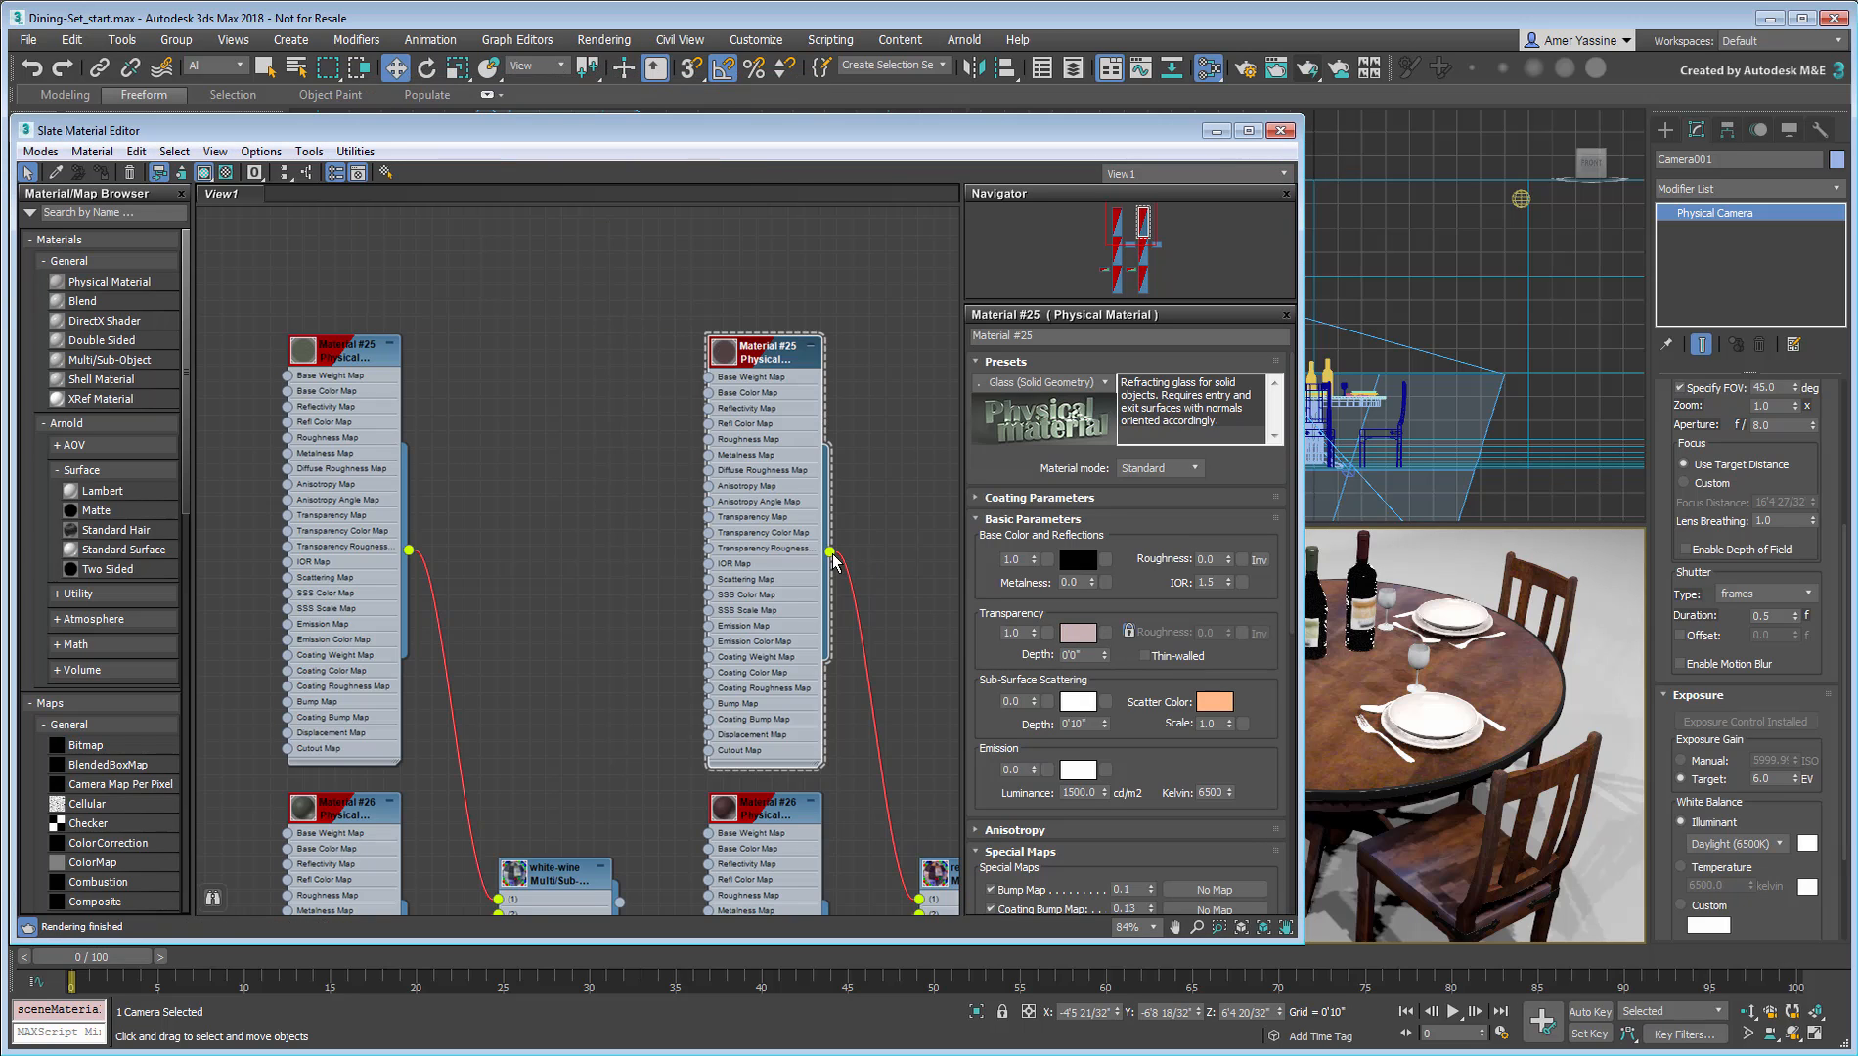
pyautogui.click(1278, 130)
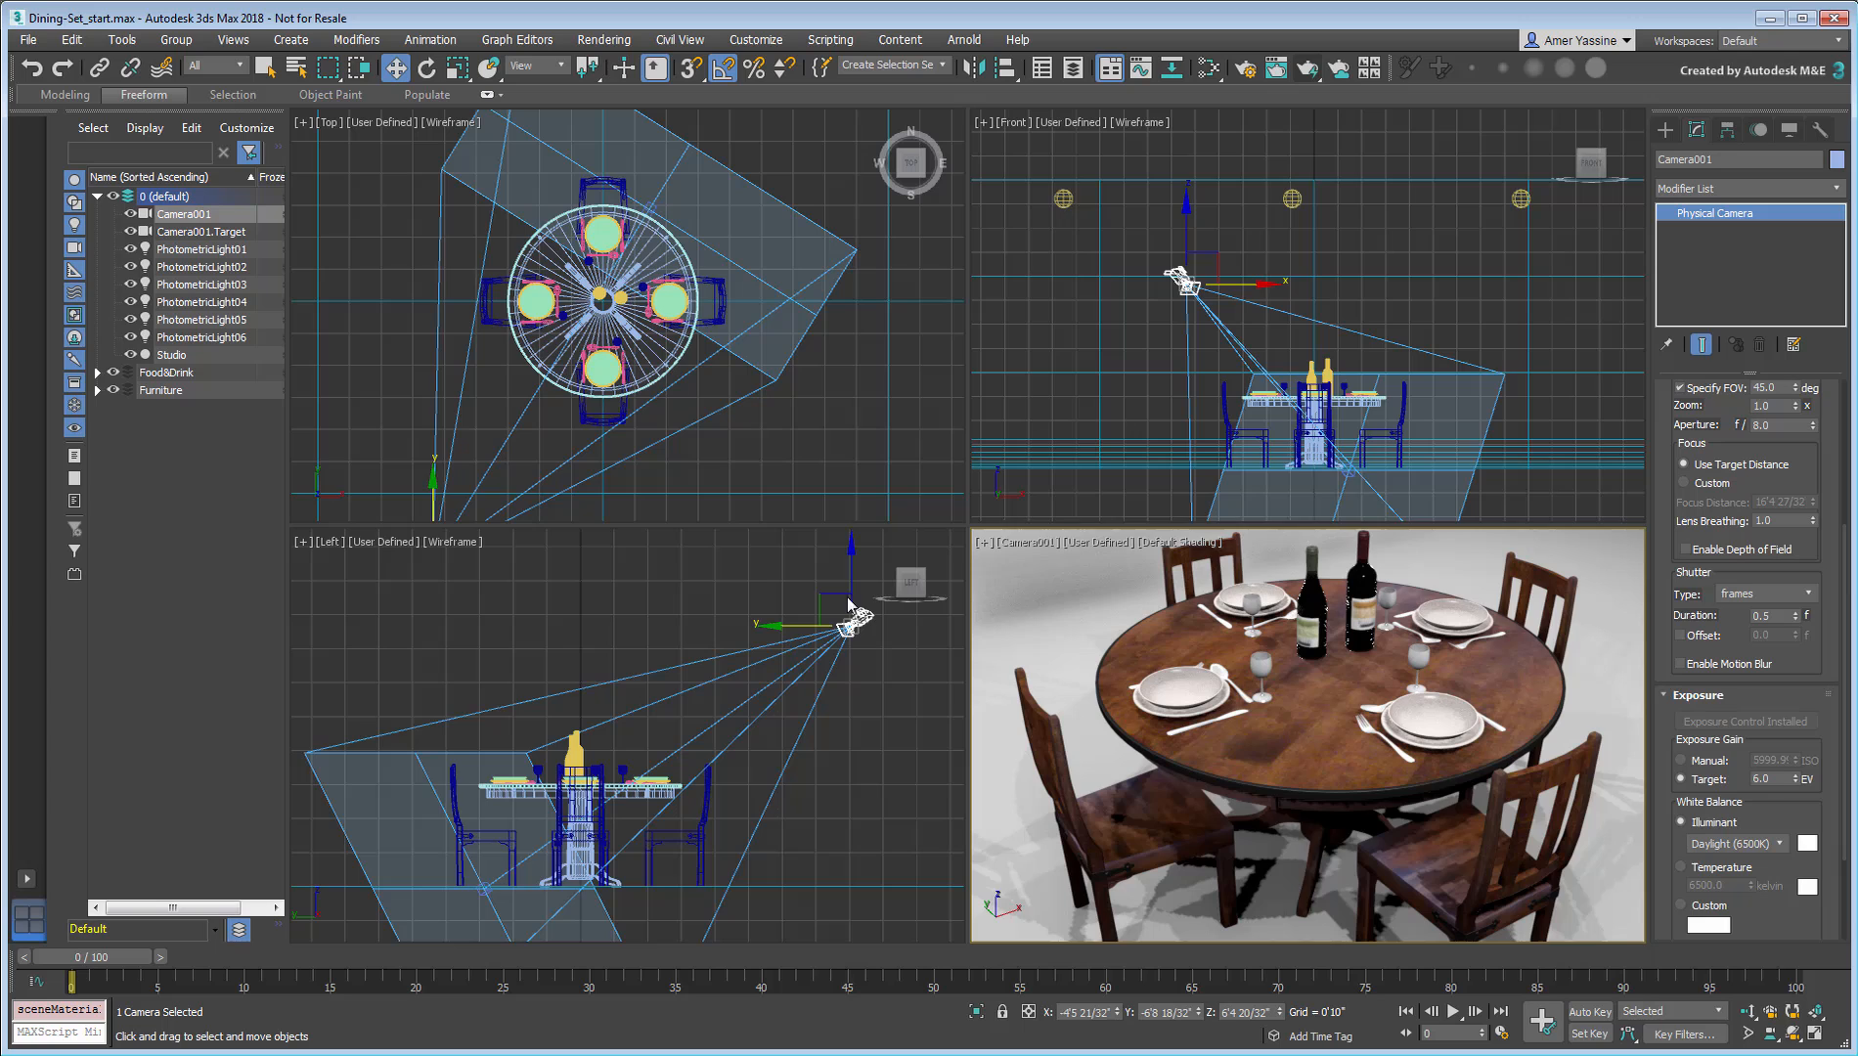
# Step: Give the Wood material a 0.5 clearcoat with a tan coating colour
pyautogui.click(1274, 68)
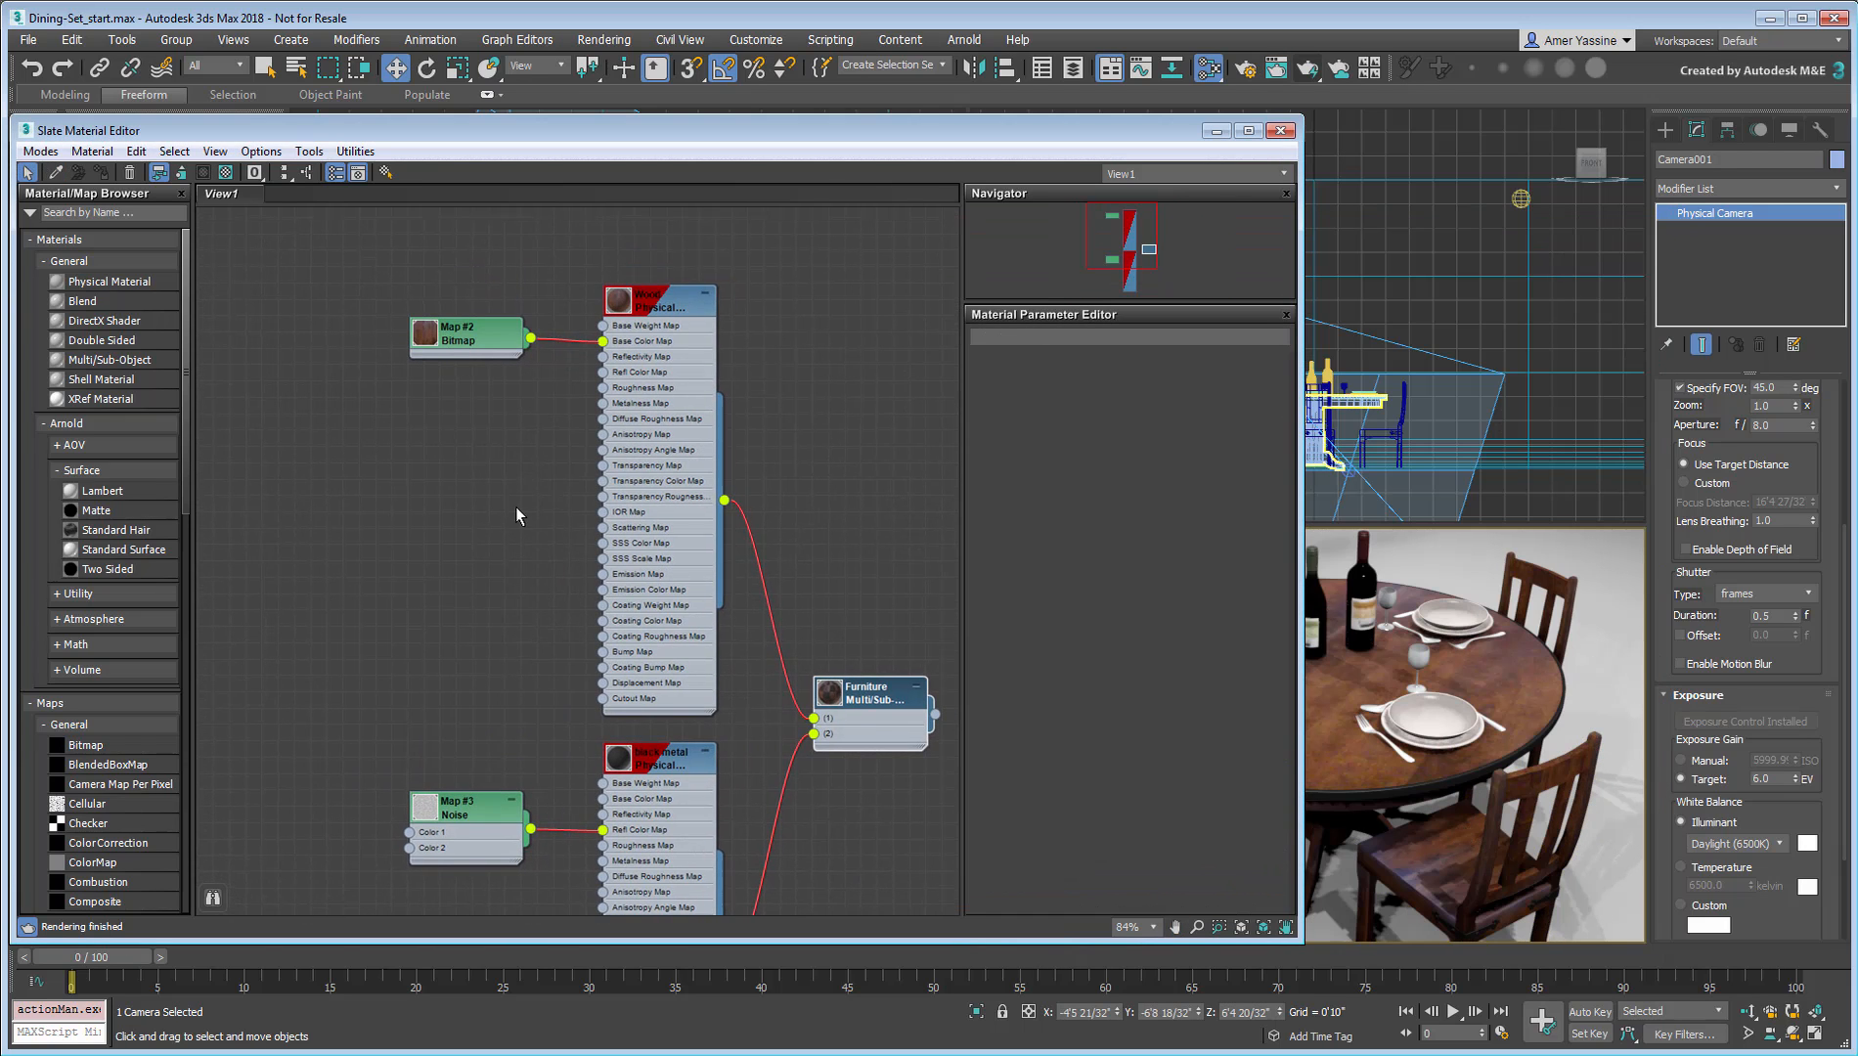
pyautogui.click(658, 298)
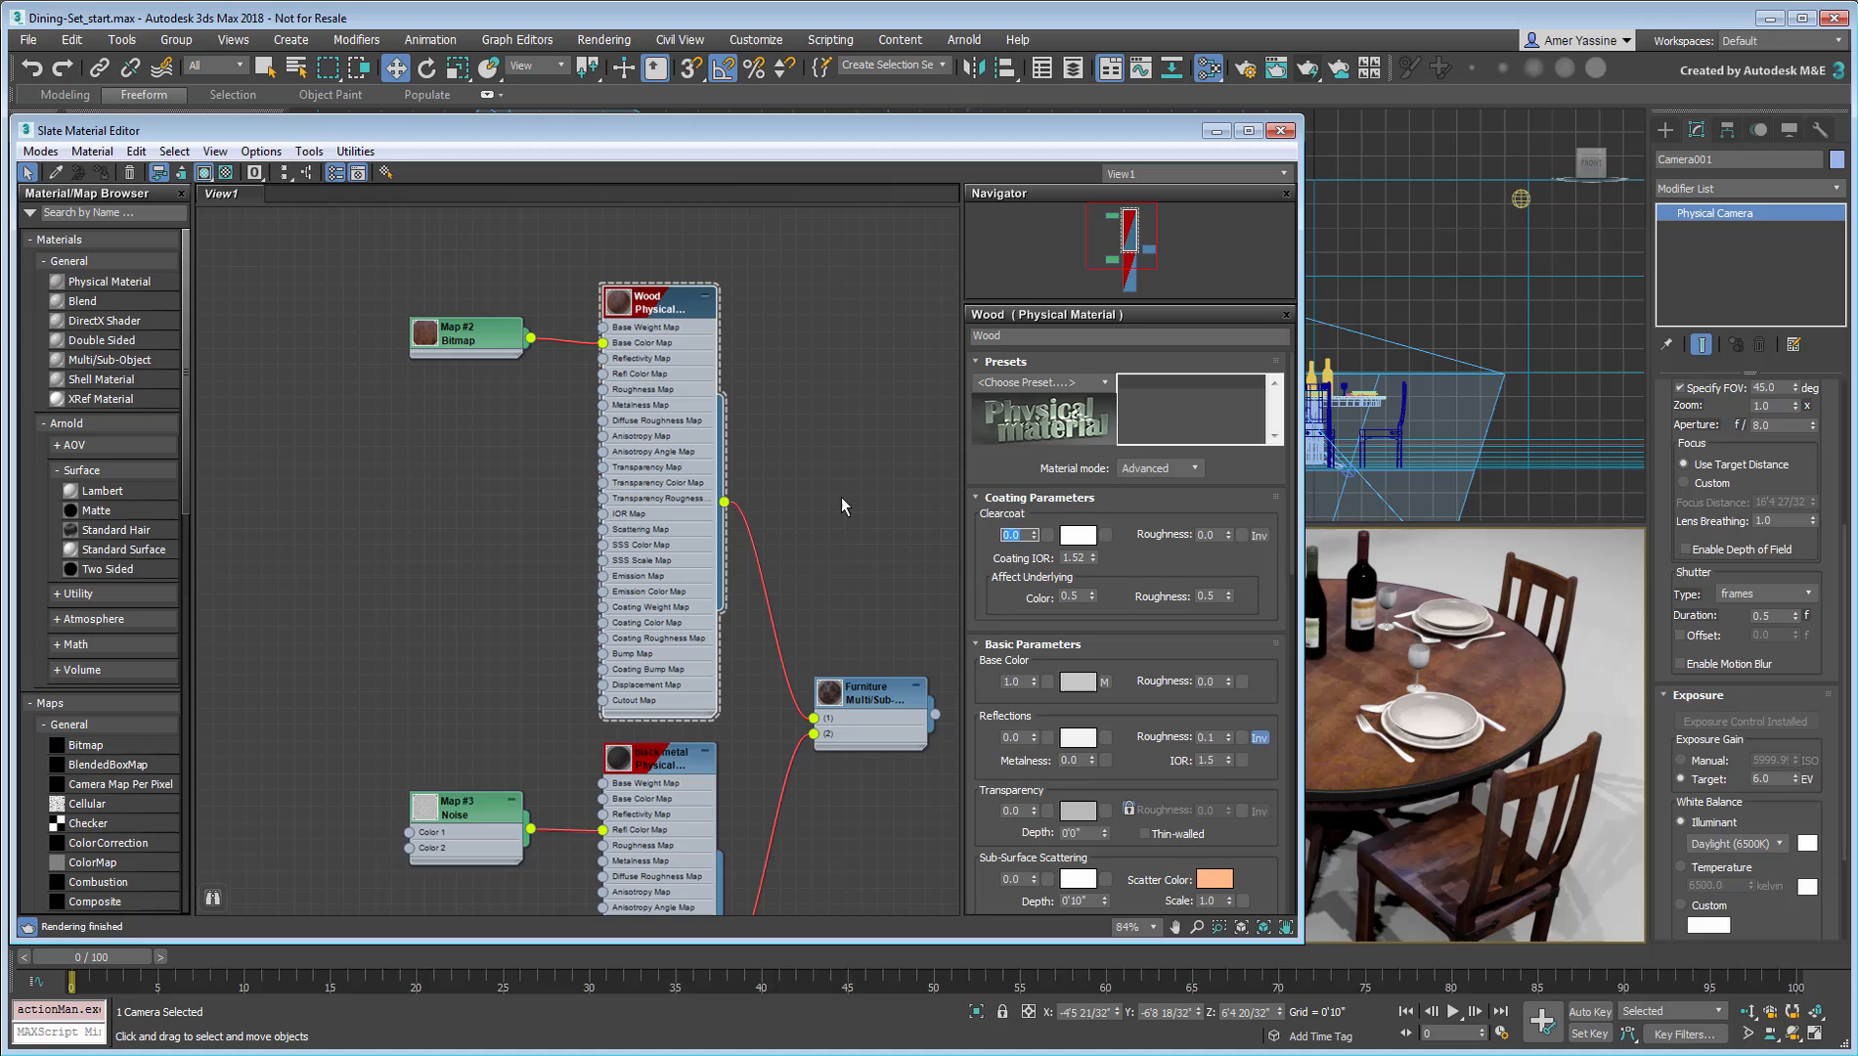
pyautogui.click(1076, 535)
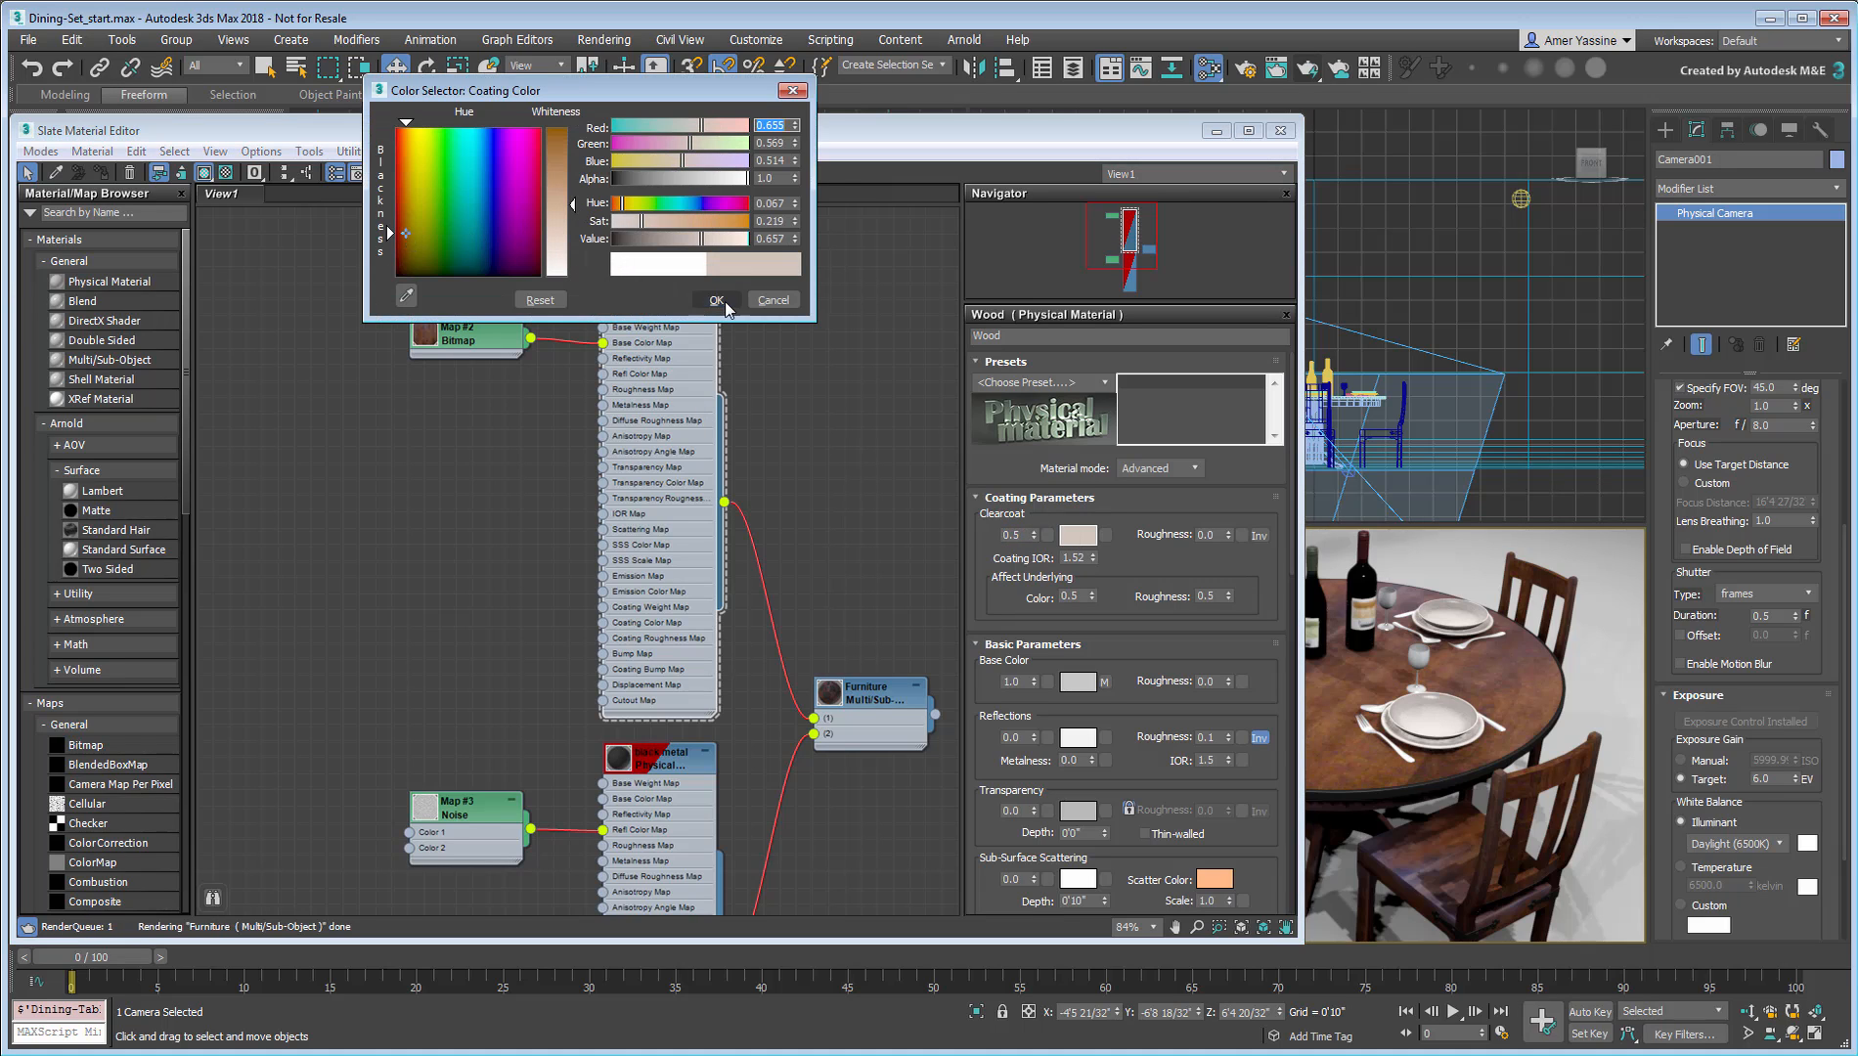
pyautogui.click(716, 299)
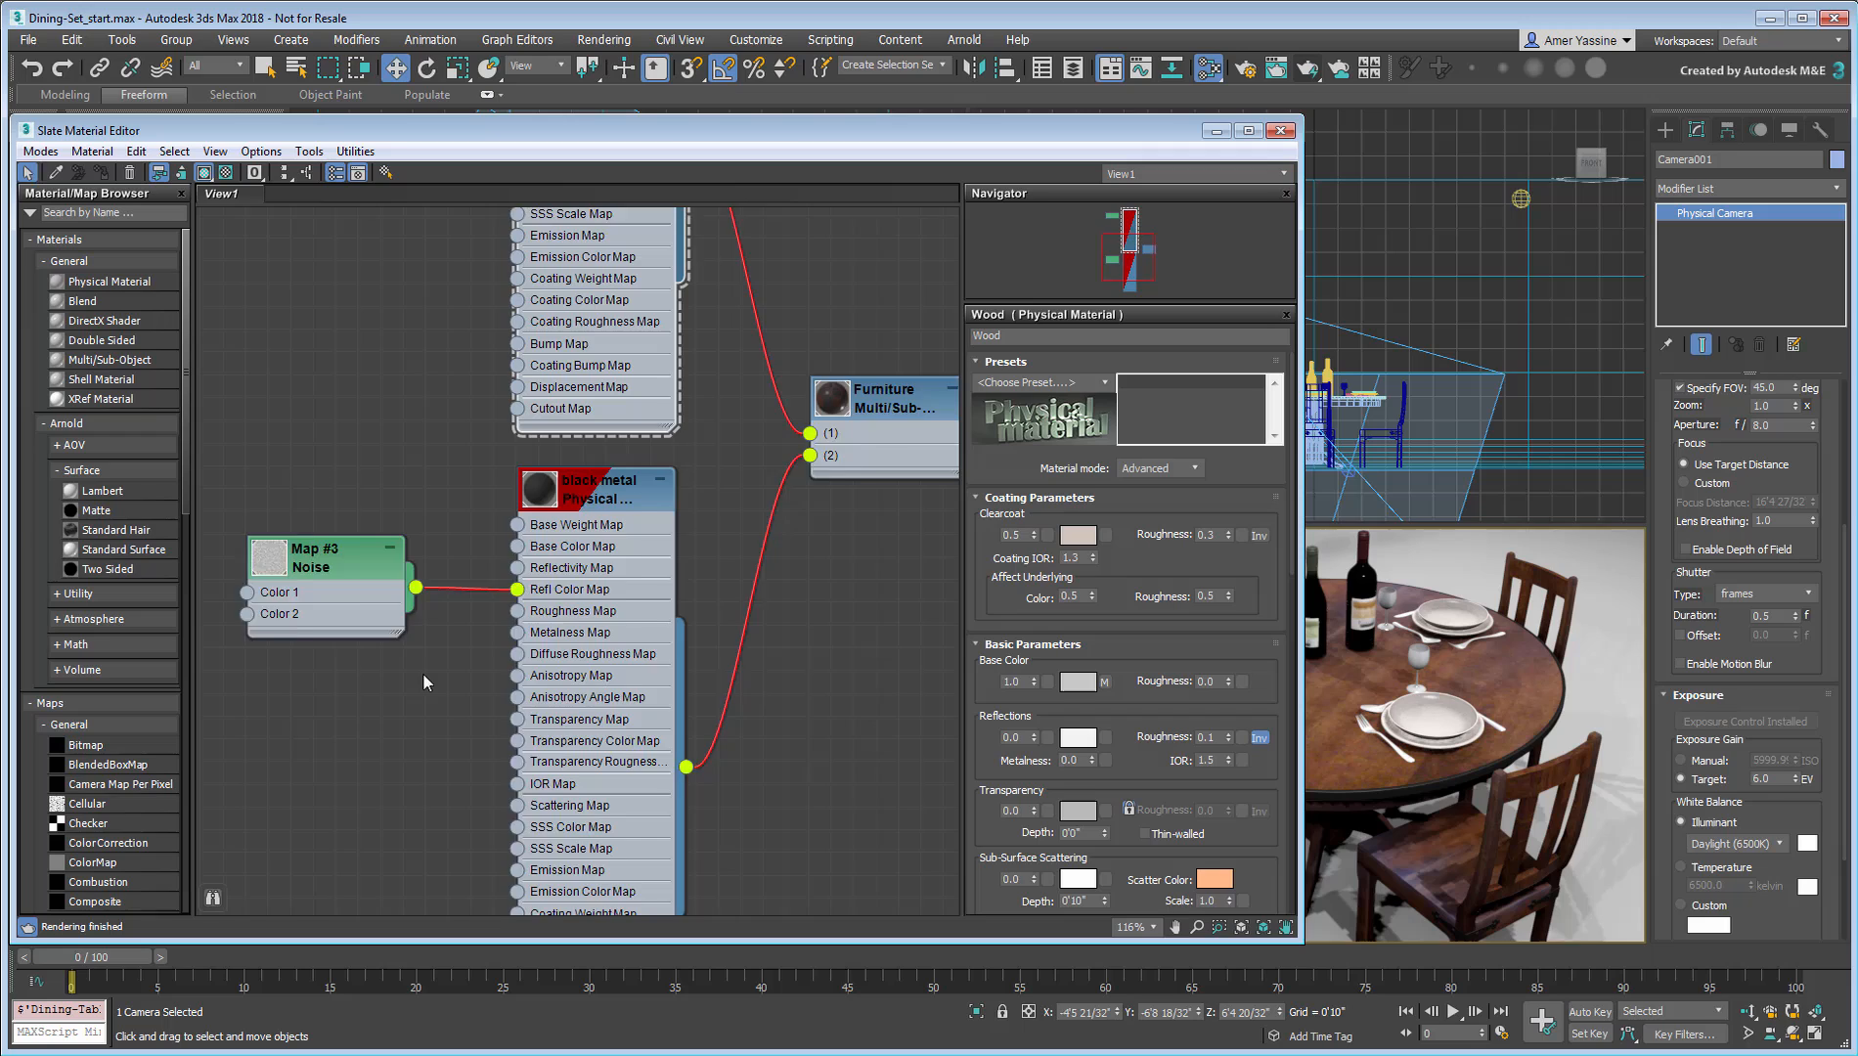
# Step: Apply the Polished Aluminum preset to the black metal with a near-black base colour
pyautogui.click(646, 488)
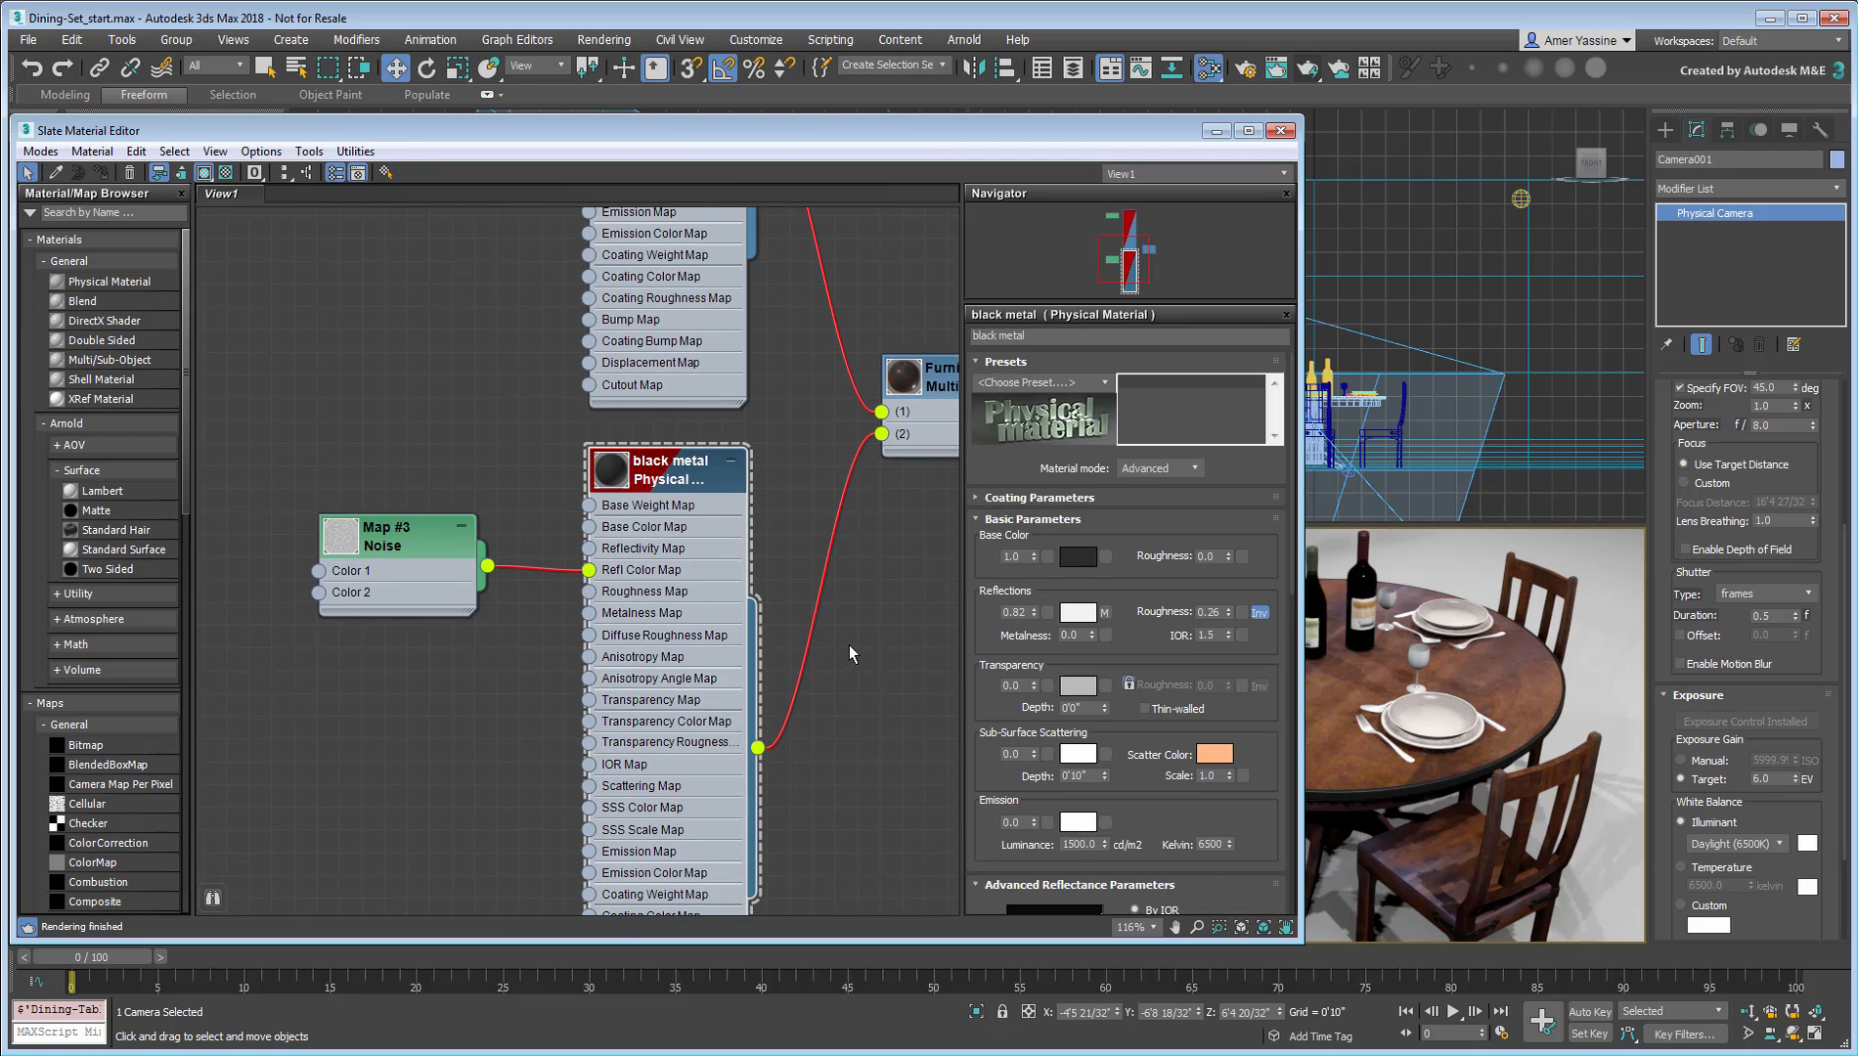
pyautogui.click(1036, 382)
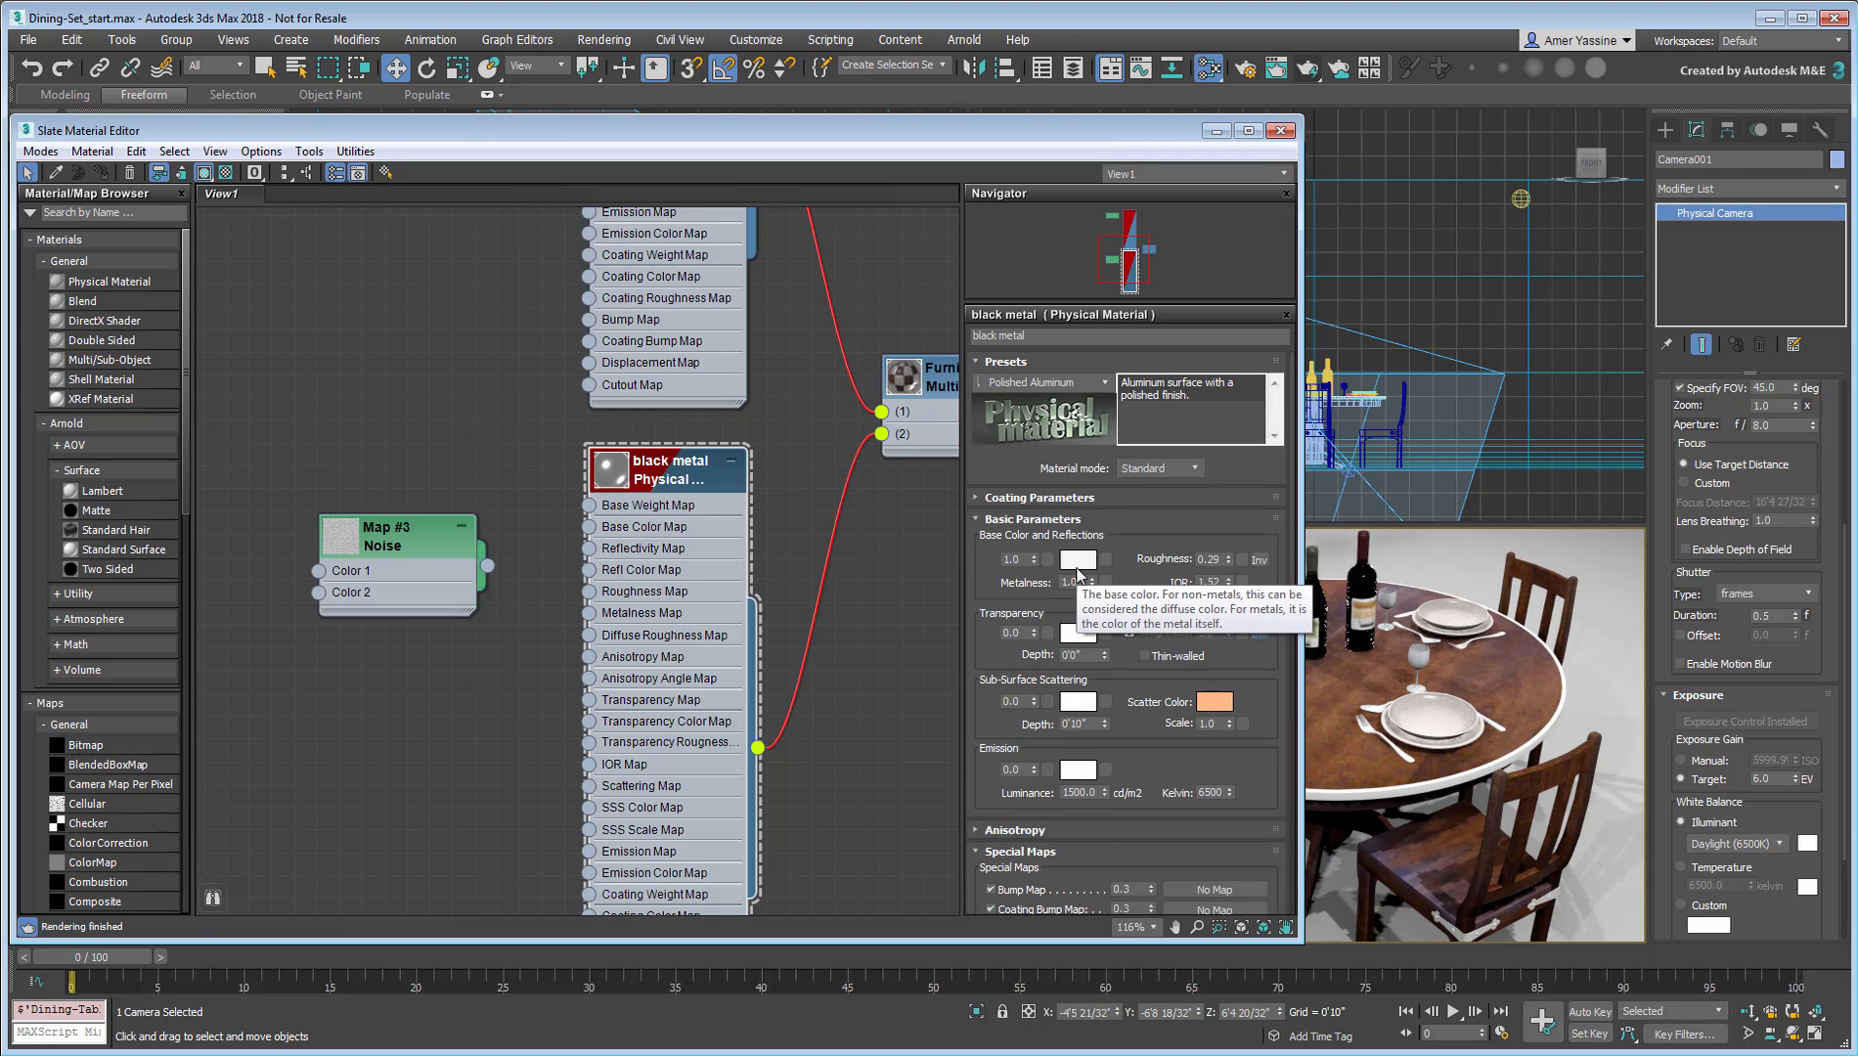
pyautogui.click(1076, 558)
pyautogui.write('0.015')
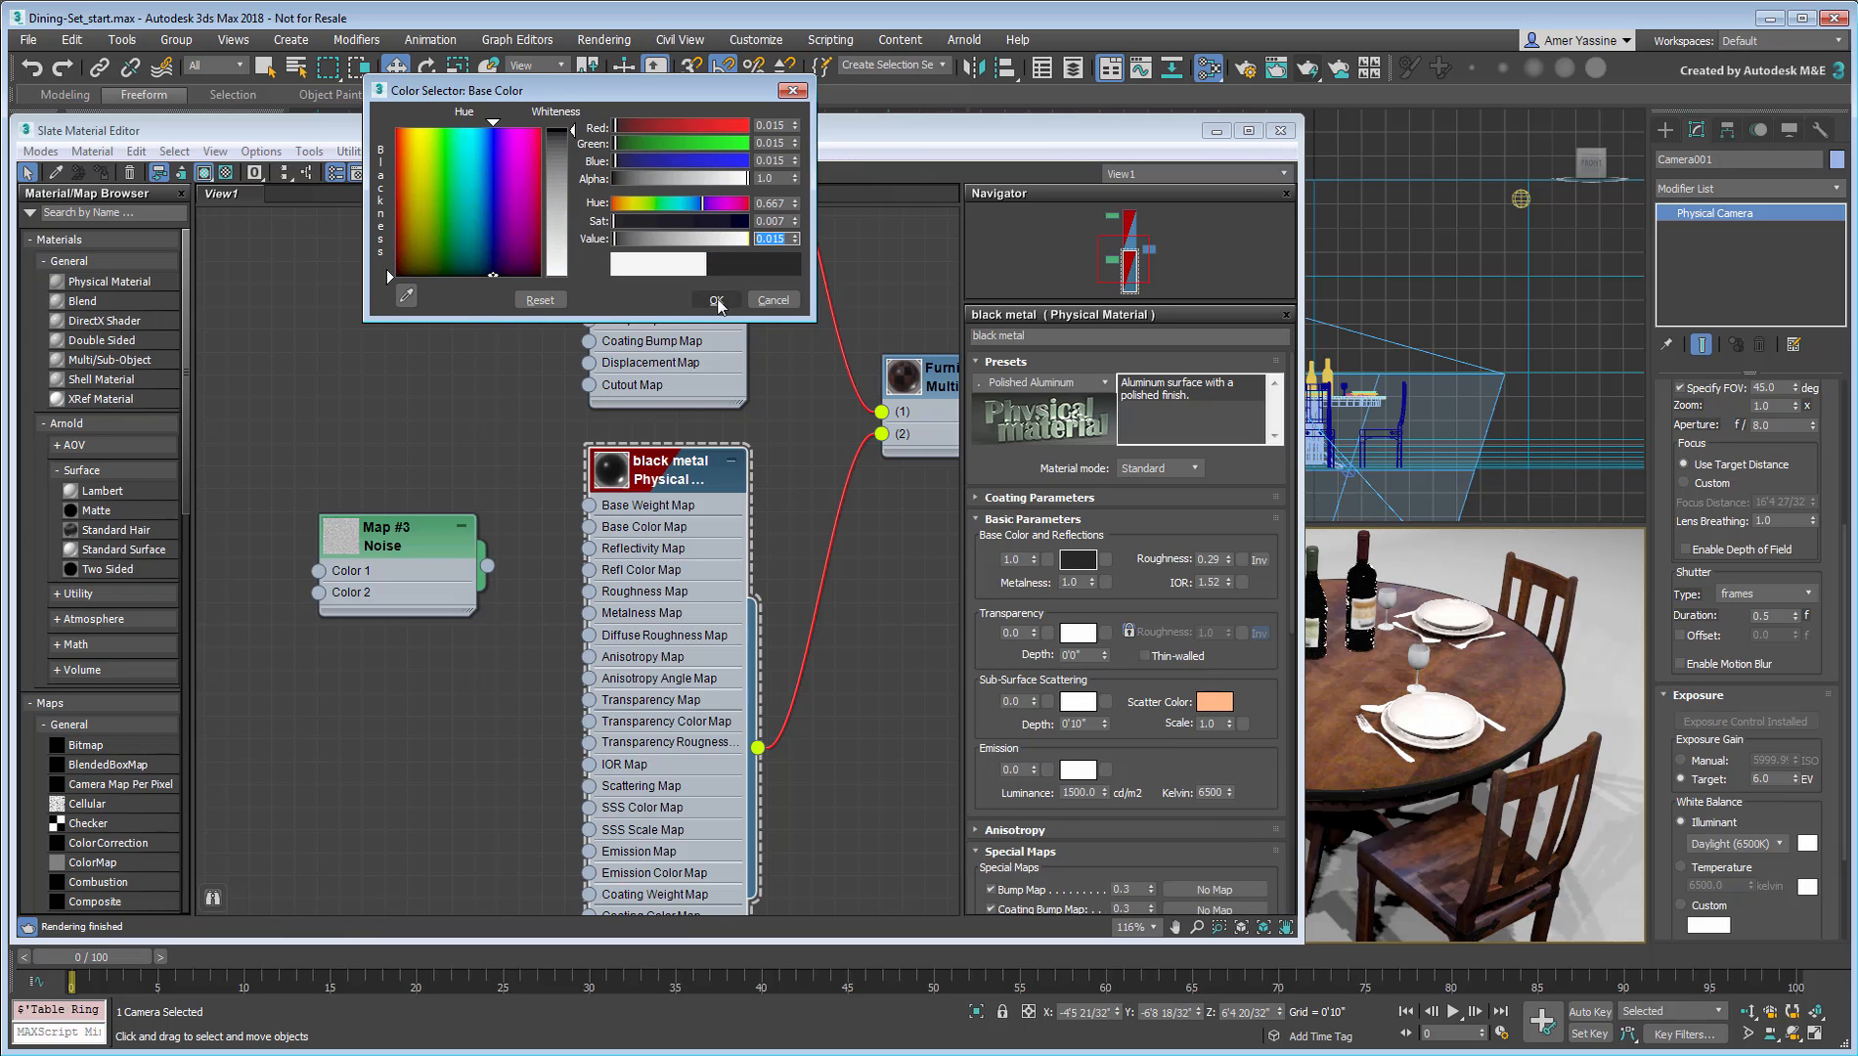
pyautogui.click(712, 300)
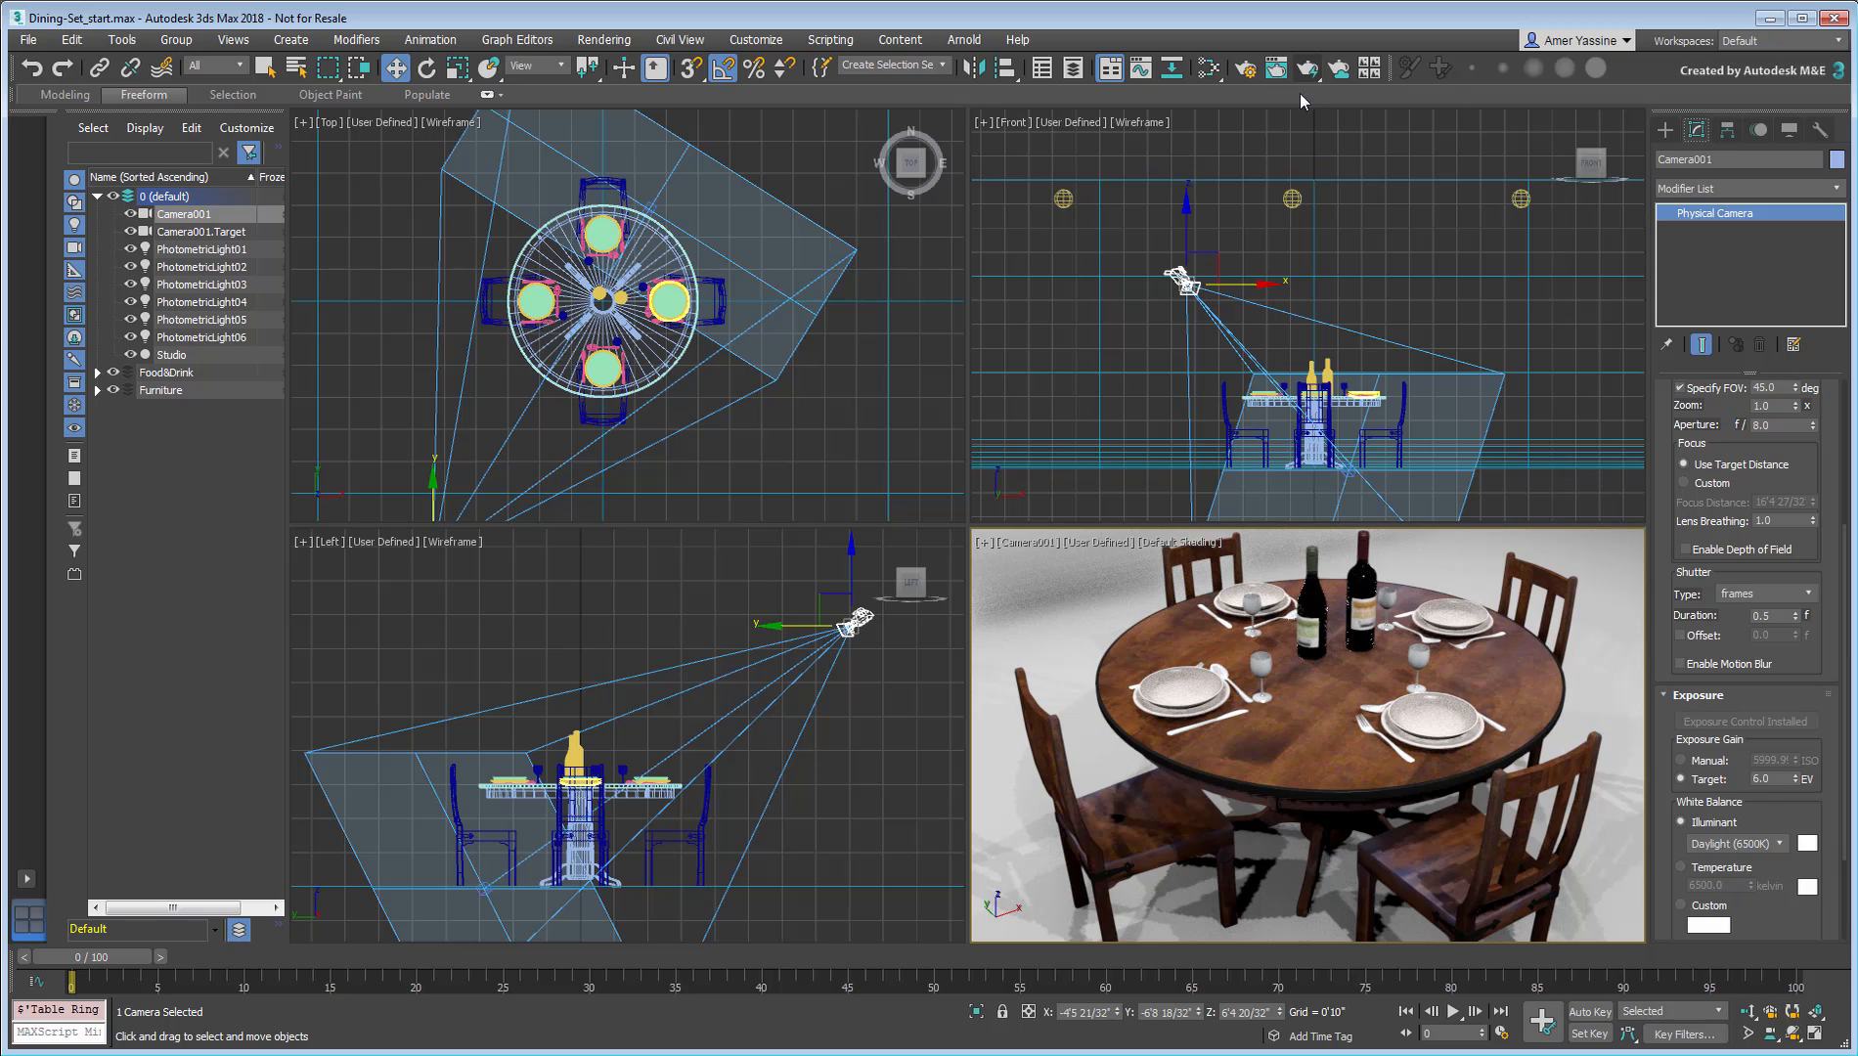
# Step: Reopen the Slate Material Editor on the furniture material network
pyautogui.click(1276, 67)
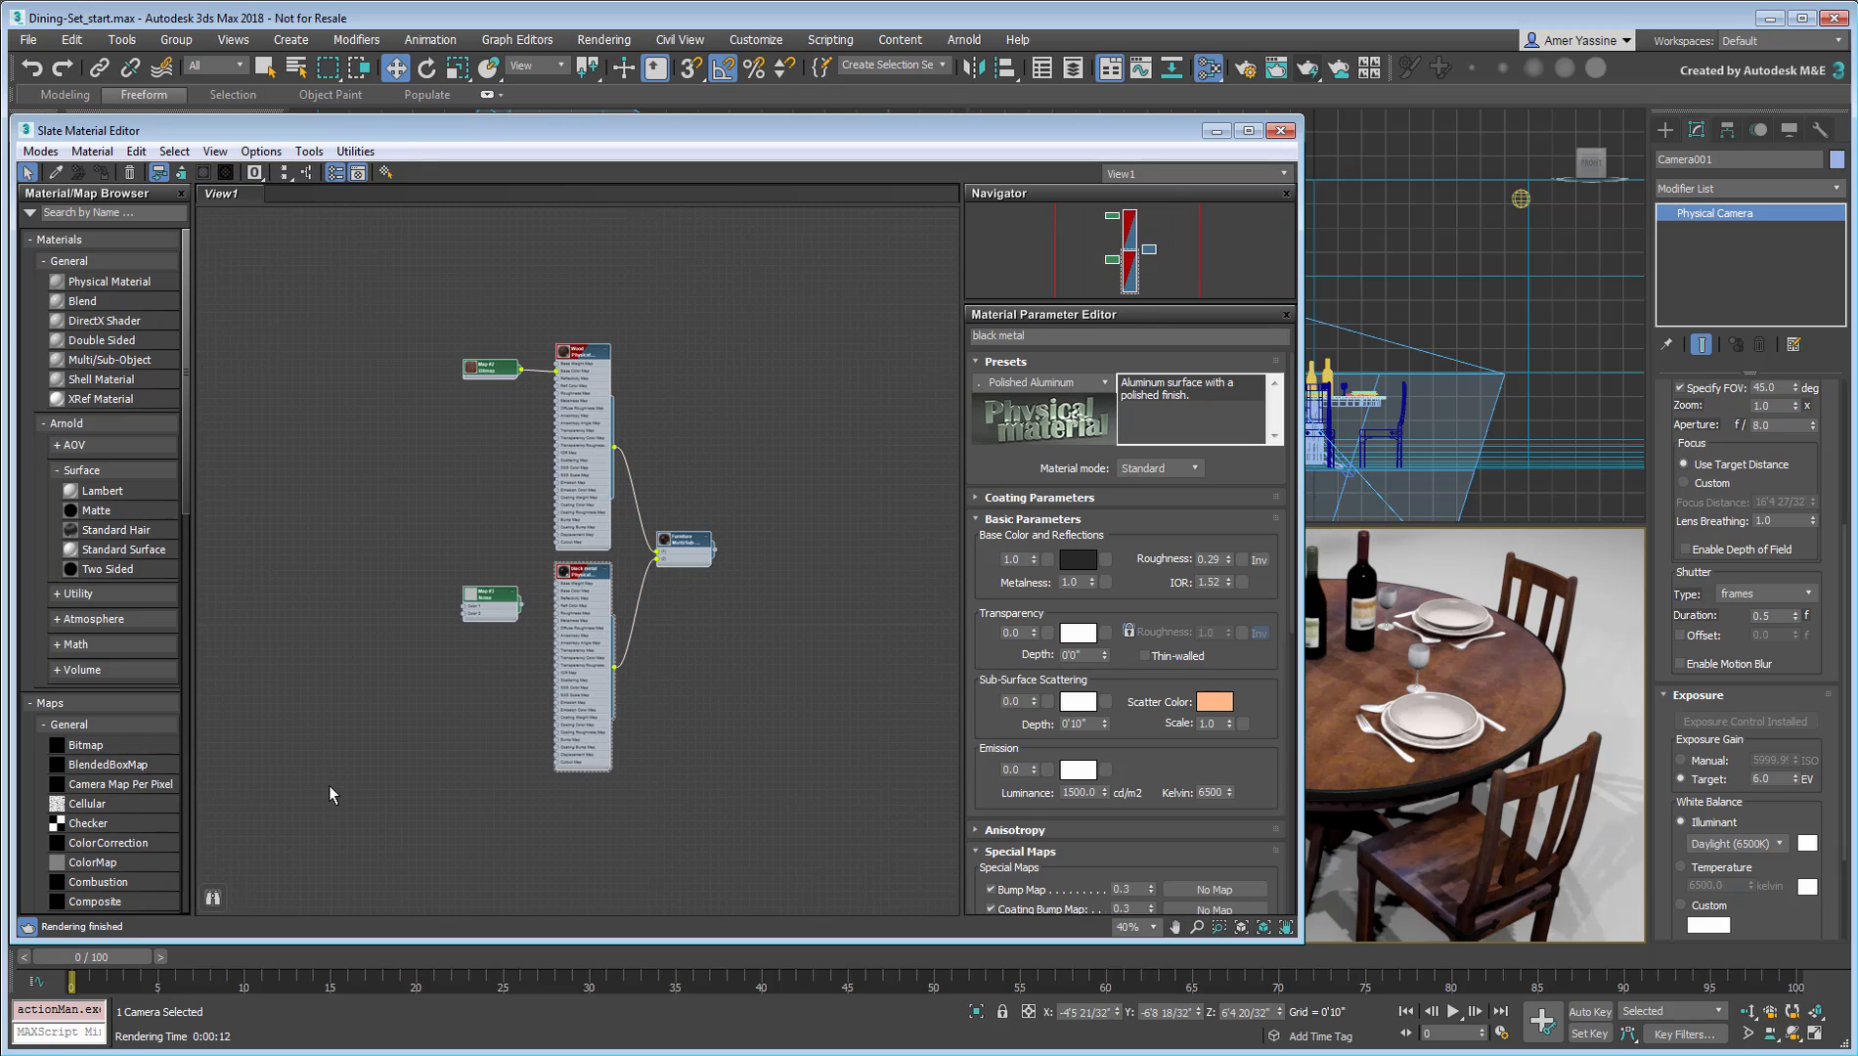
# Step: Browse Materials > Arnold > Surface from the blank View1 canvas's right-click menu
pyautogui.rightClick(424, 435)
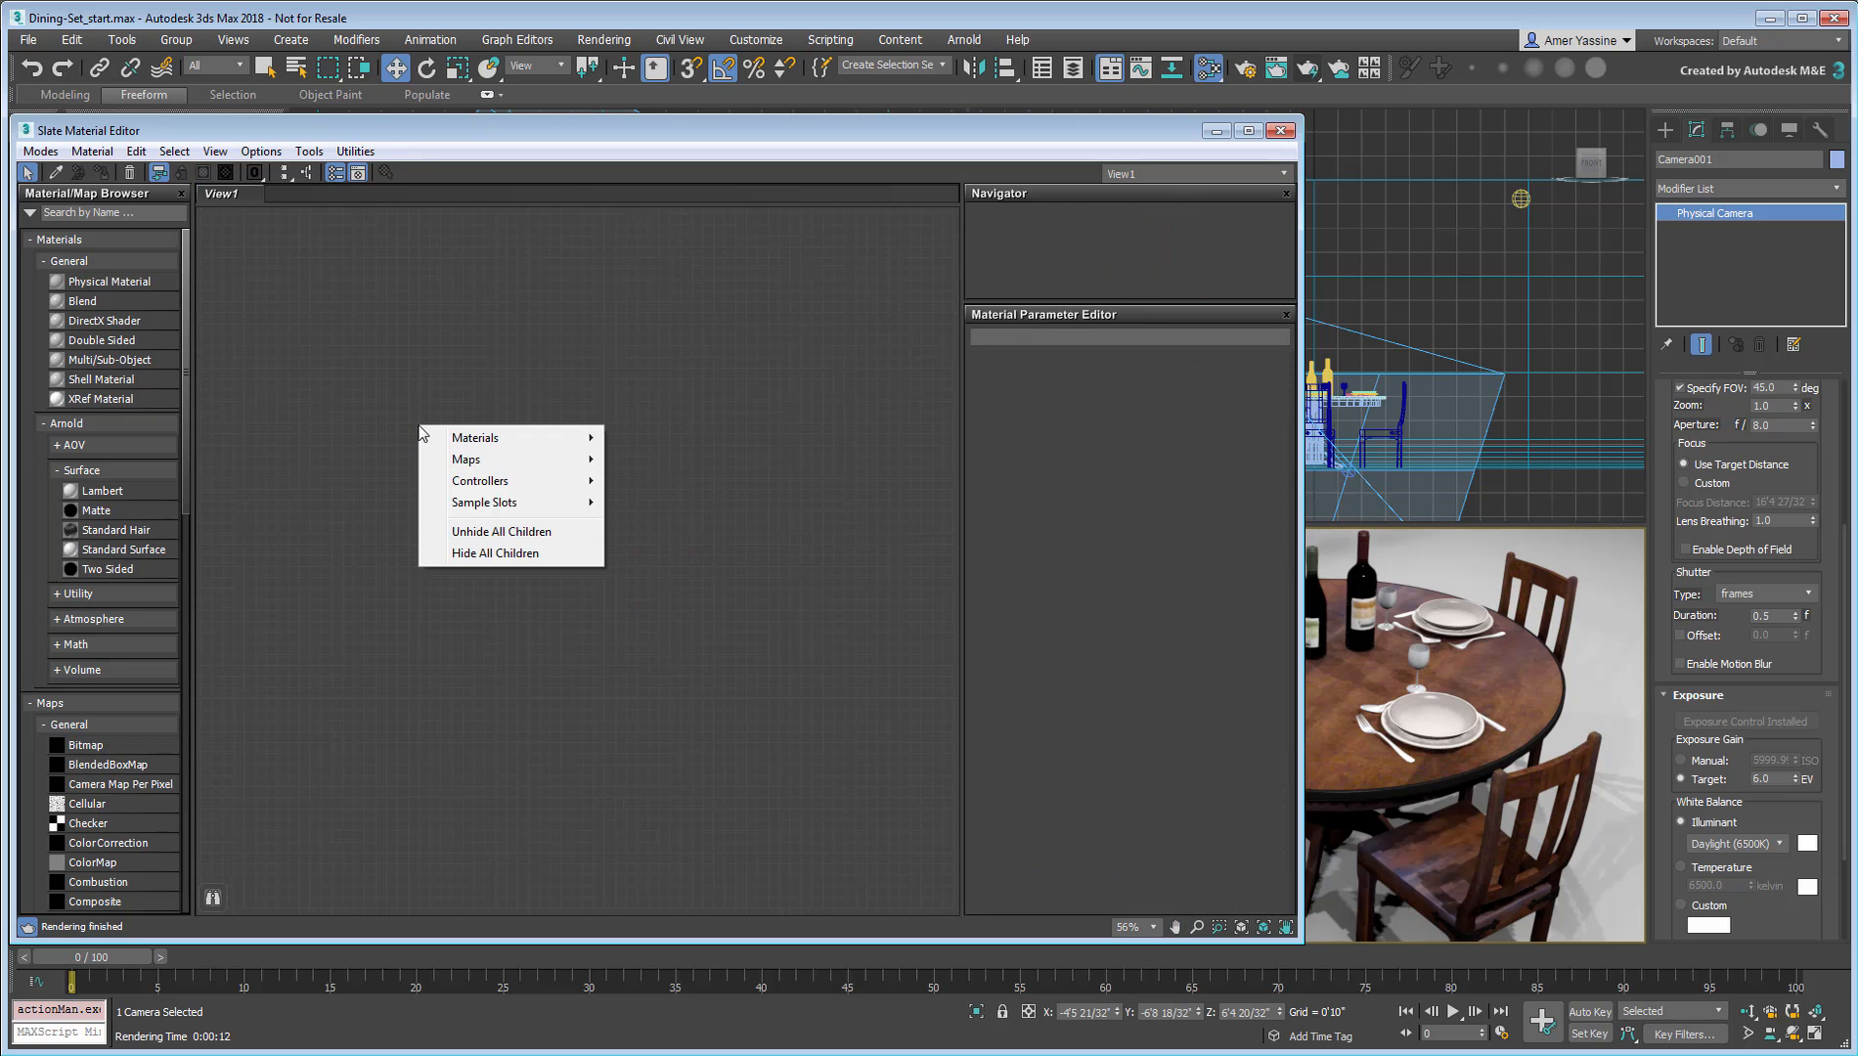
pyautogui.moveTo(475, 437)
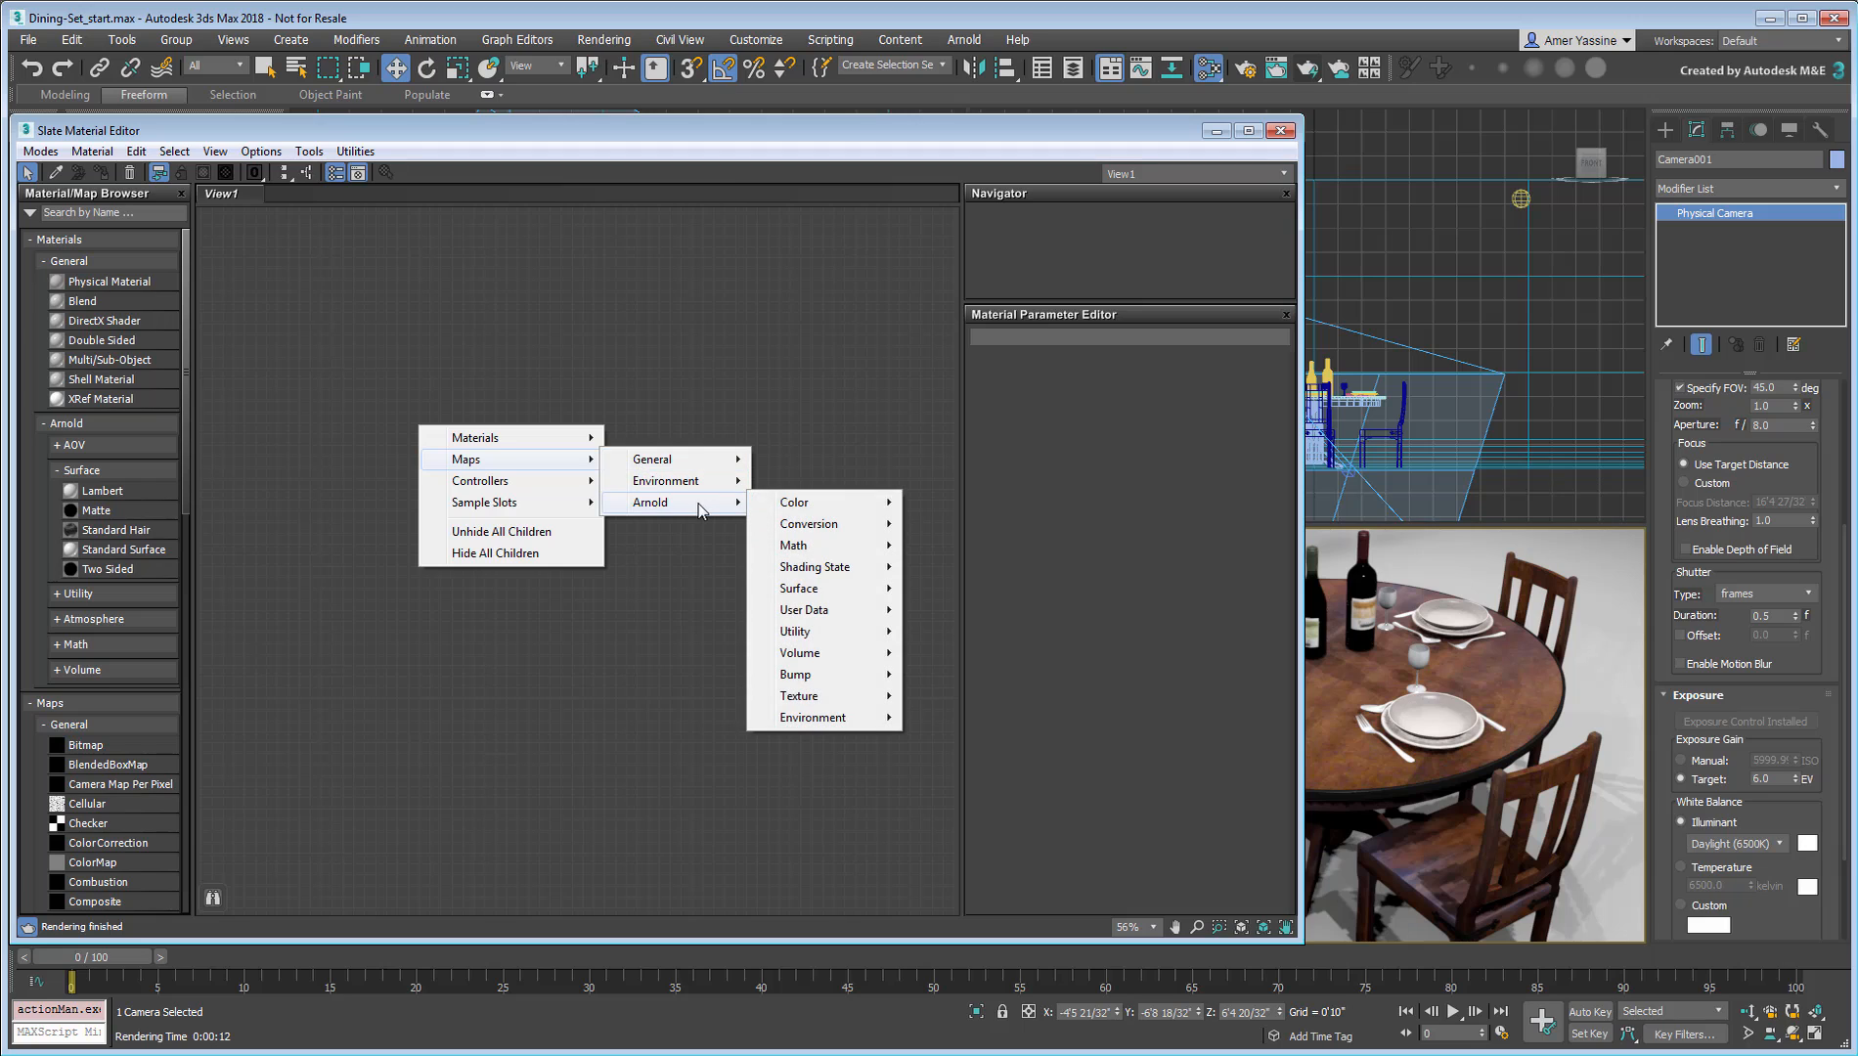
pyautogui.moveTo(815, 546)
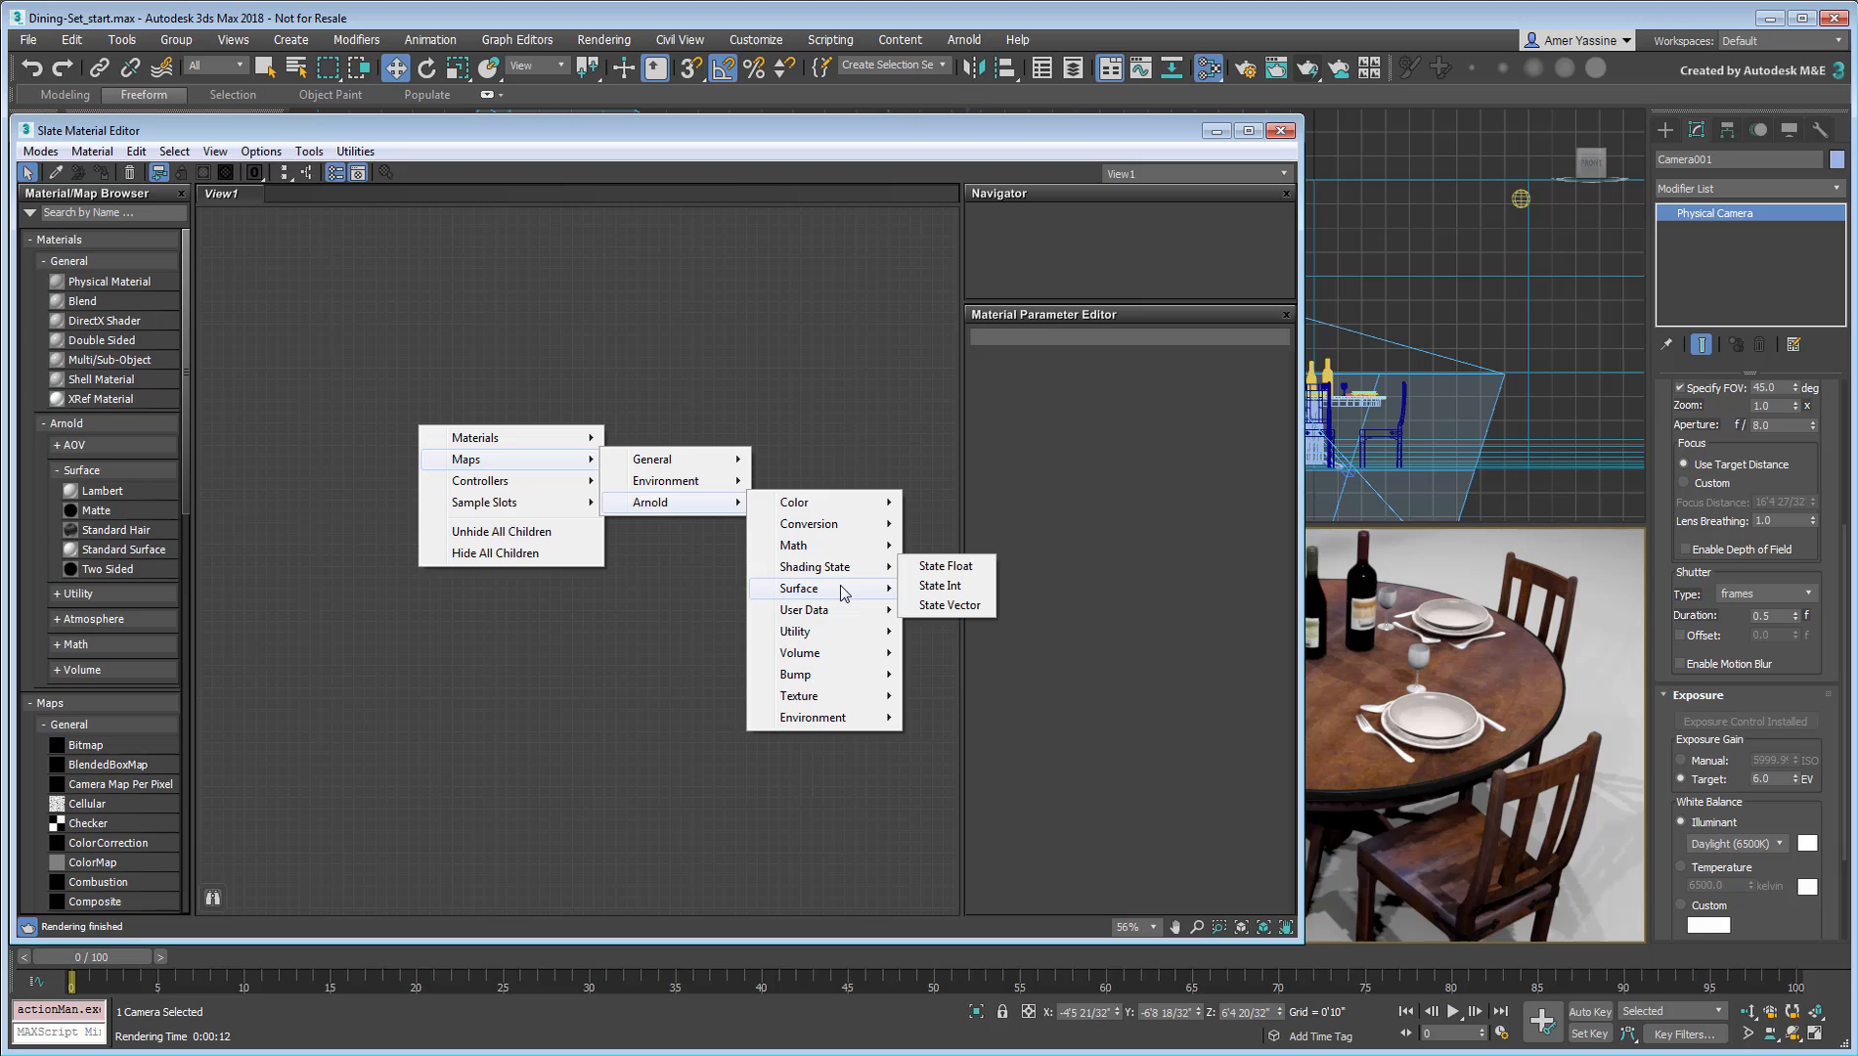
pyautogui.moveTo(796, 631)
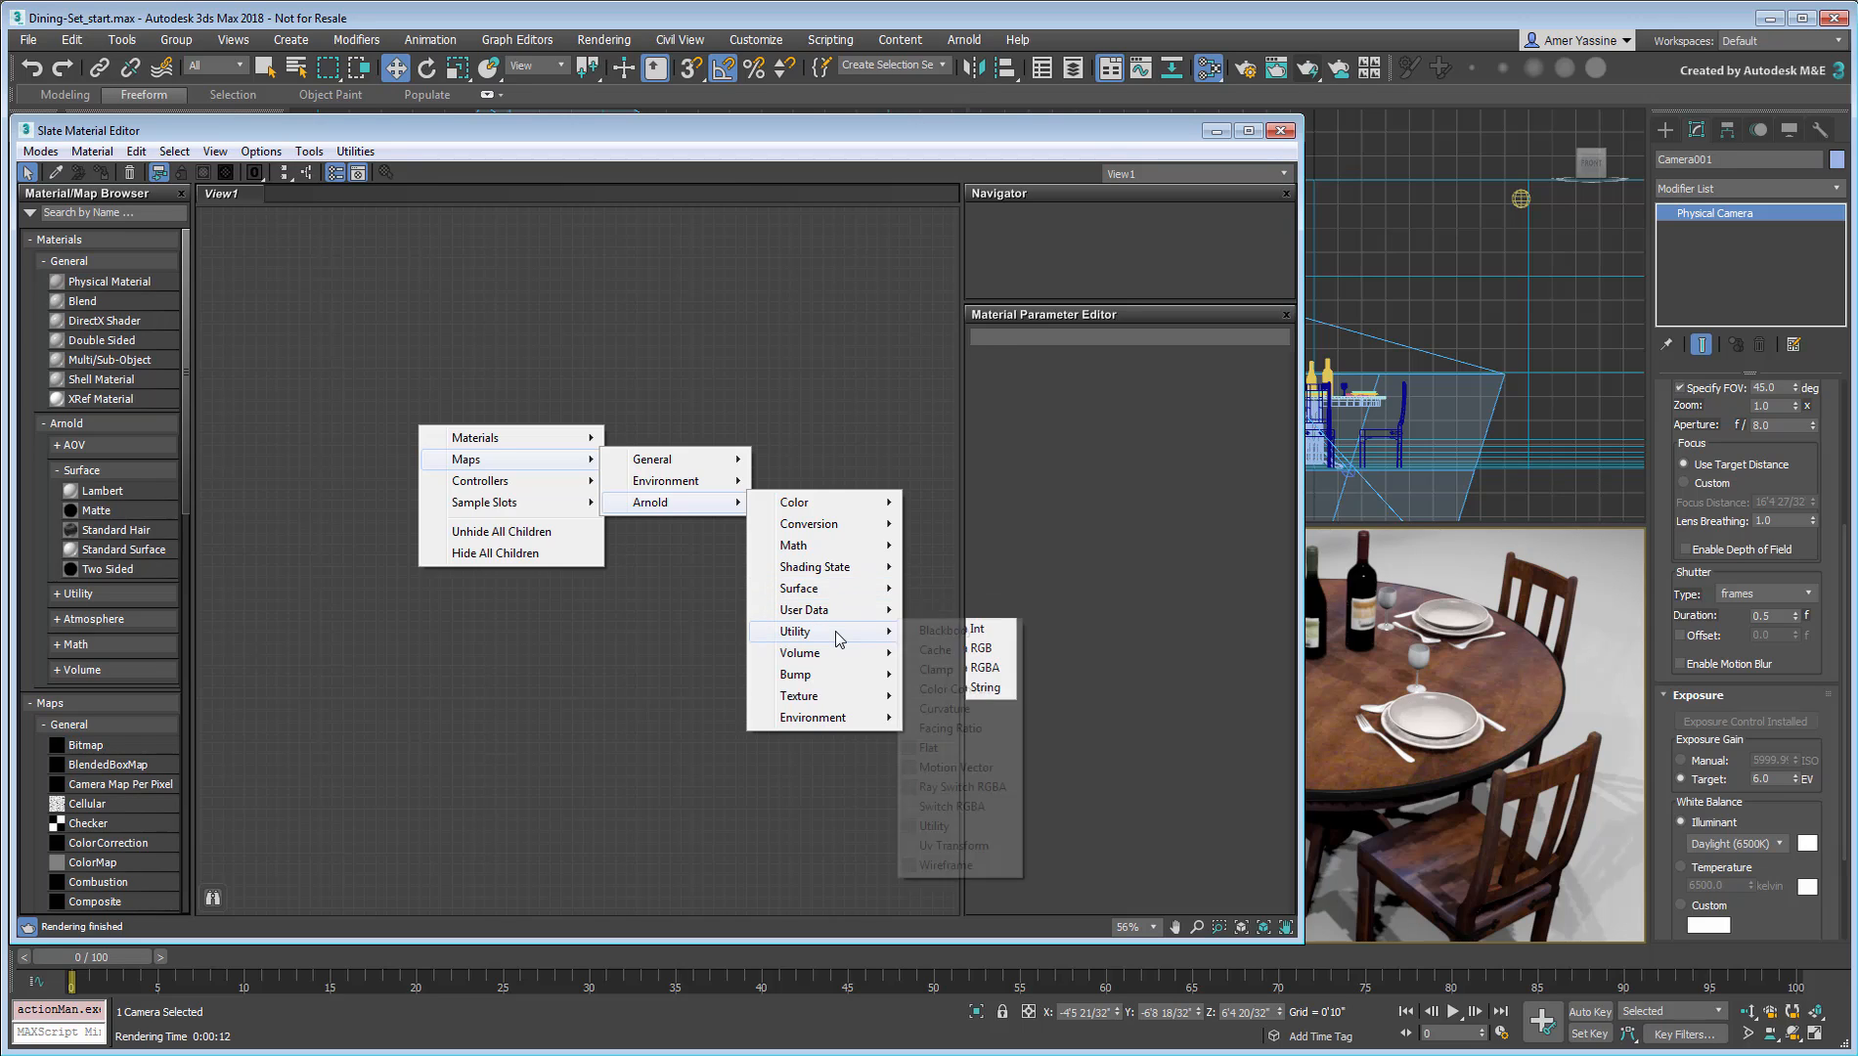
pyautogui.moveTo(799, 696)
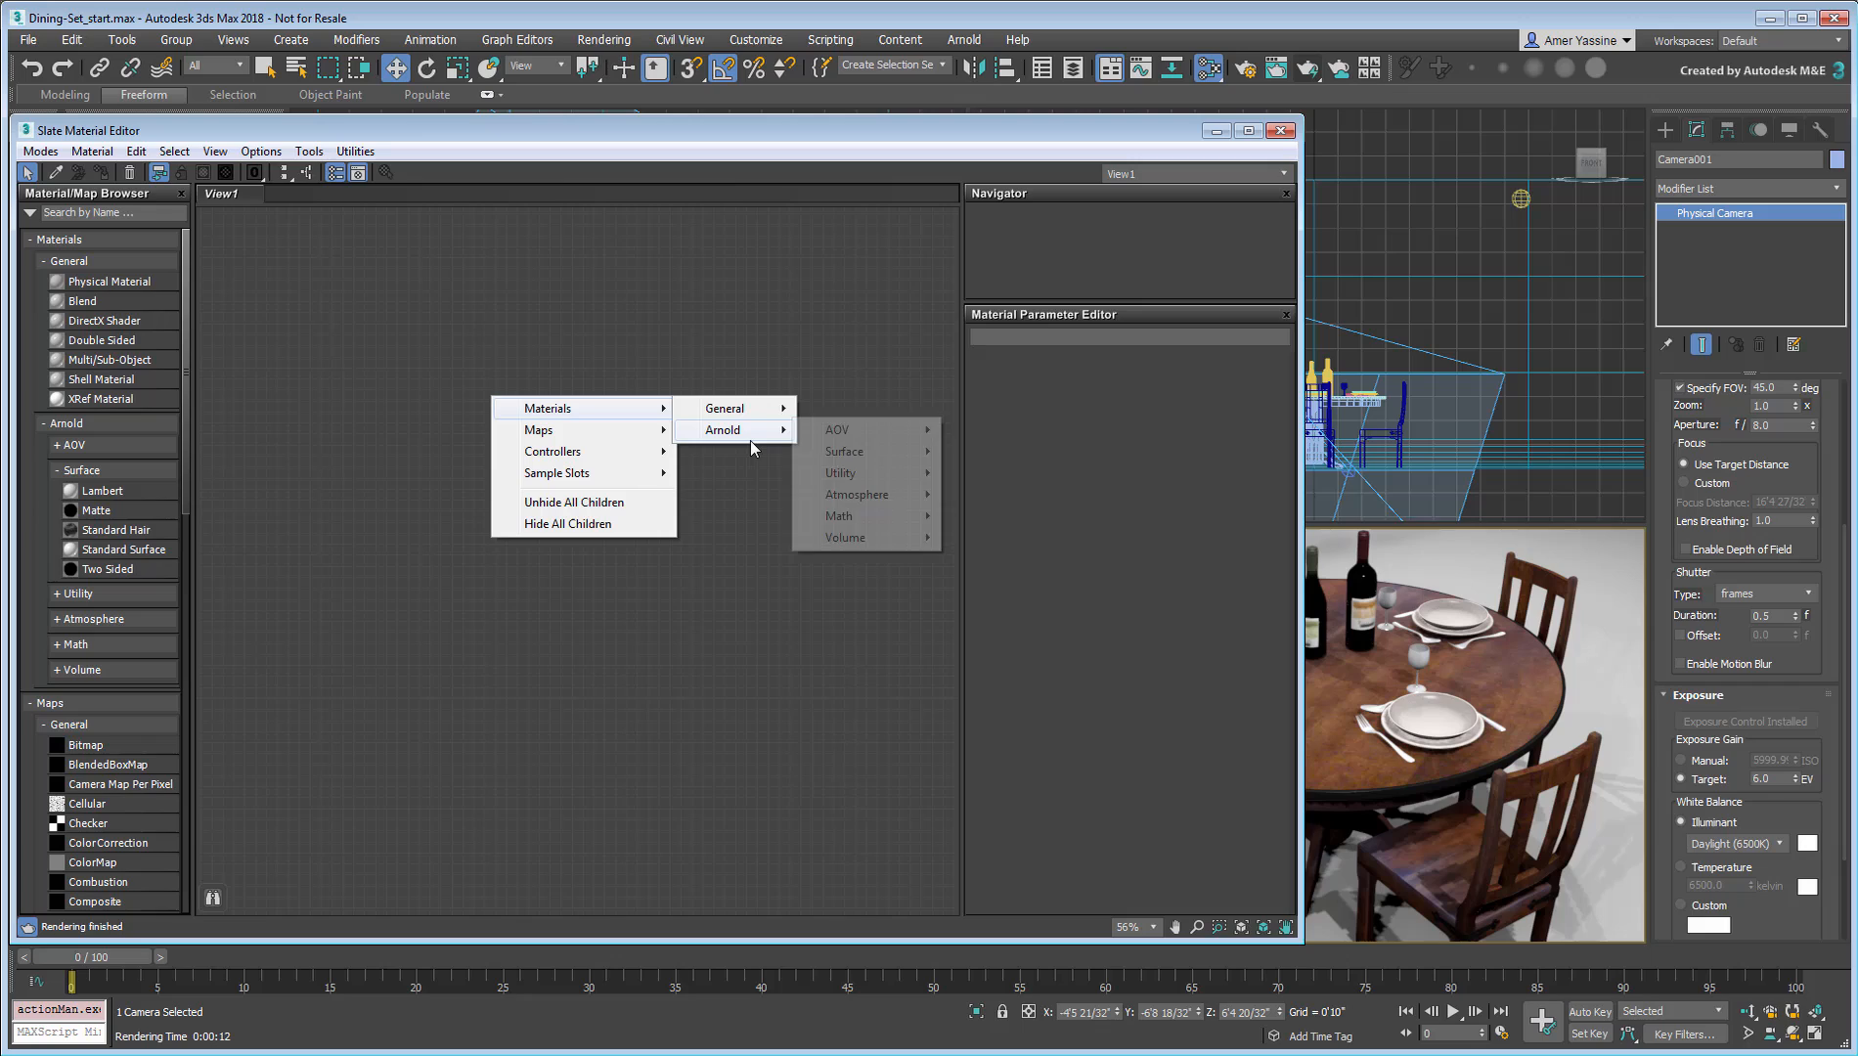
pyautogui.moveTo(844, 451)
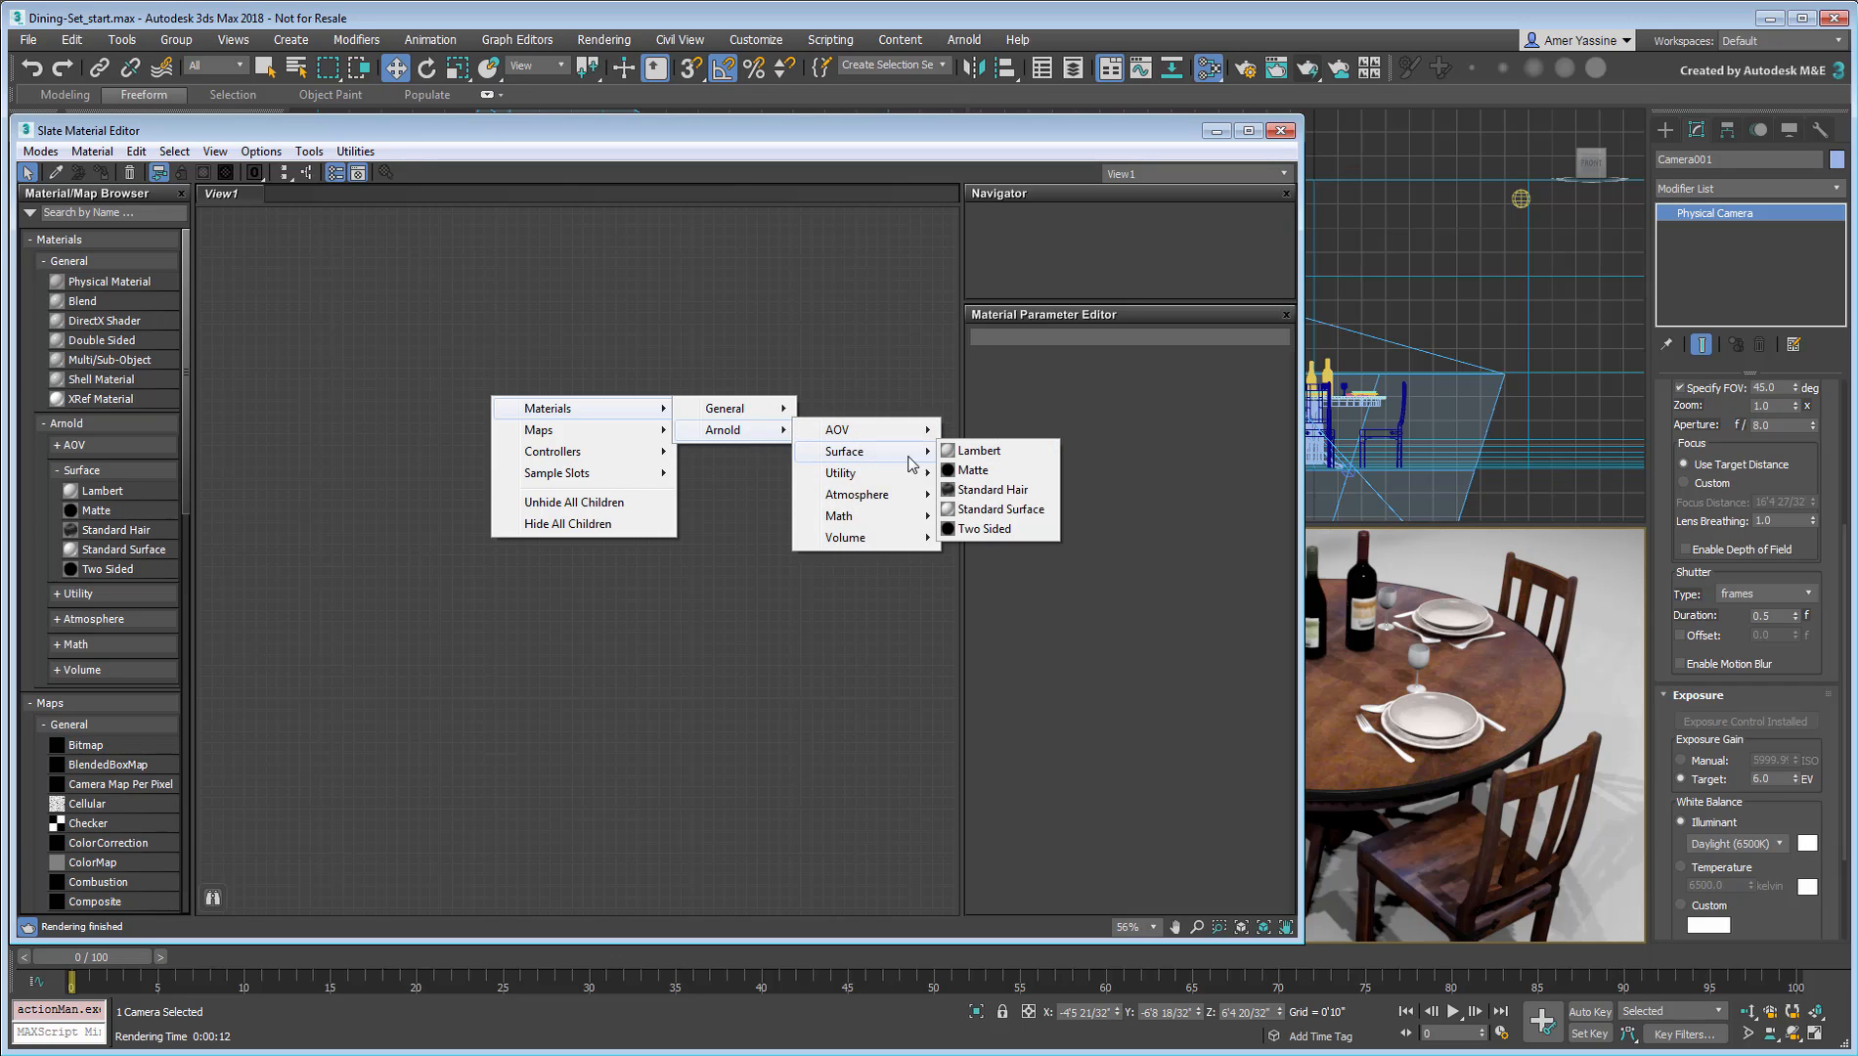
pyautogui.moveTo(998, 508)
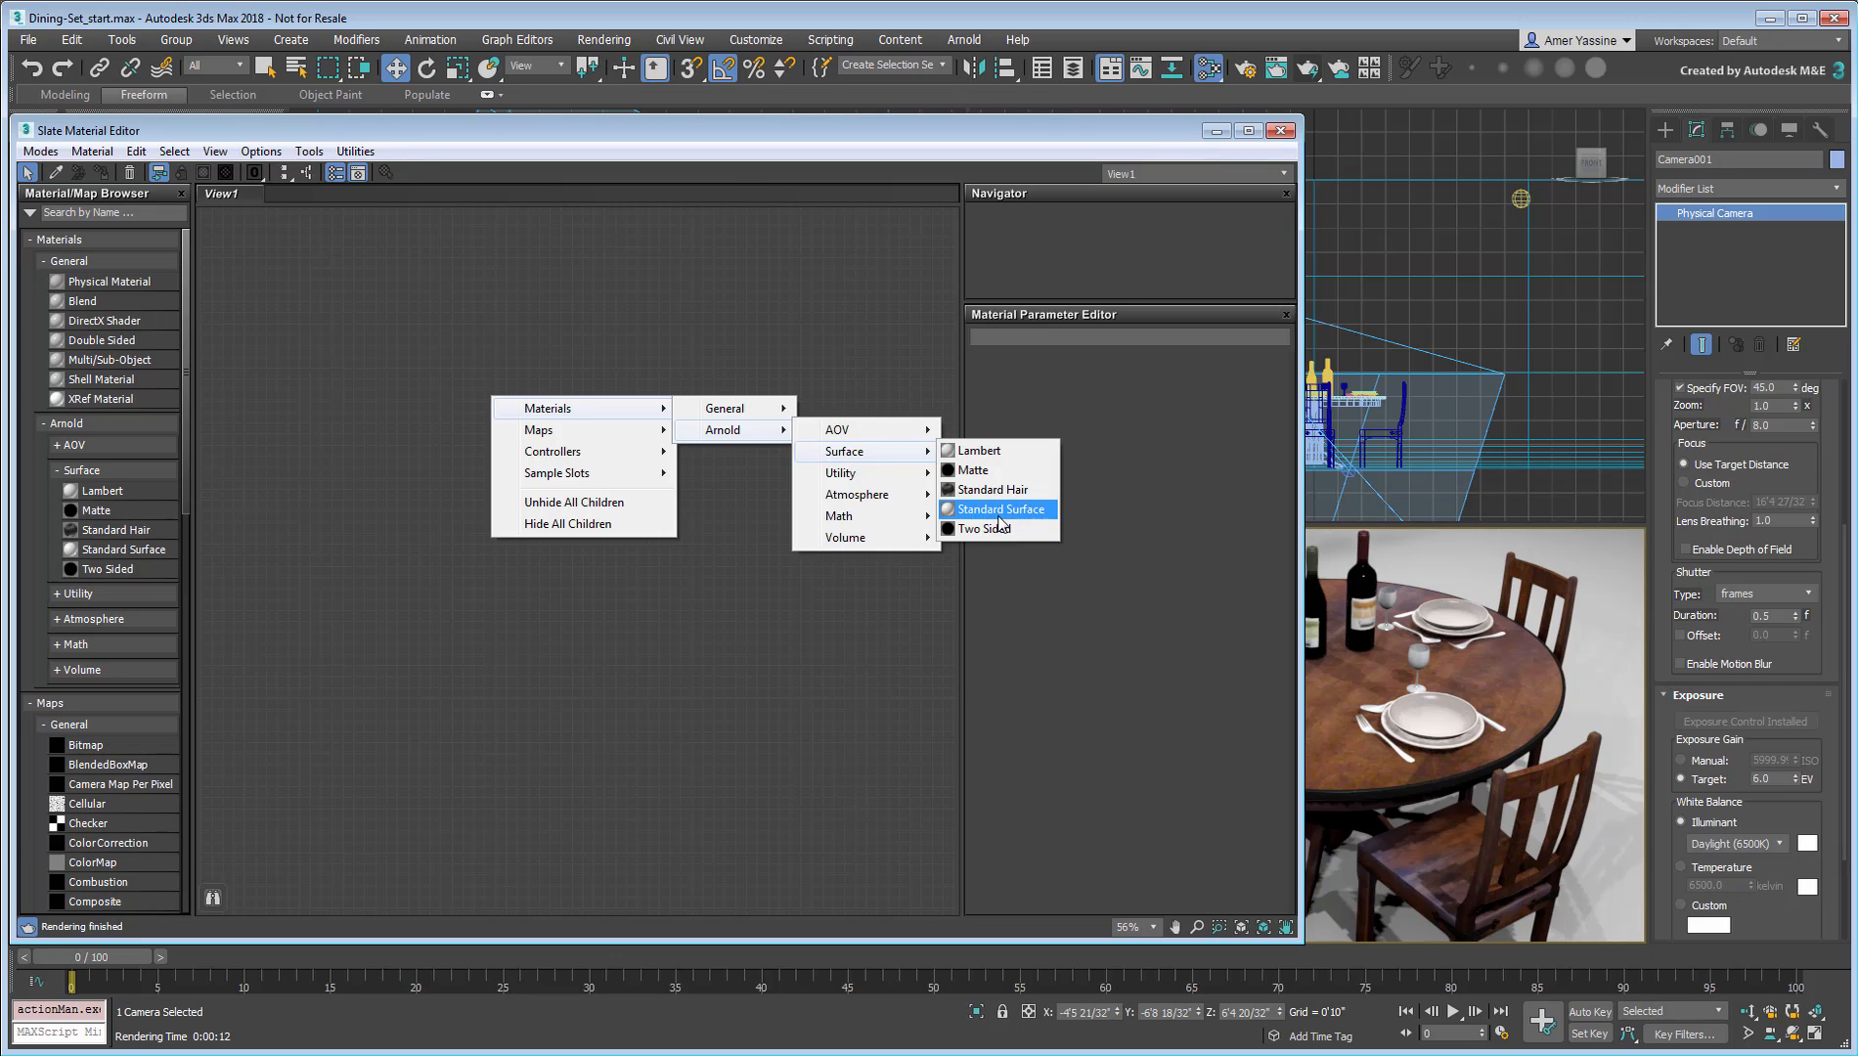
# Step: Create Material #29, an Arnold Standard Surface node, in the empty view
pyautogui.click(1000, 508)
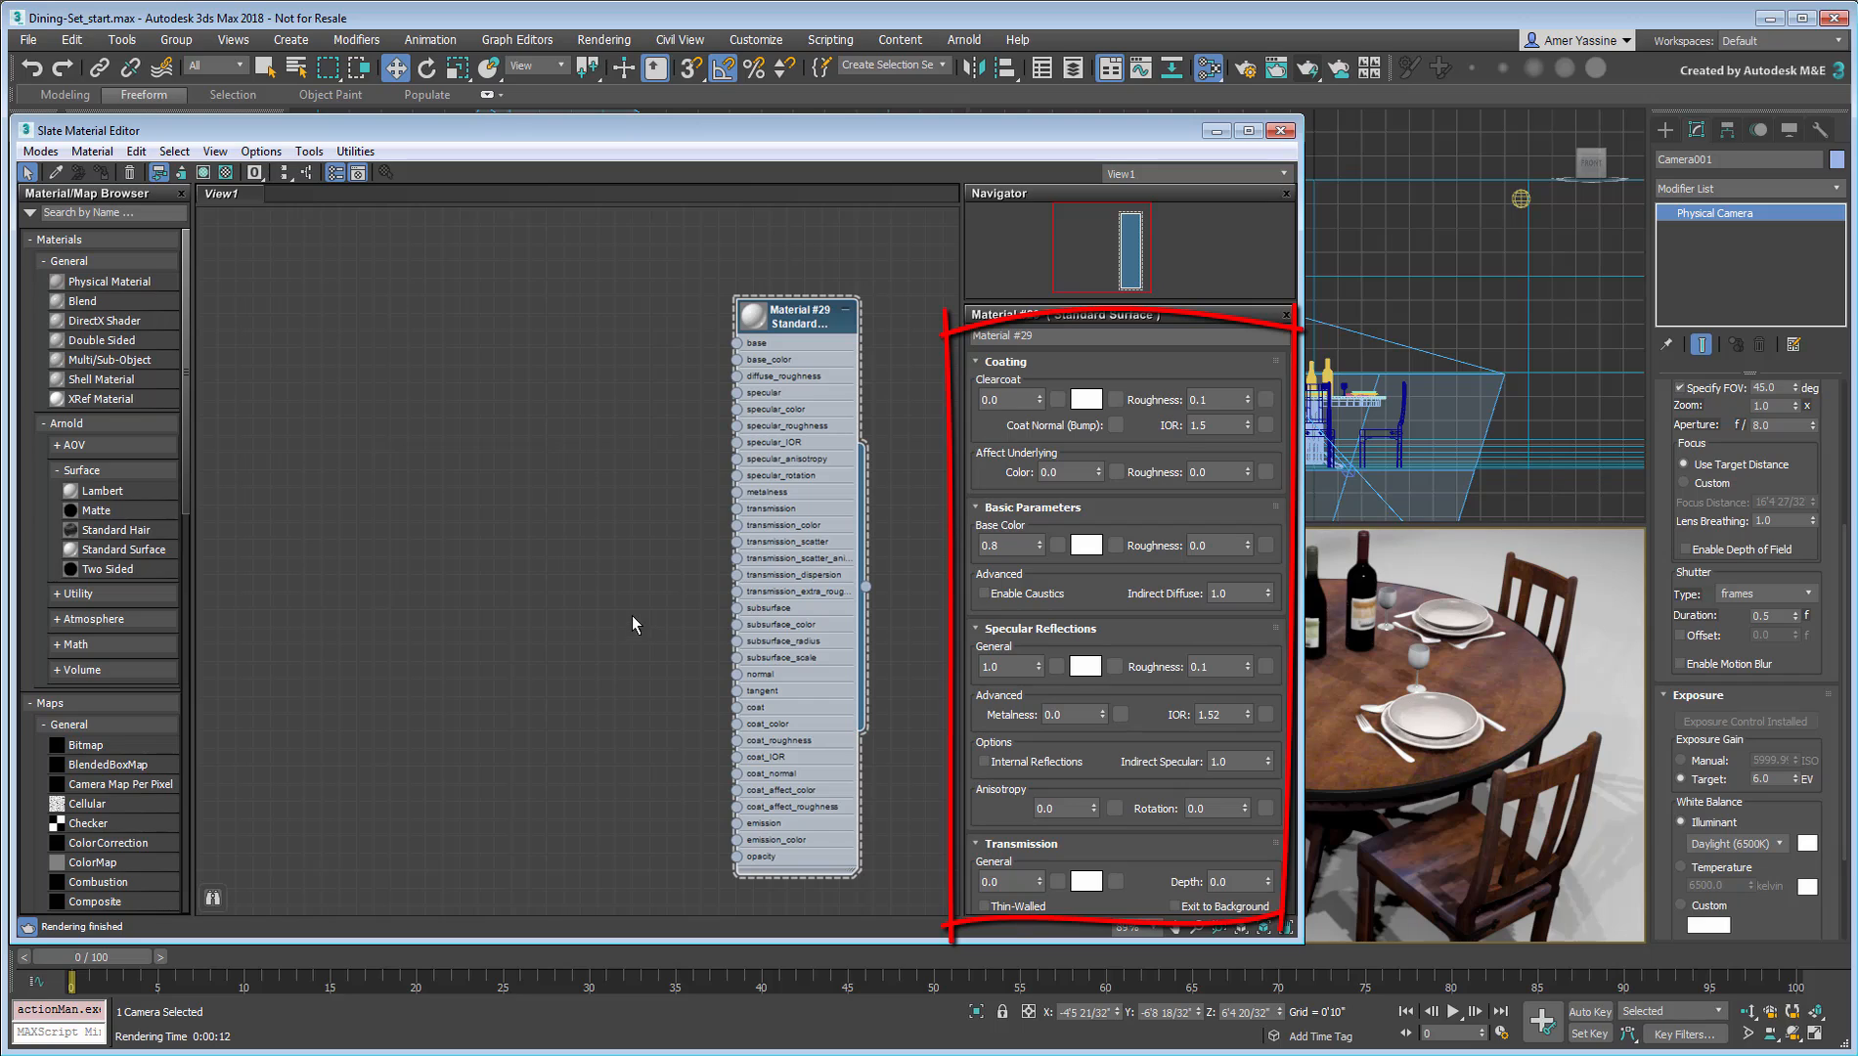
pyautogui.moveTo(615, 620)
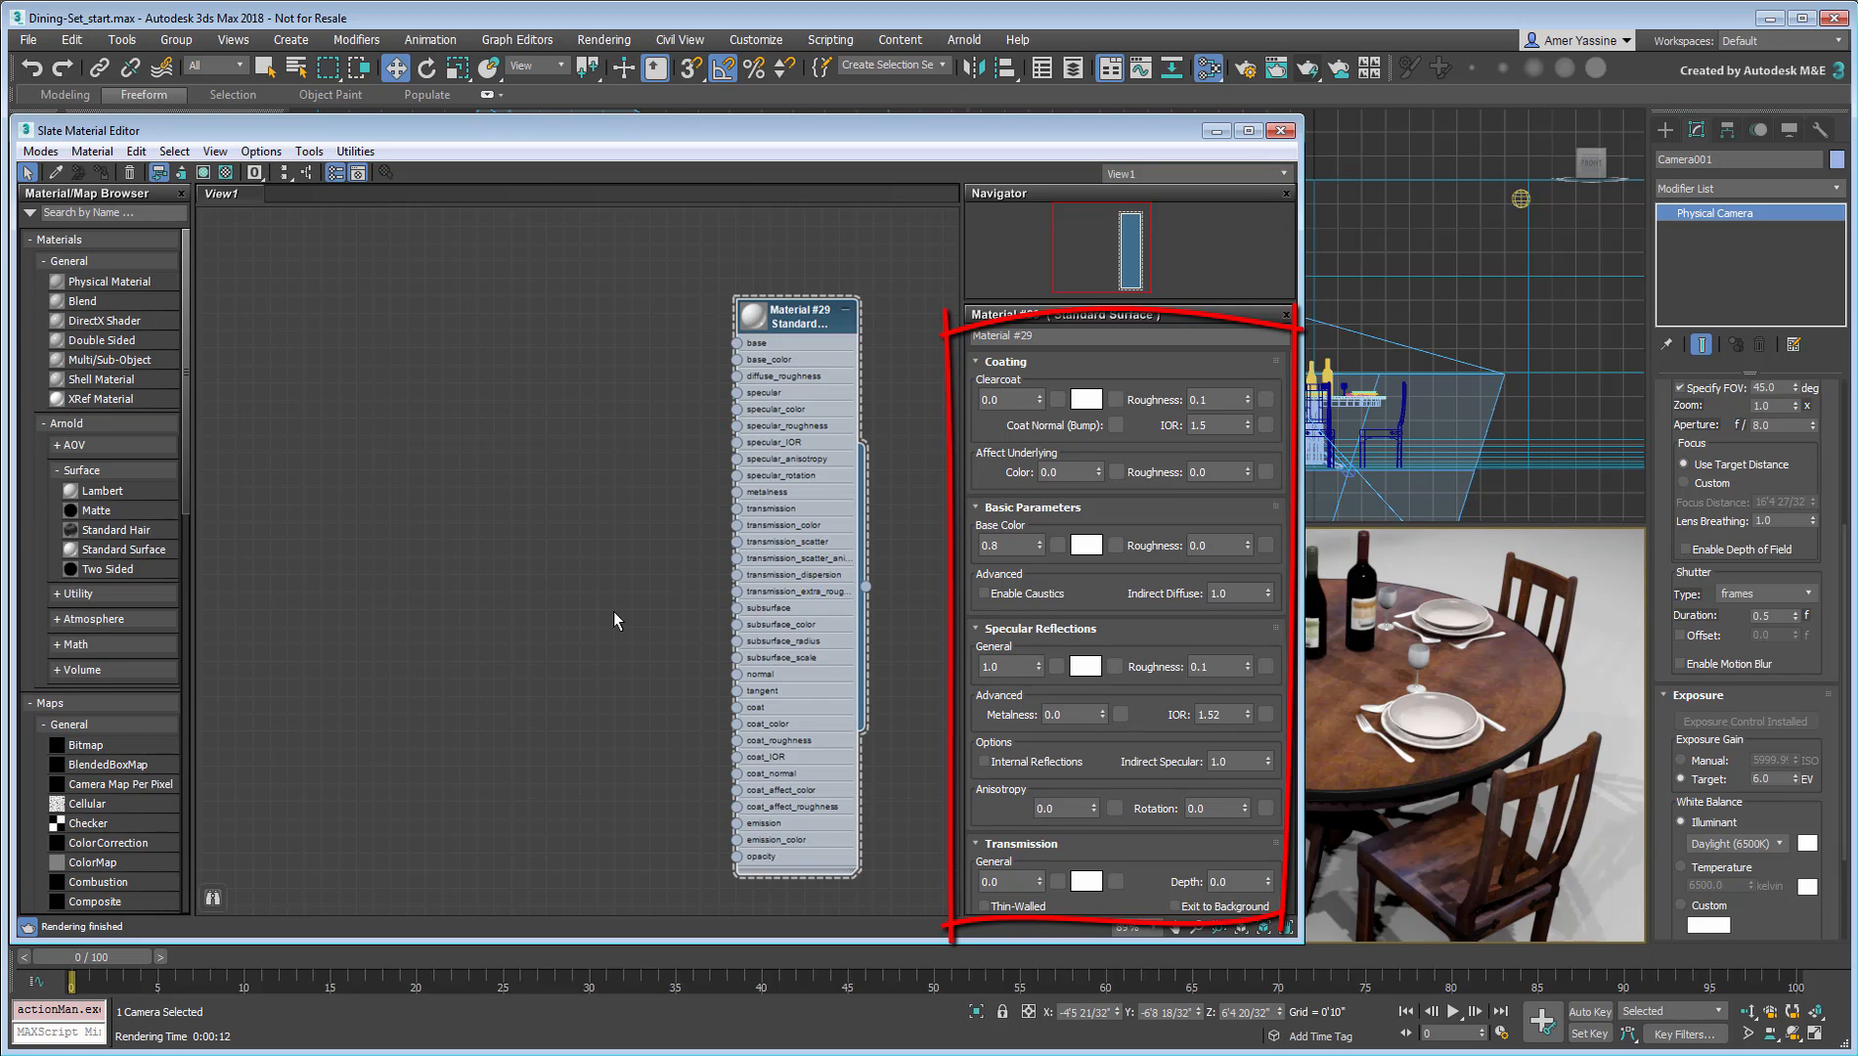
pyautogui.moveTo(614, 616)
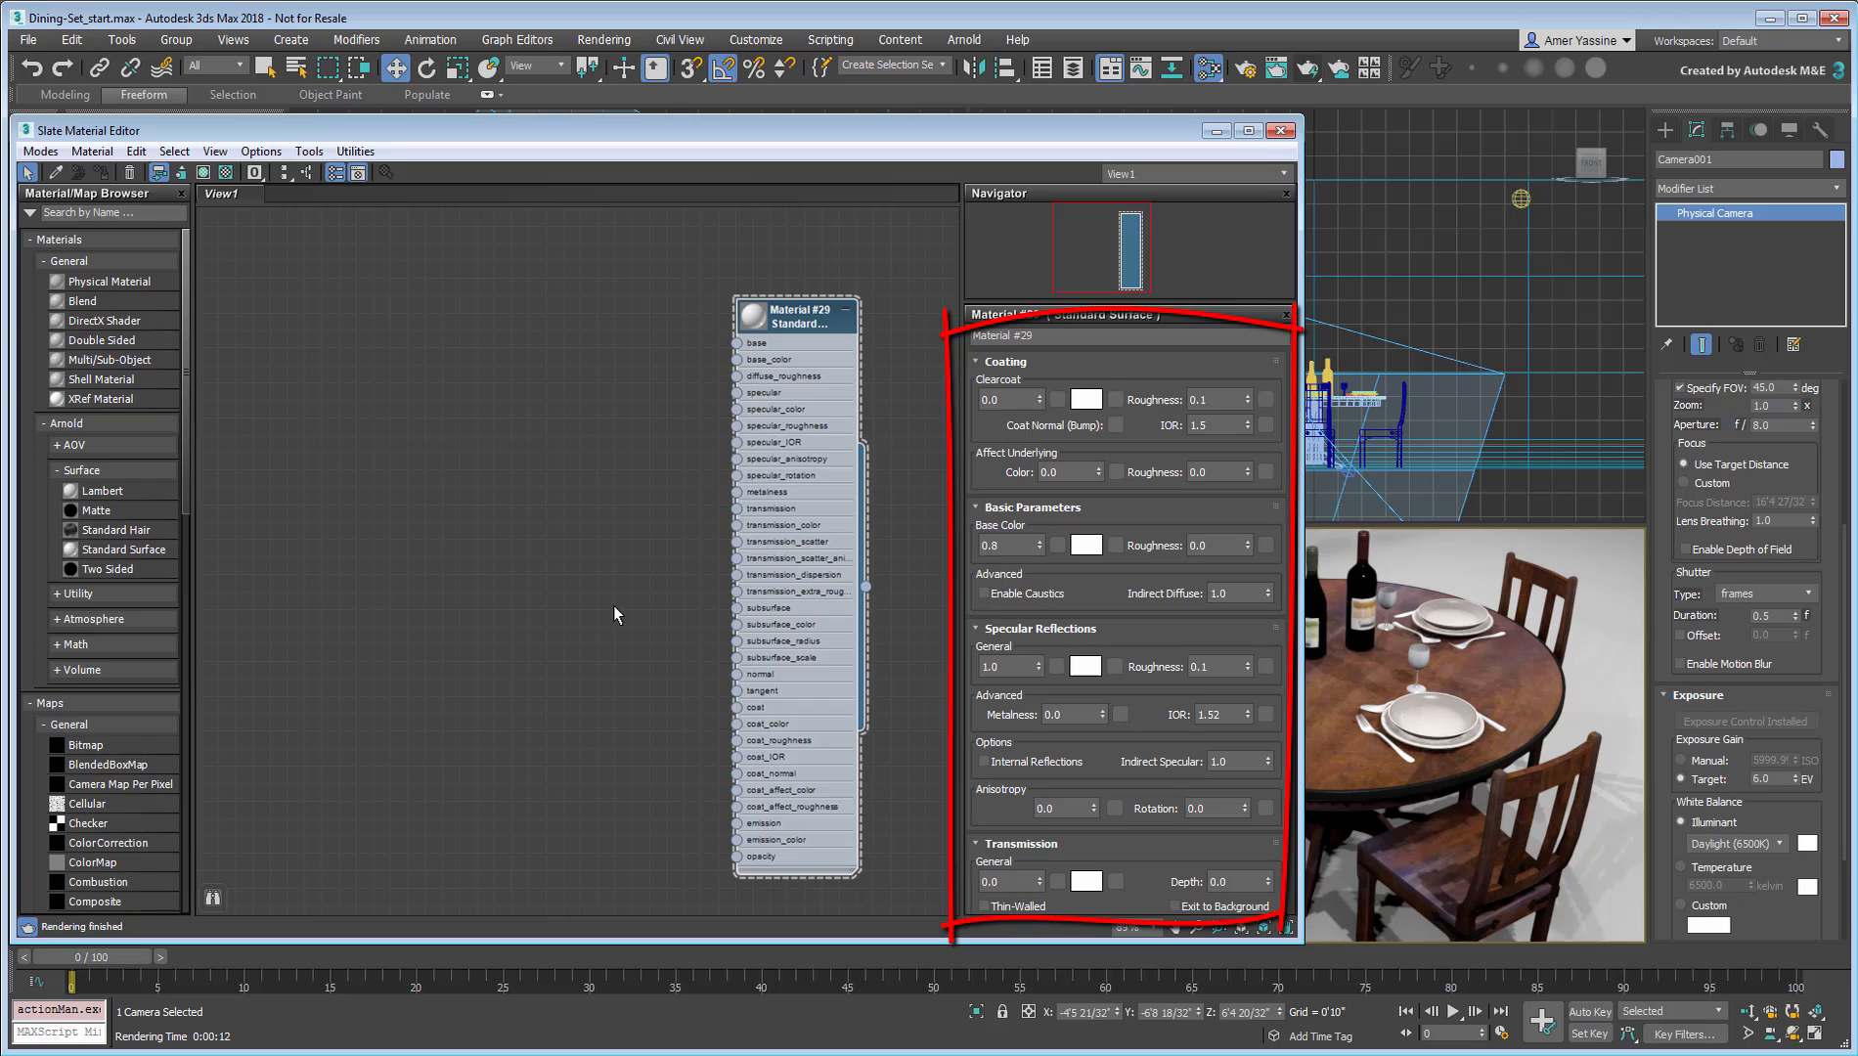
pyautogui.moveTo(878, 755)
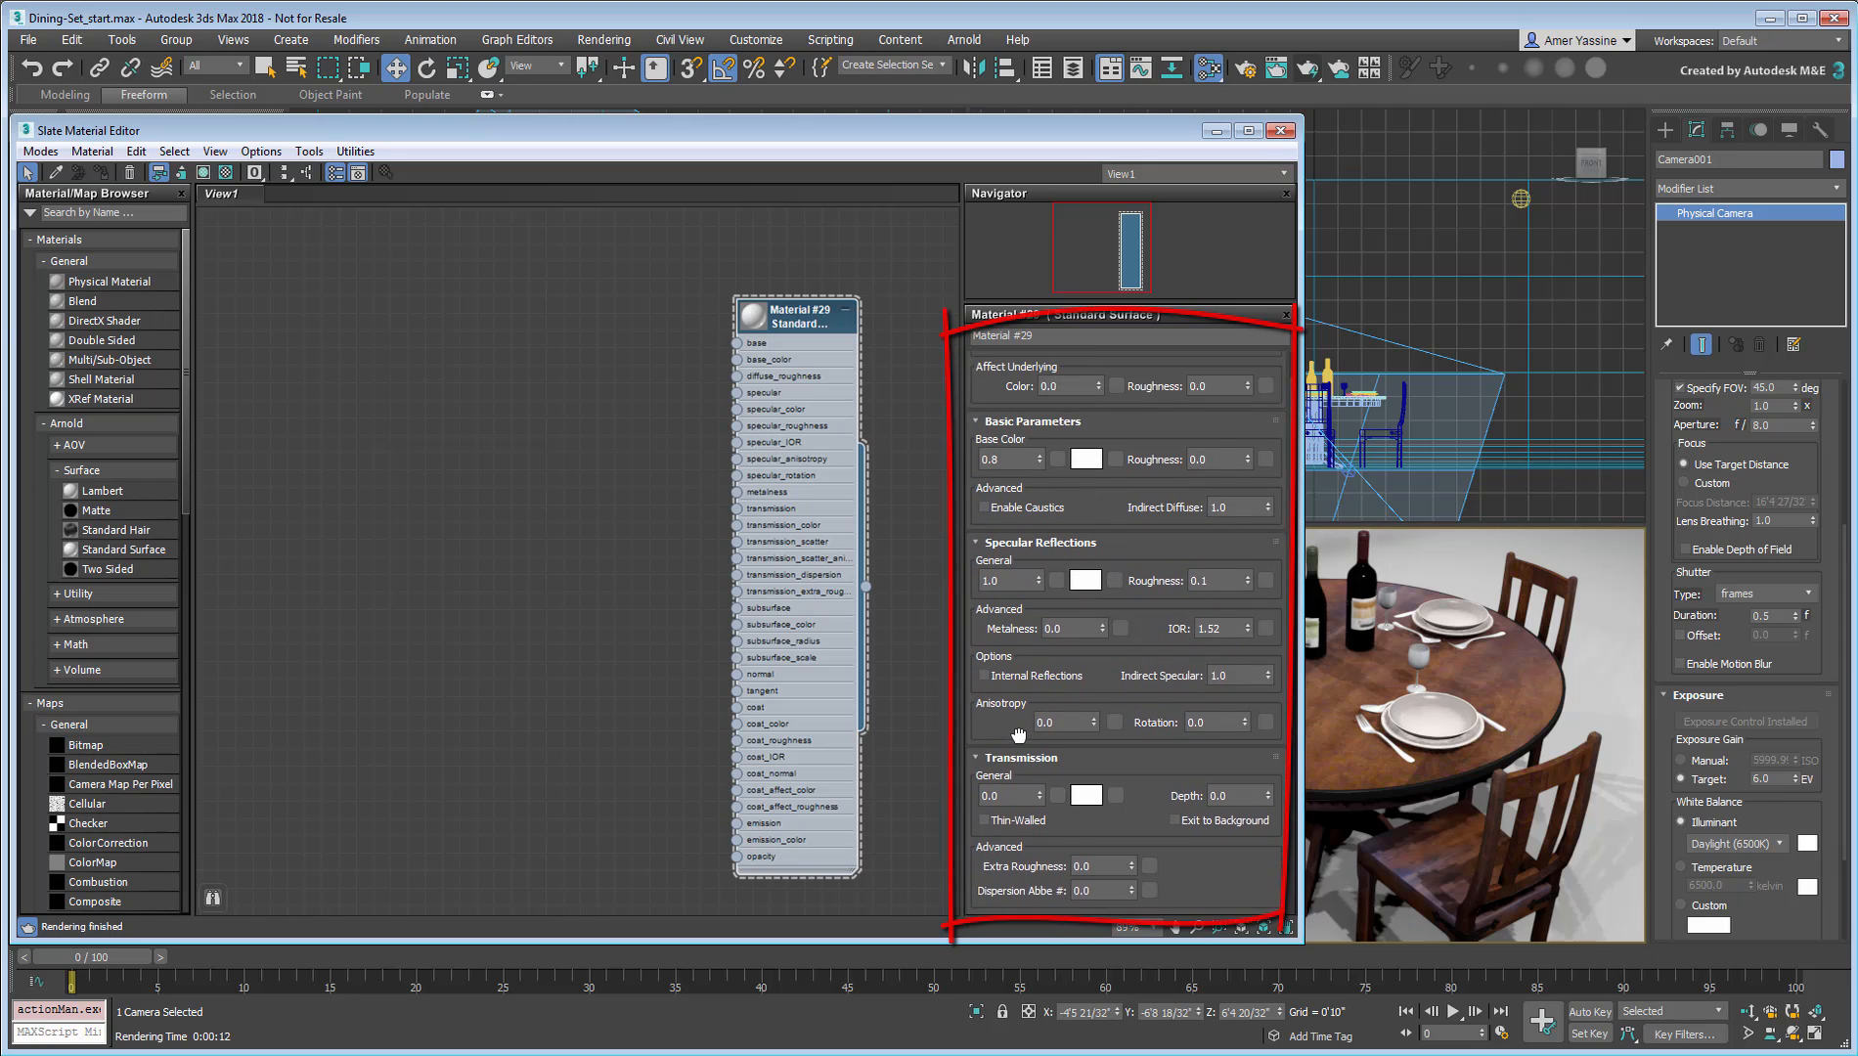
# Step: Create Physical Material #30 beside Material #29 and display its parameters
pyautogui.rightClick(347, 379)
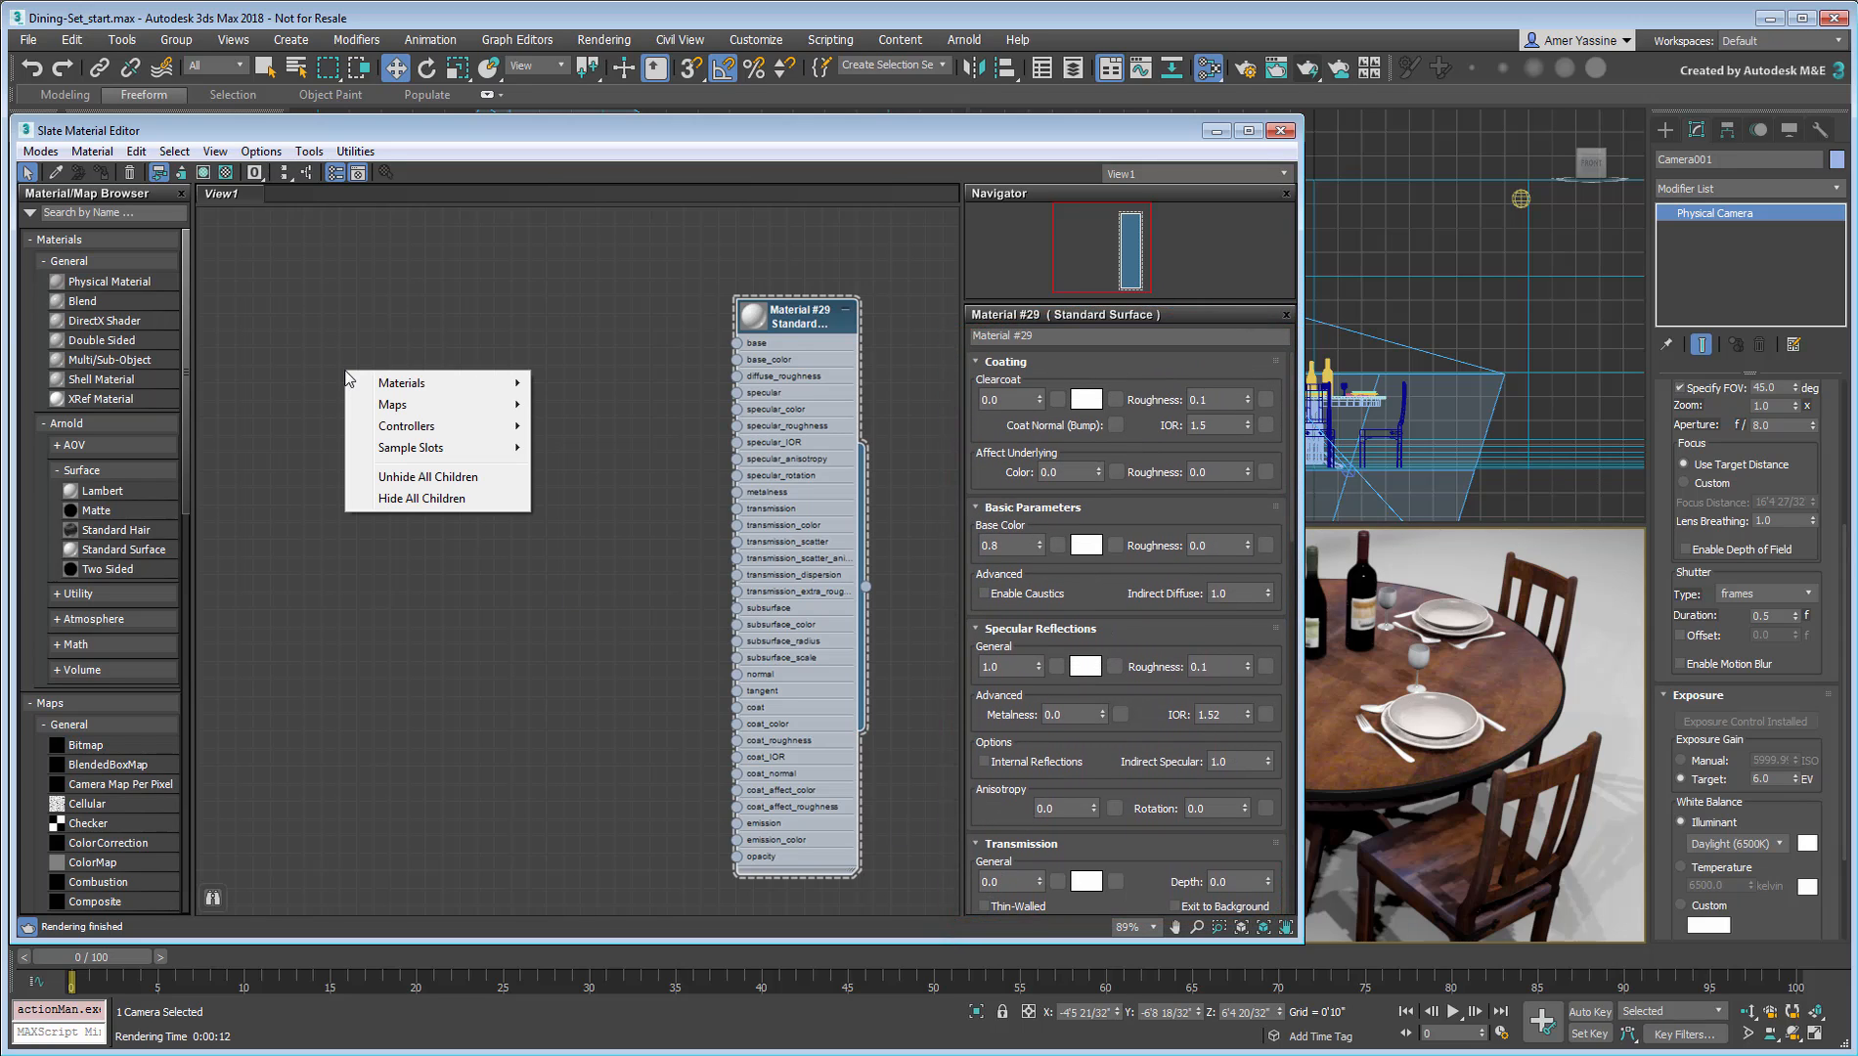
pyautogui.moveTo(401, 381)
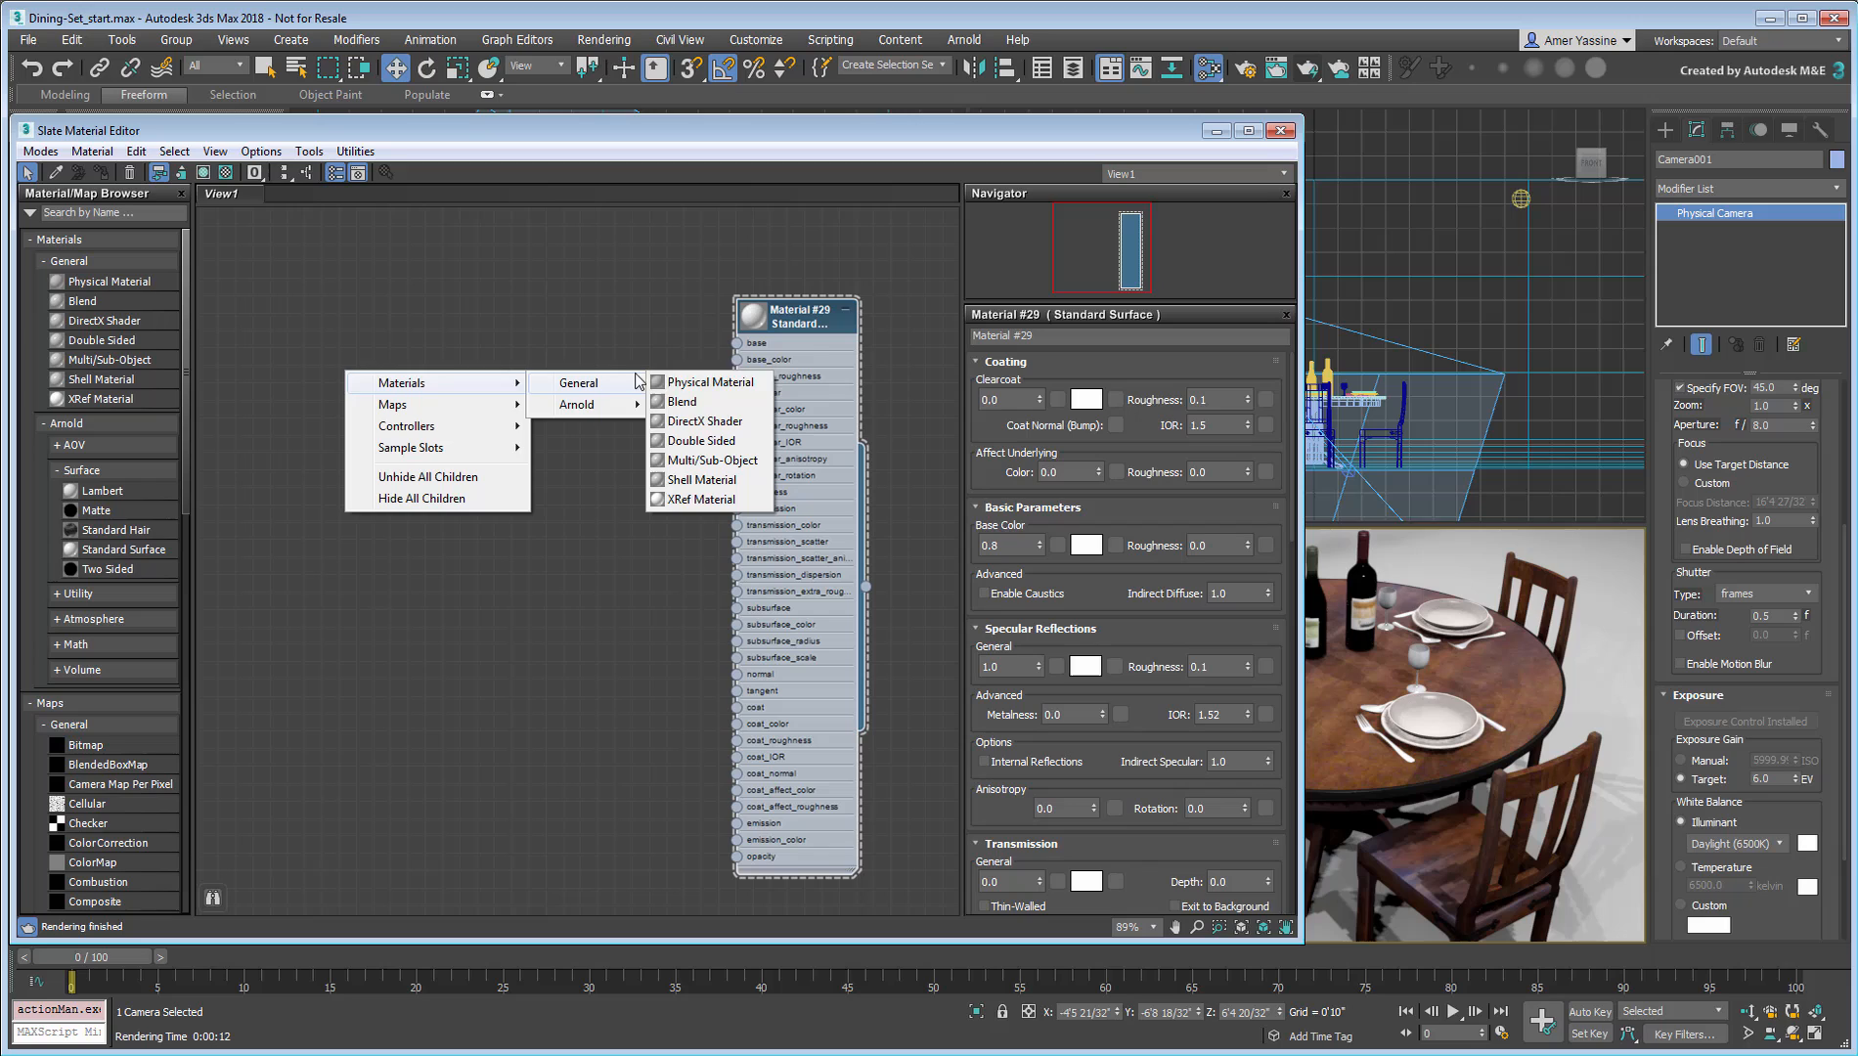
pyautogui.click(711, 380)
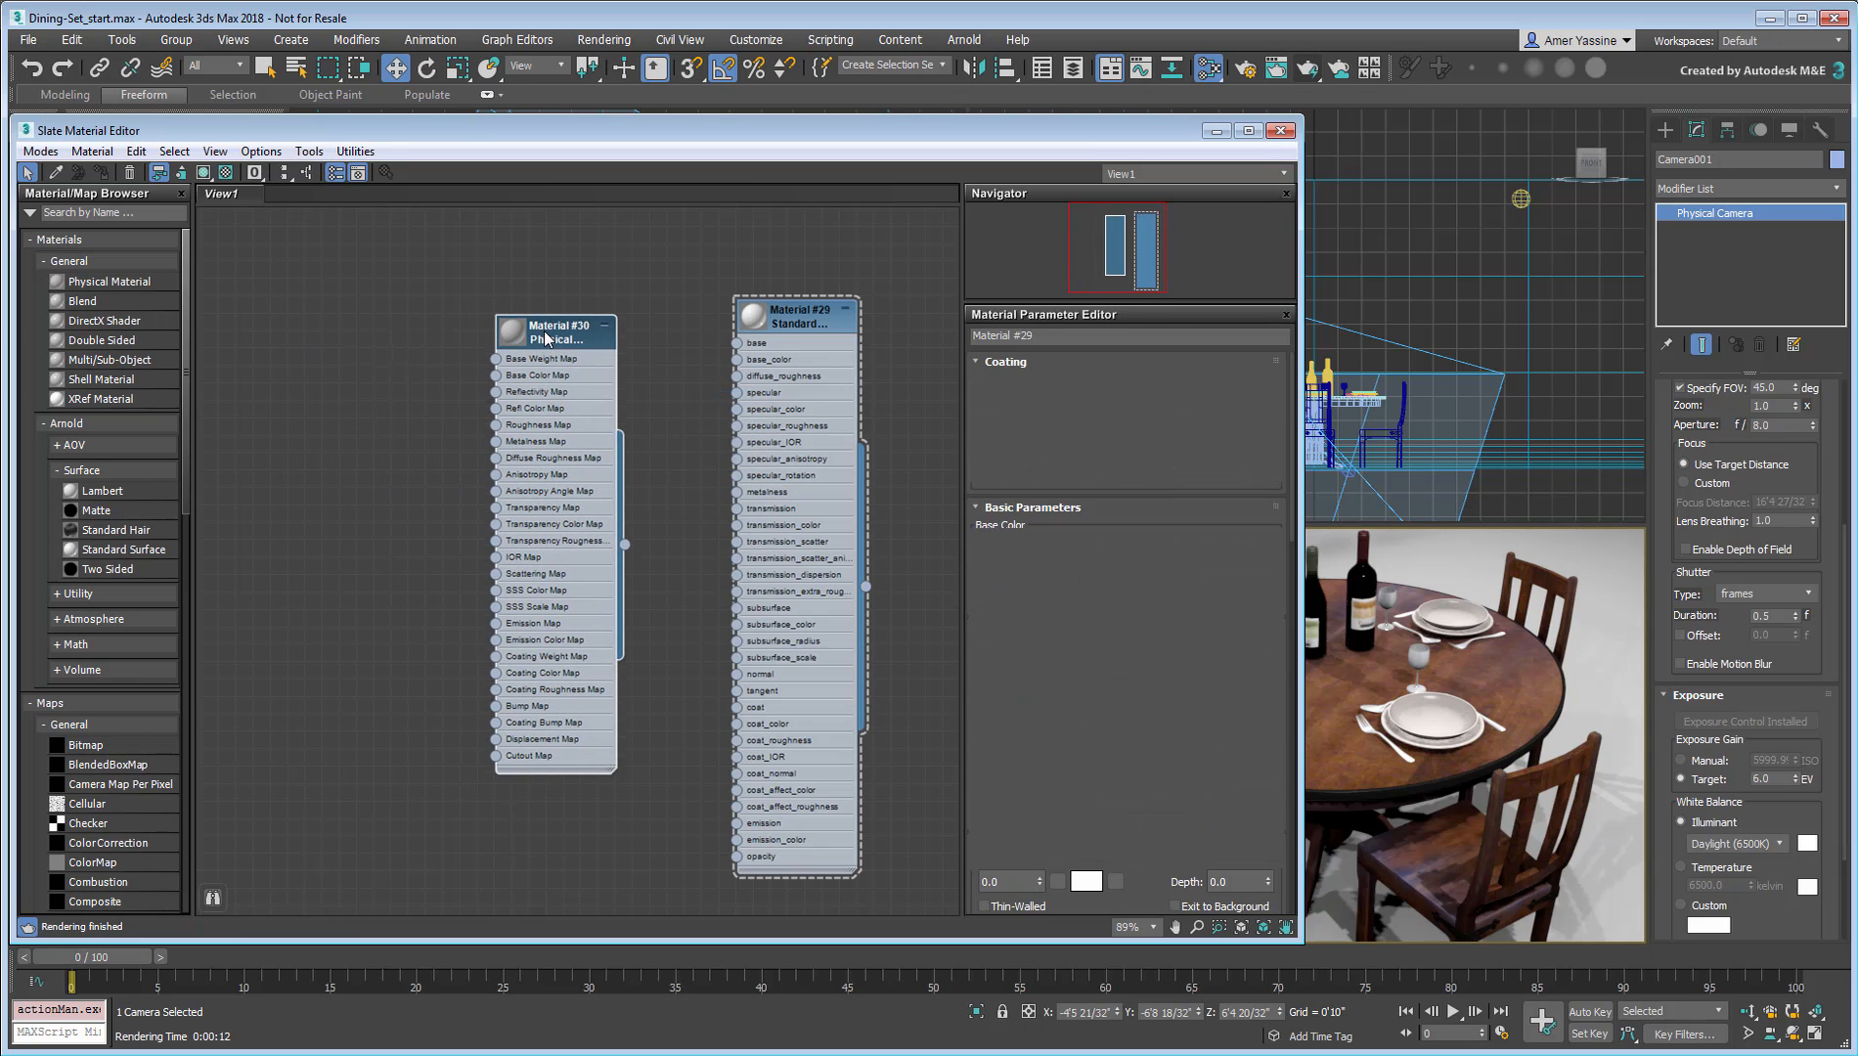
pyautogui.click(554, 328)
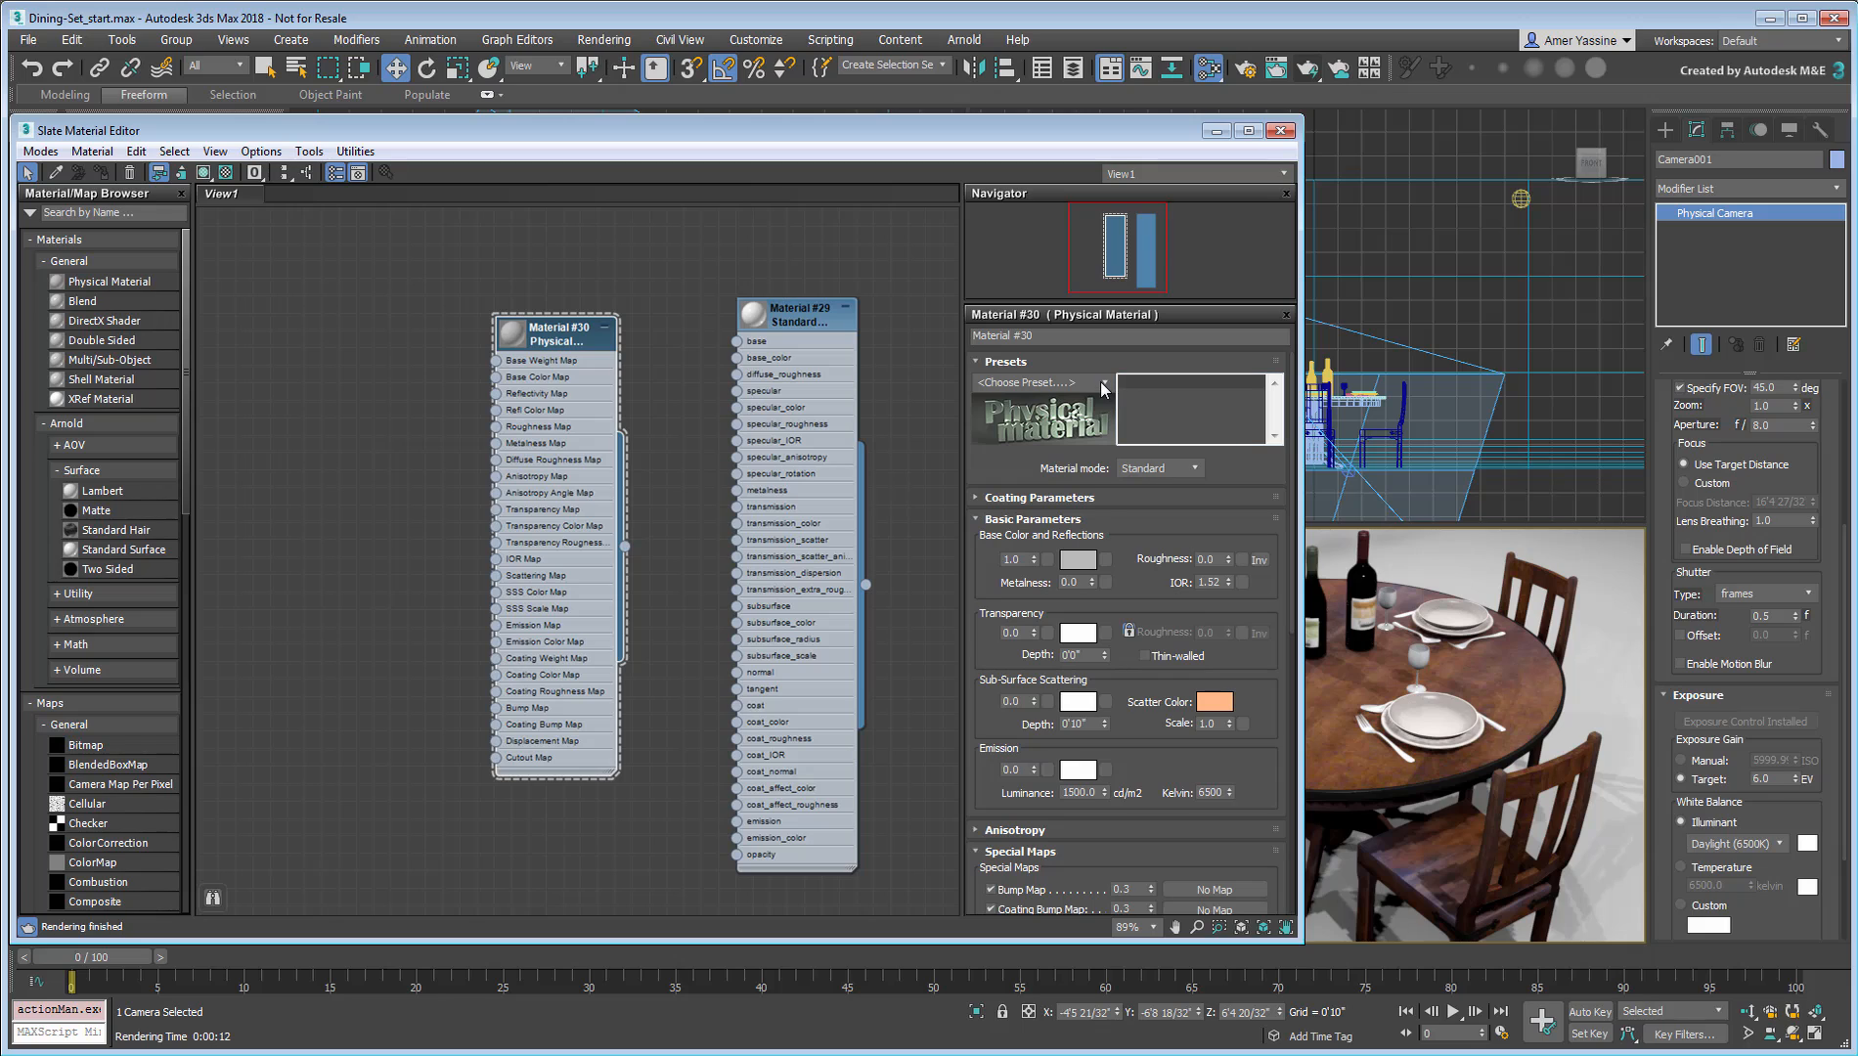
pyautogui.click(1025, 382)
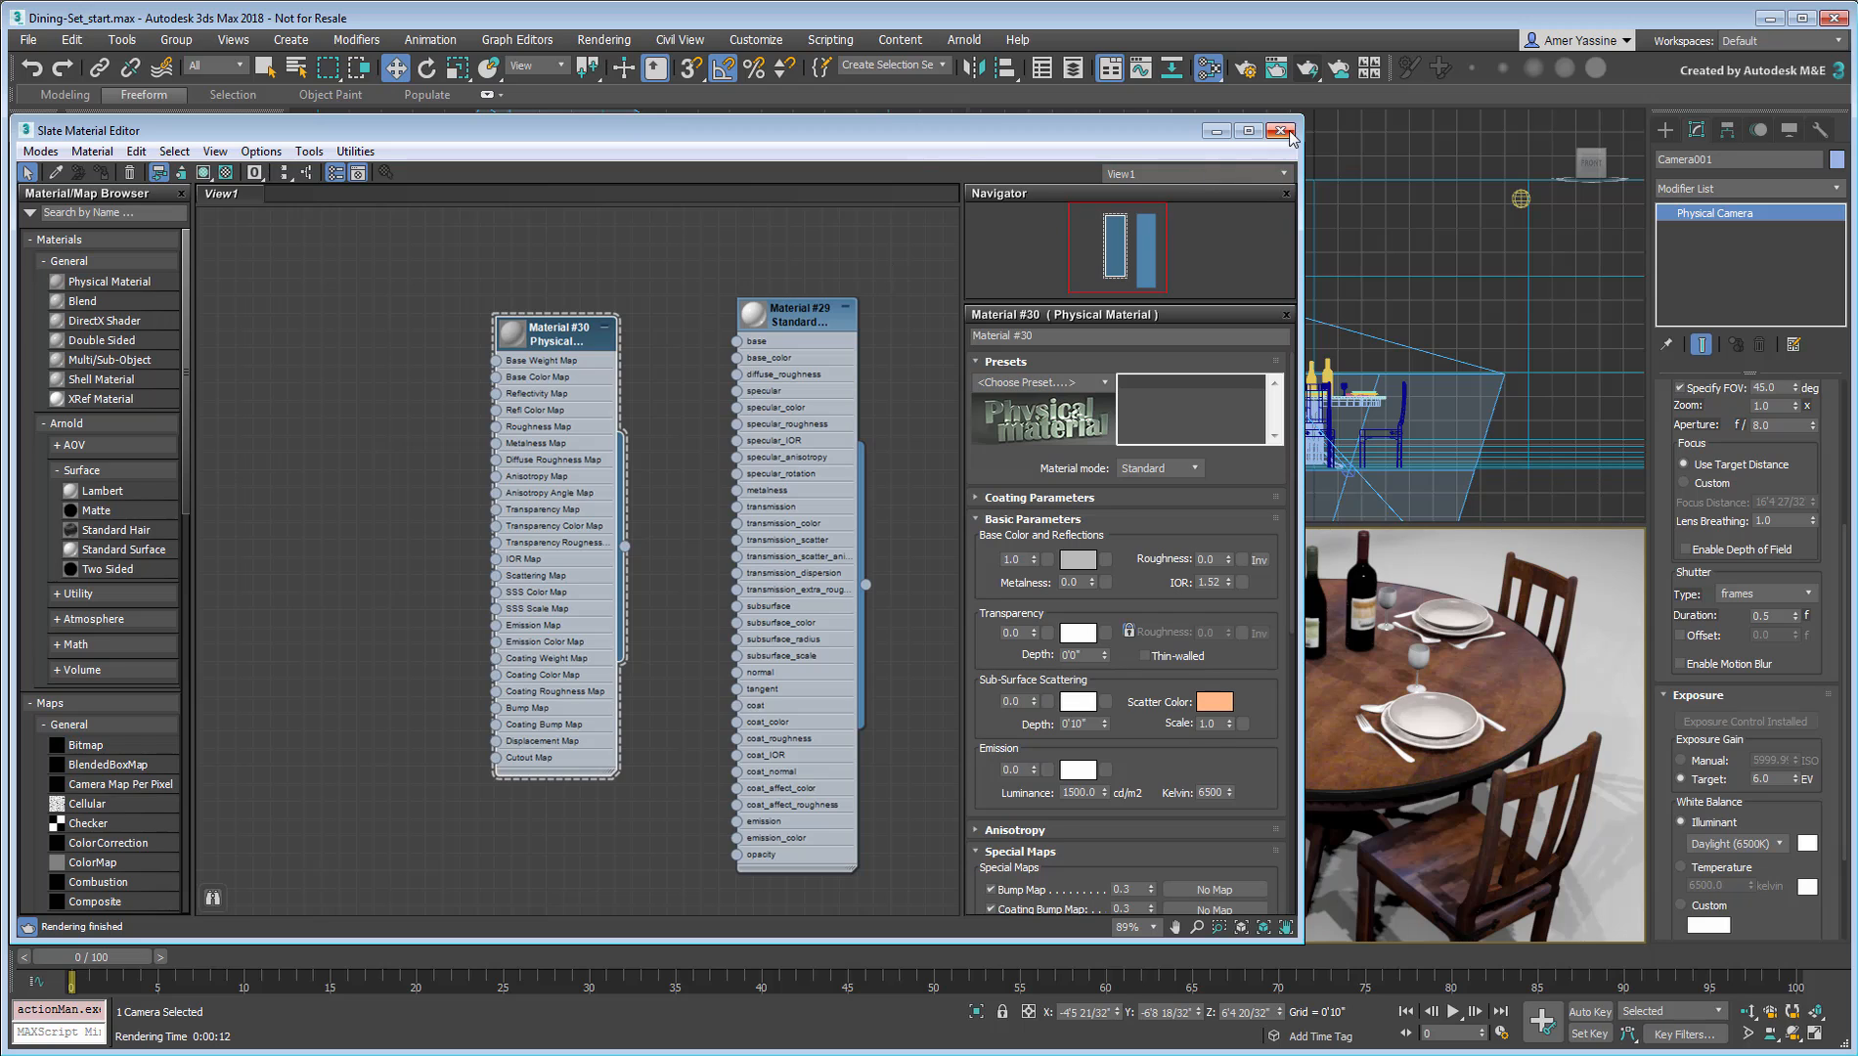
# Step: Close the Slate Material Editor and render the dining set from the camera
pyautogui.click(1278, 130)
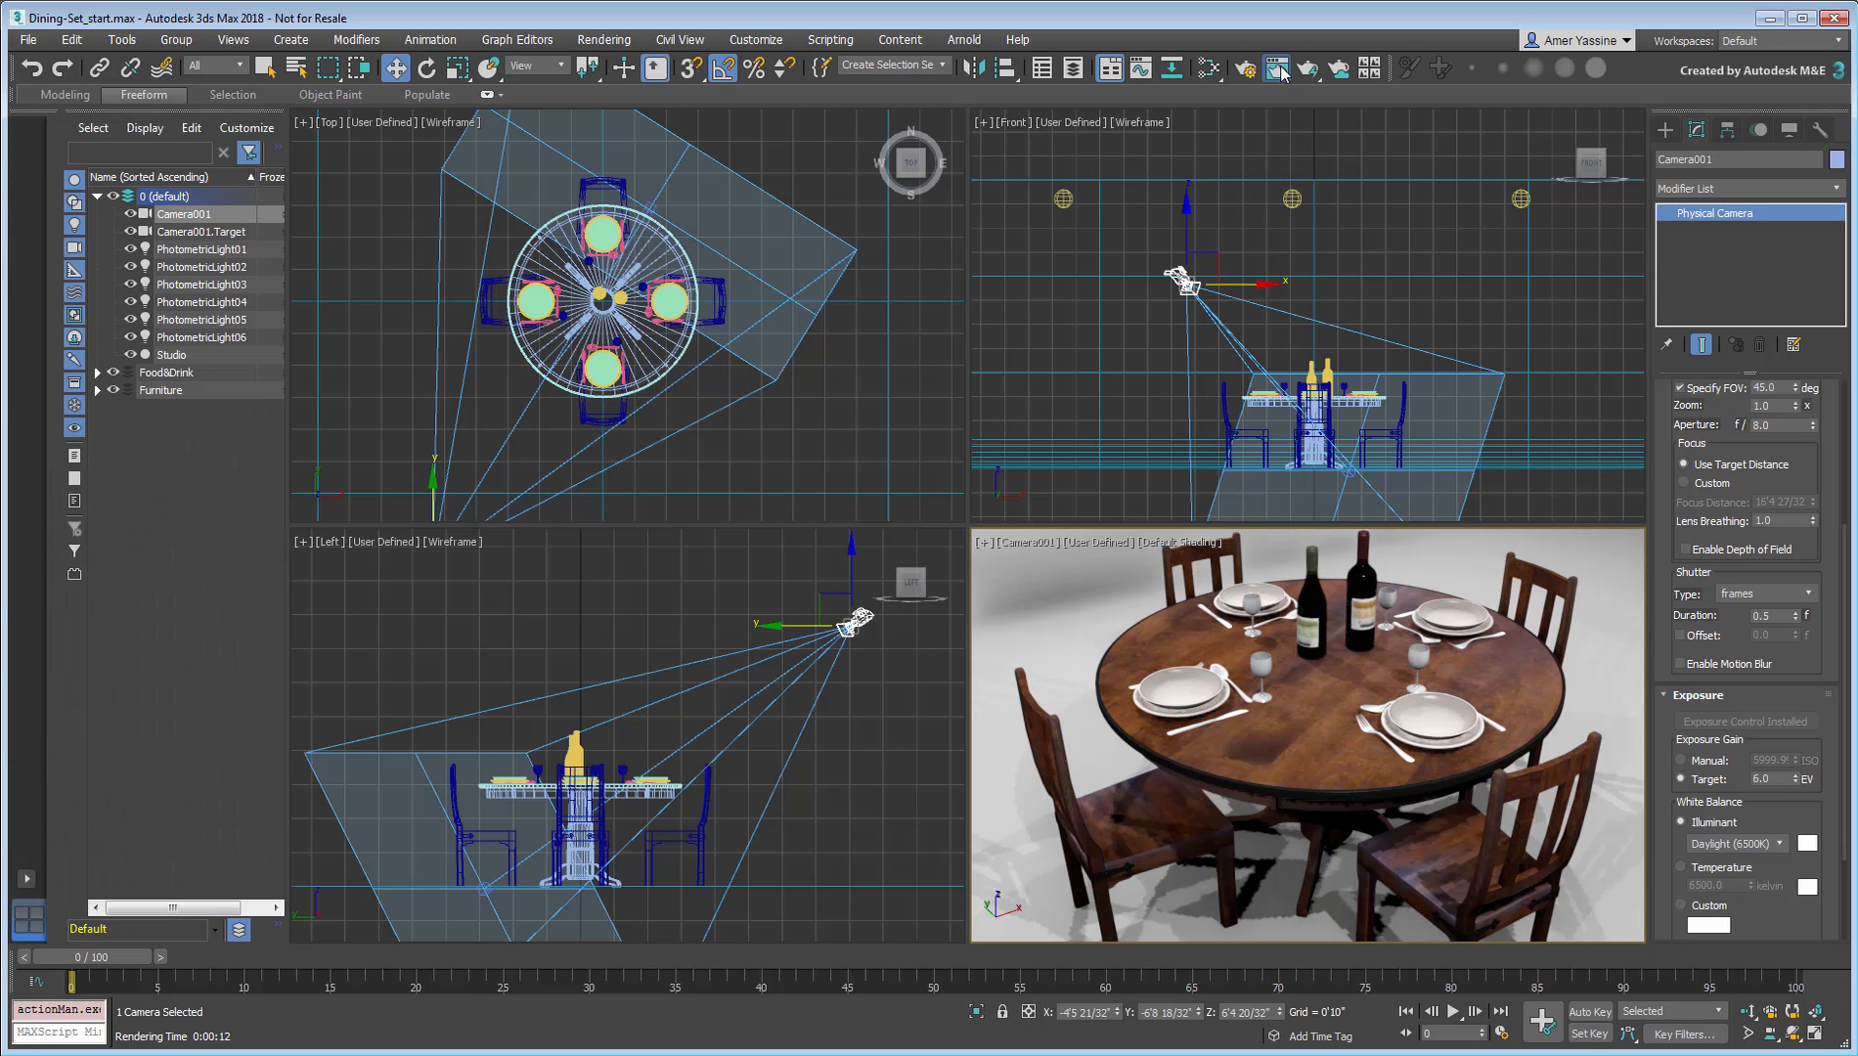
pyautogui.click(1276, 68)
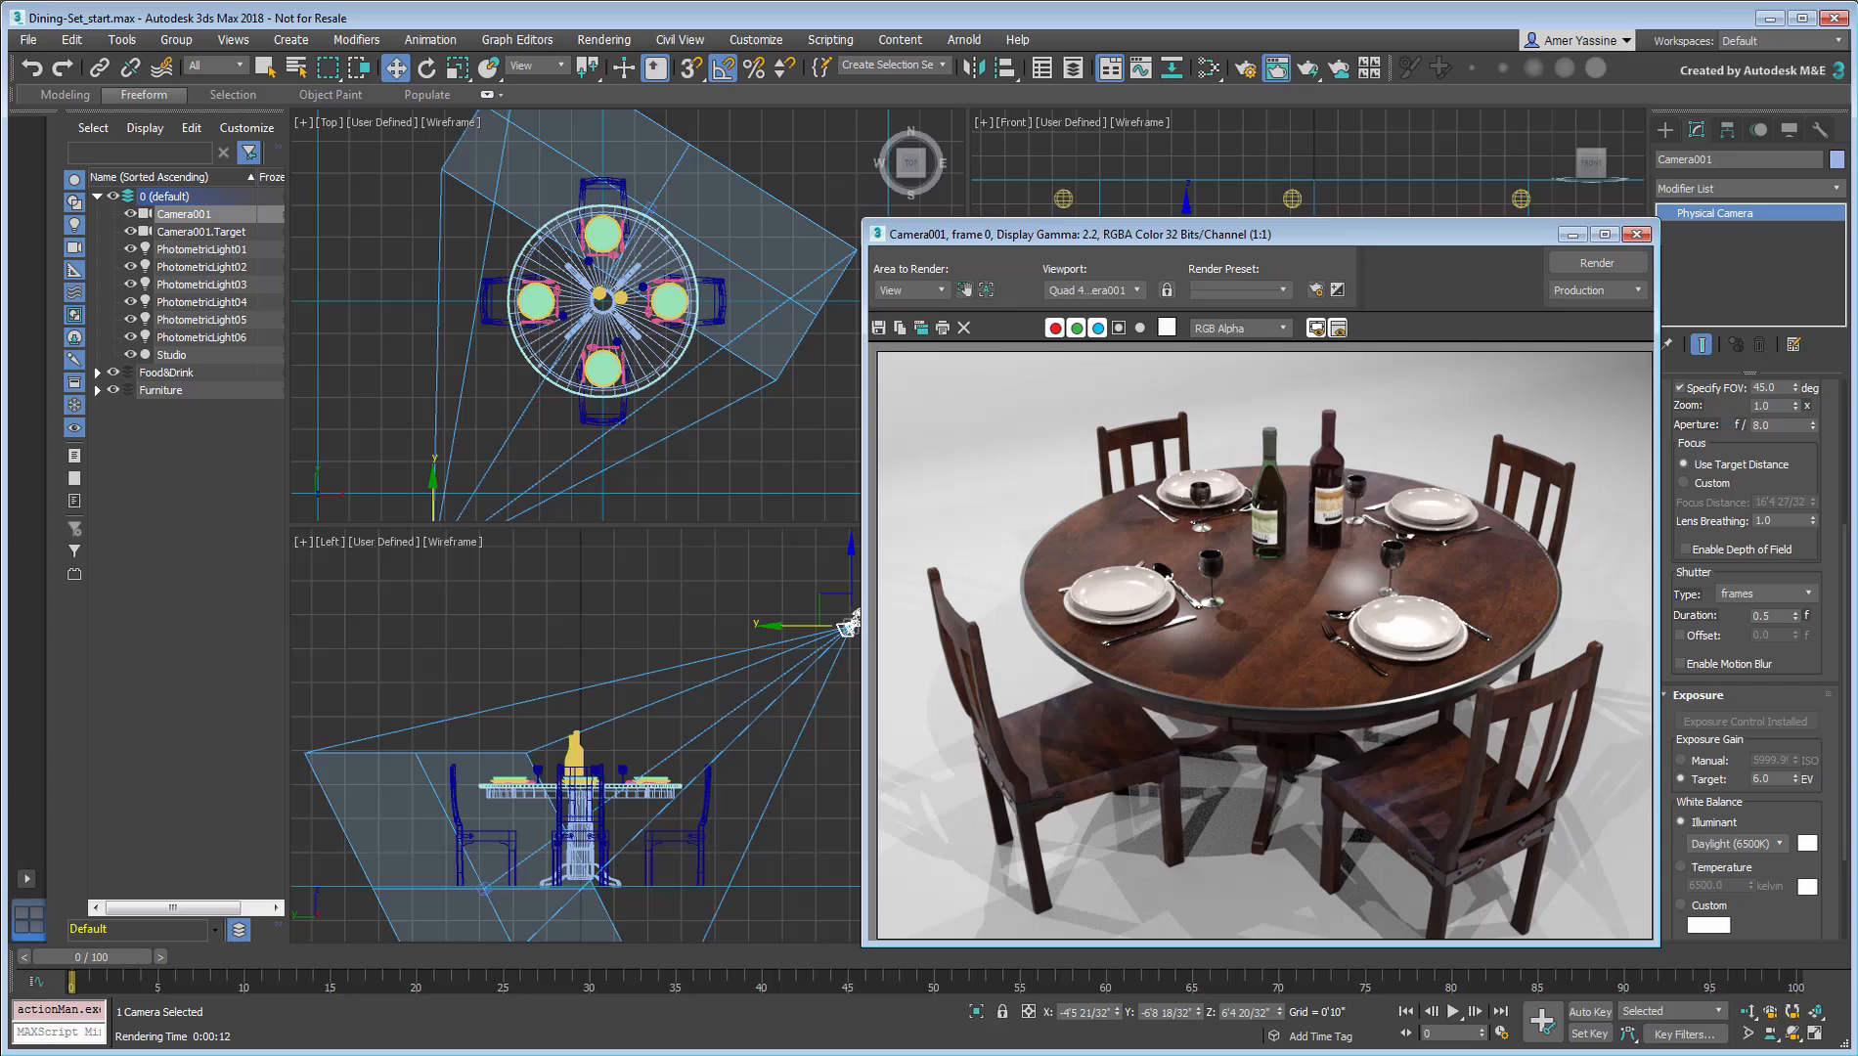